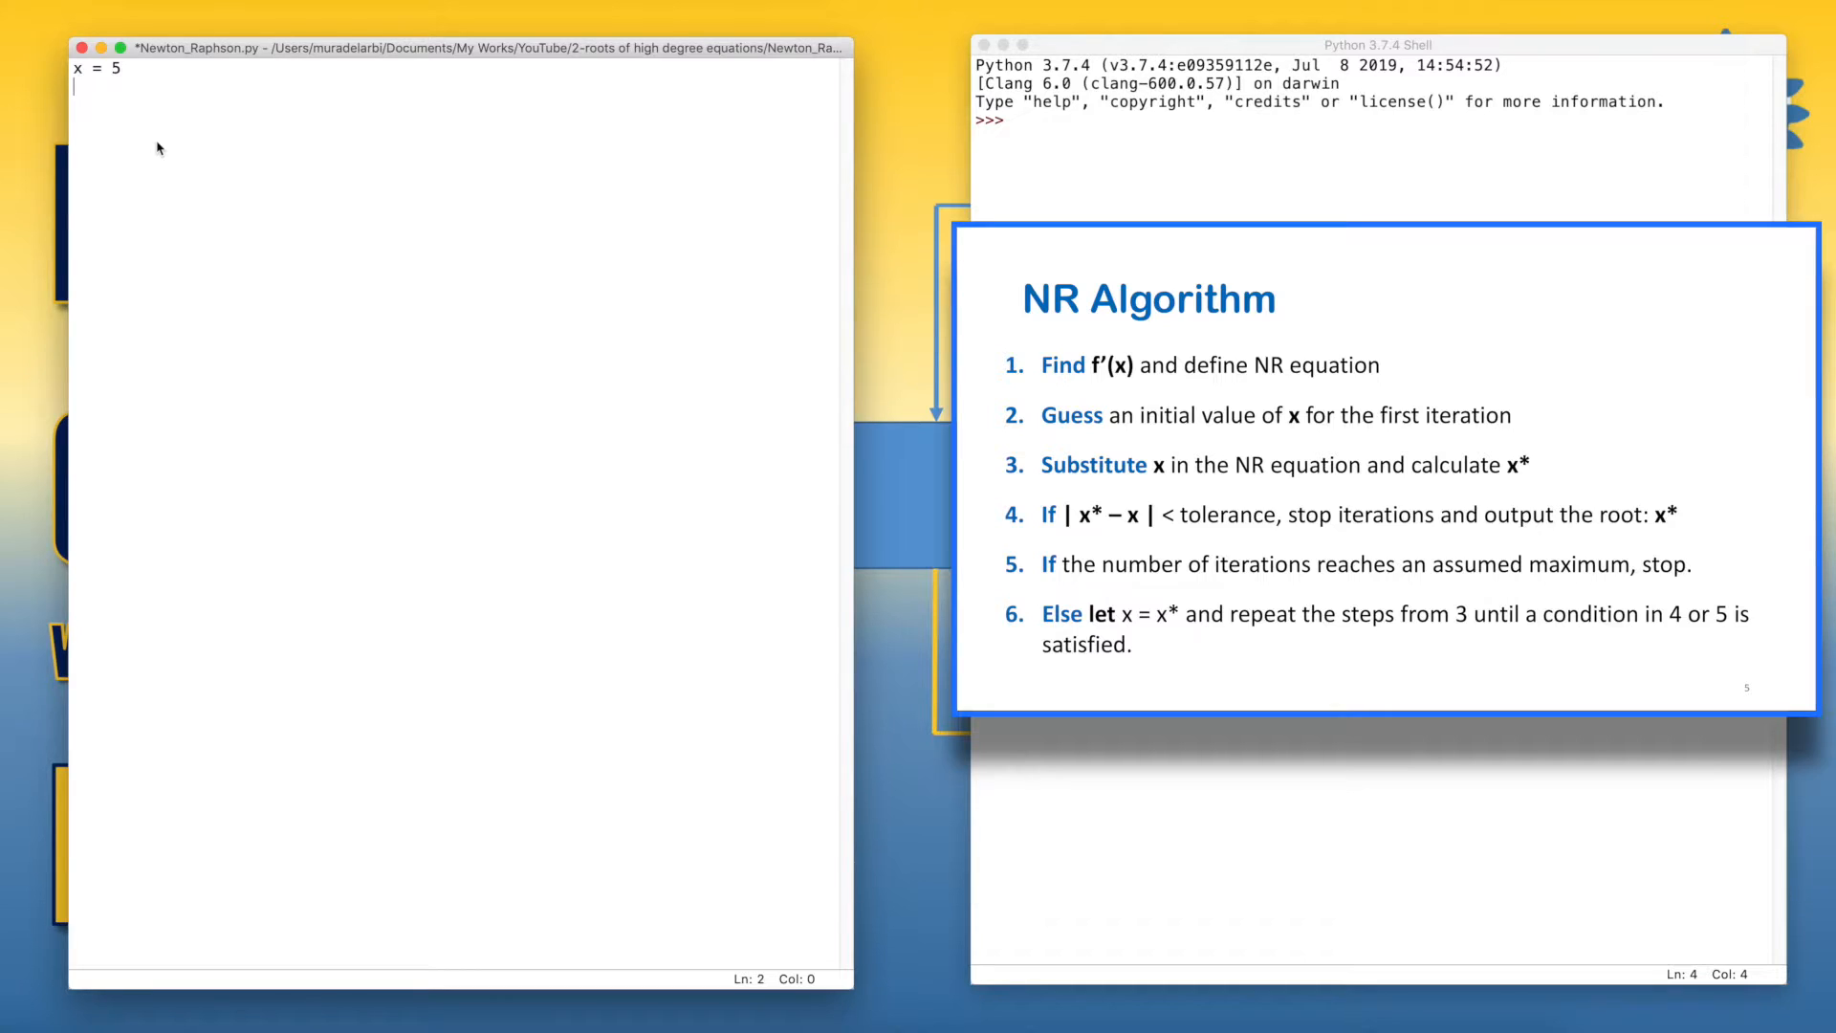
Add the loop header for i in range(100): below the initial guess x = 5.
text(for)
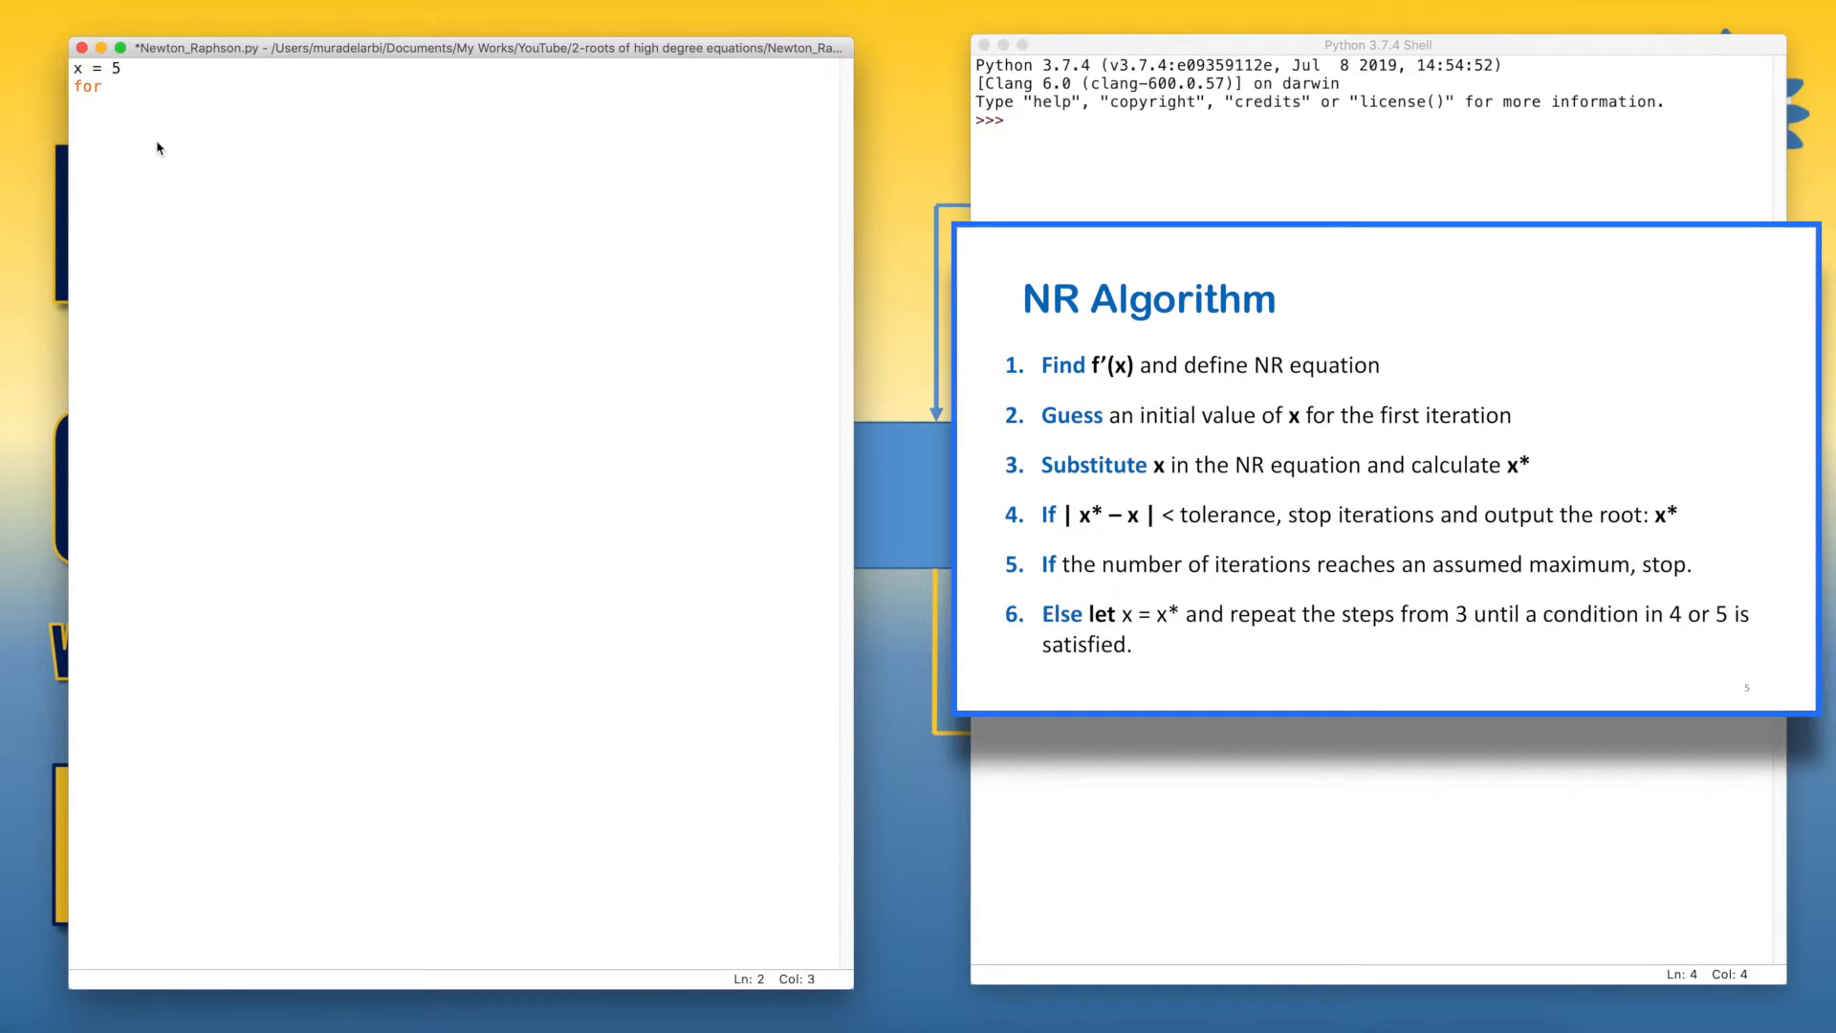
text(i)
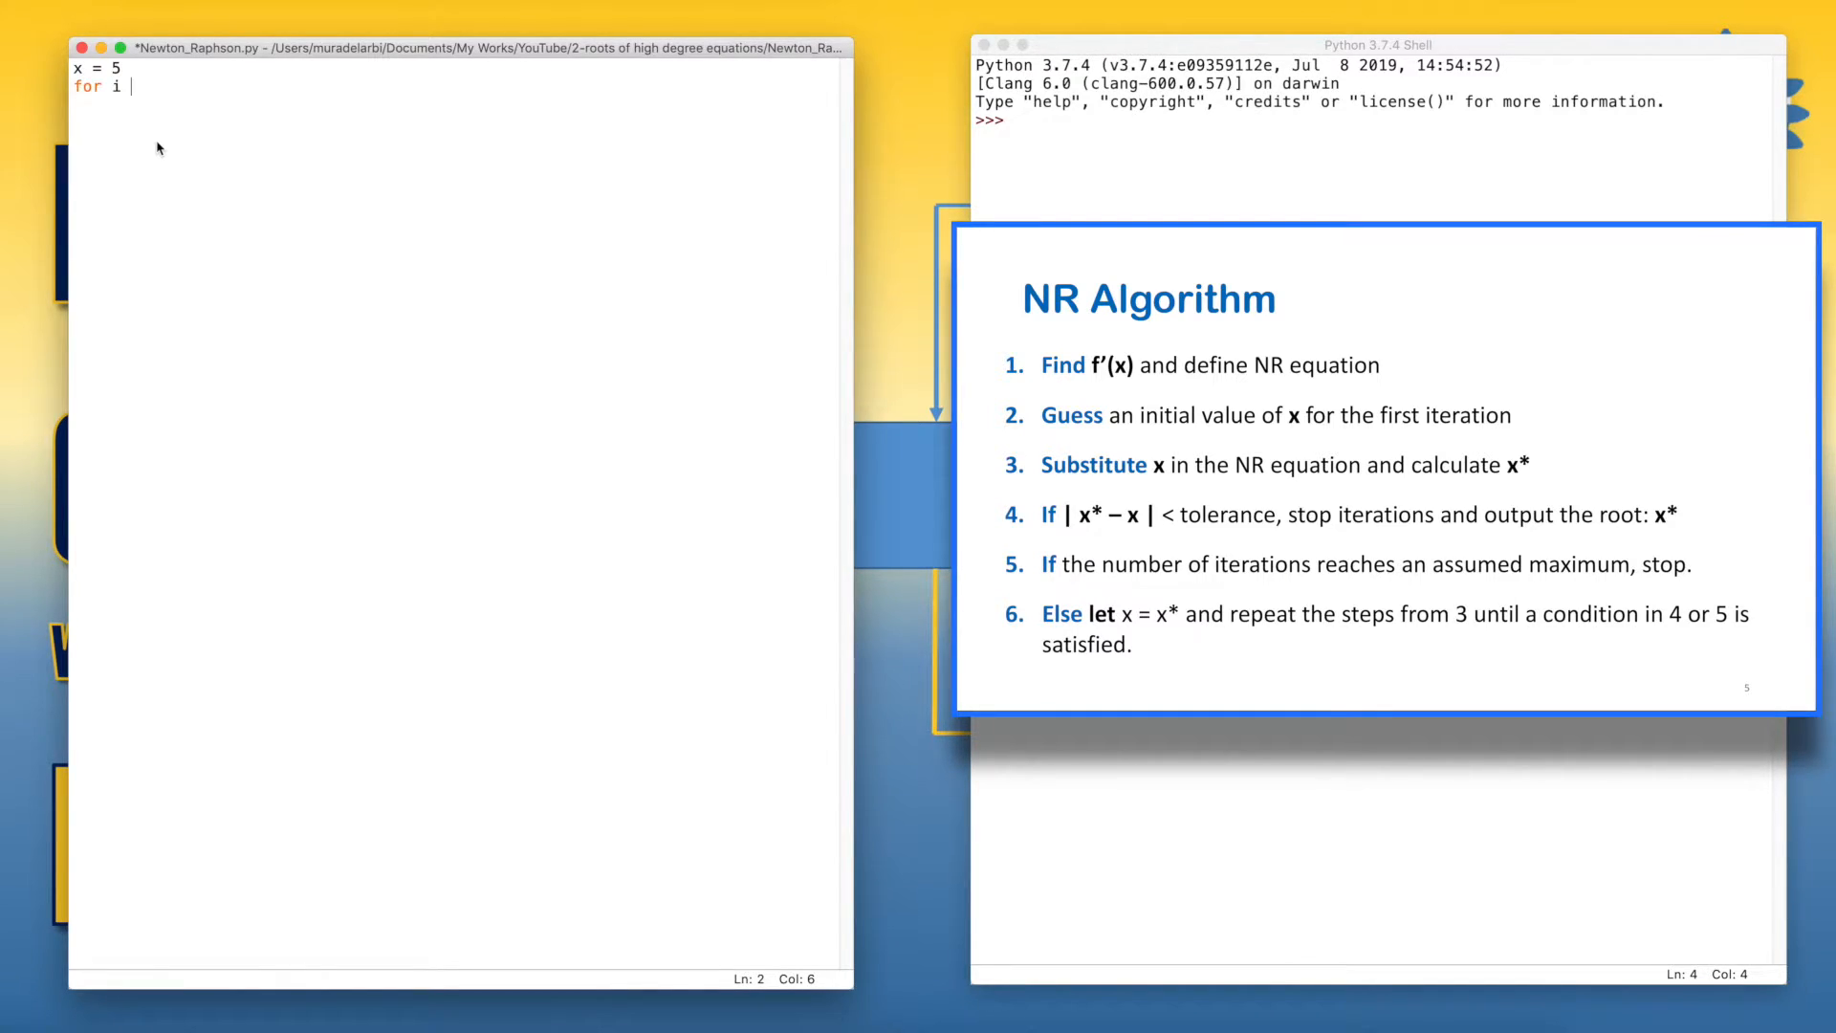
text(in rang)
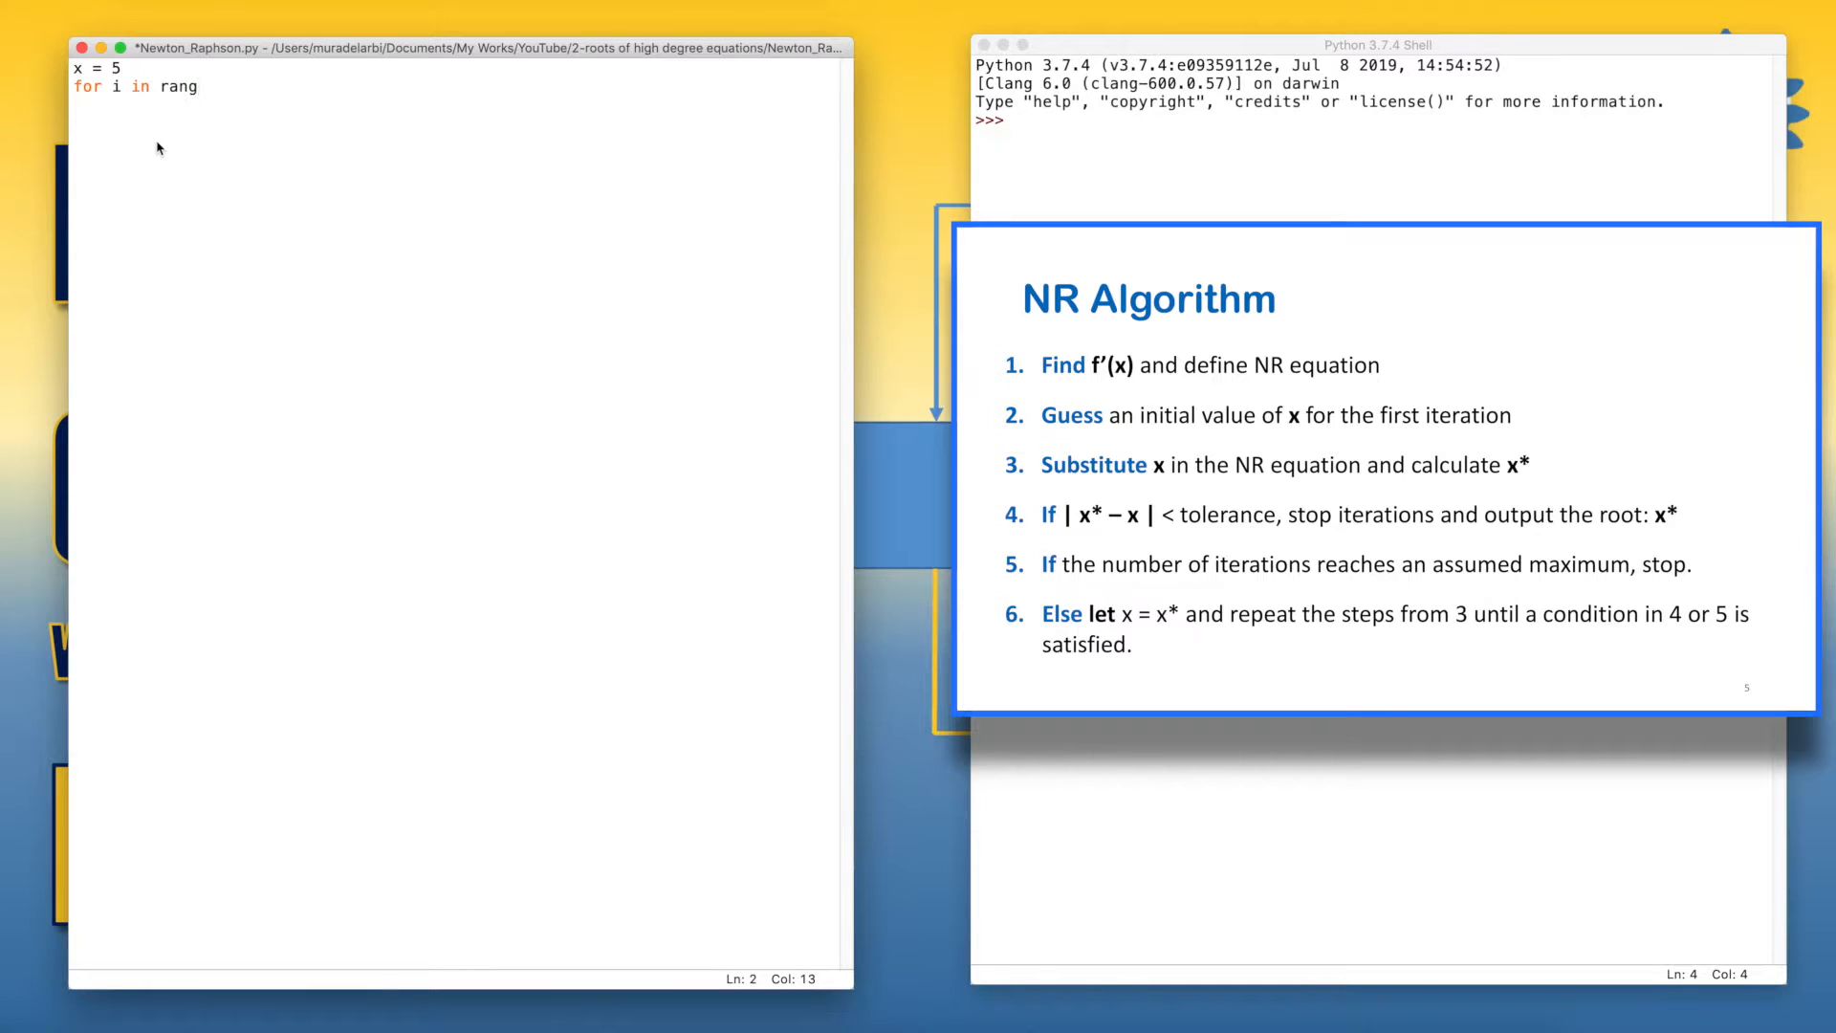
text(e()
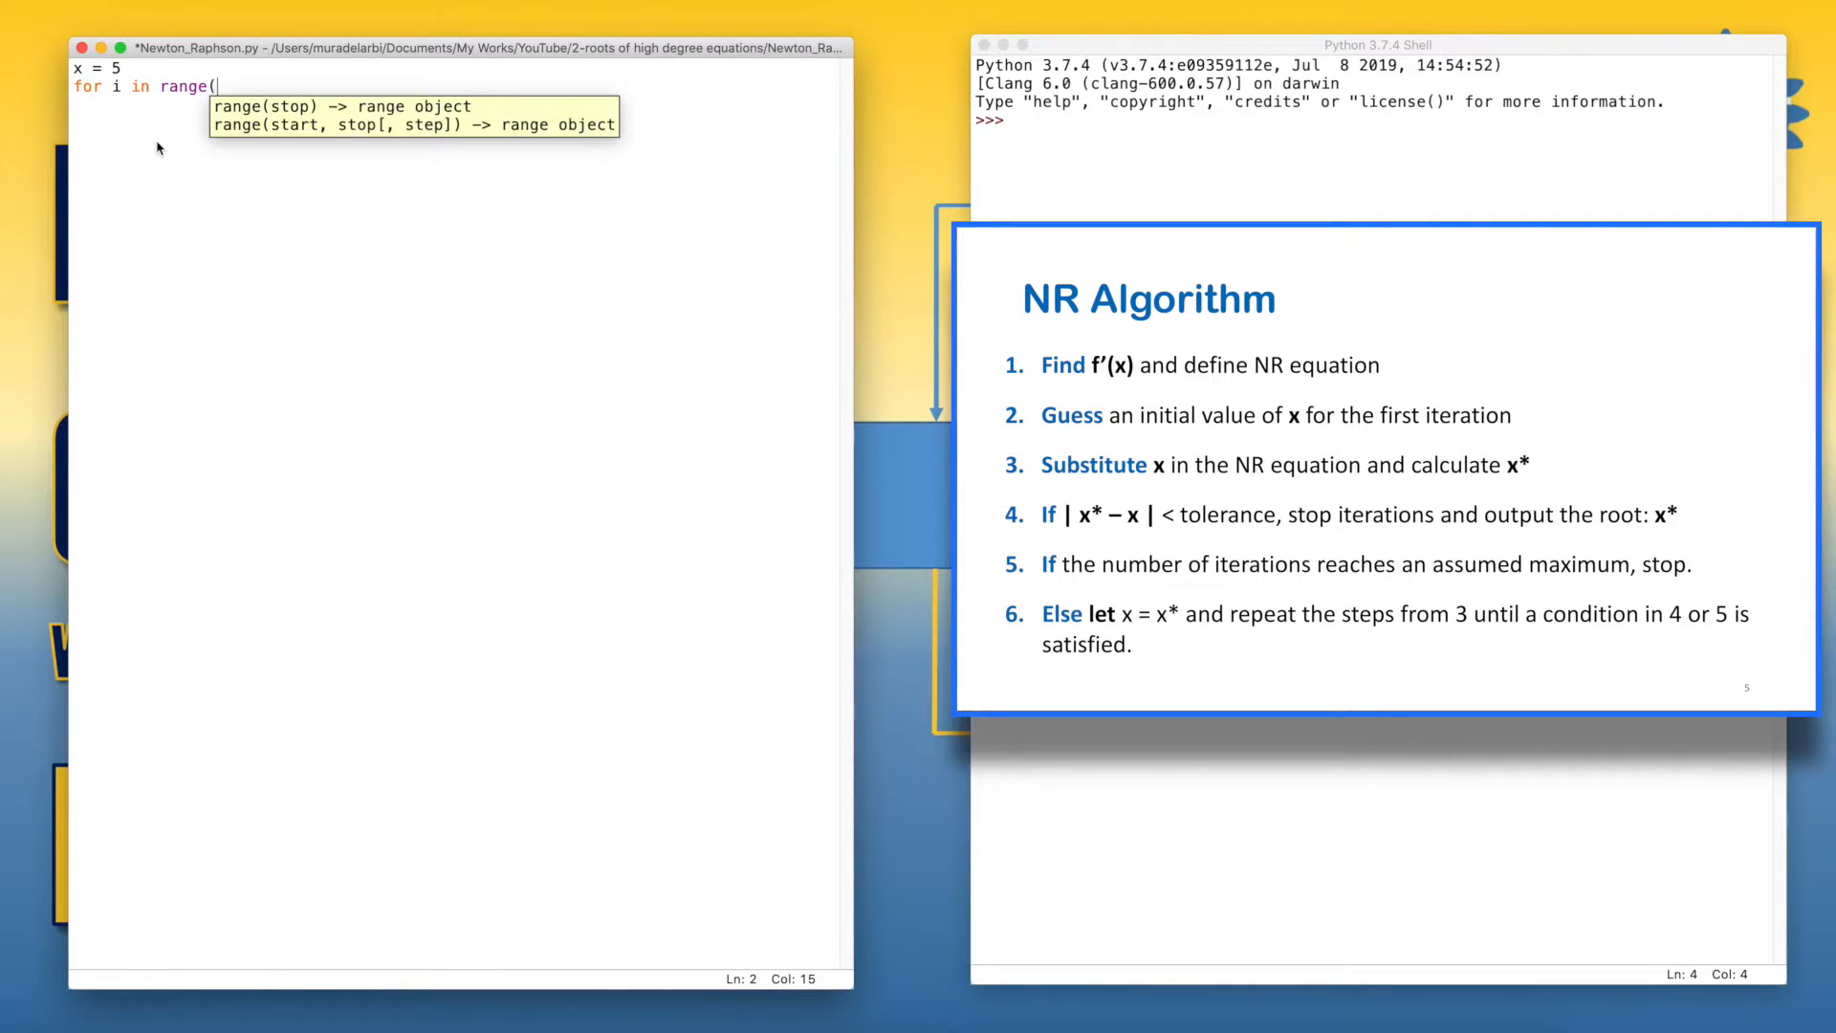
text(100)
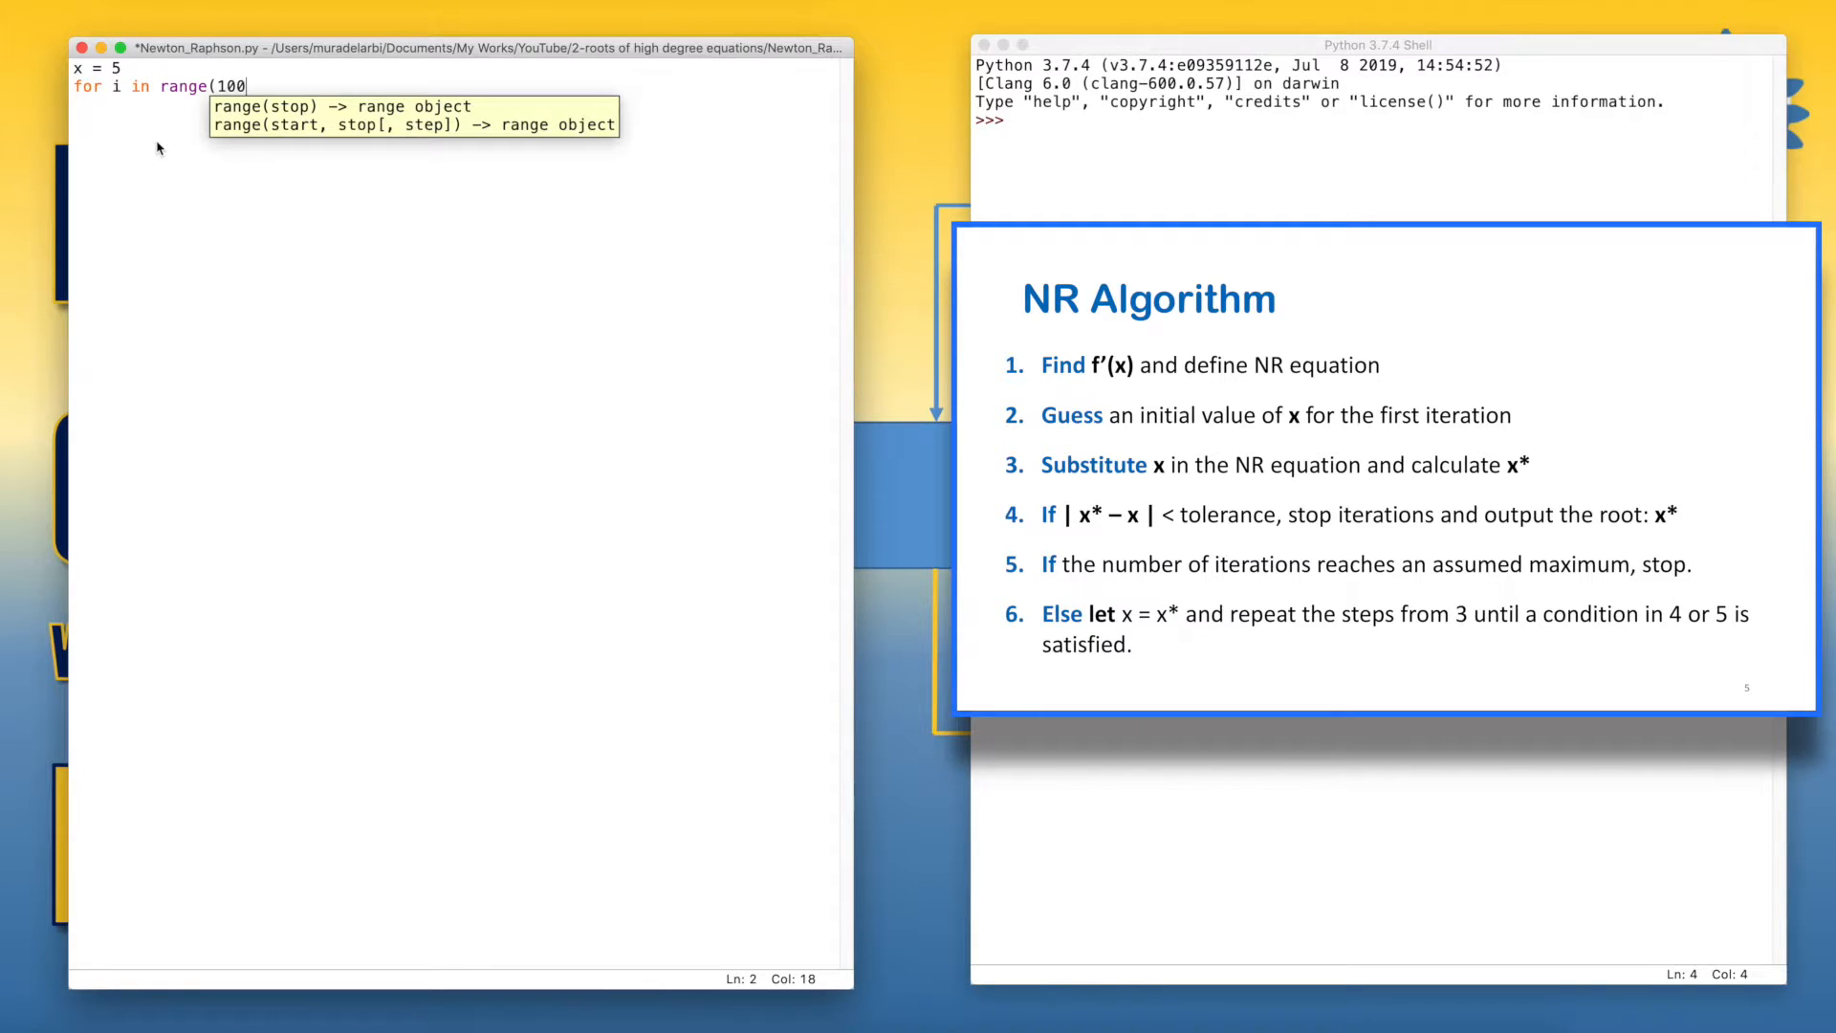
text():)
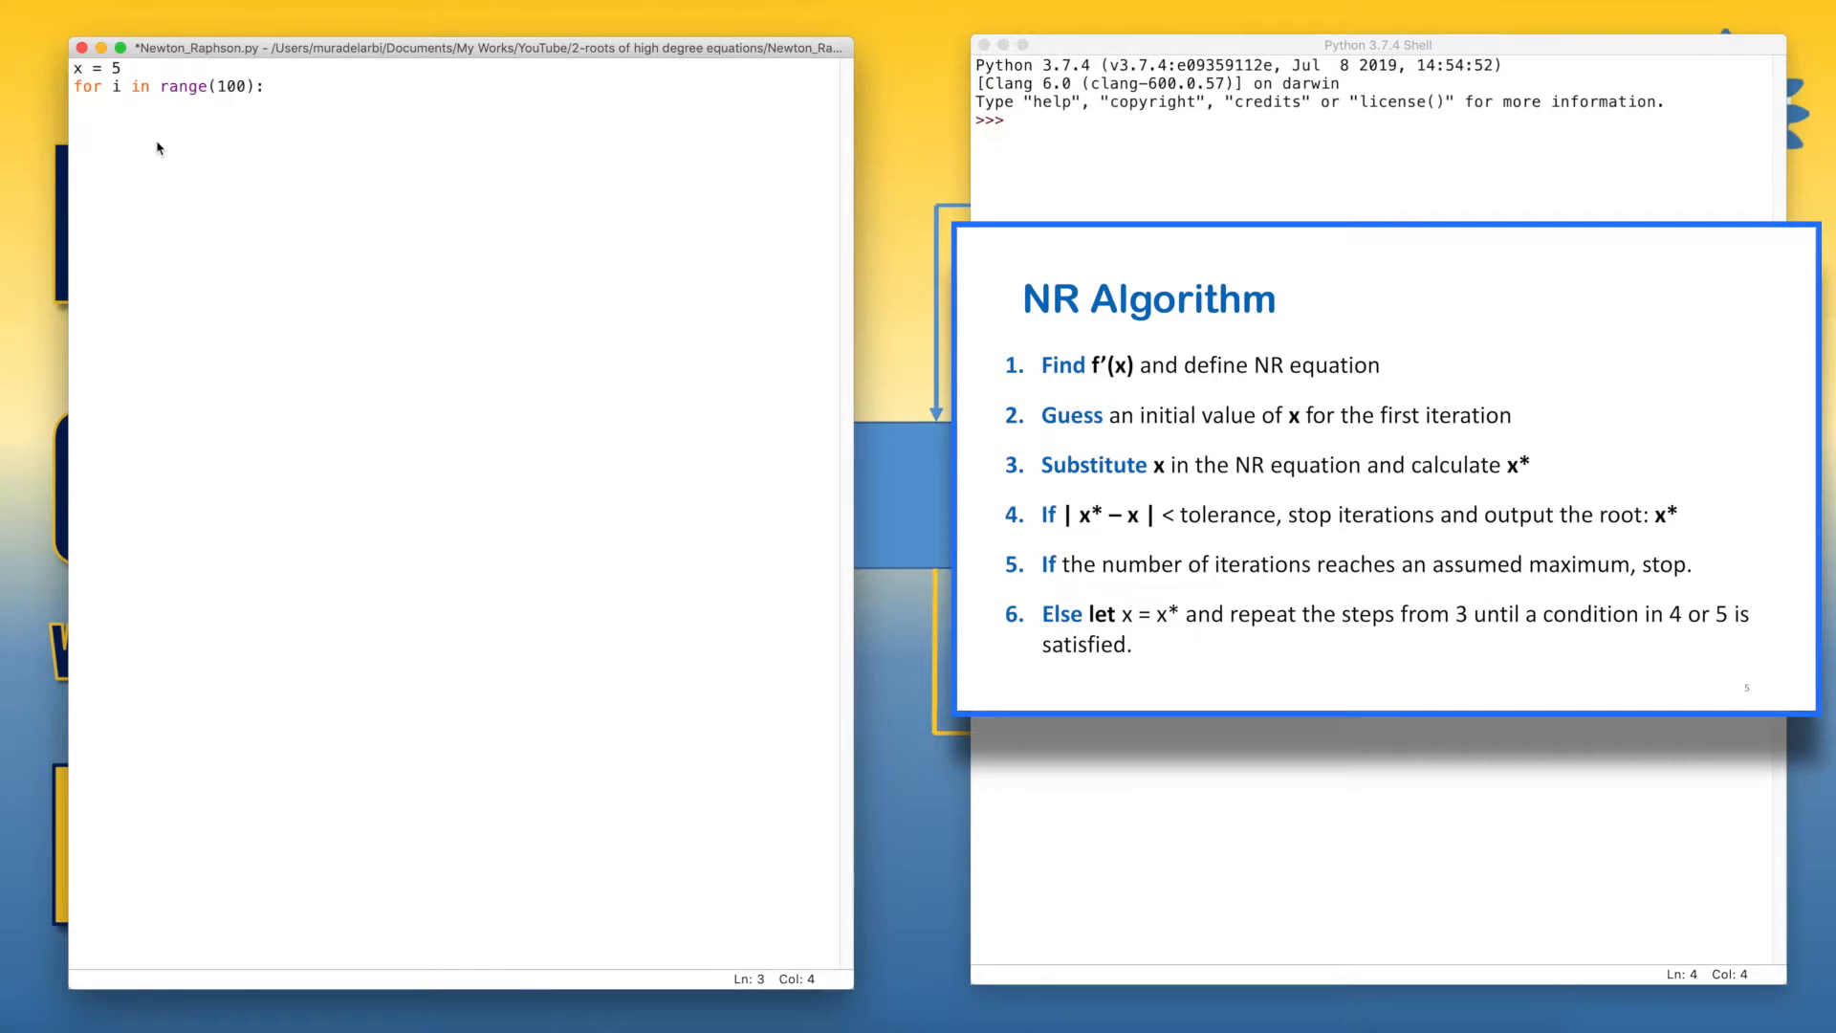
click(107, 105)
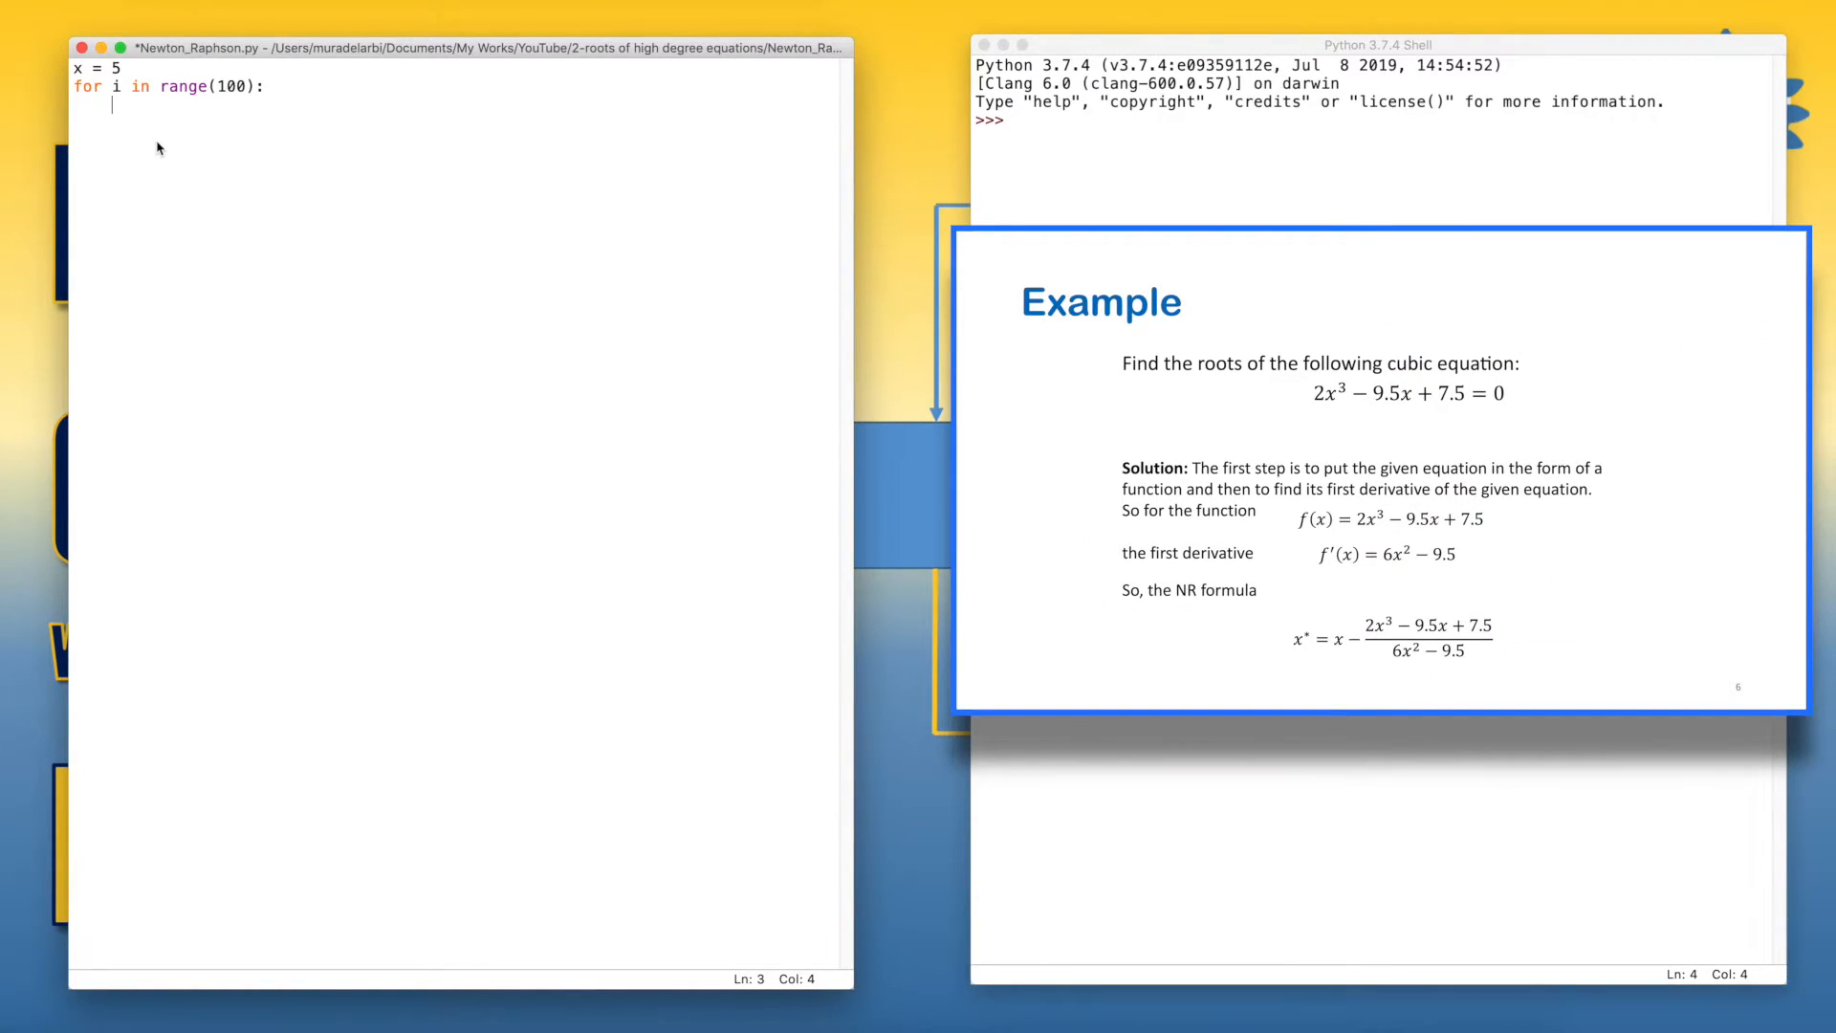
Write the update line xnew = x - (2*x**3 - 9.5**x + 7.5)/(6*x**2 - 9.5) in the loop body.
text(x)
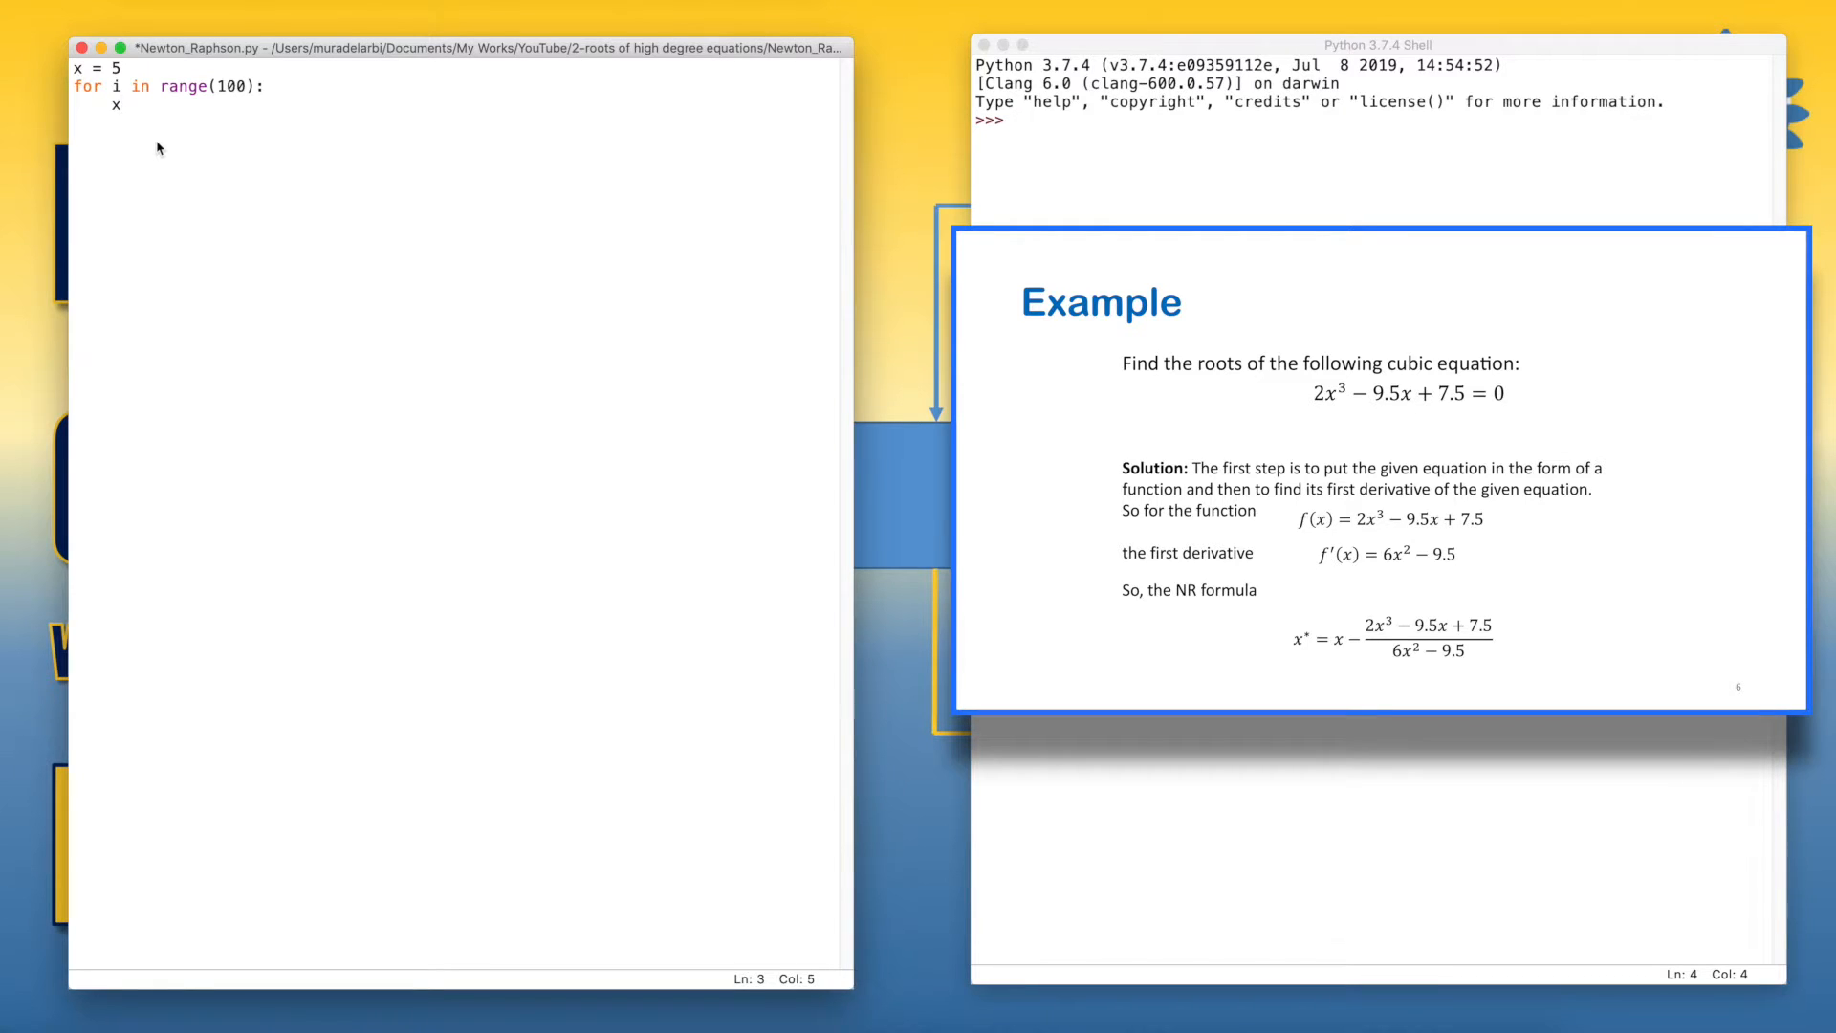
click(117, 104)
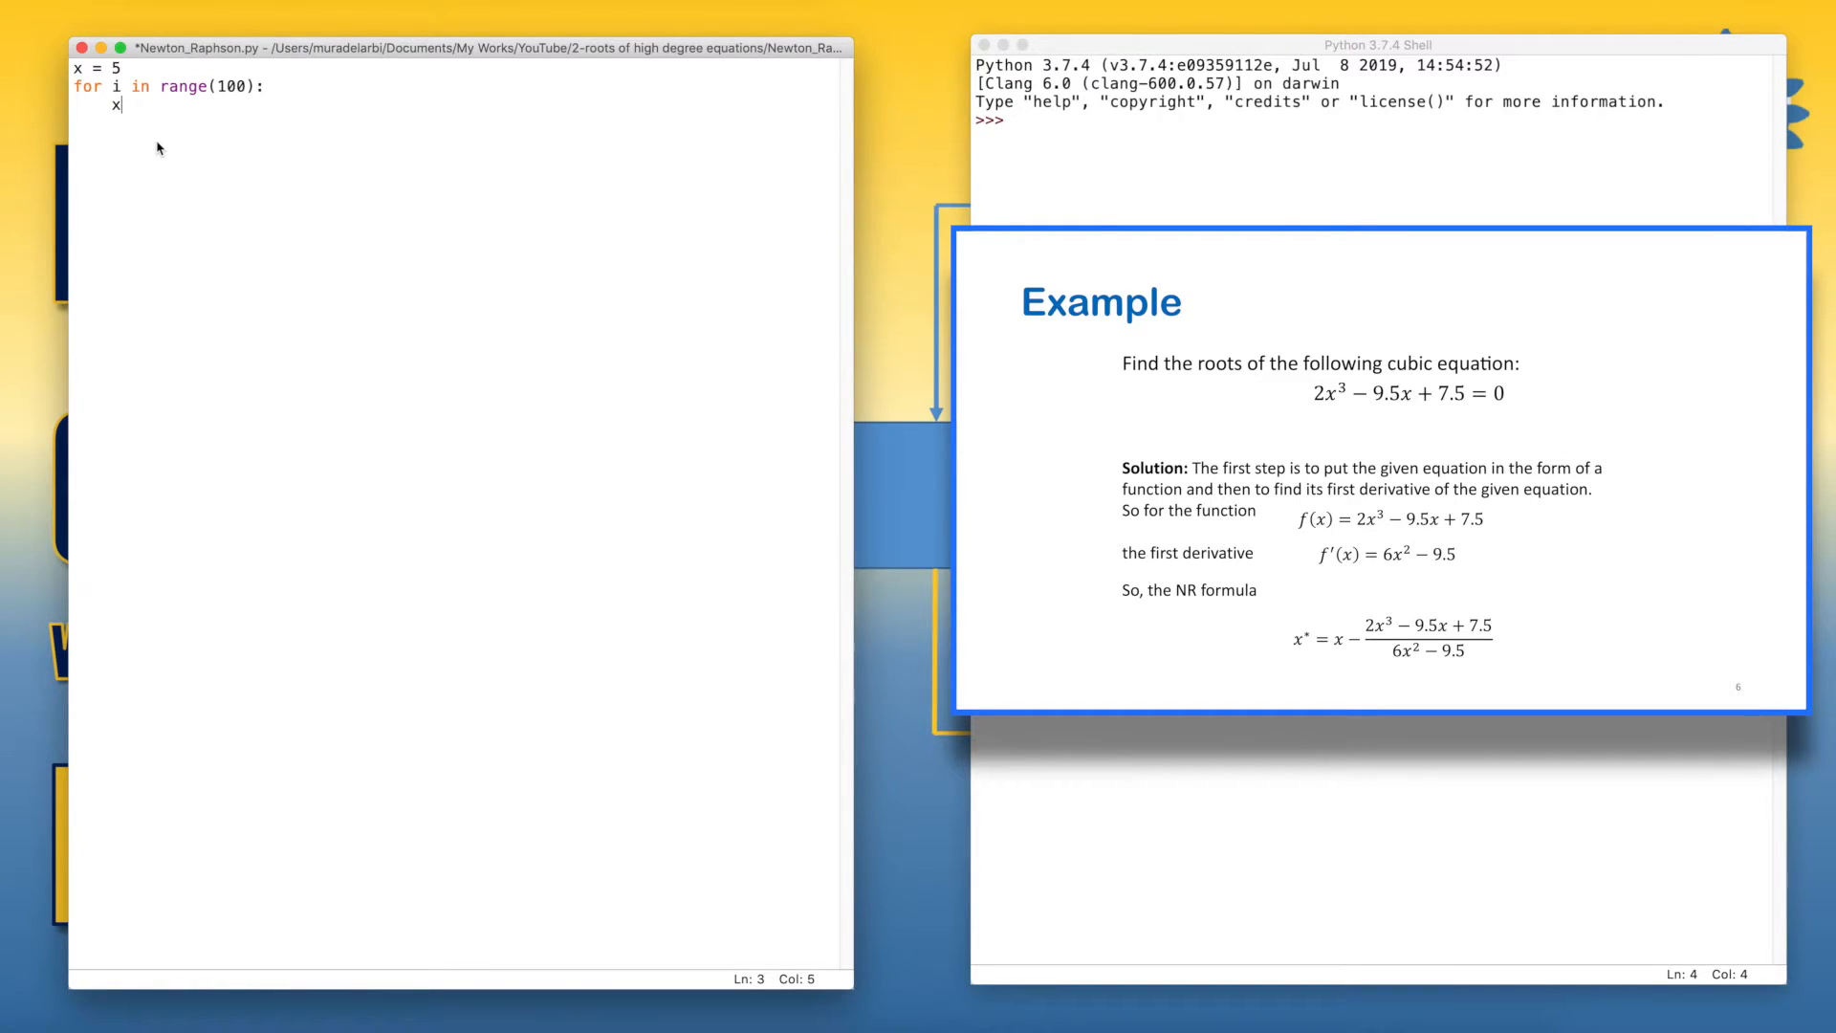
text(new =)
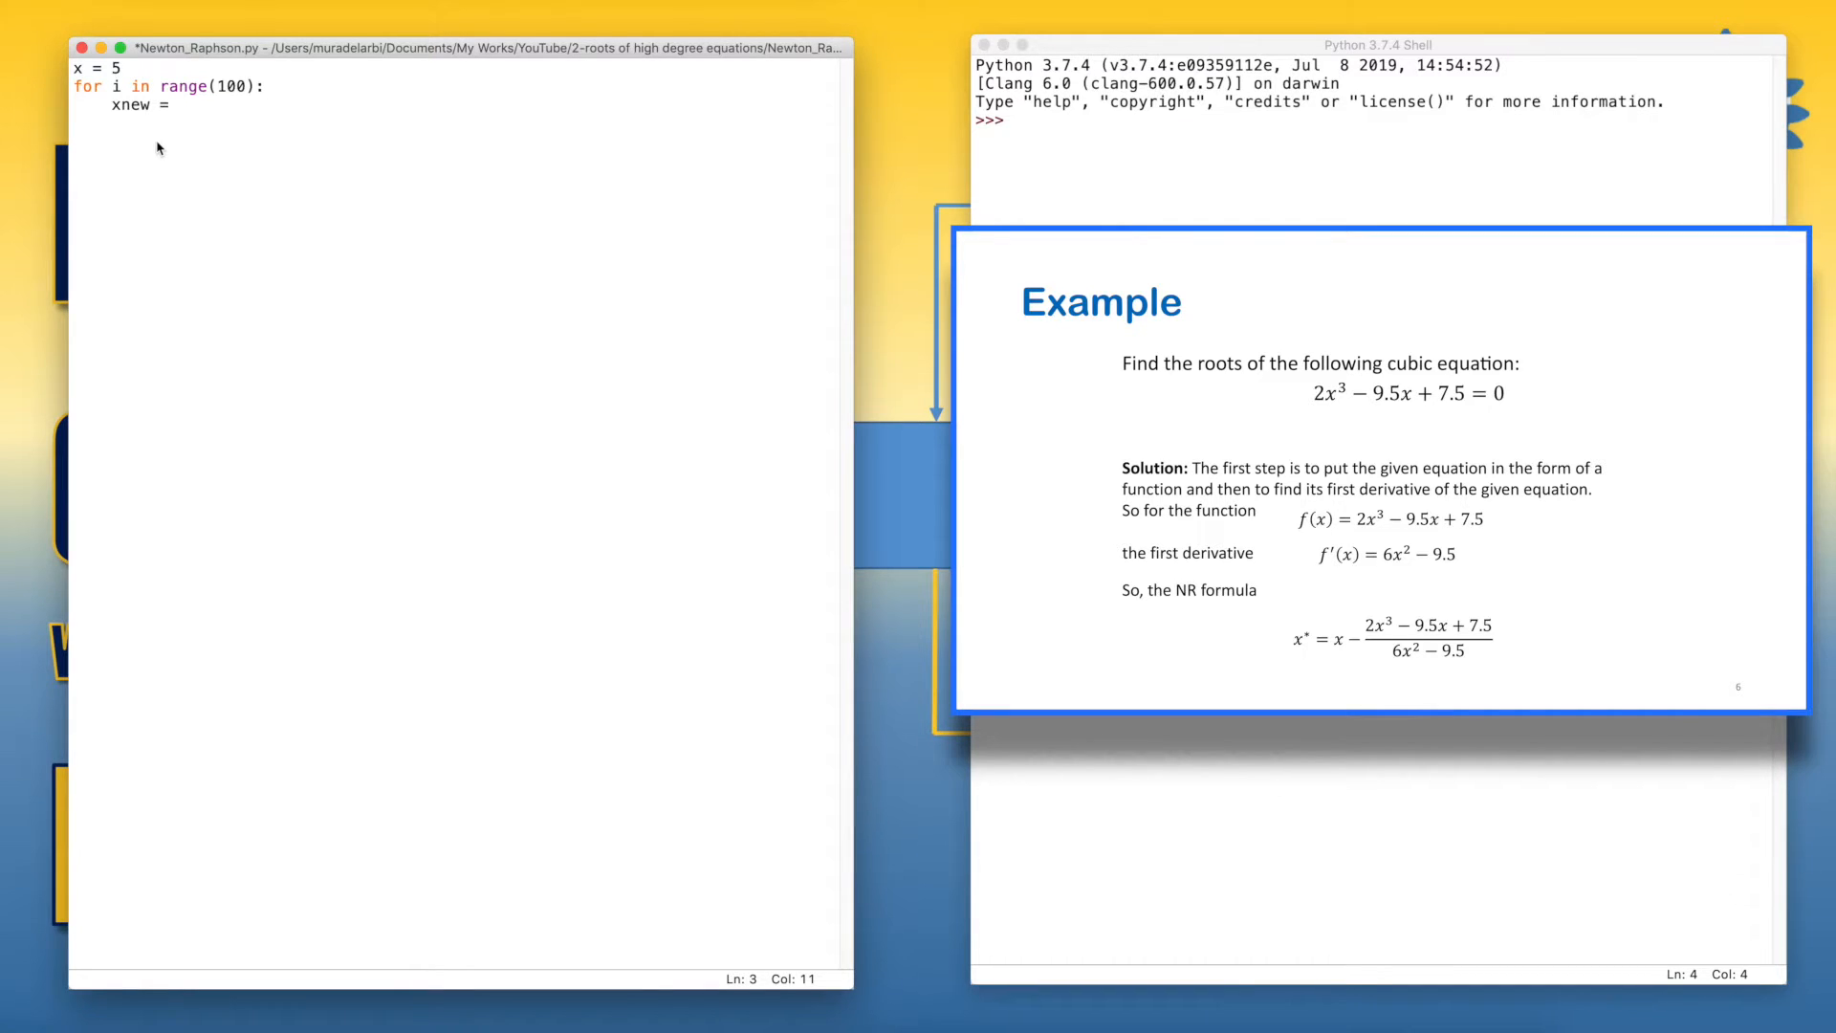
text(x - (2)
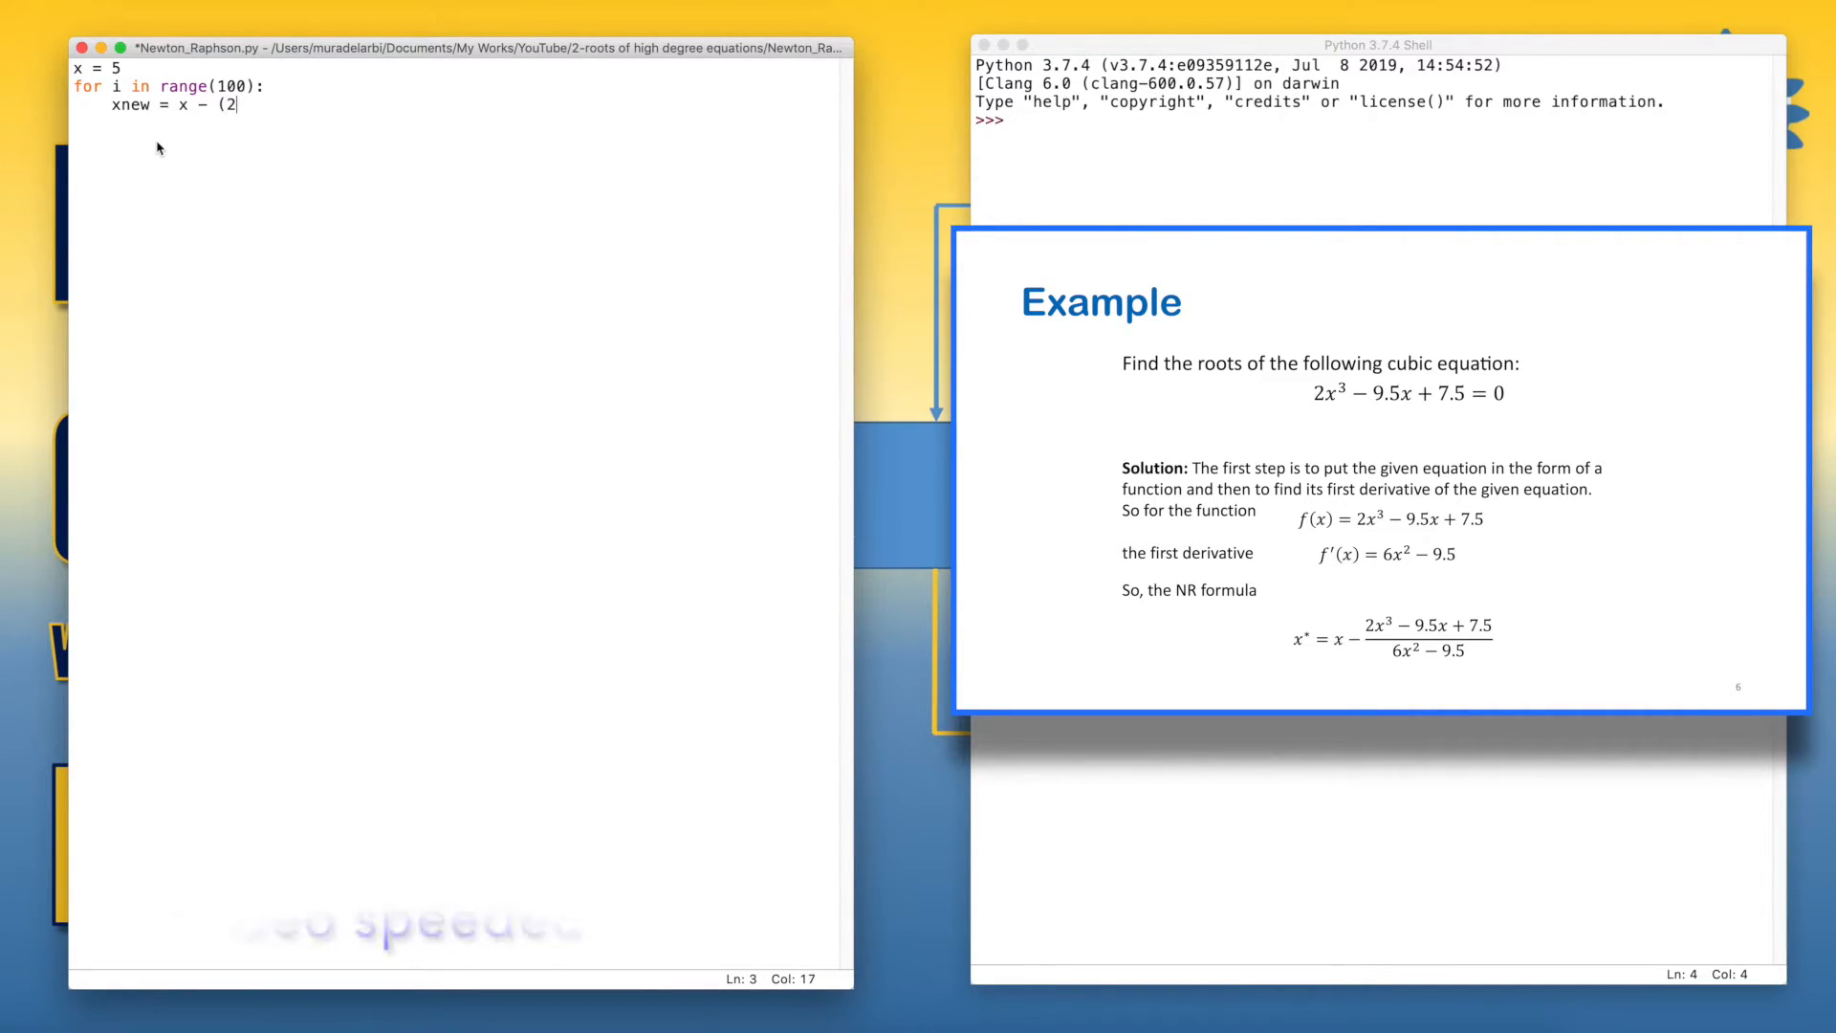
text(*x**3 - 9.5**x)
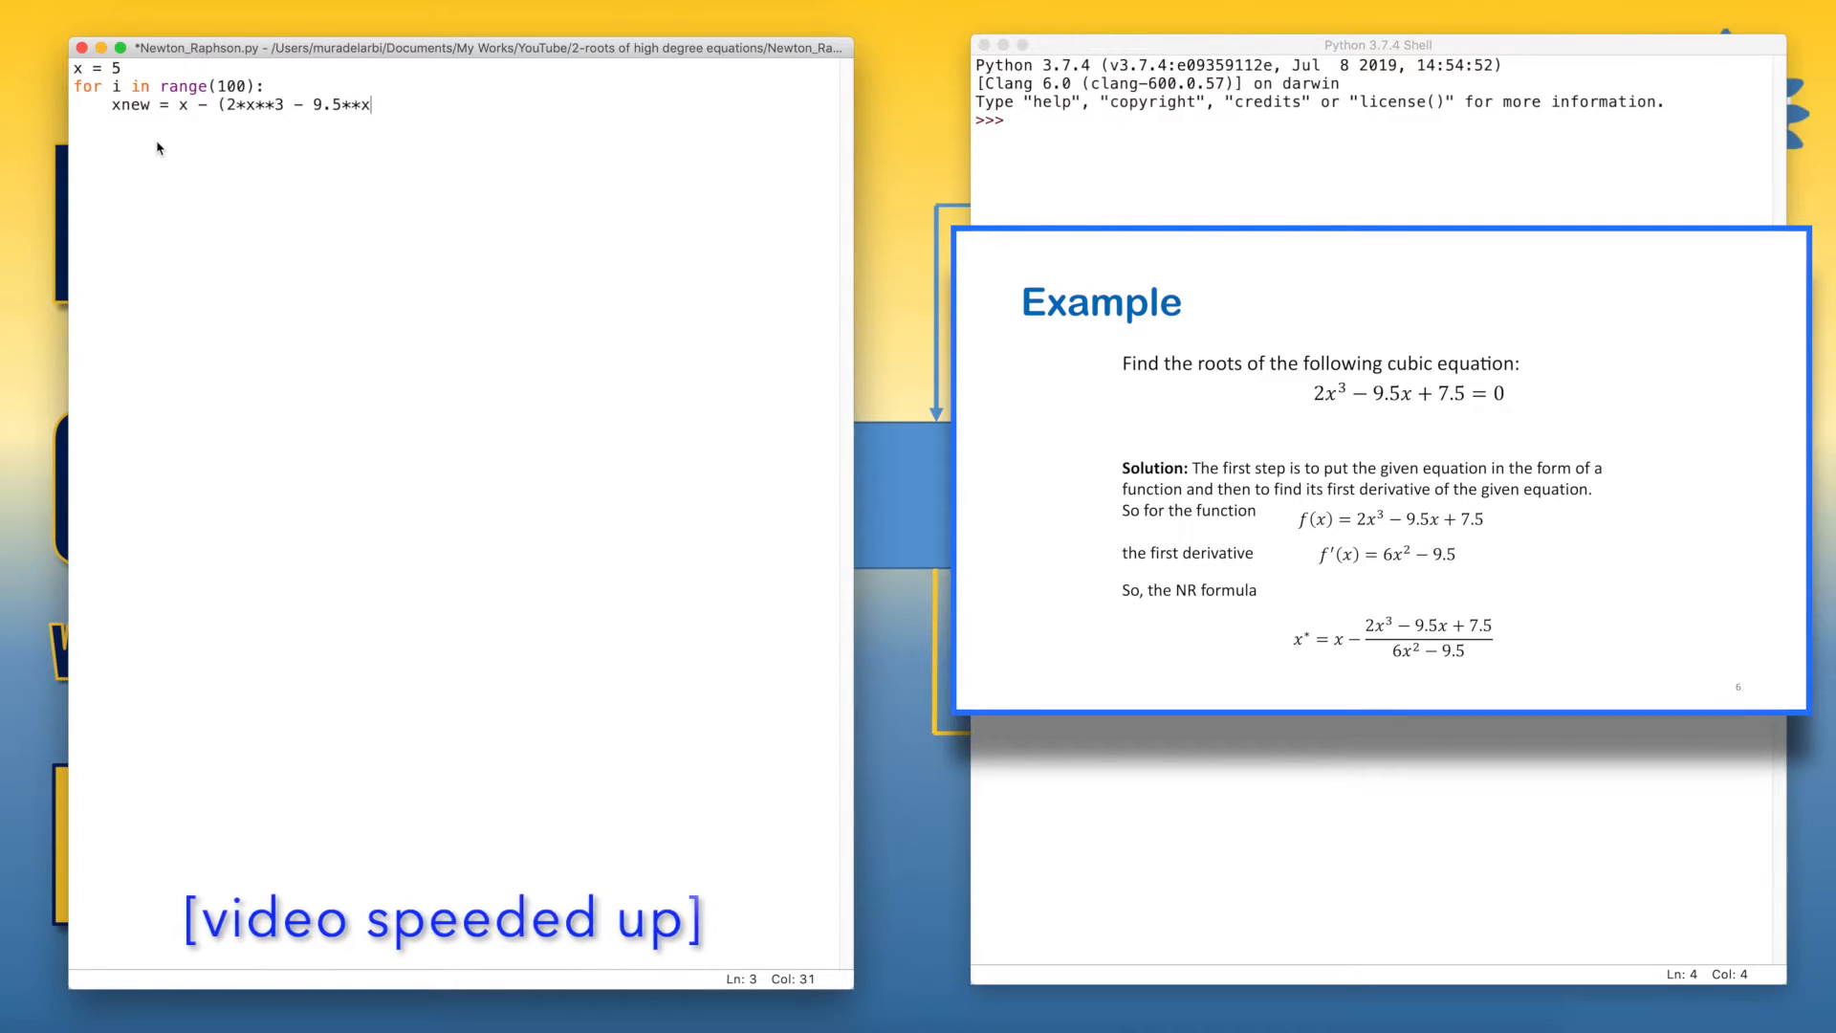
text(+ 7.5)/(6*x**2)
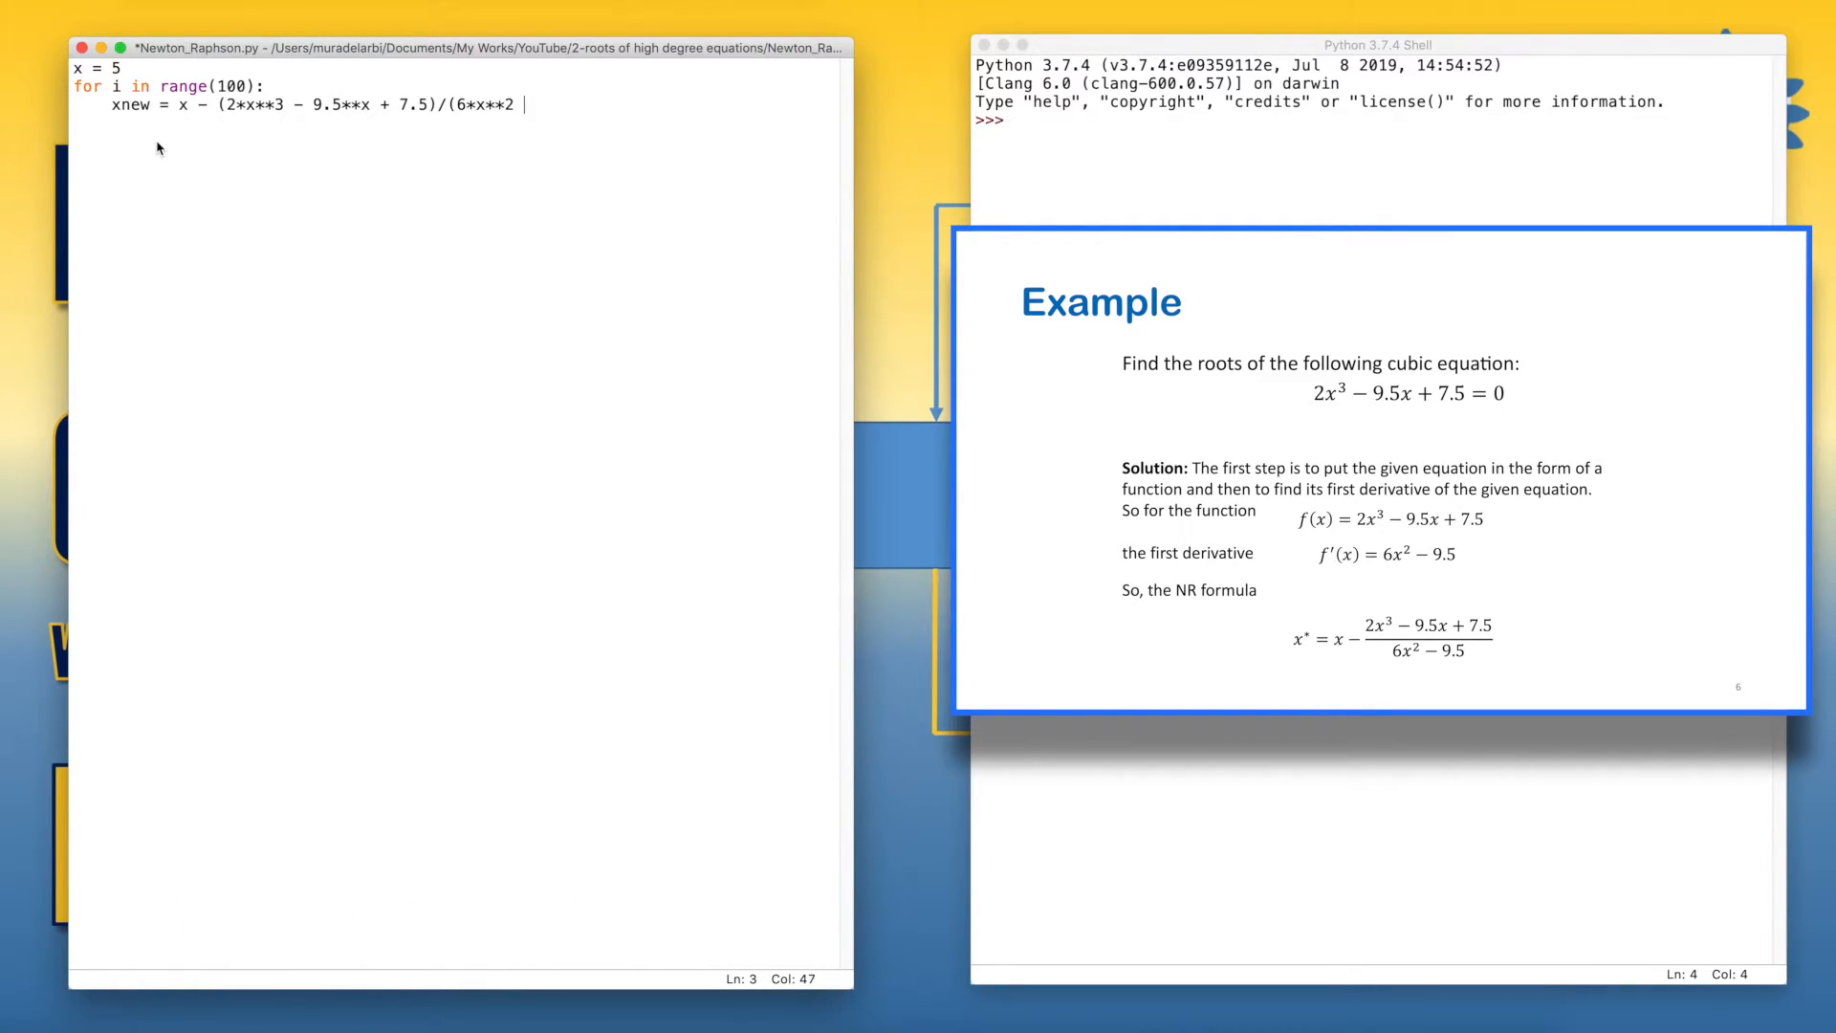
text(- 9.5))
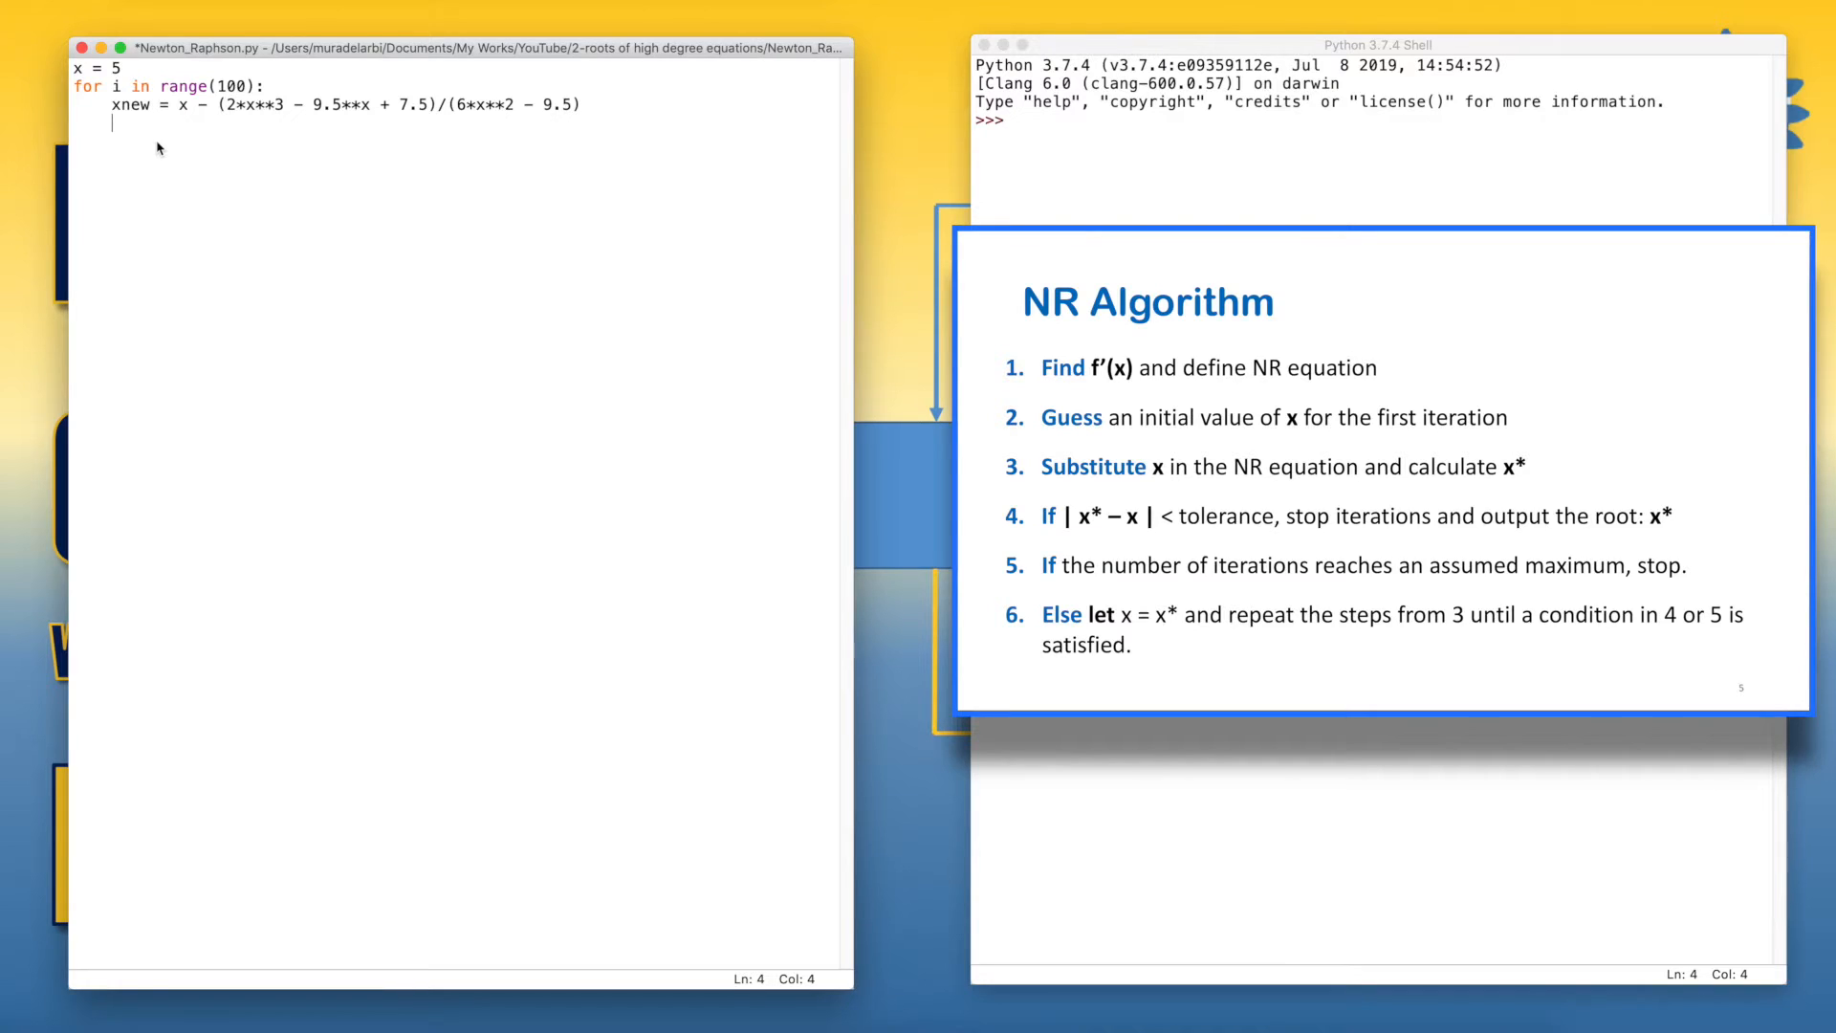
Add the stopping test if abs(xnew - x) < 0.001: break inside the loop.
text(if)
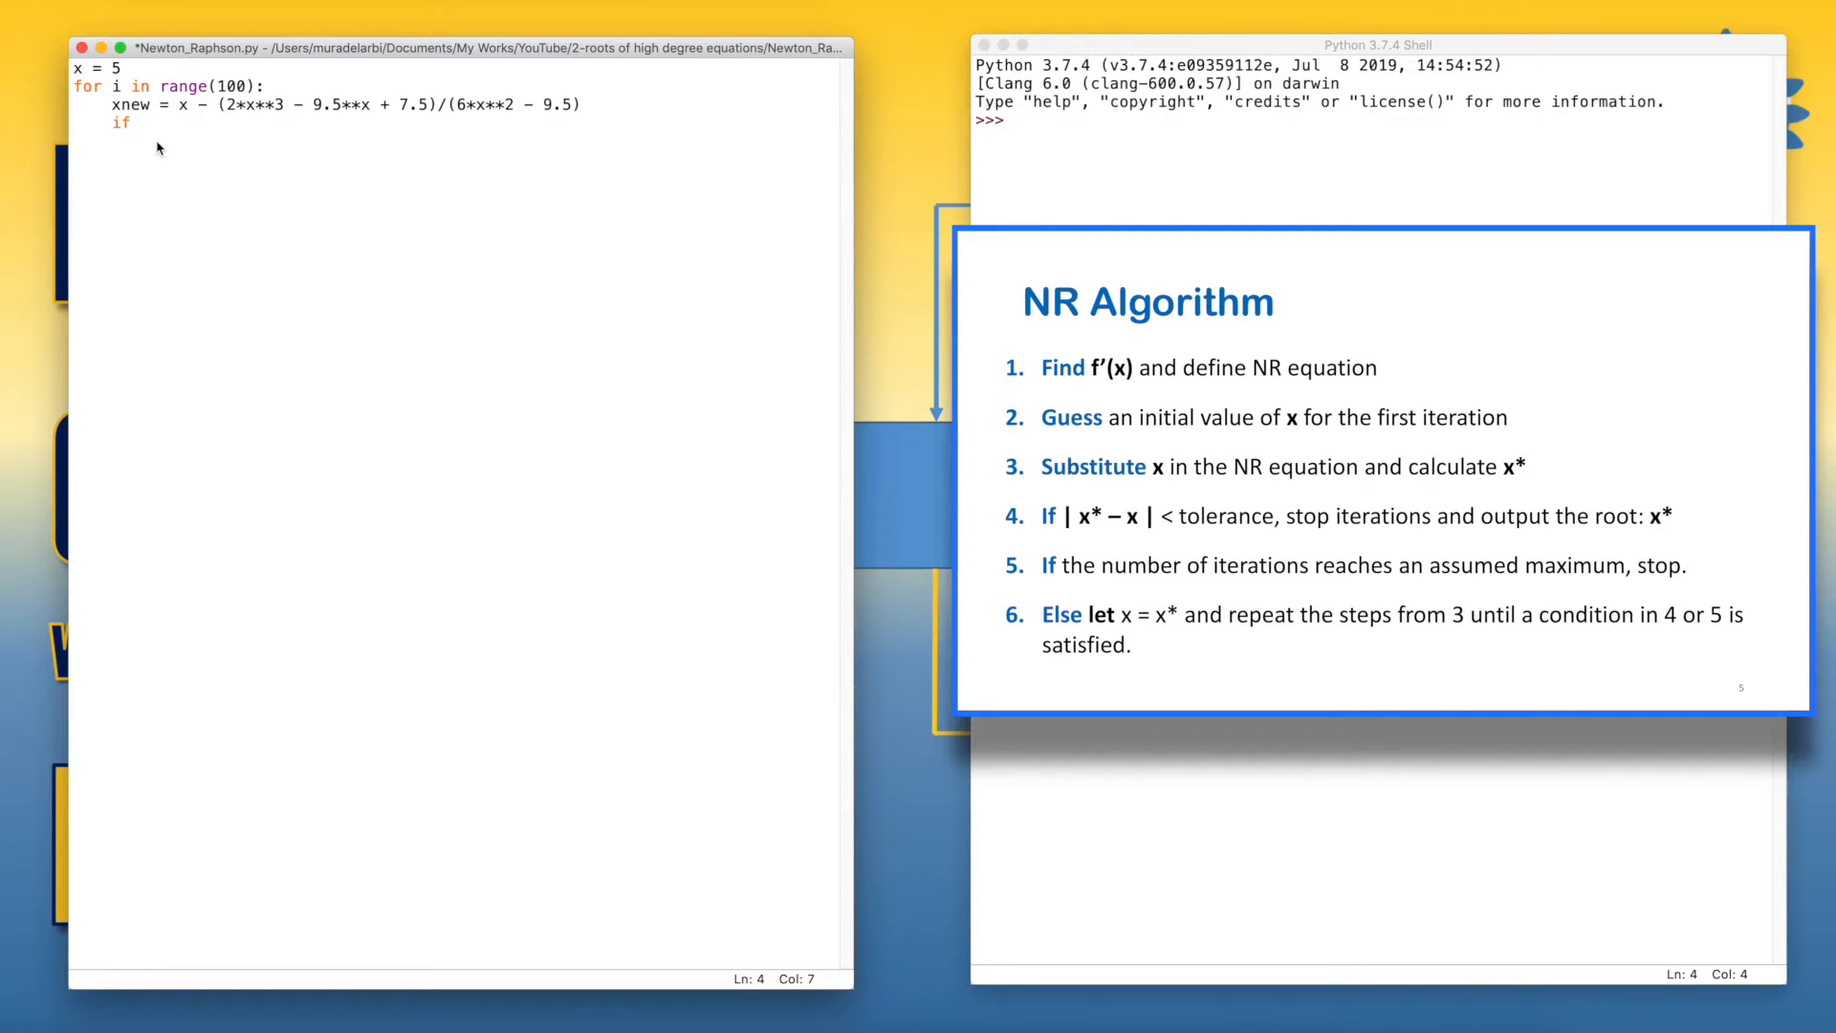
text(abs)
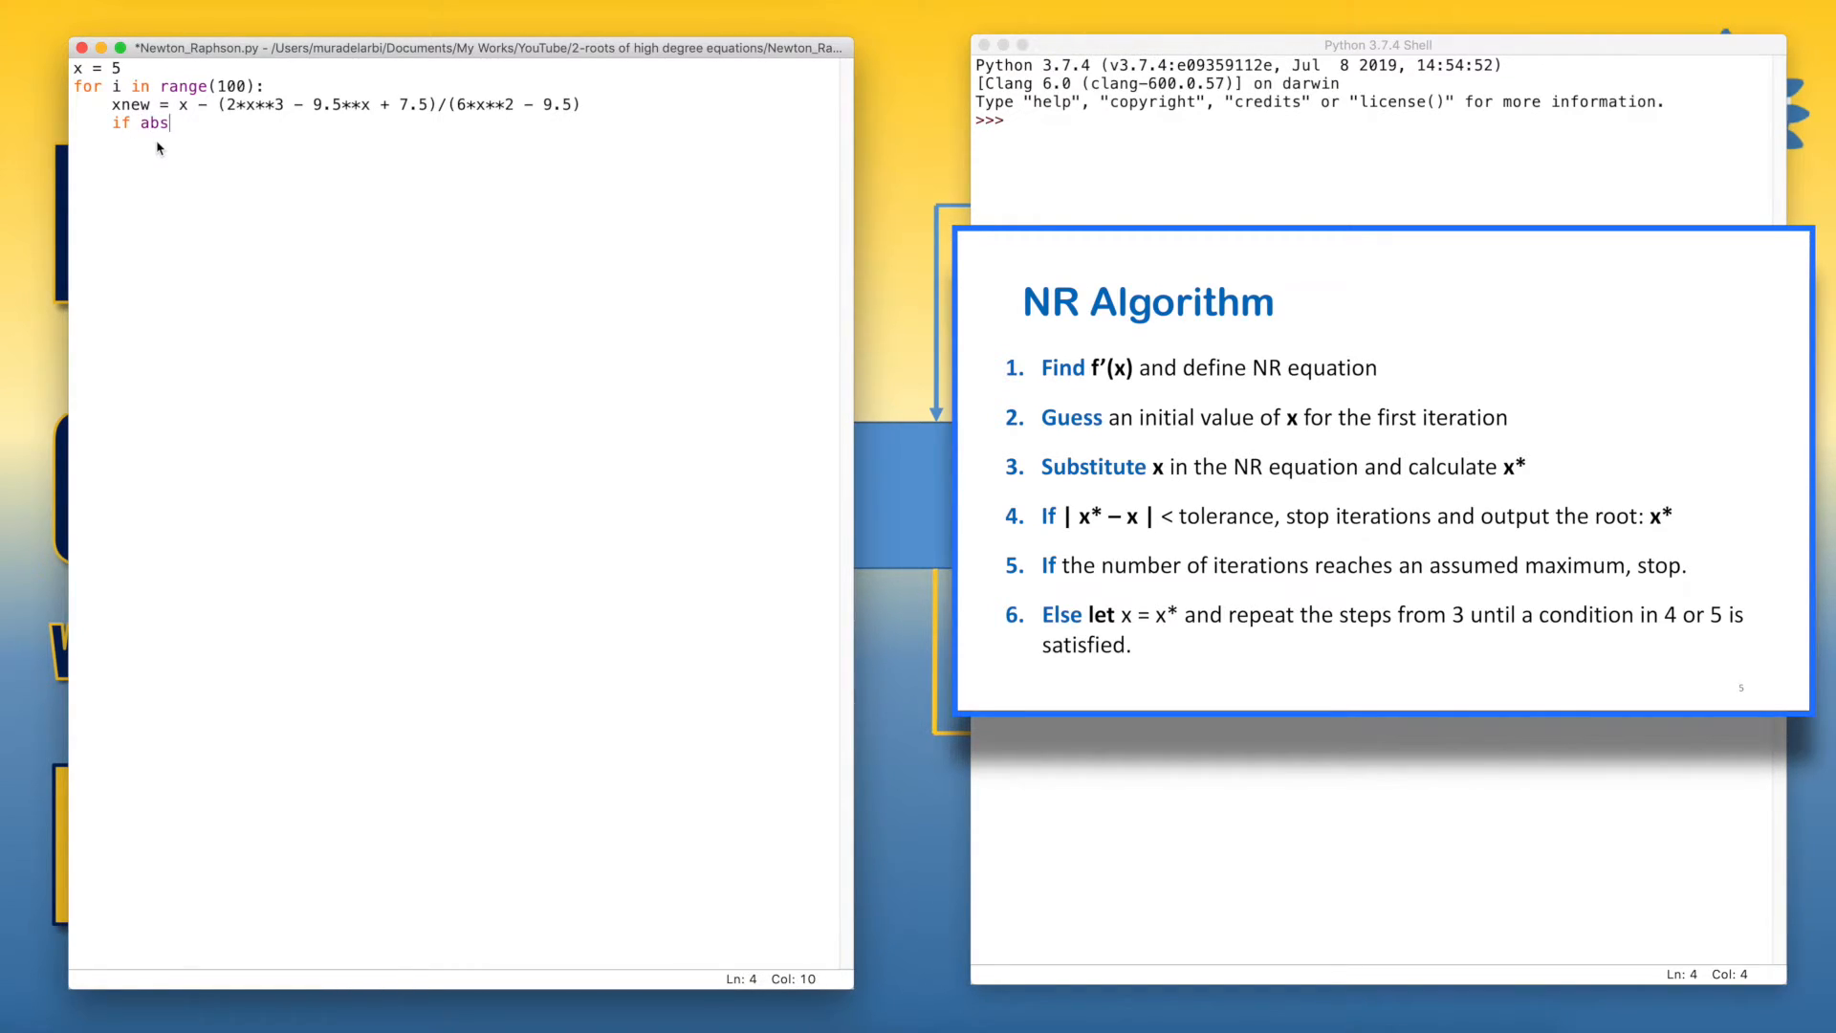
text(()
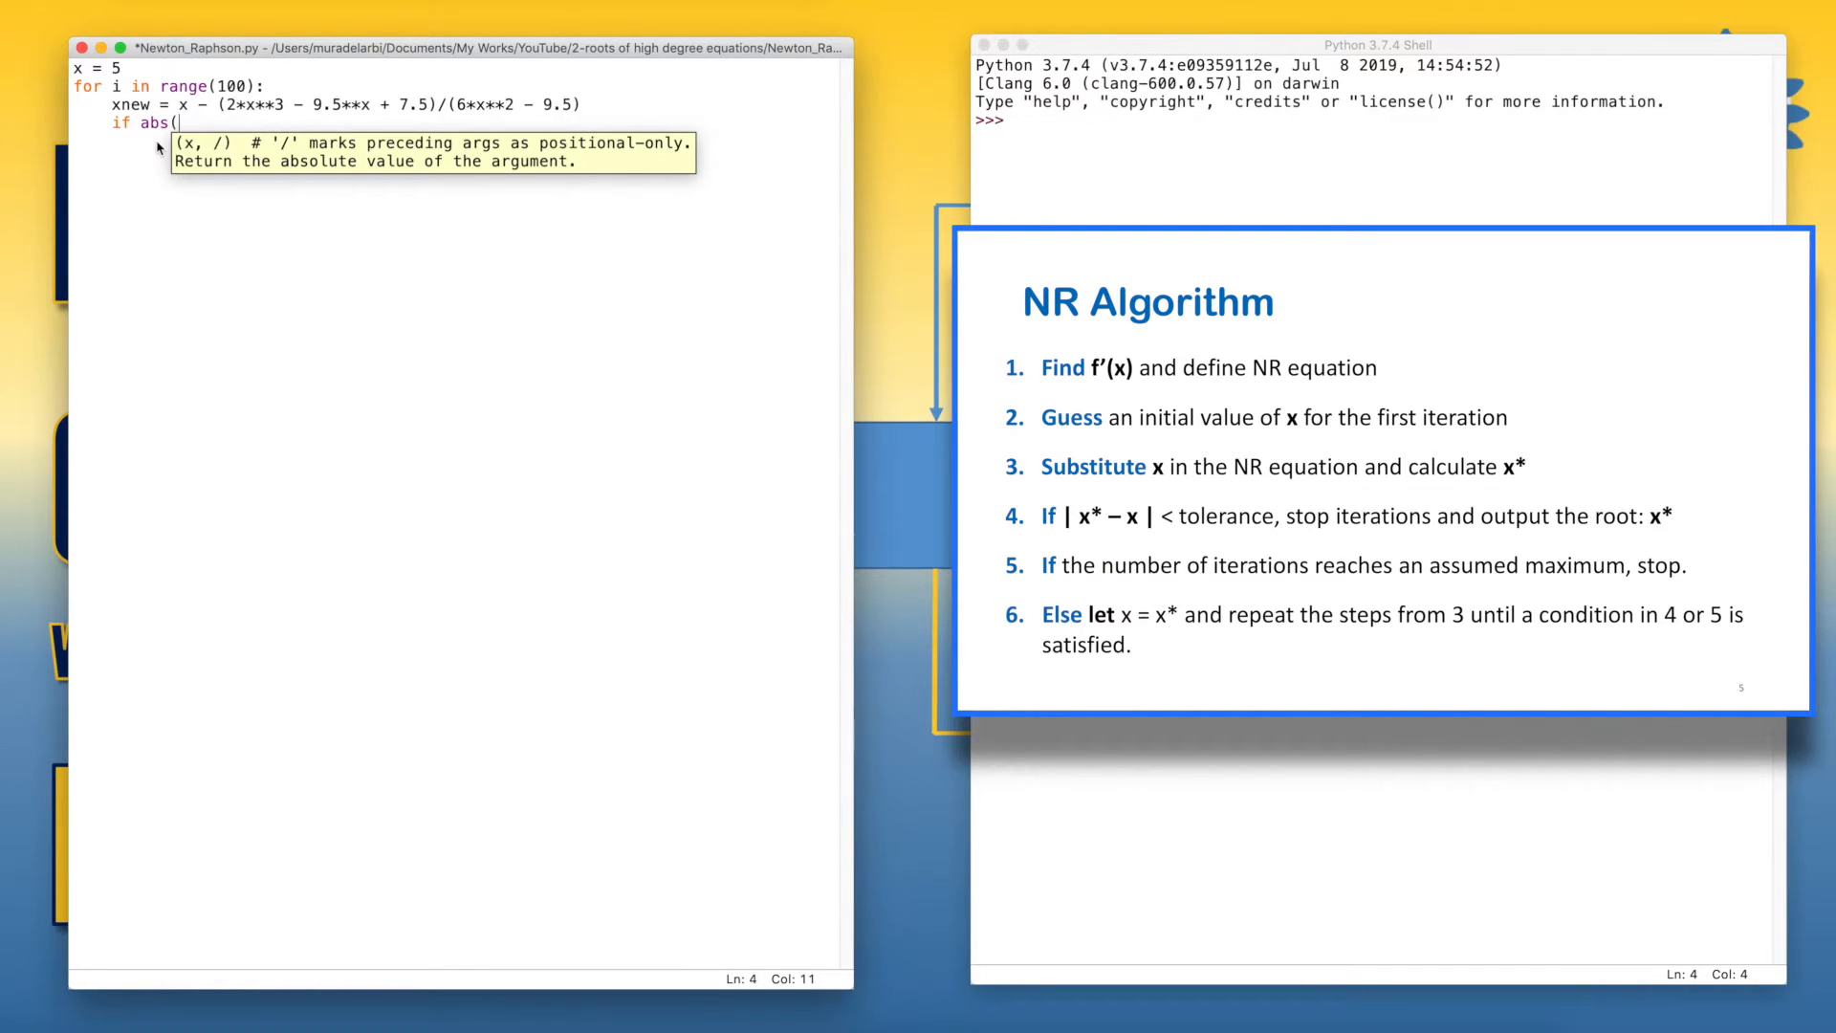
text(x)
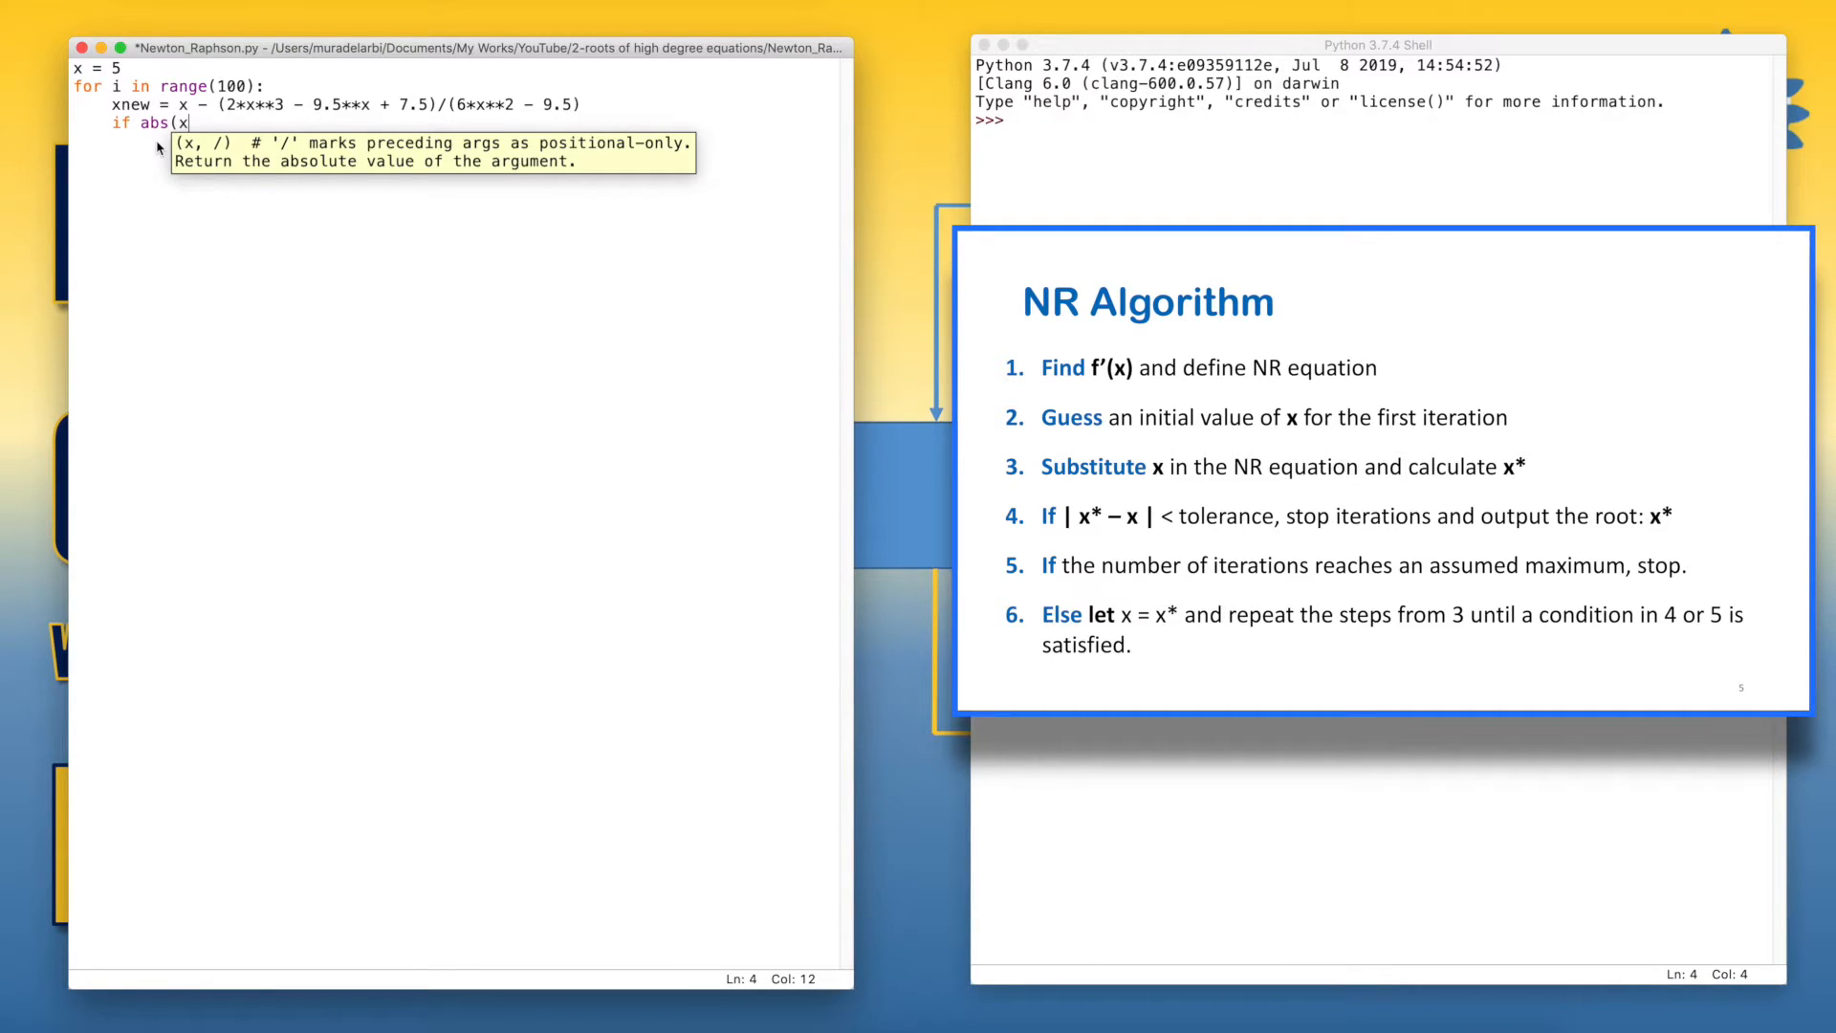
text(new - x)
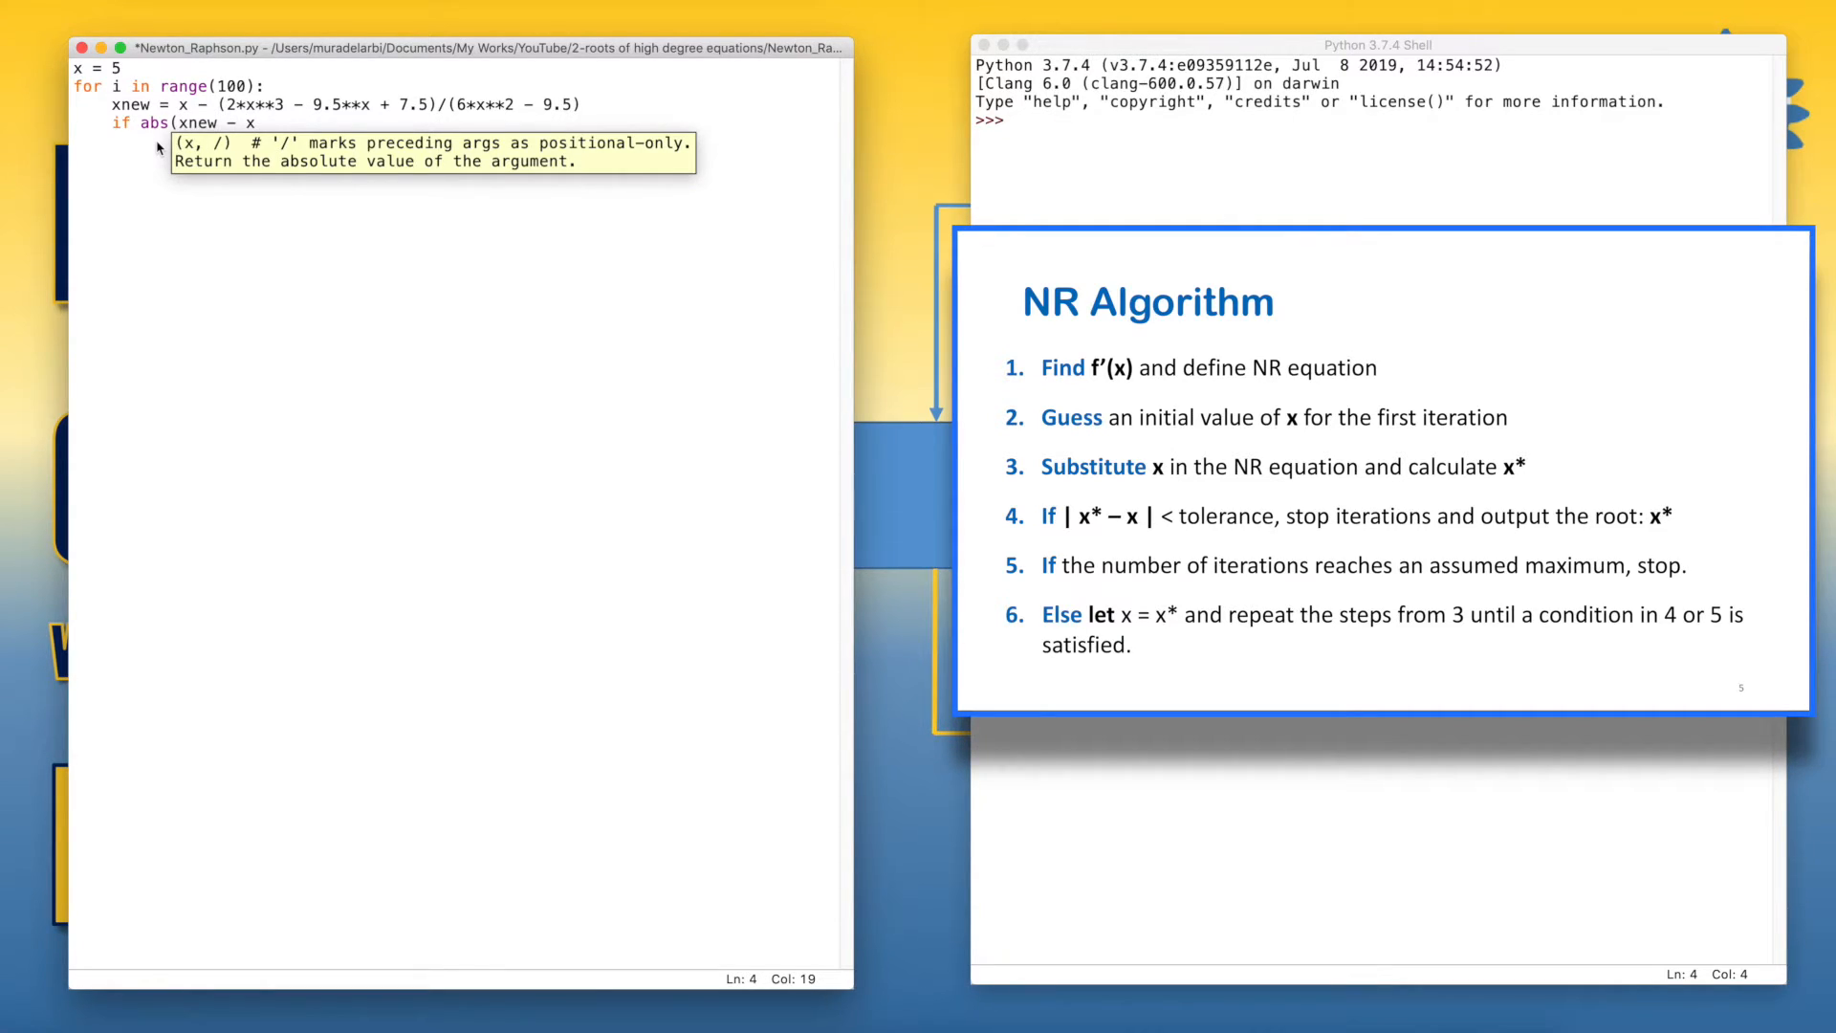
text() <)
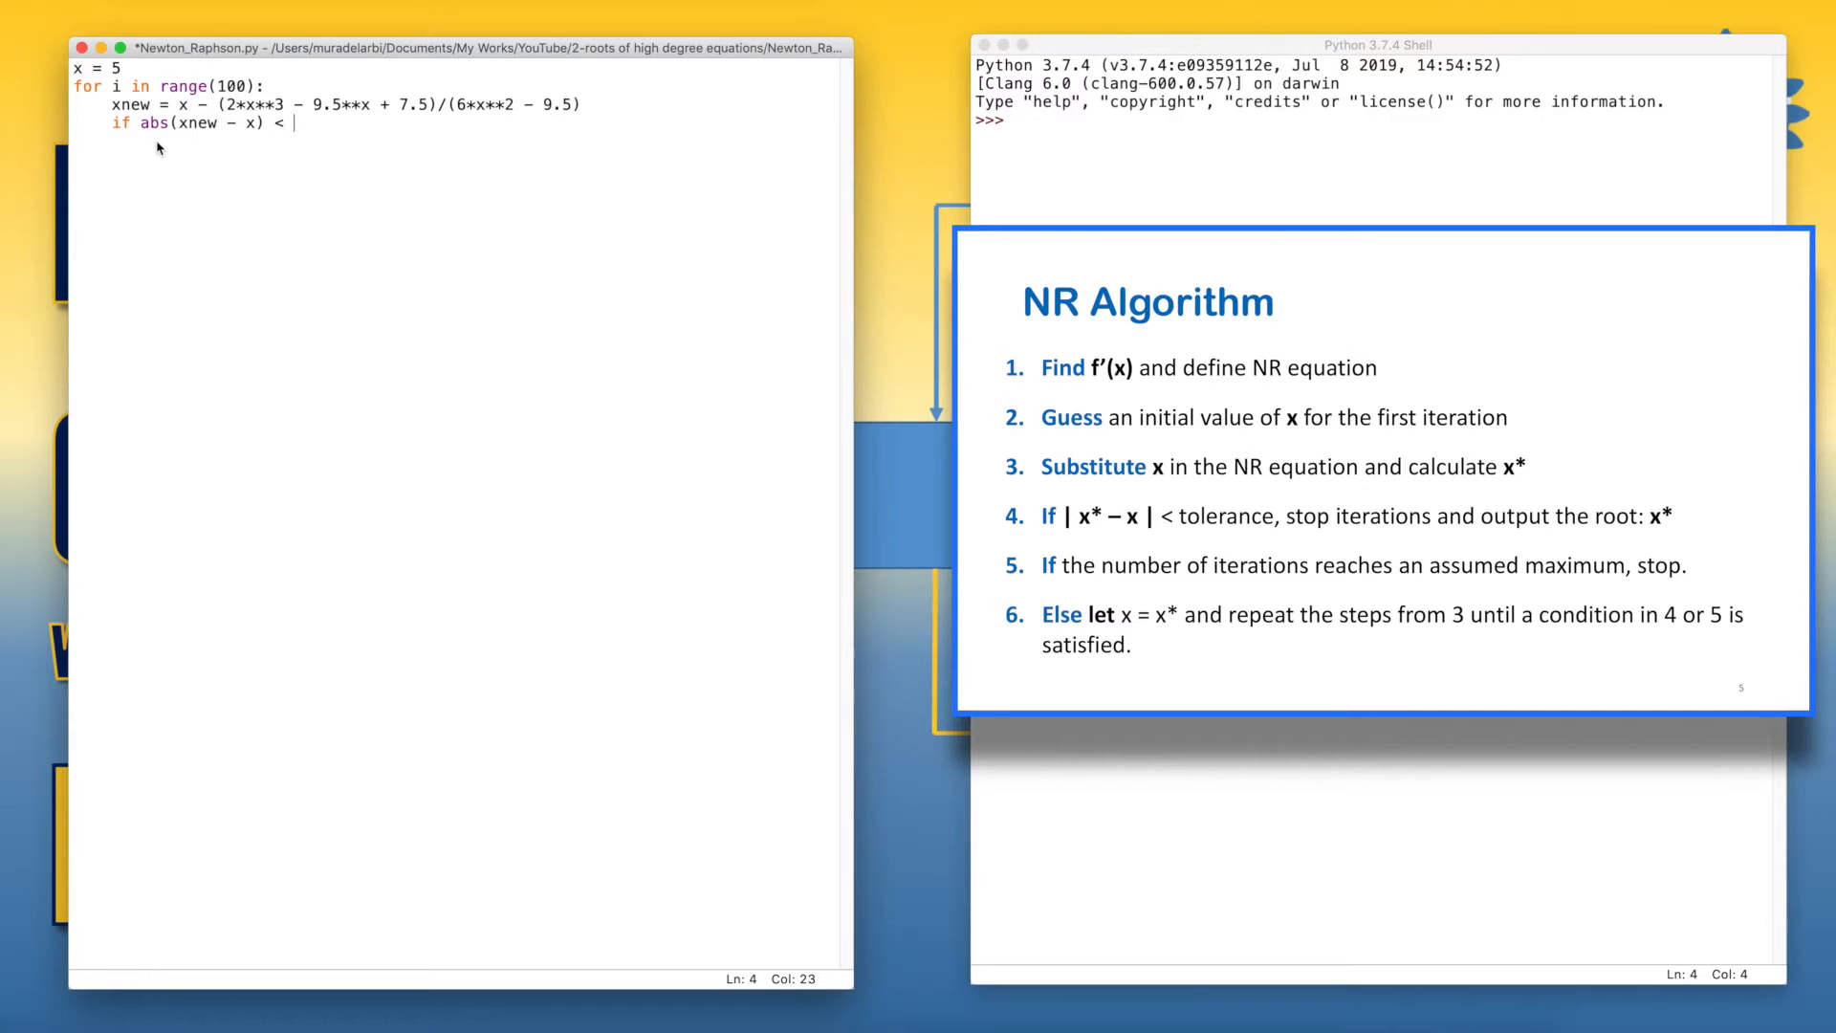
text(0.001)
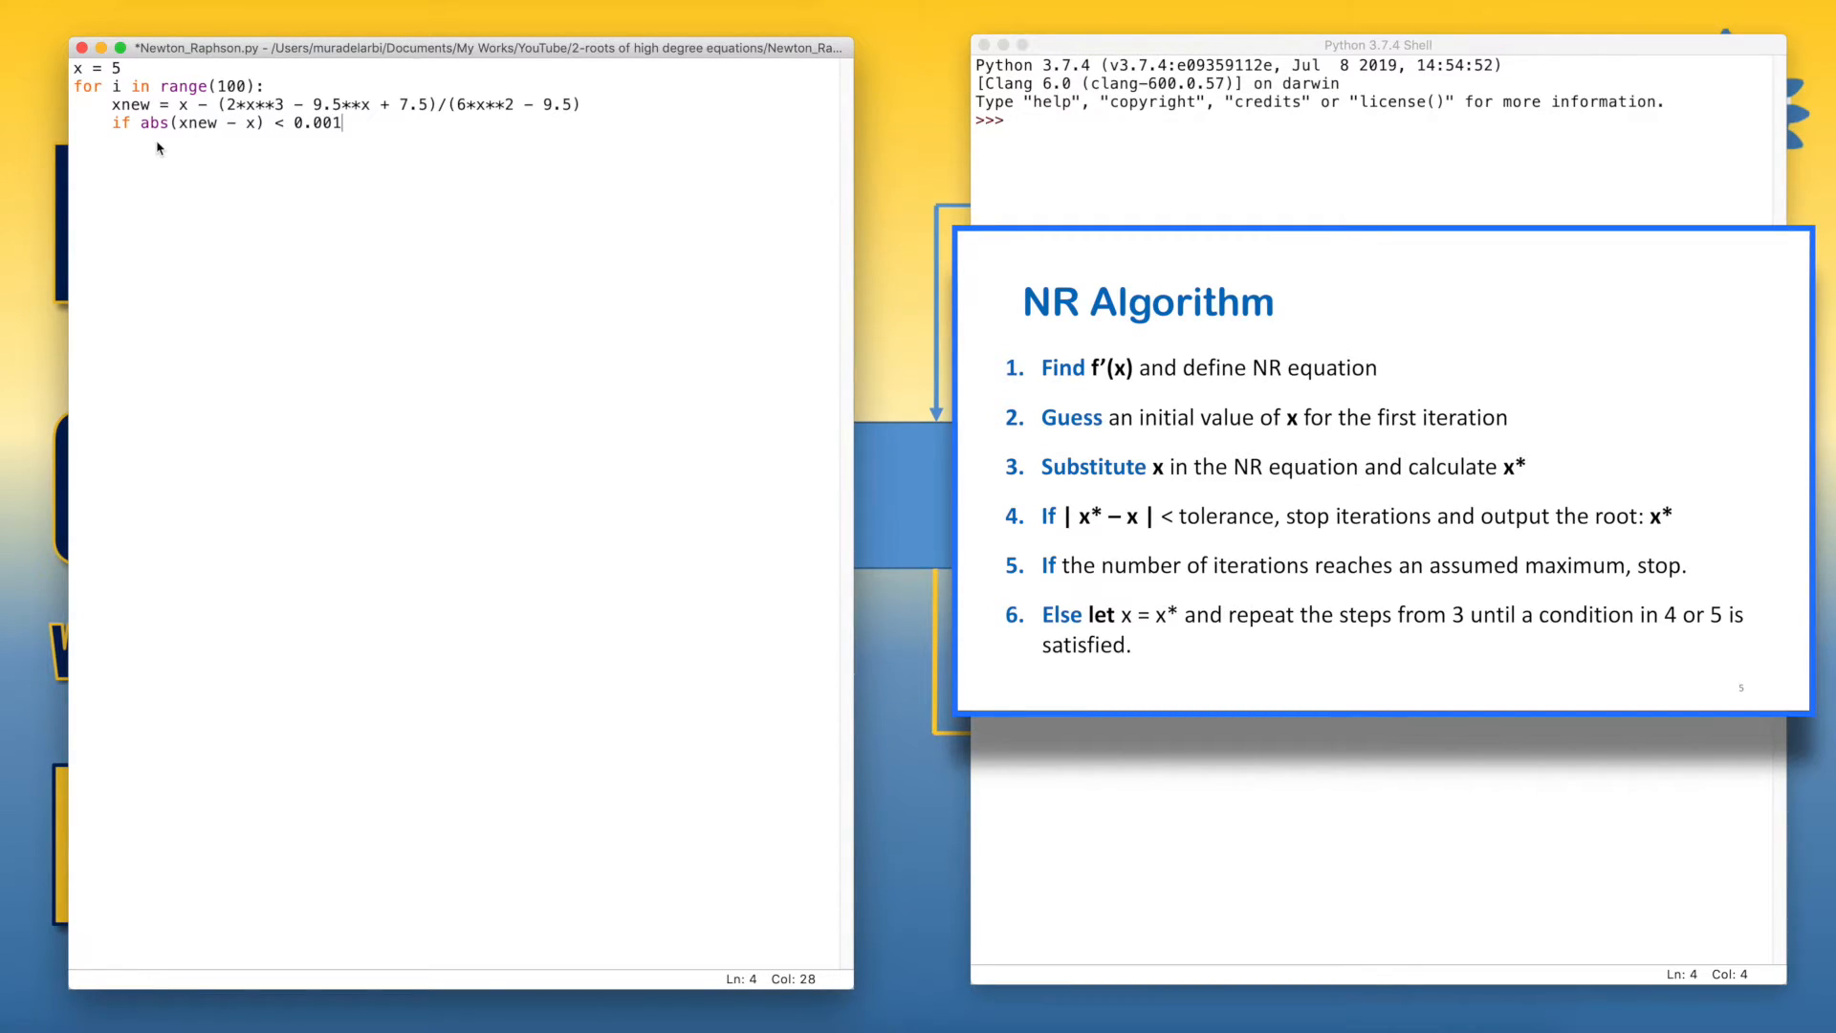
text(": ")
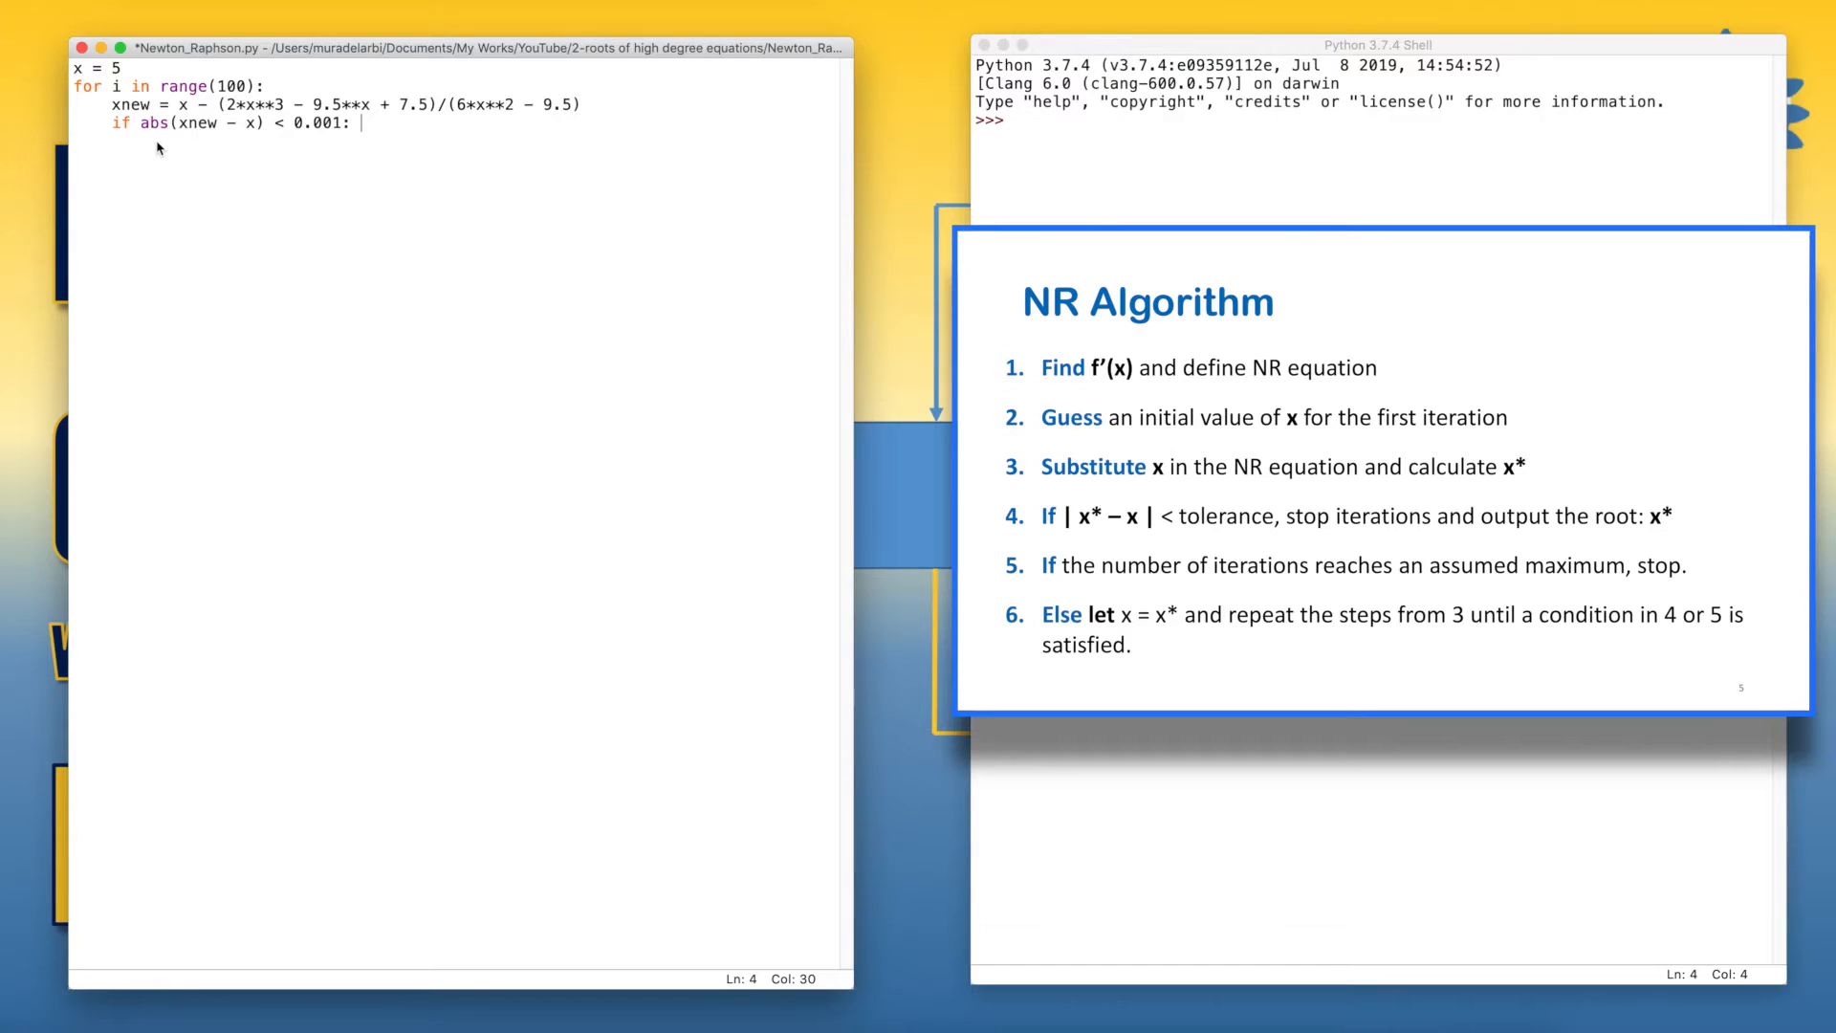
text(br)
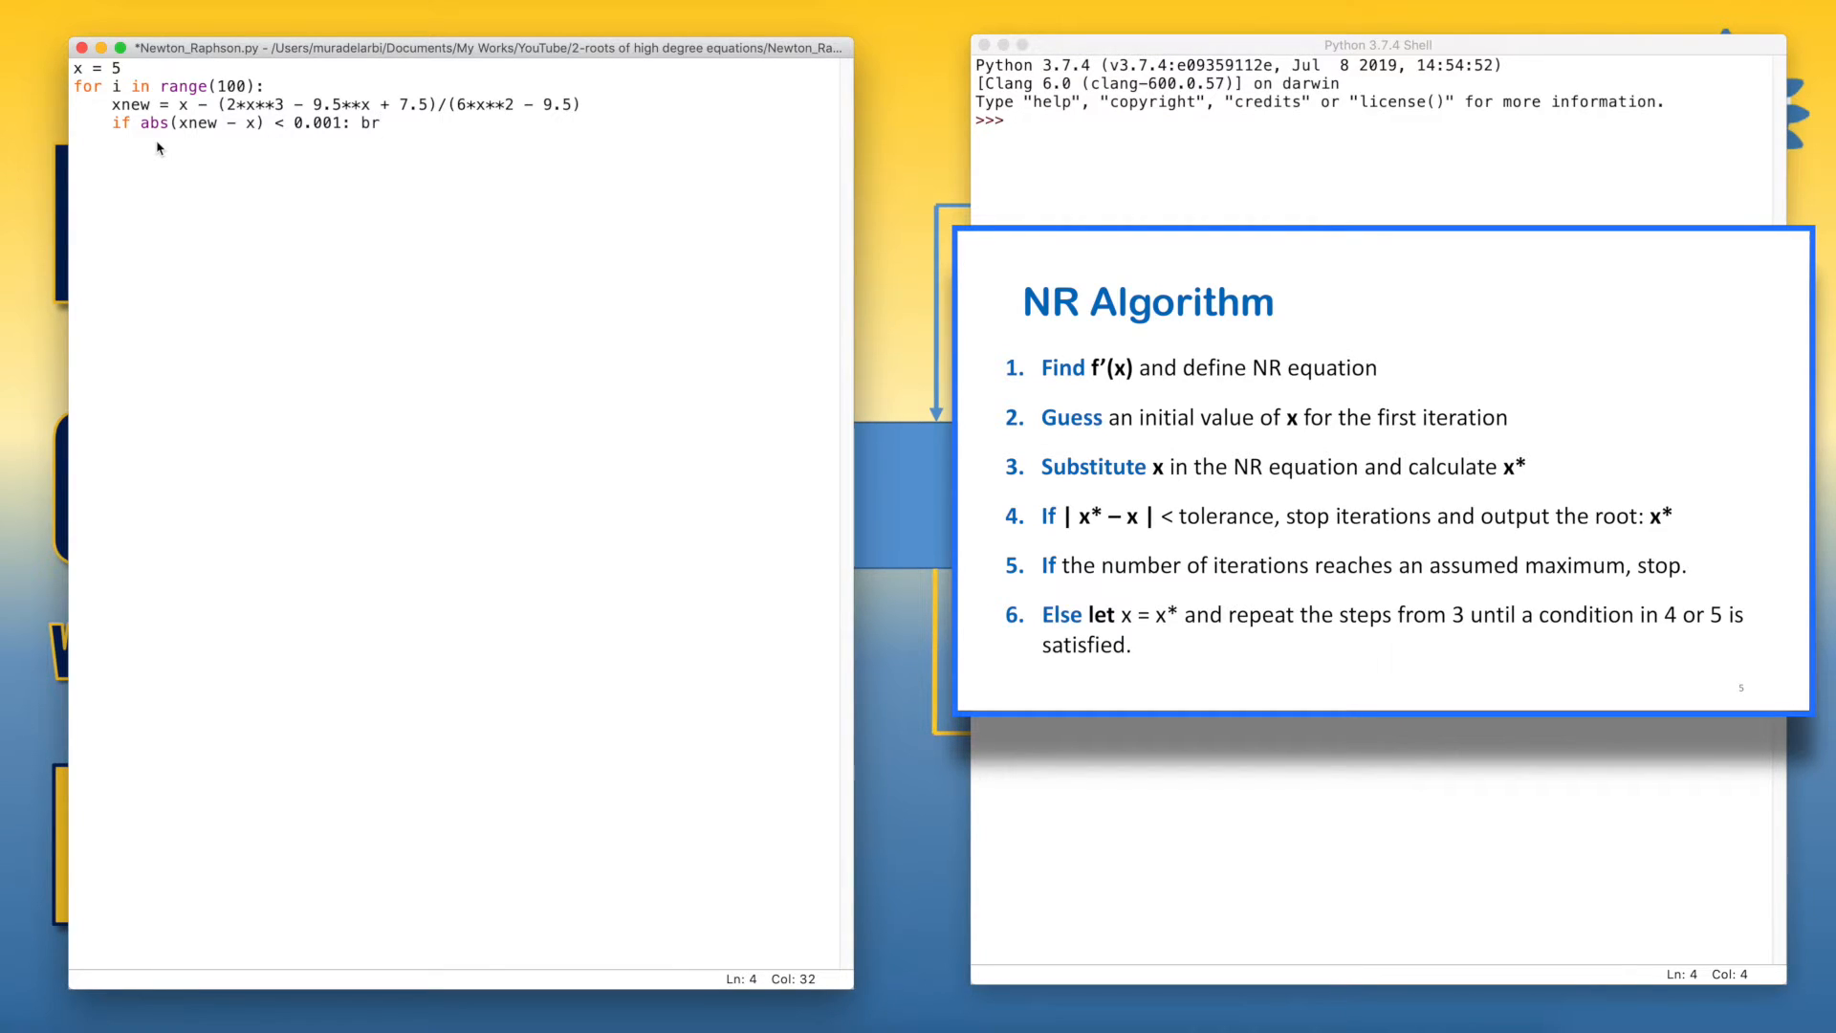
text(eak)
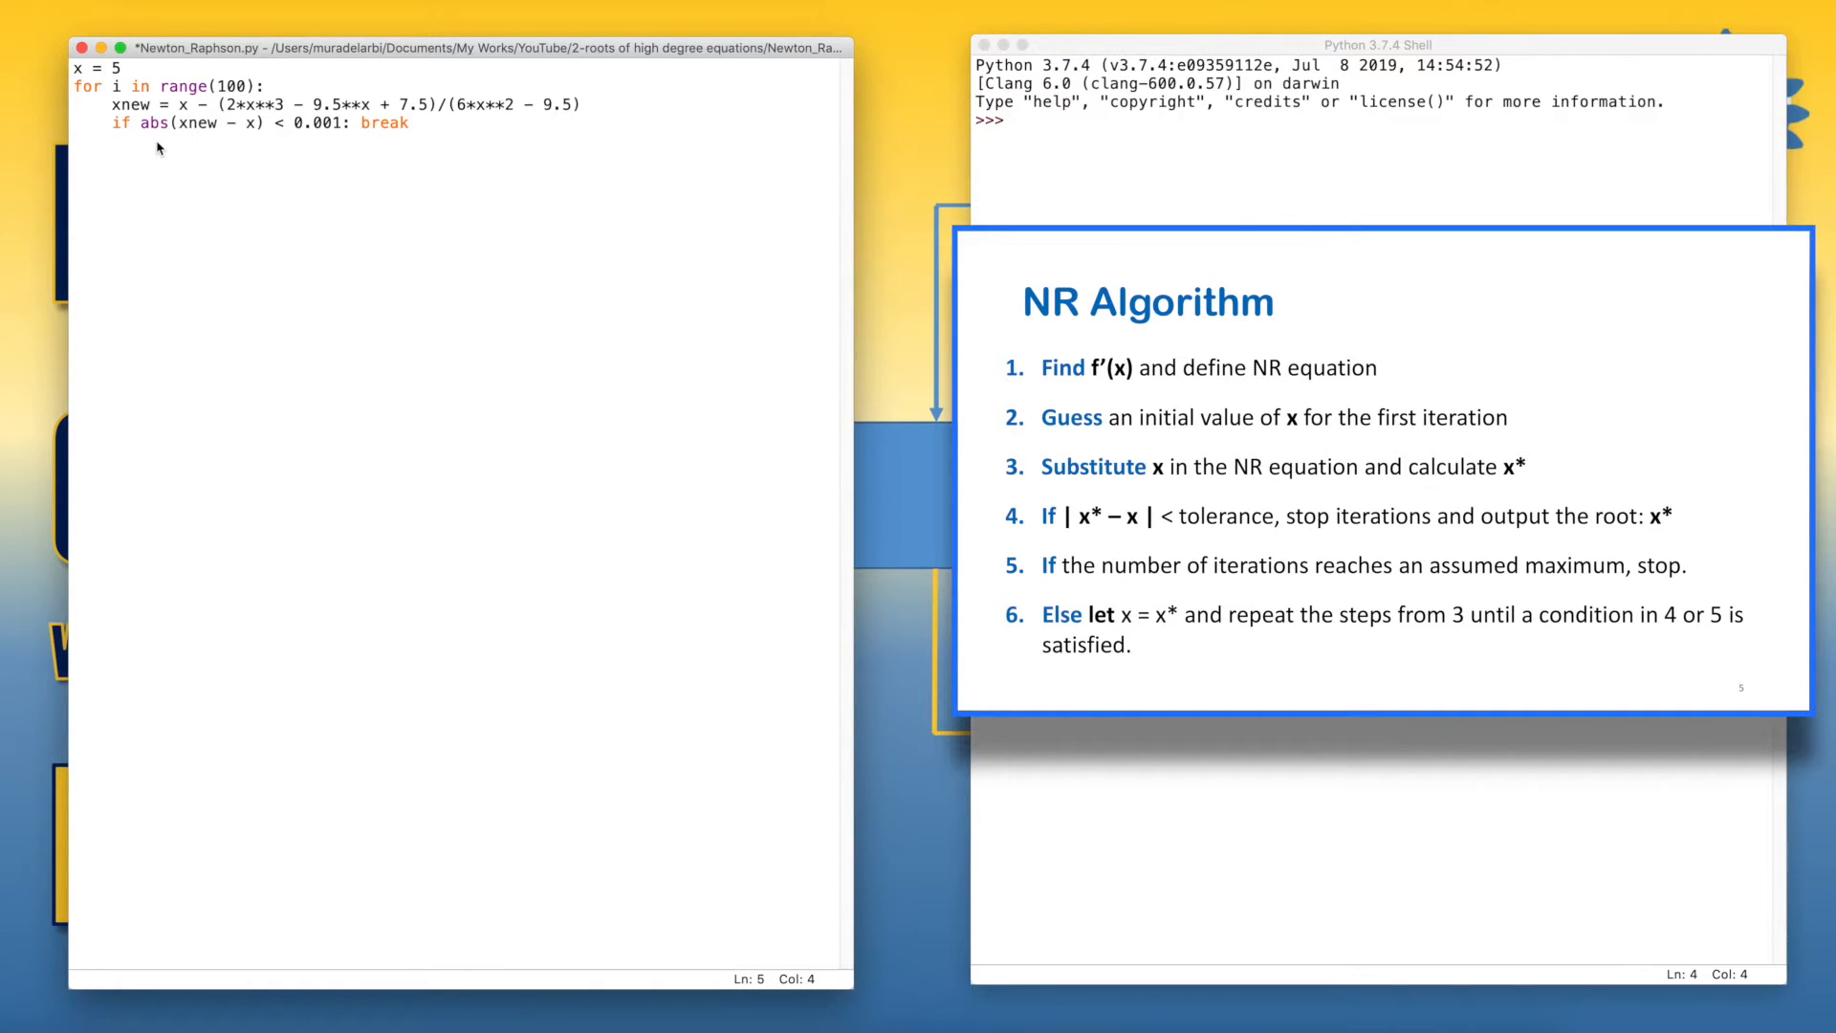
click(111, 147)
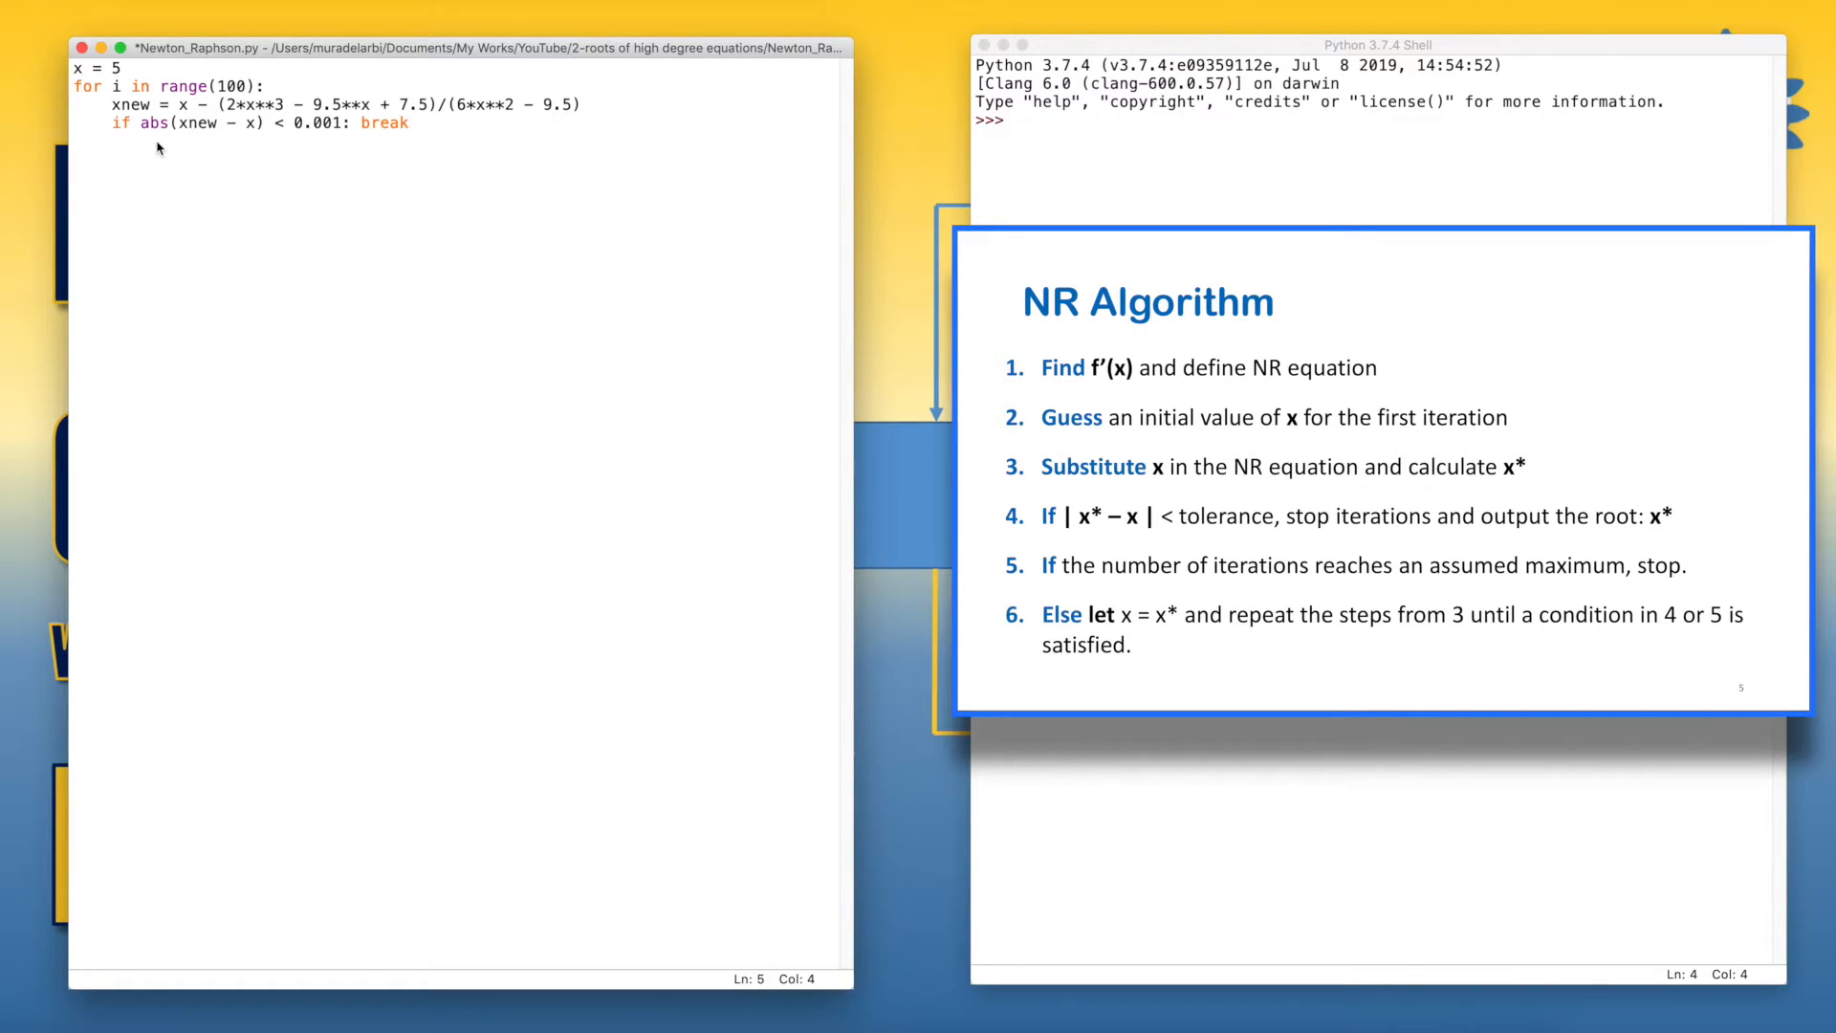
click(110, 149)
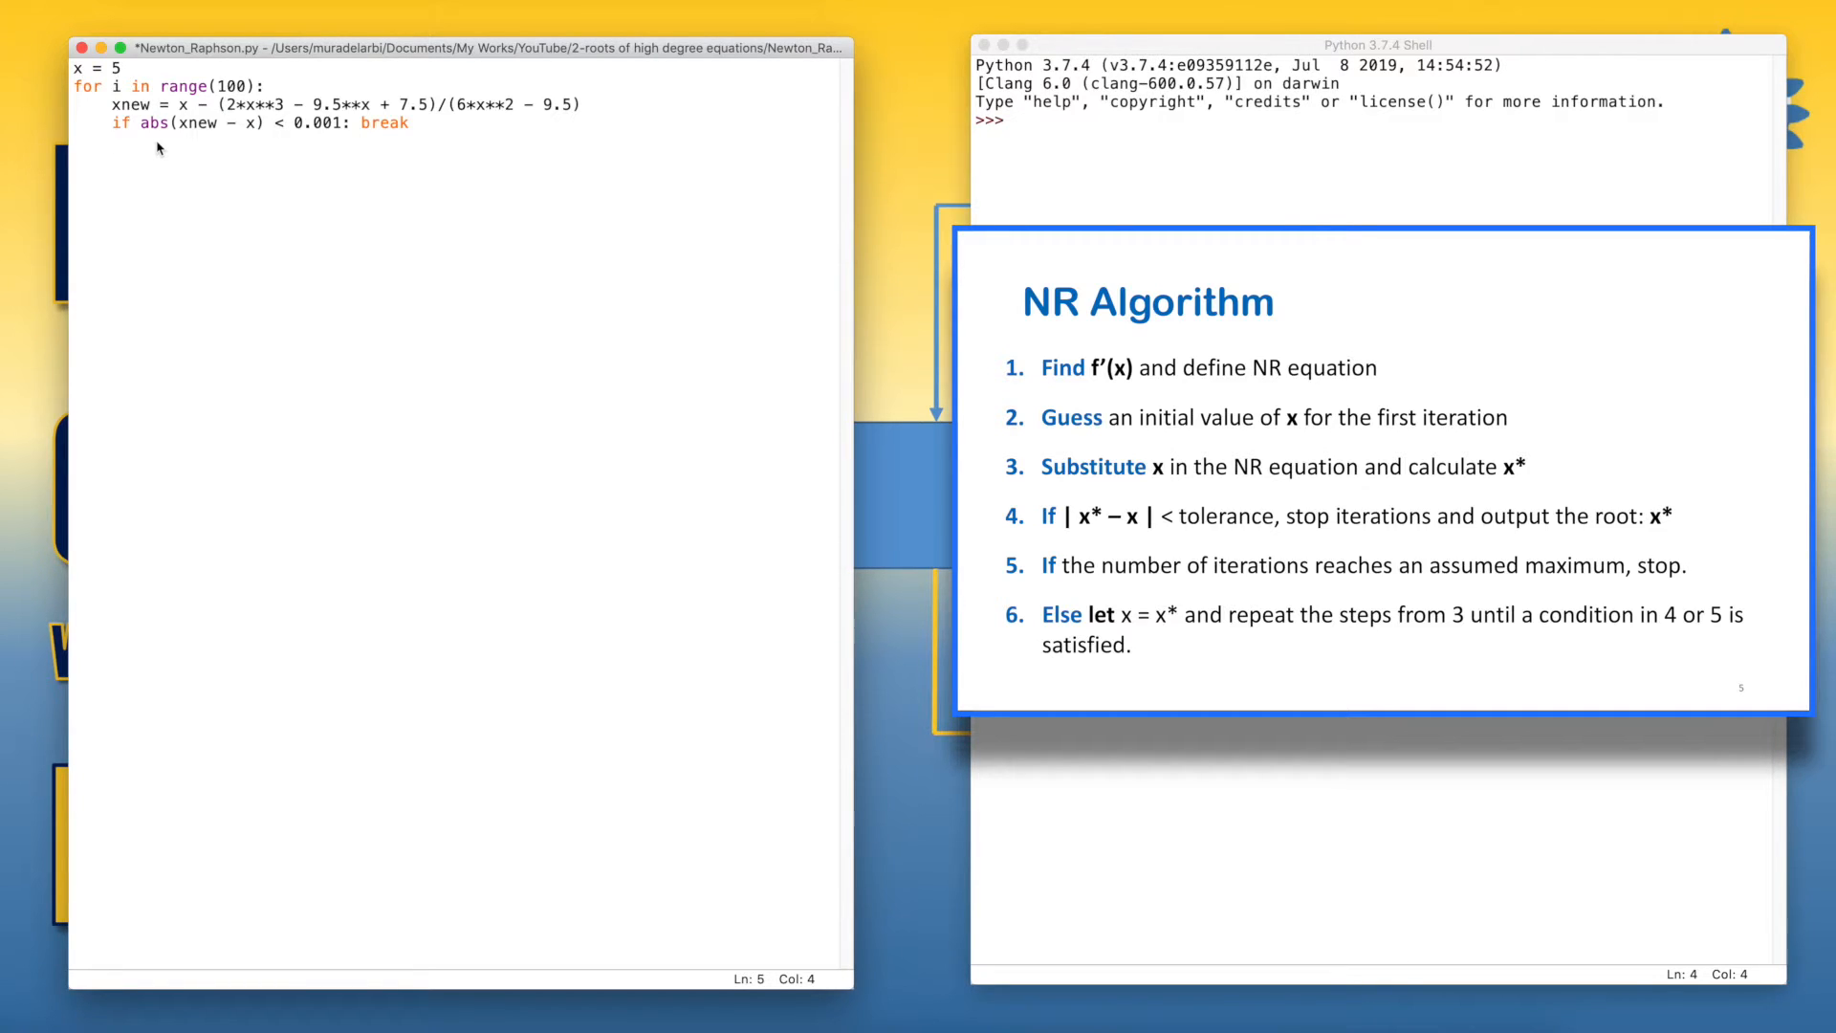
Update the guess each pass with x = xnew at the end of the loop.
text(x)
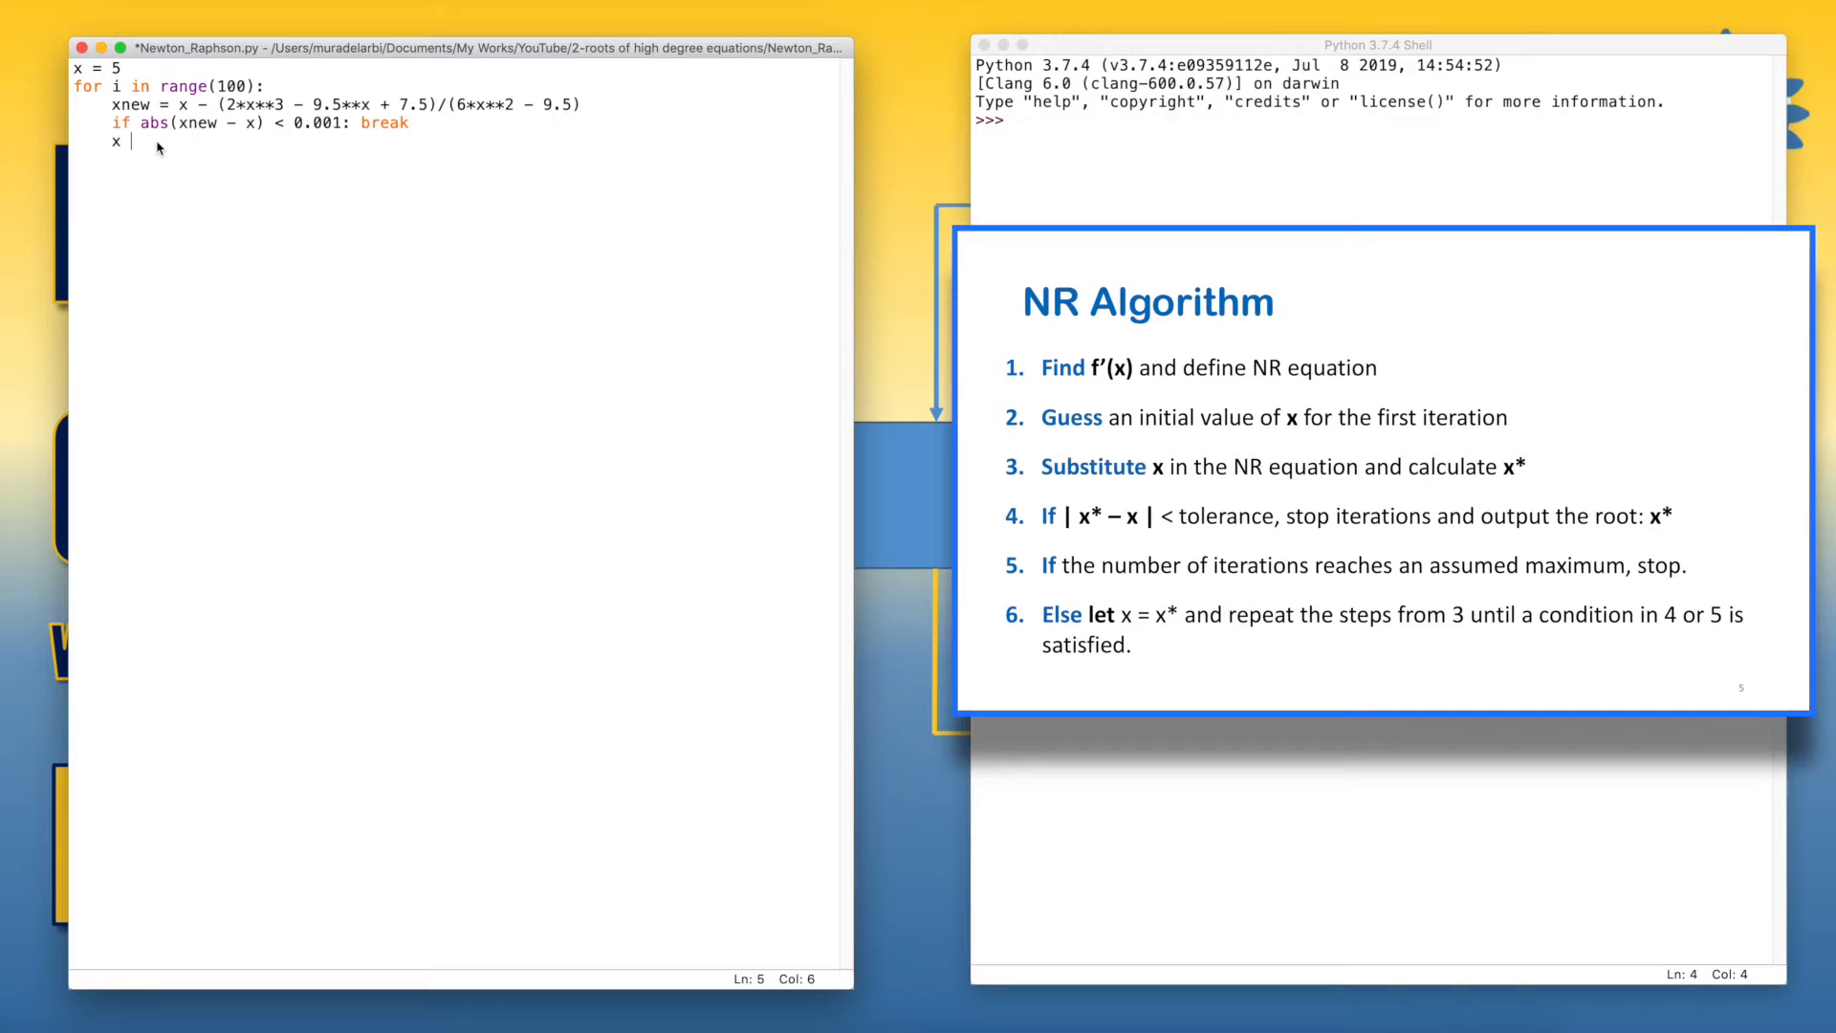
text(= x)
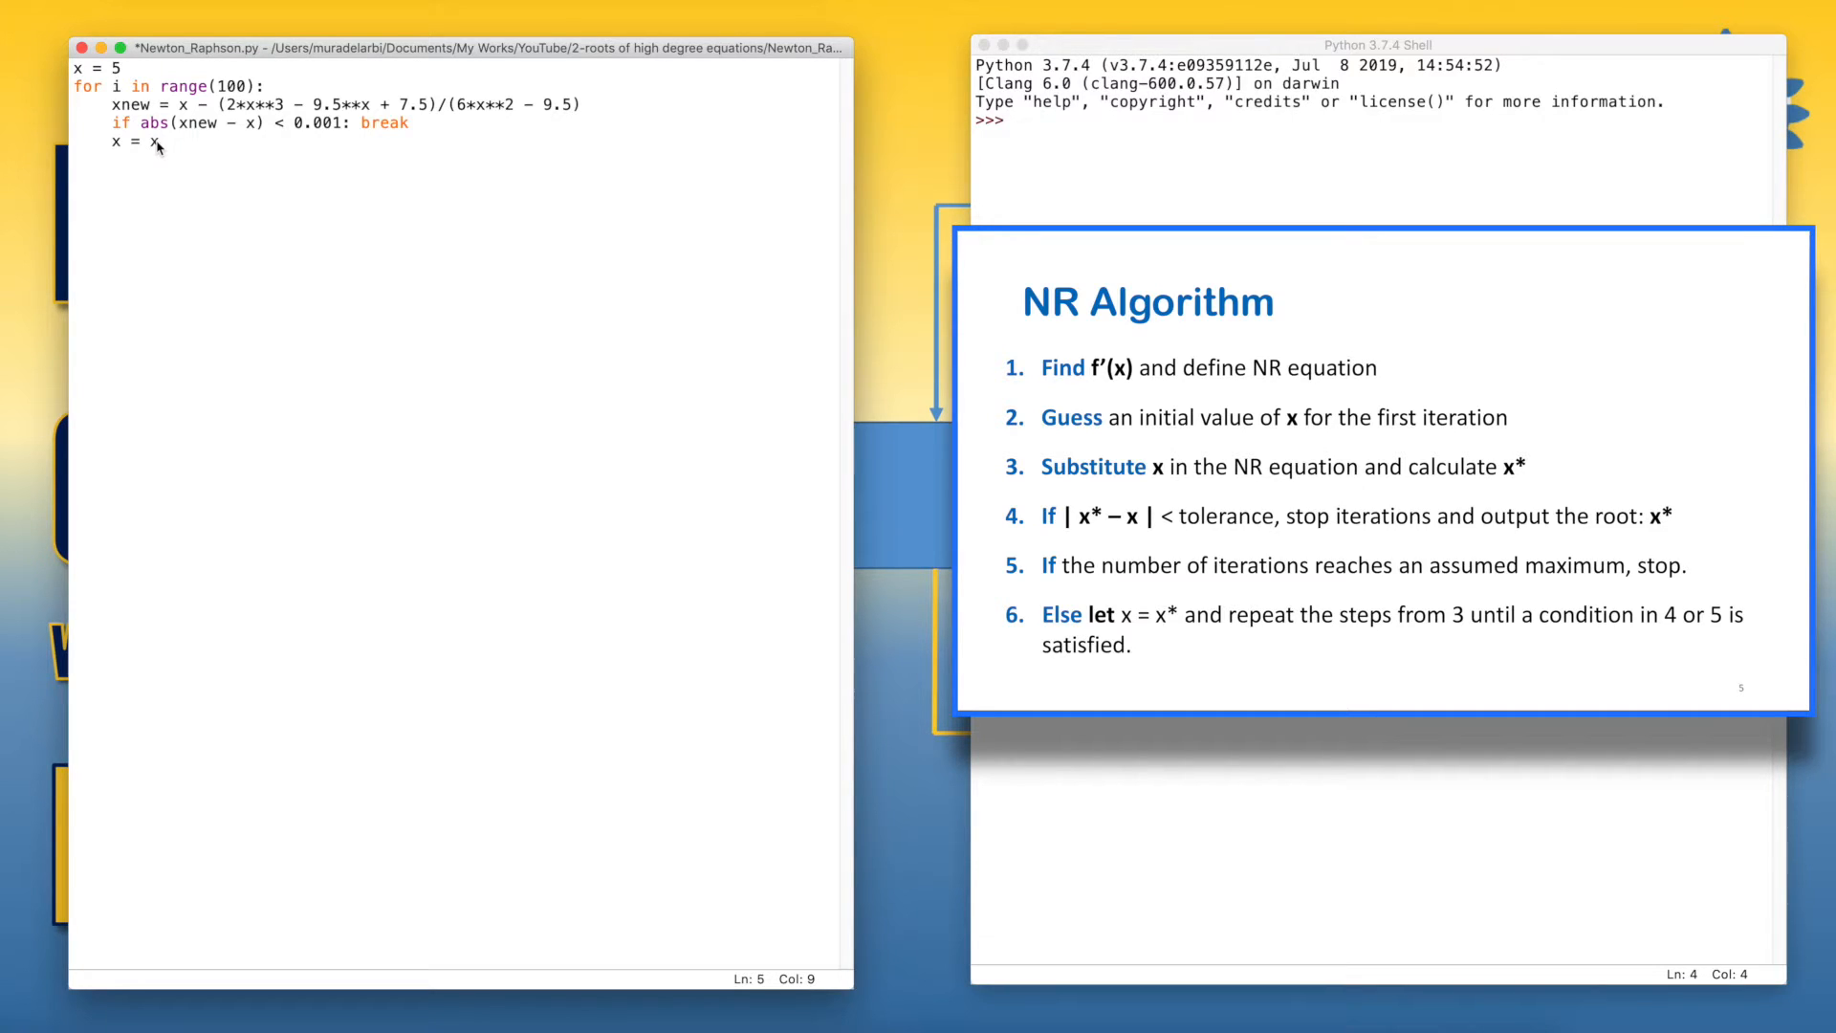
text(new)
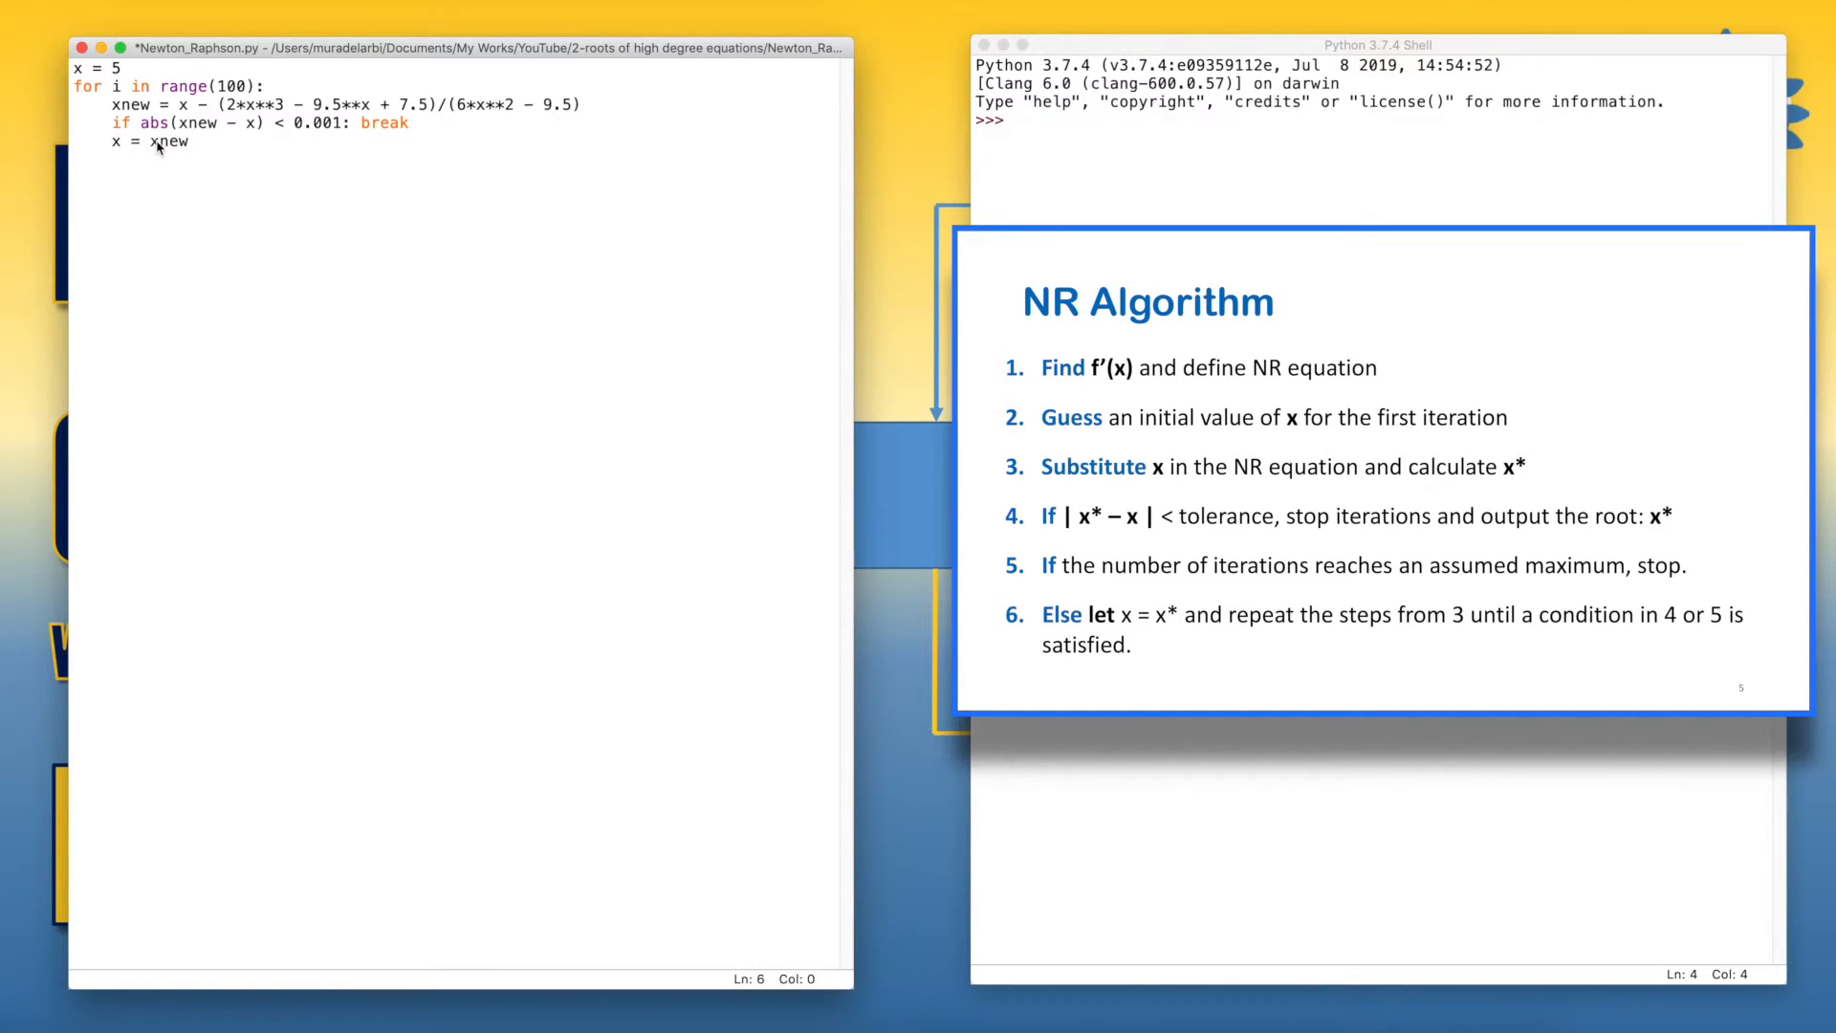
Print "the root is %f at %d iterations." % (xnew, i) after the loop.
text(print)
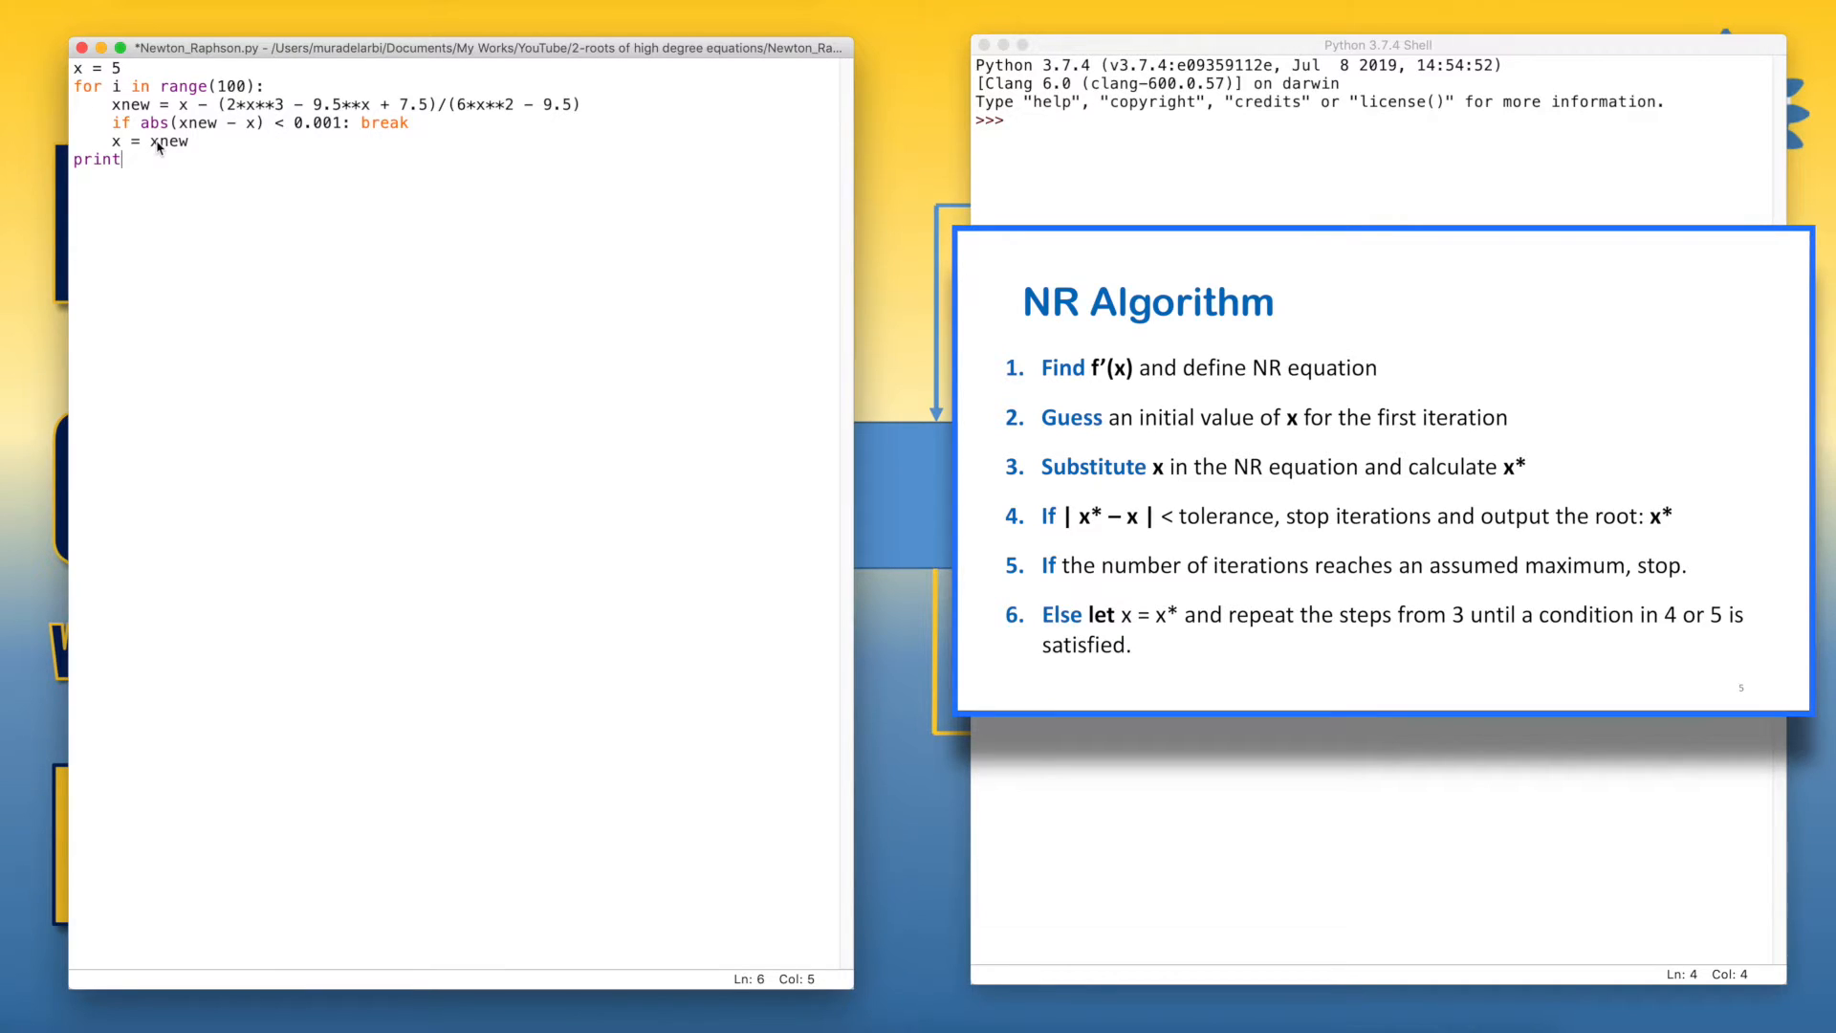
text((")
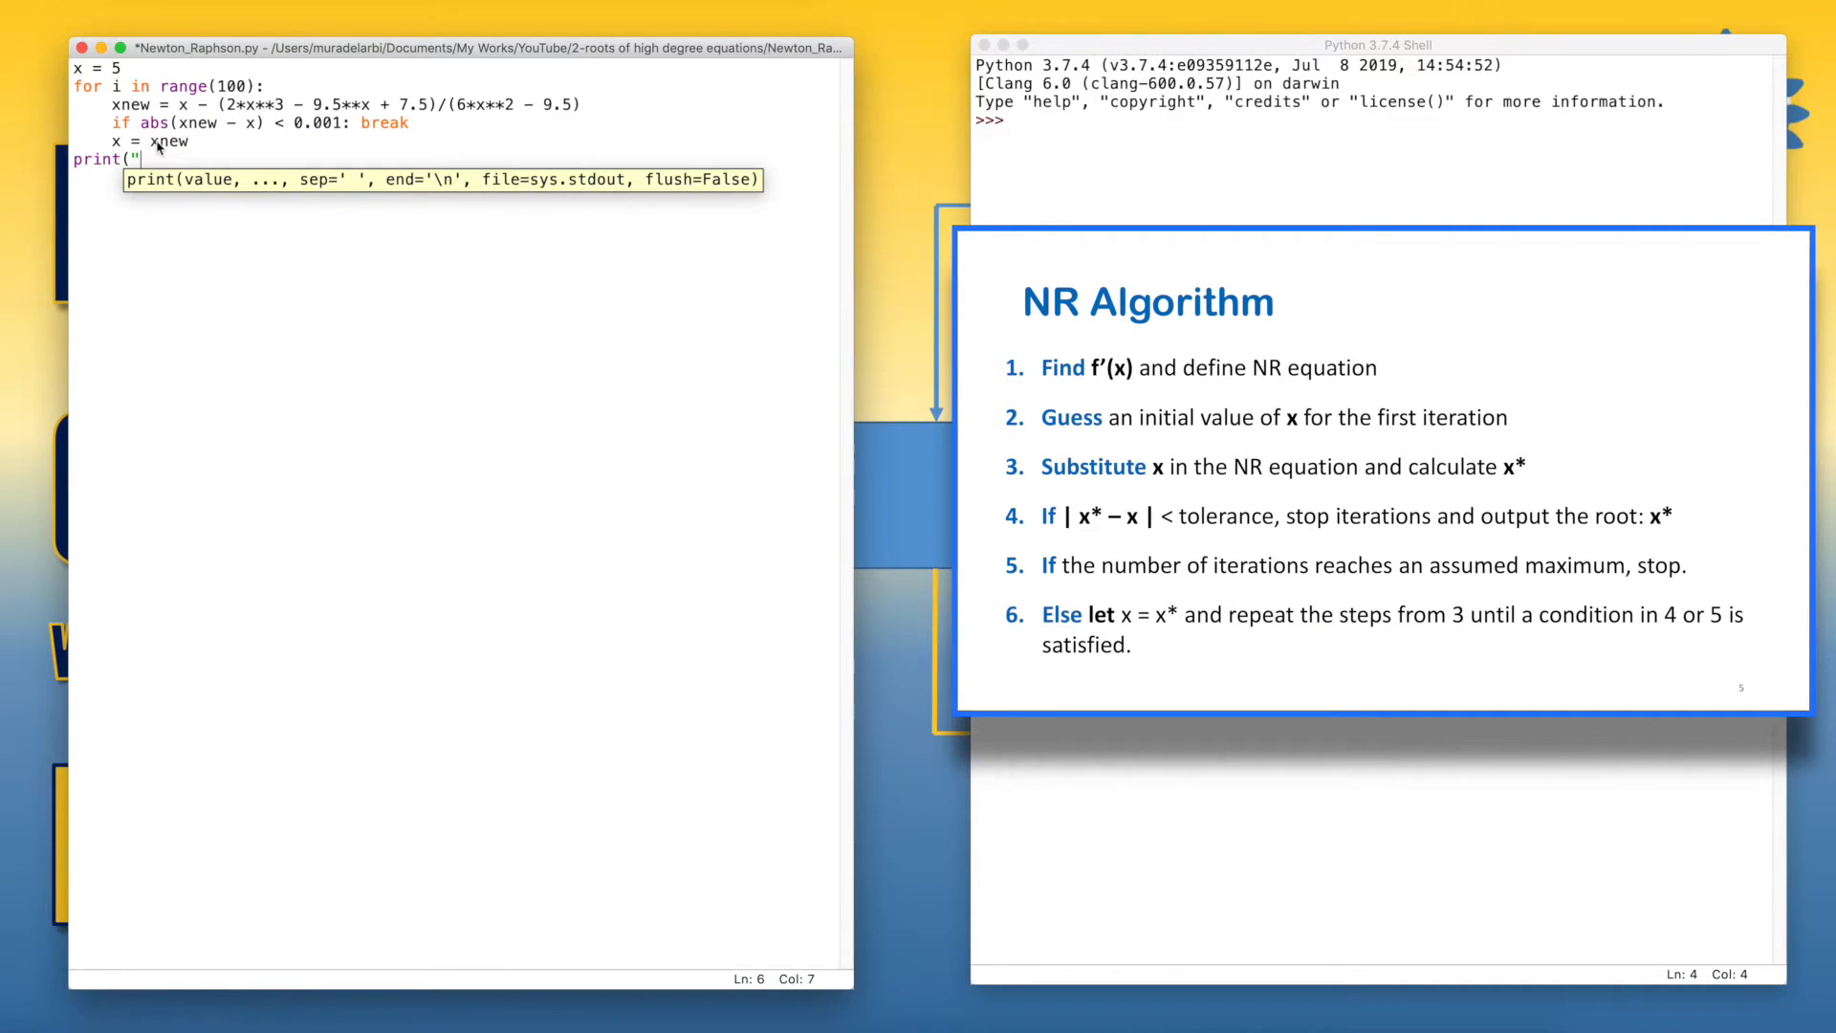
text(the r)
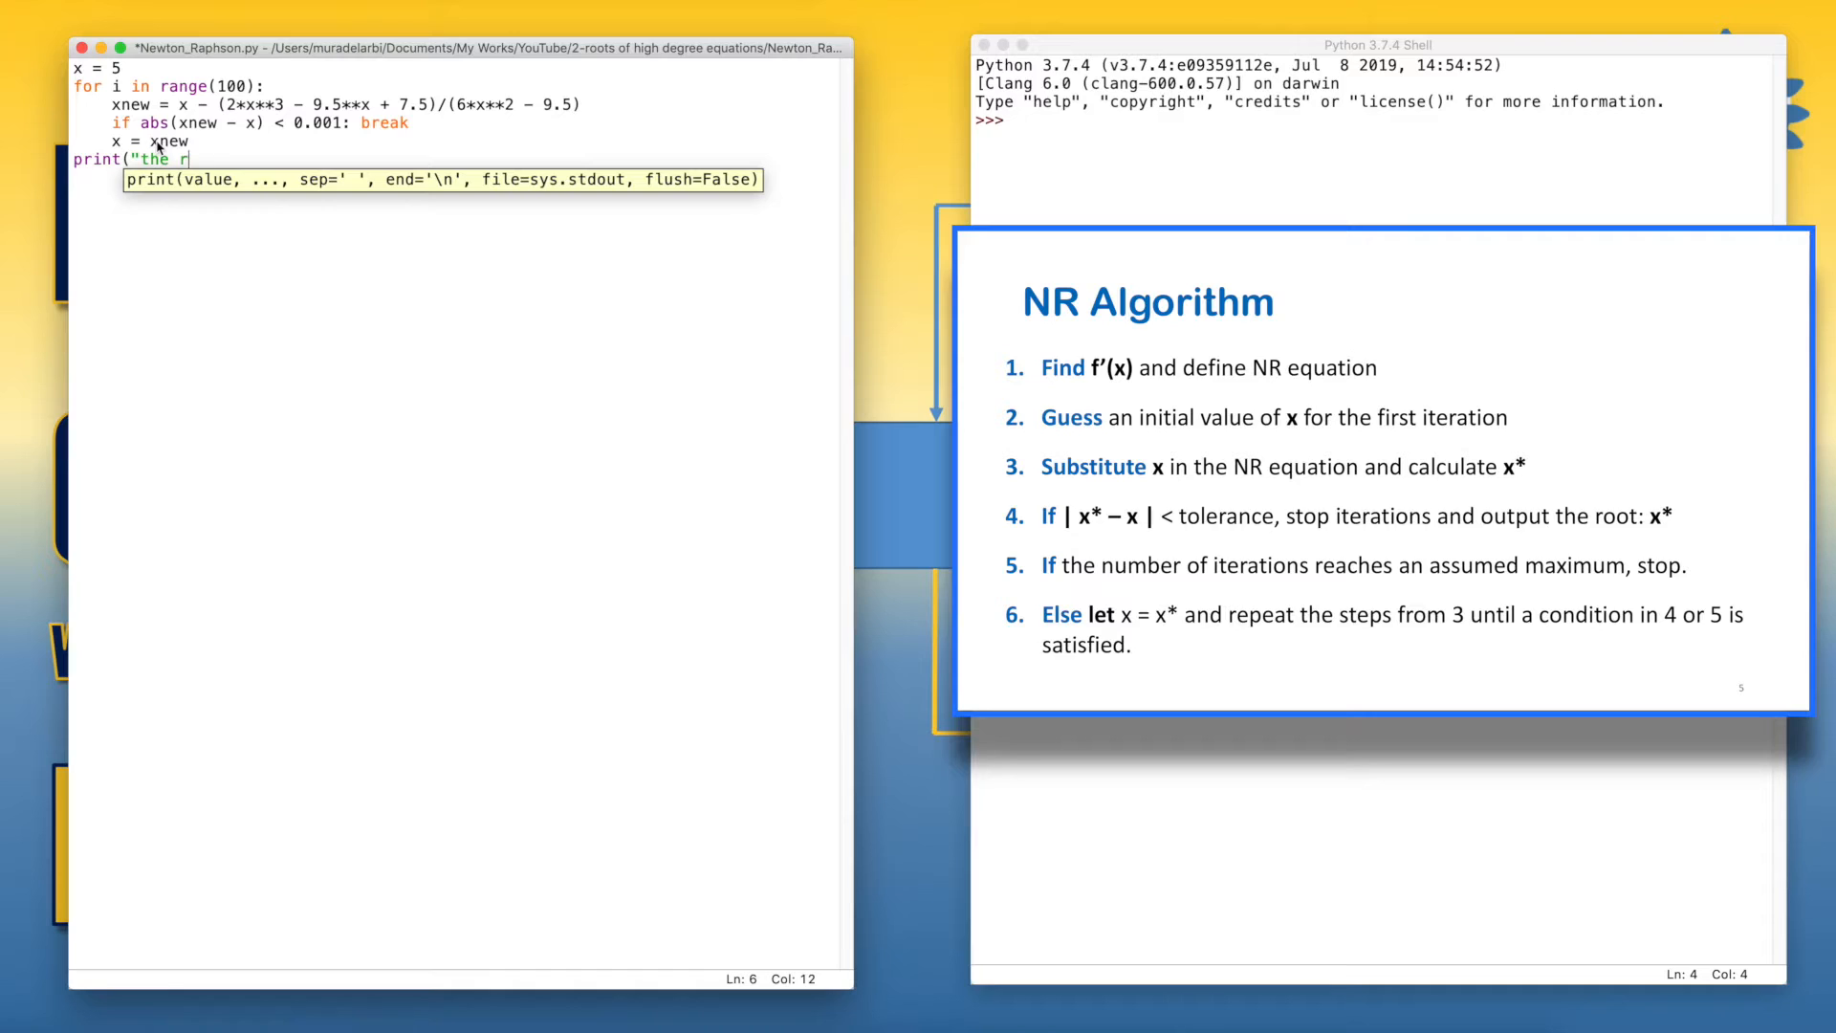
text(oot is)
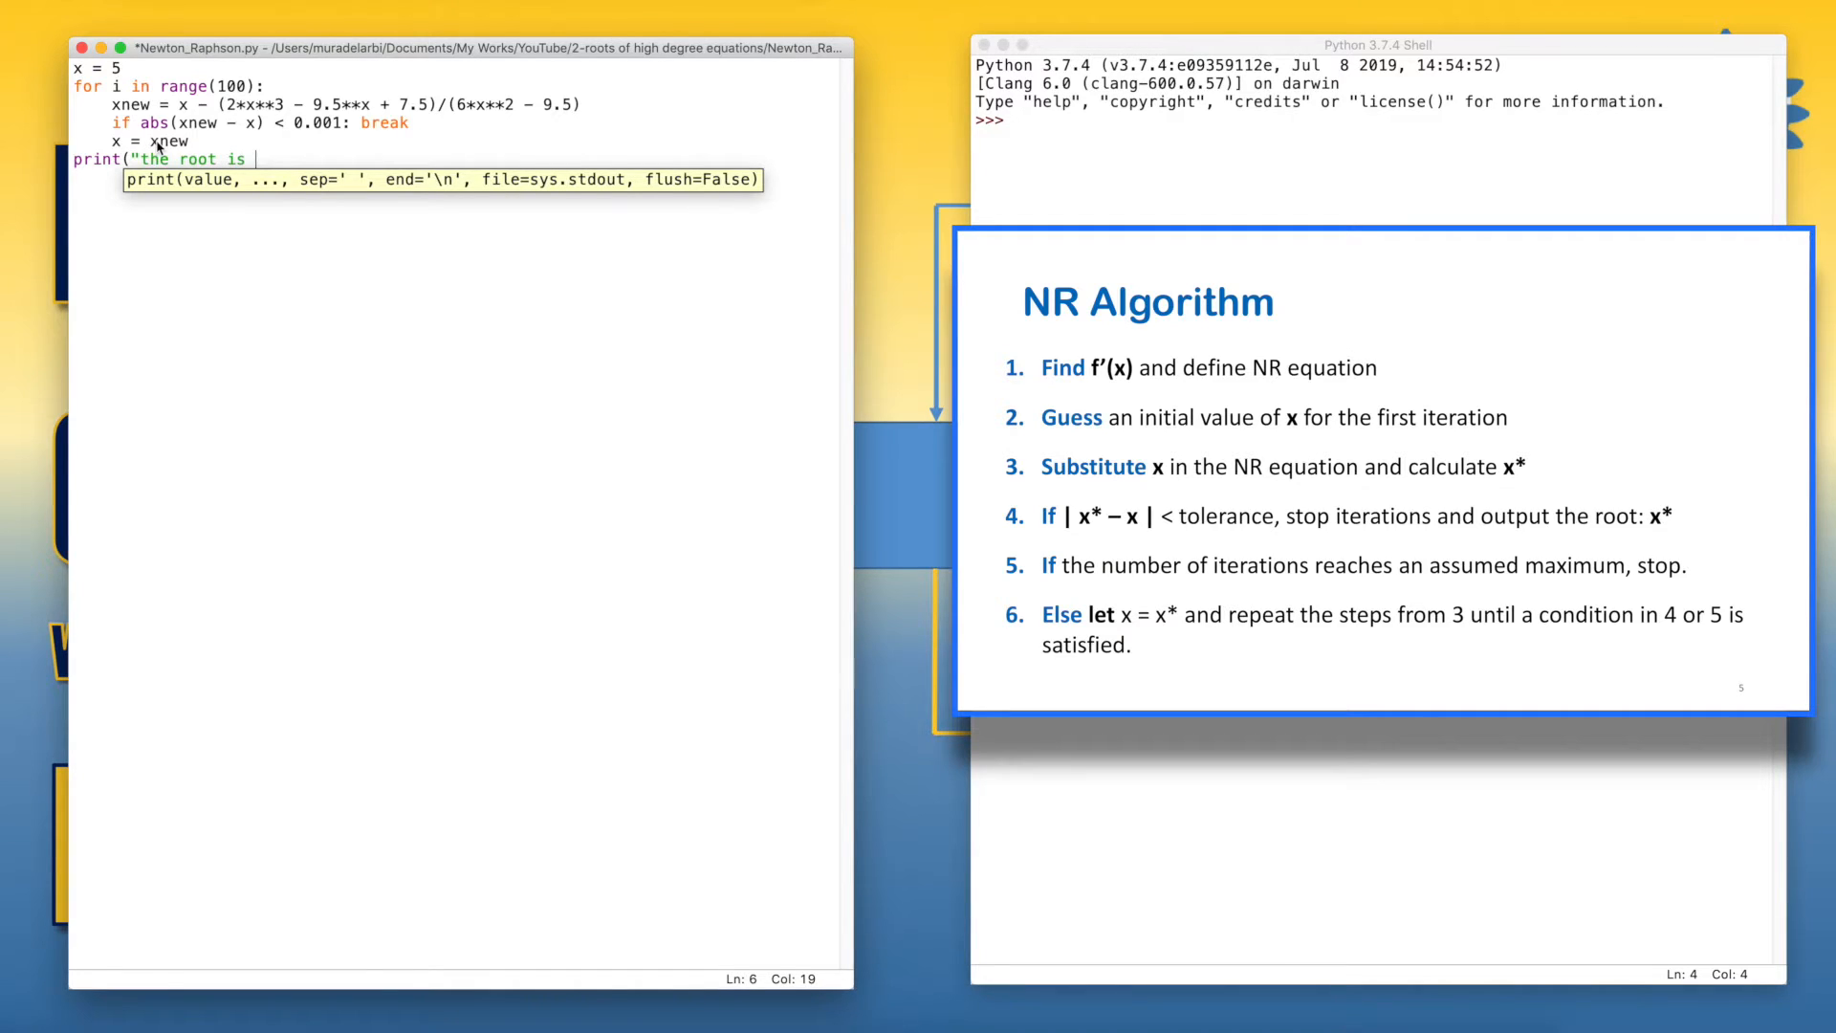
text(%f)
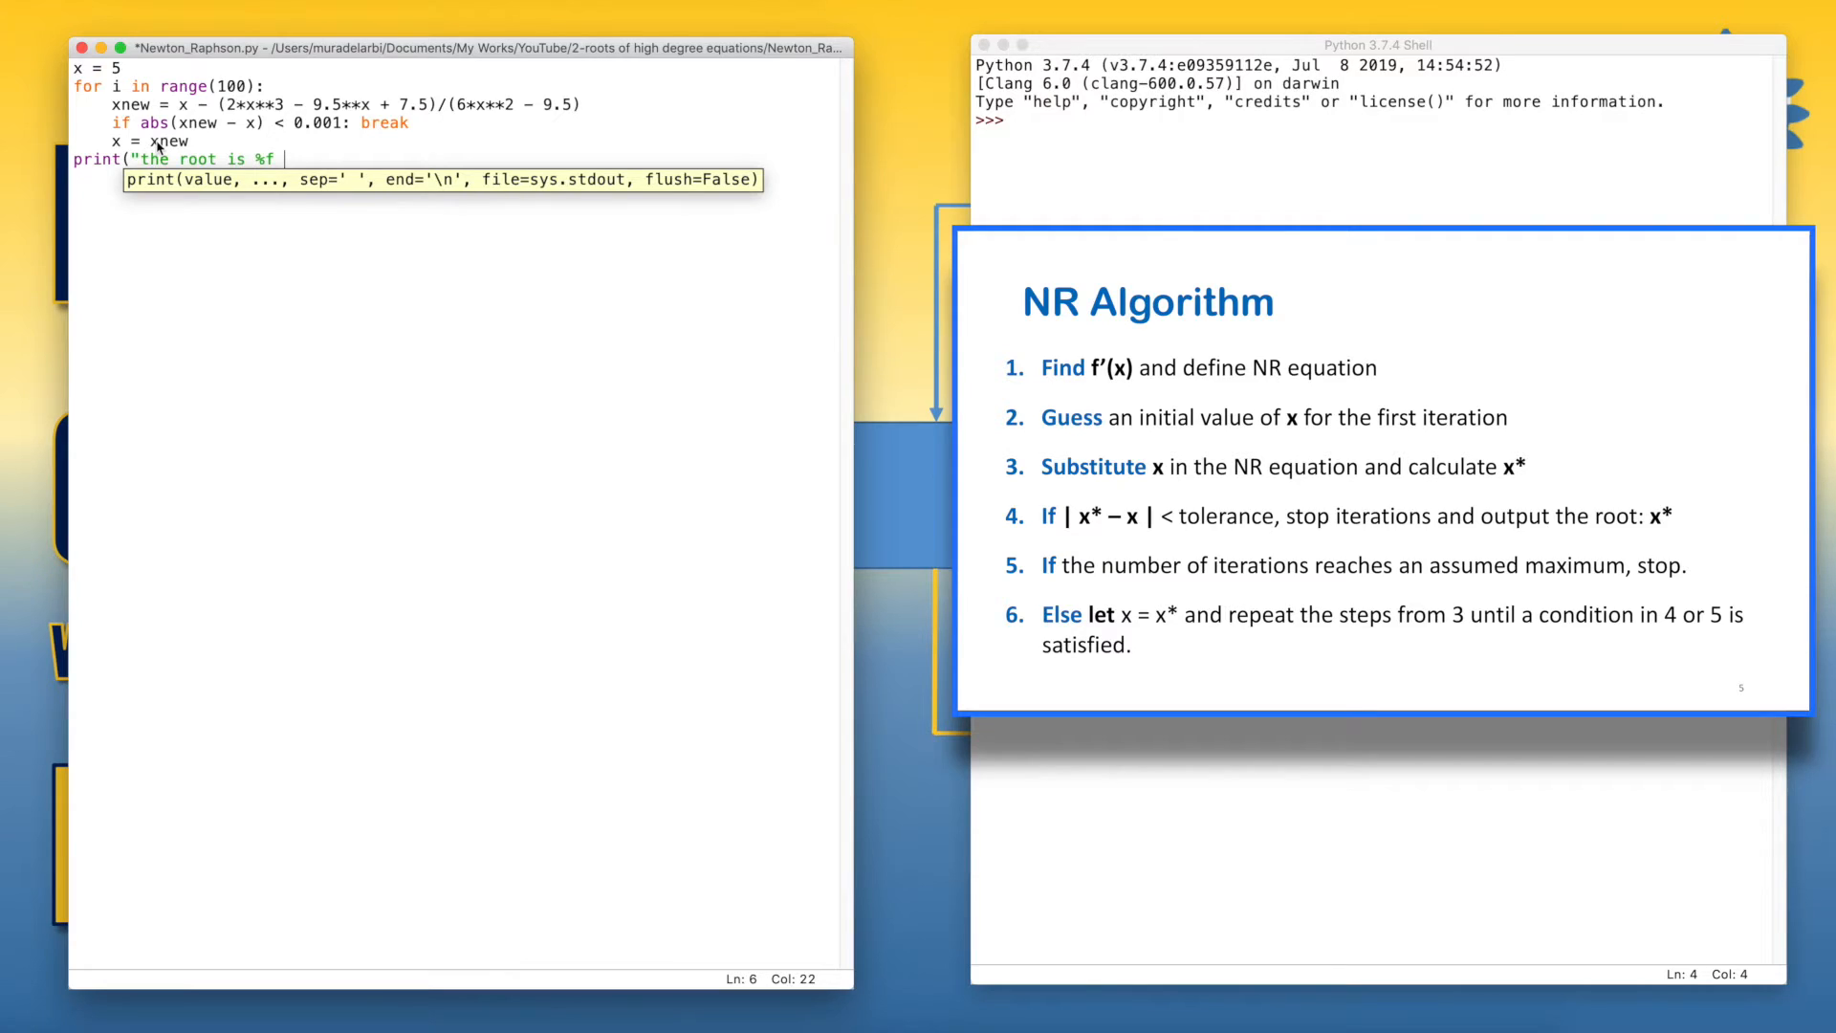
text(at)
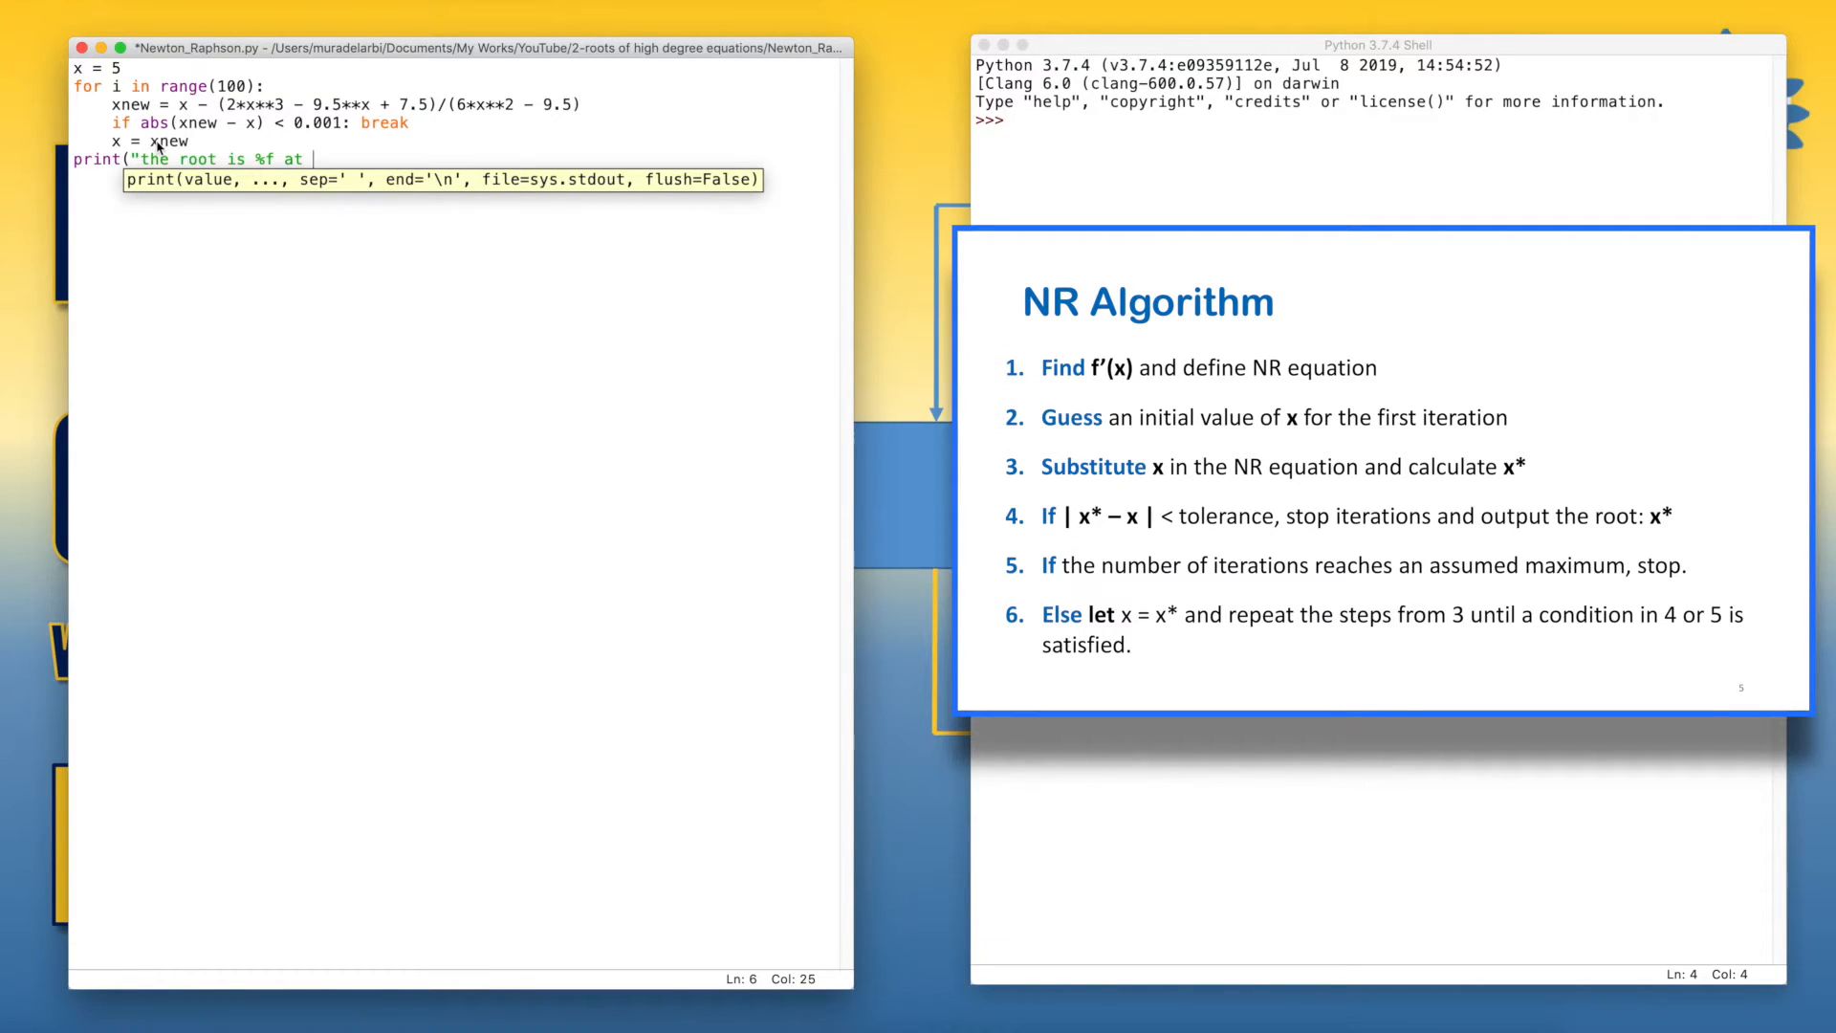
text(%d)
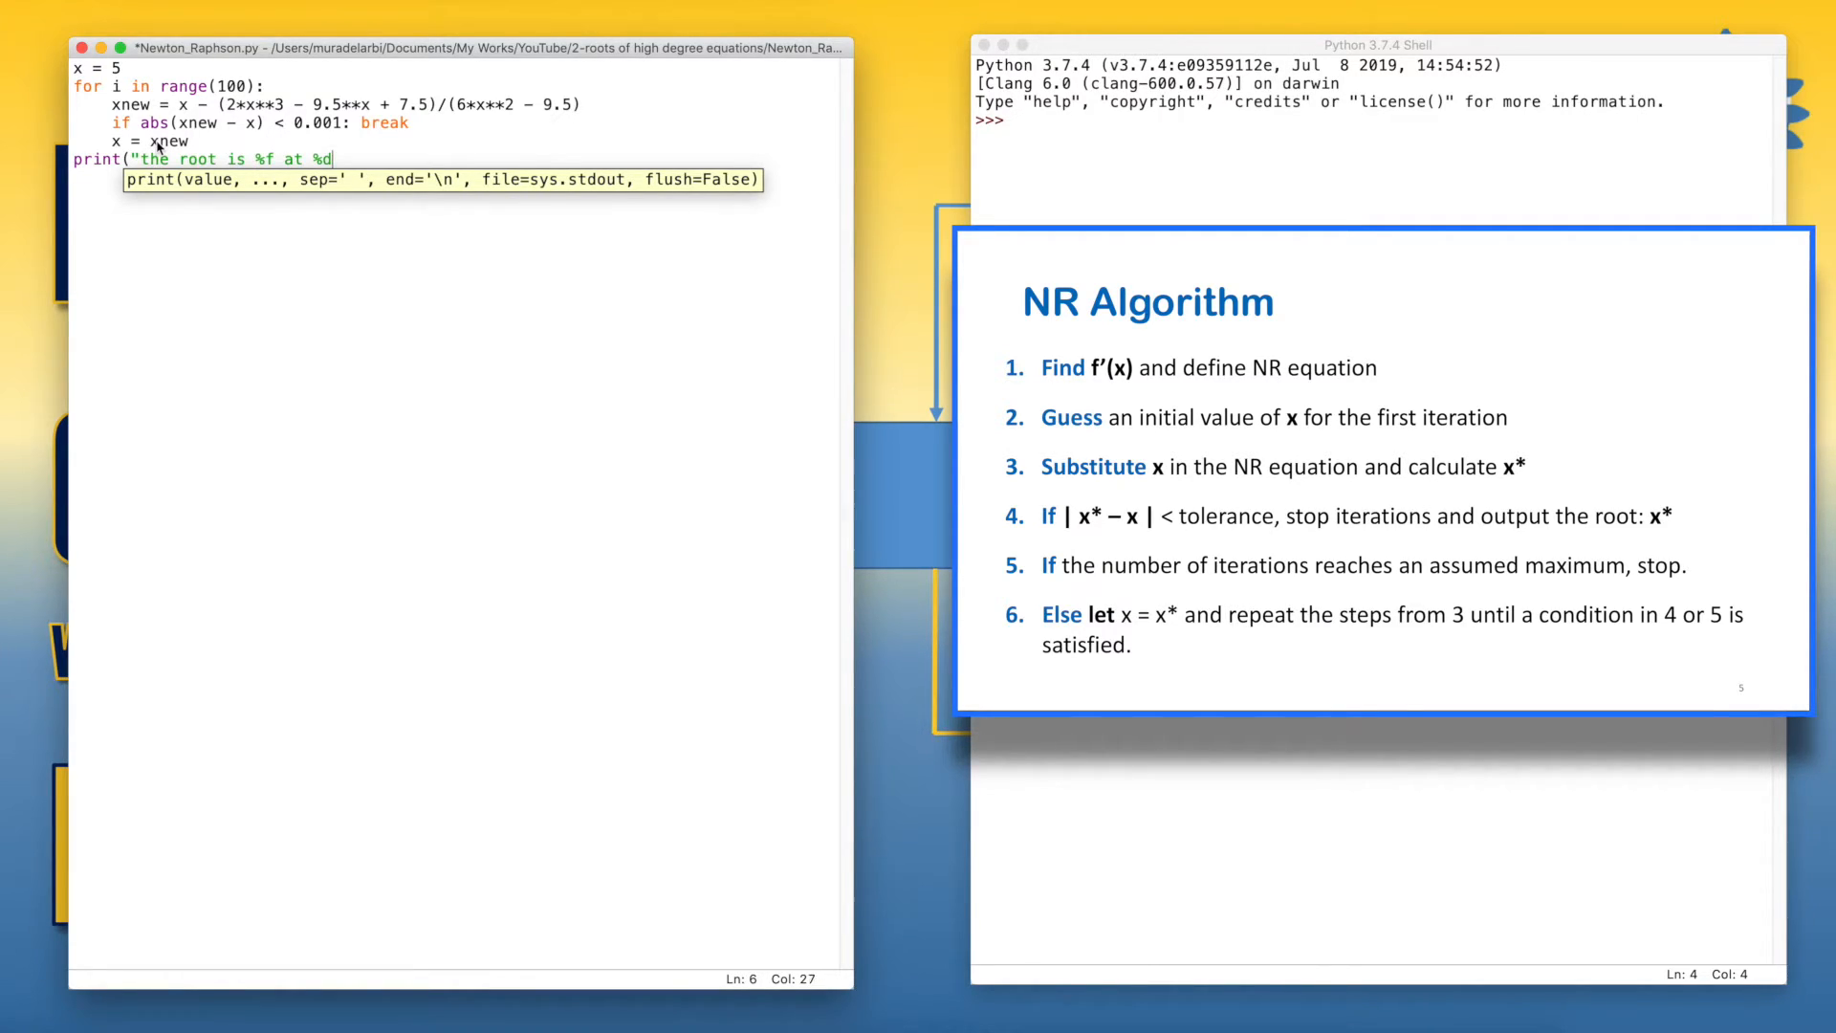
text(iterat)
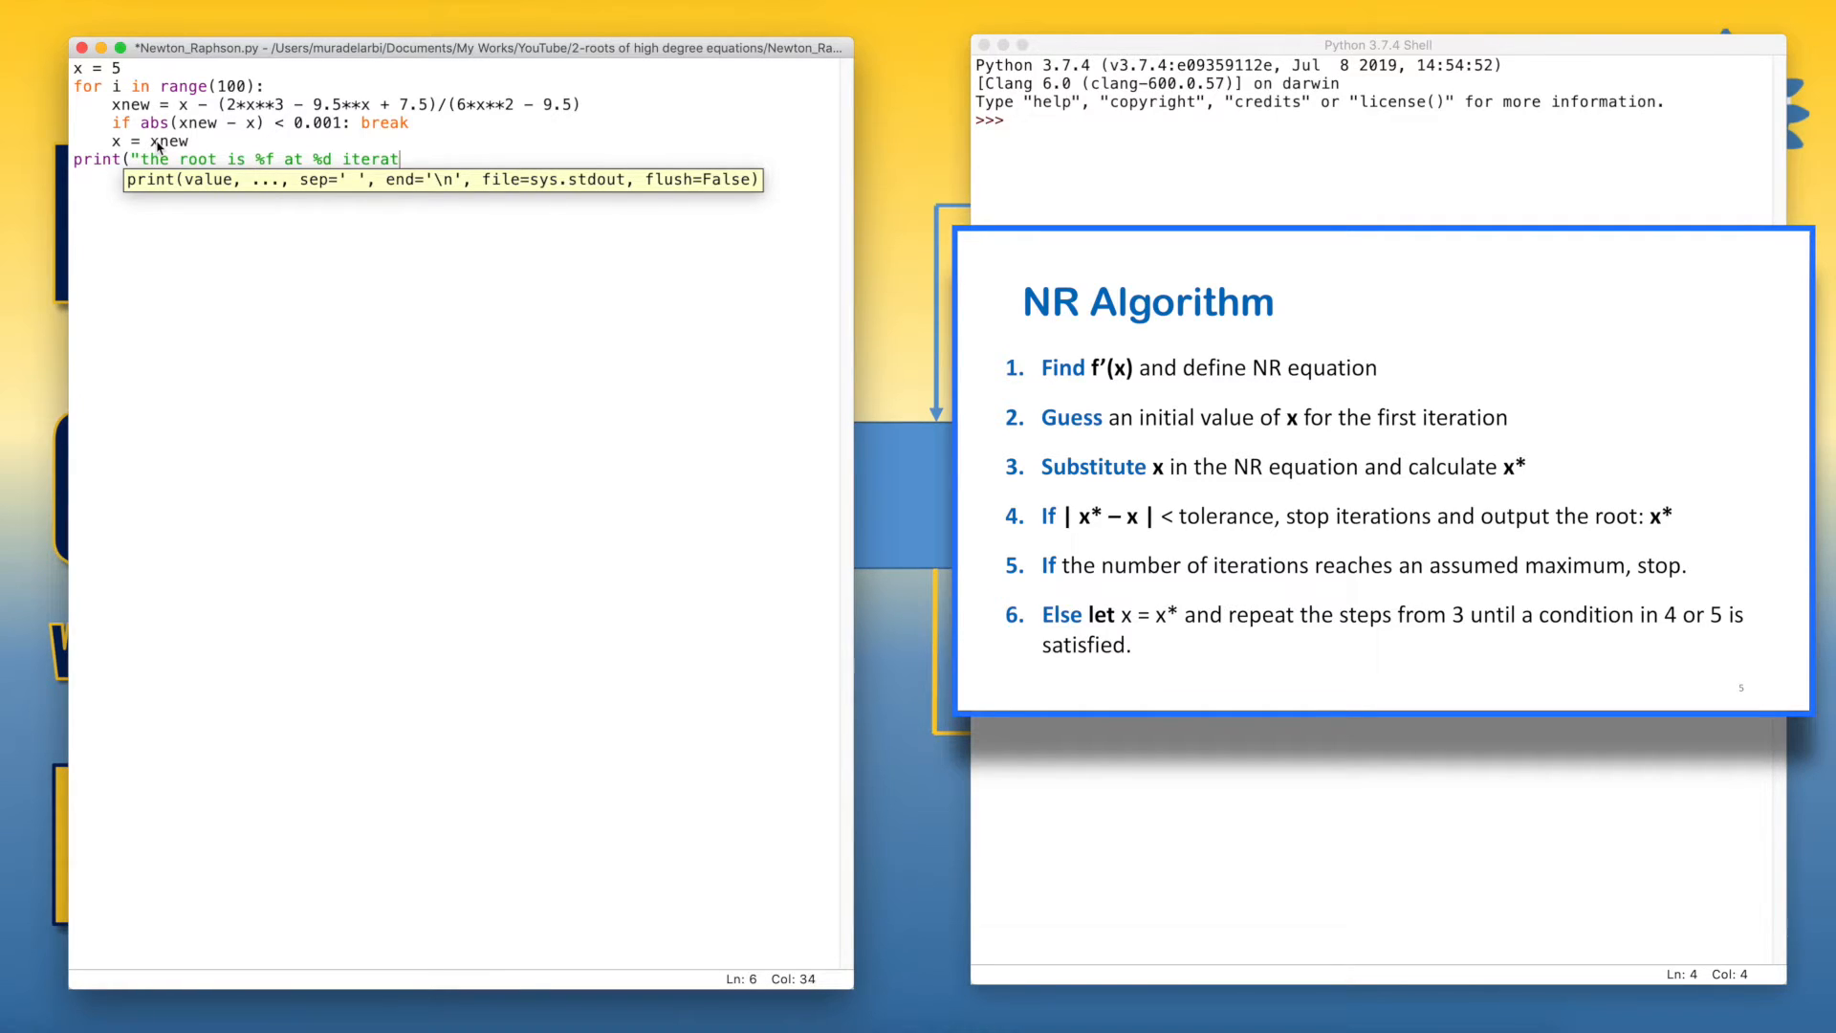
text(ions.)
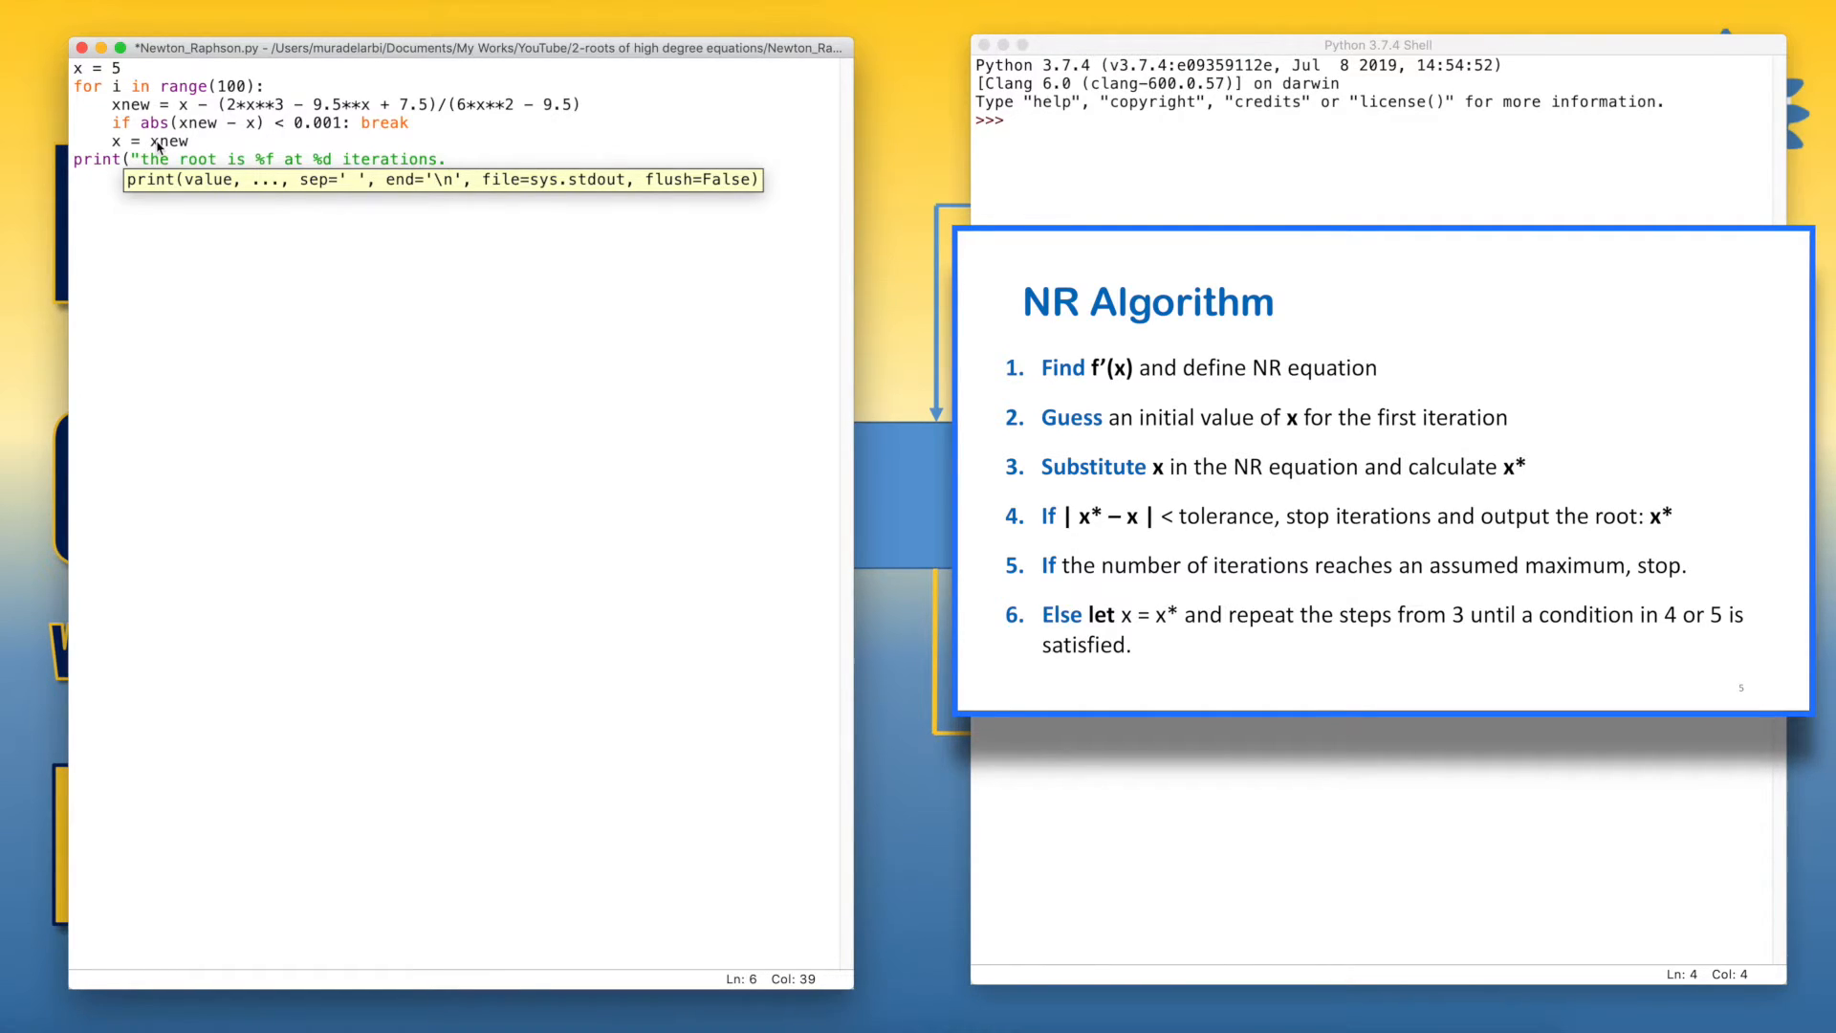
text(%)
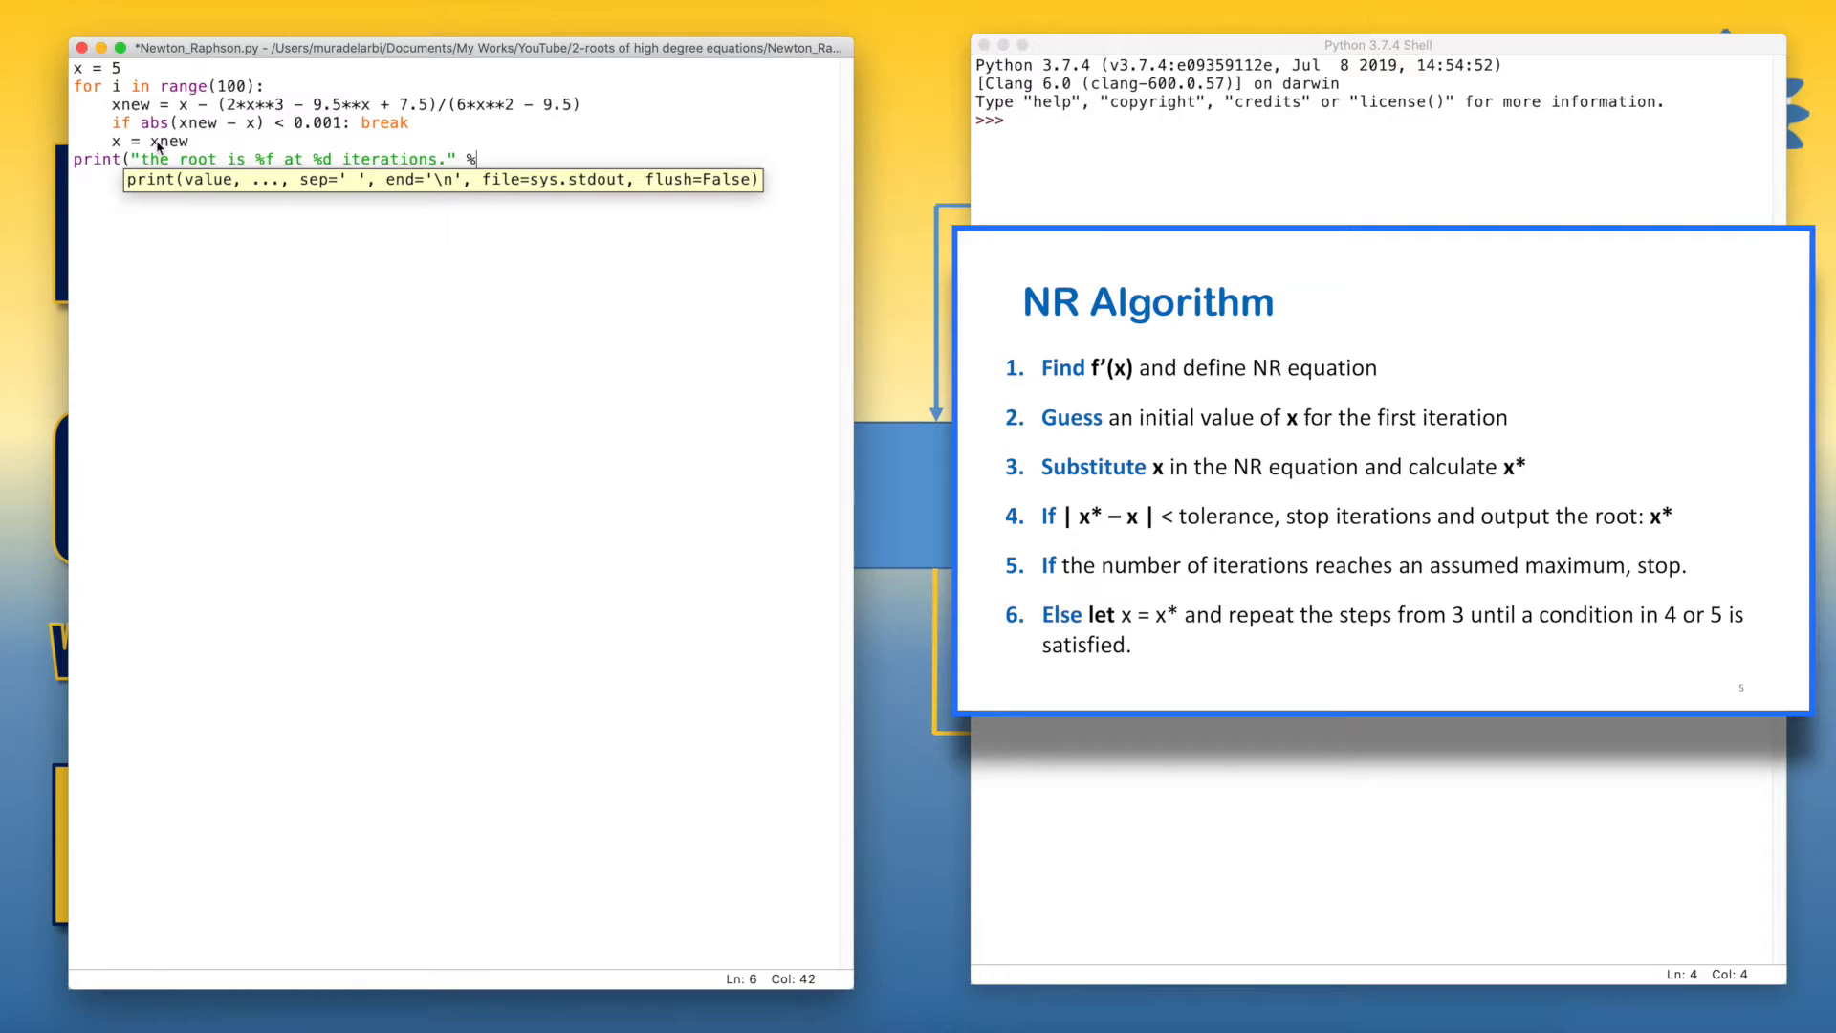
text((xnew)
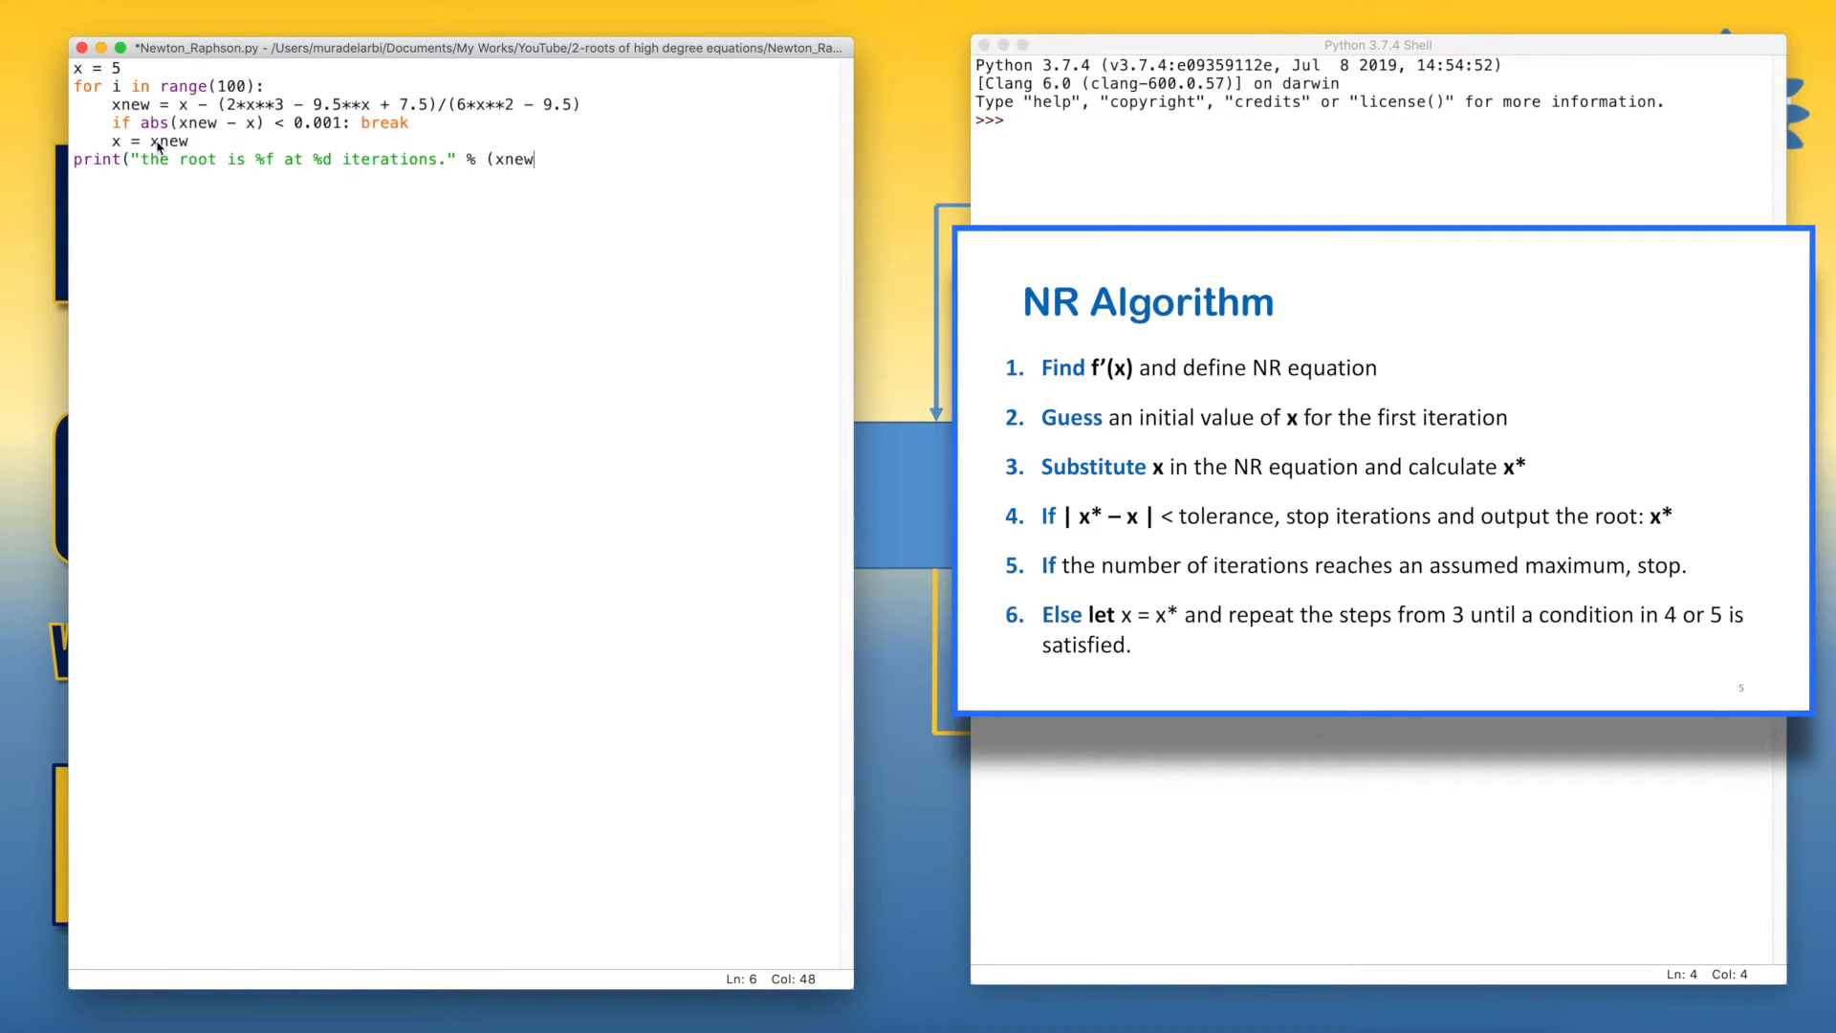
text(,)
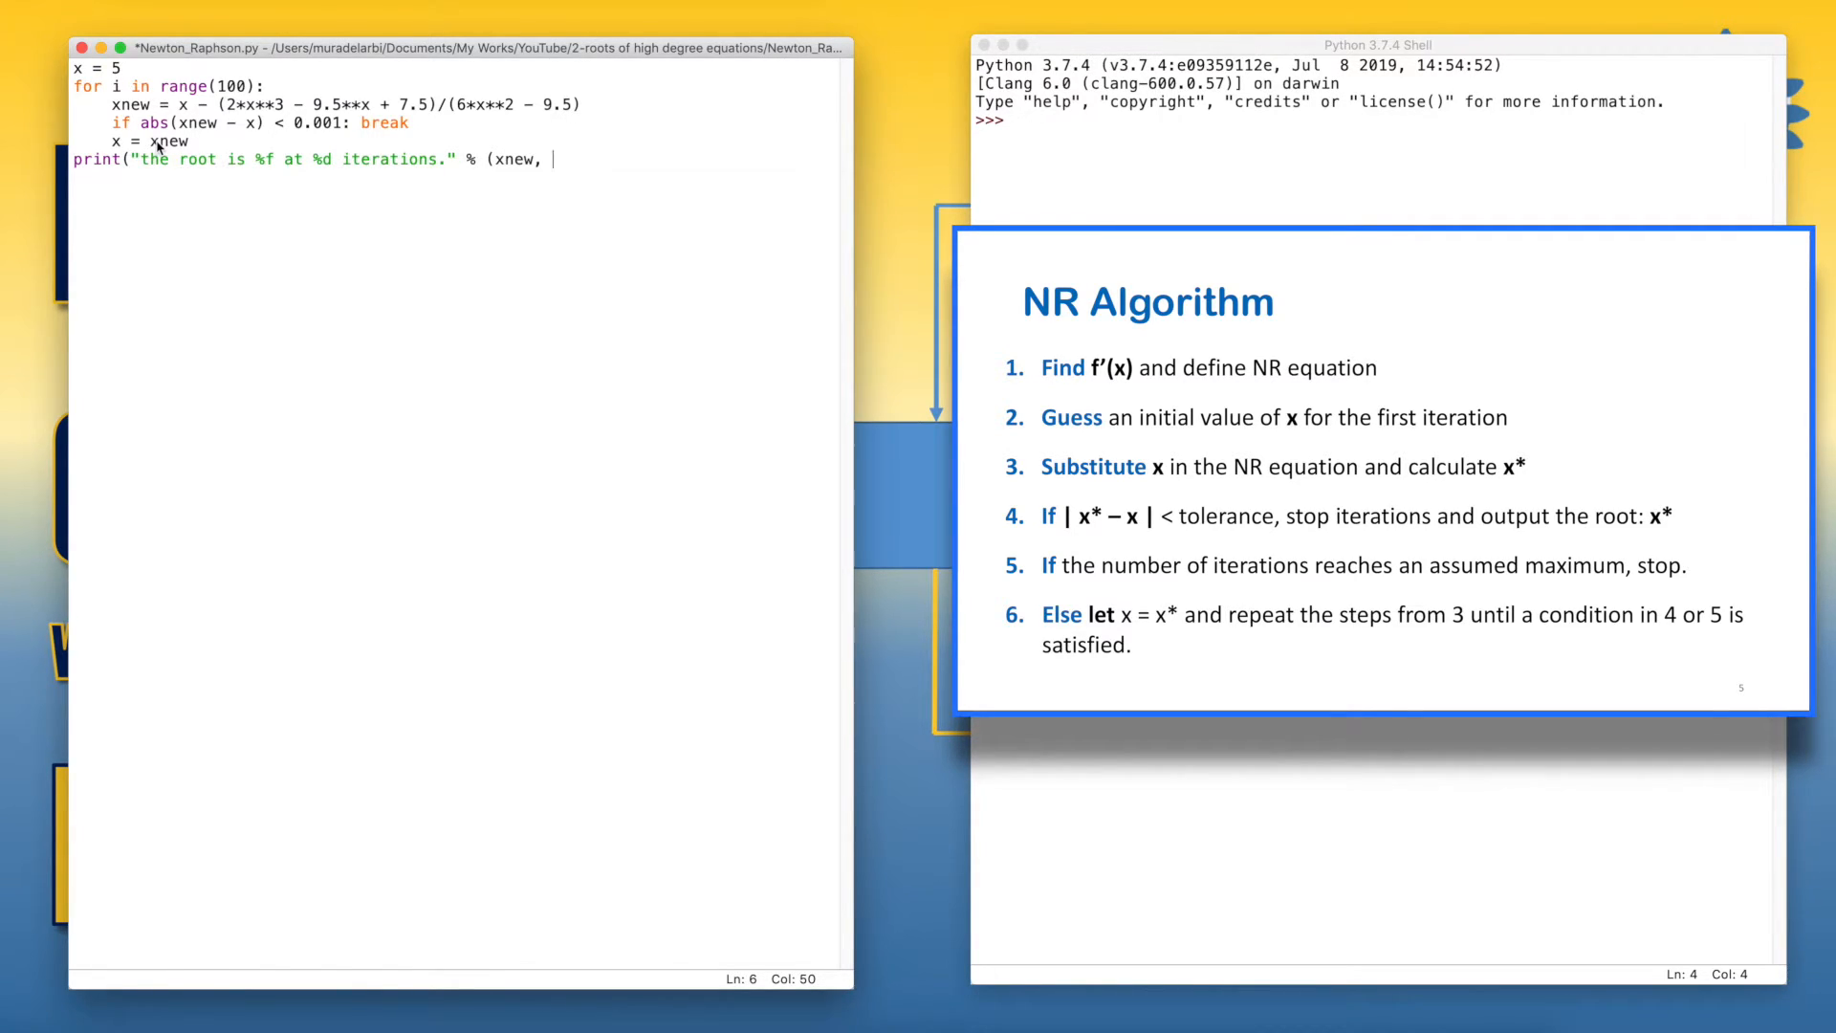
text(i)
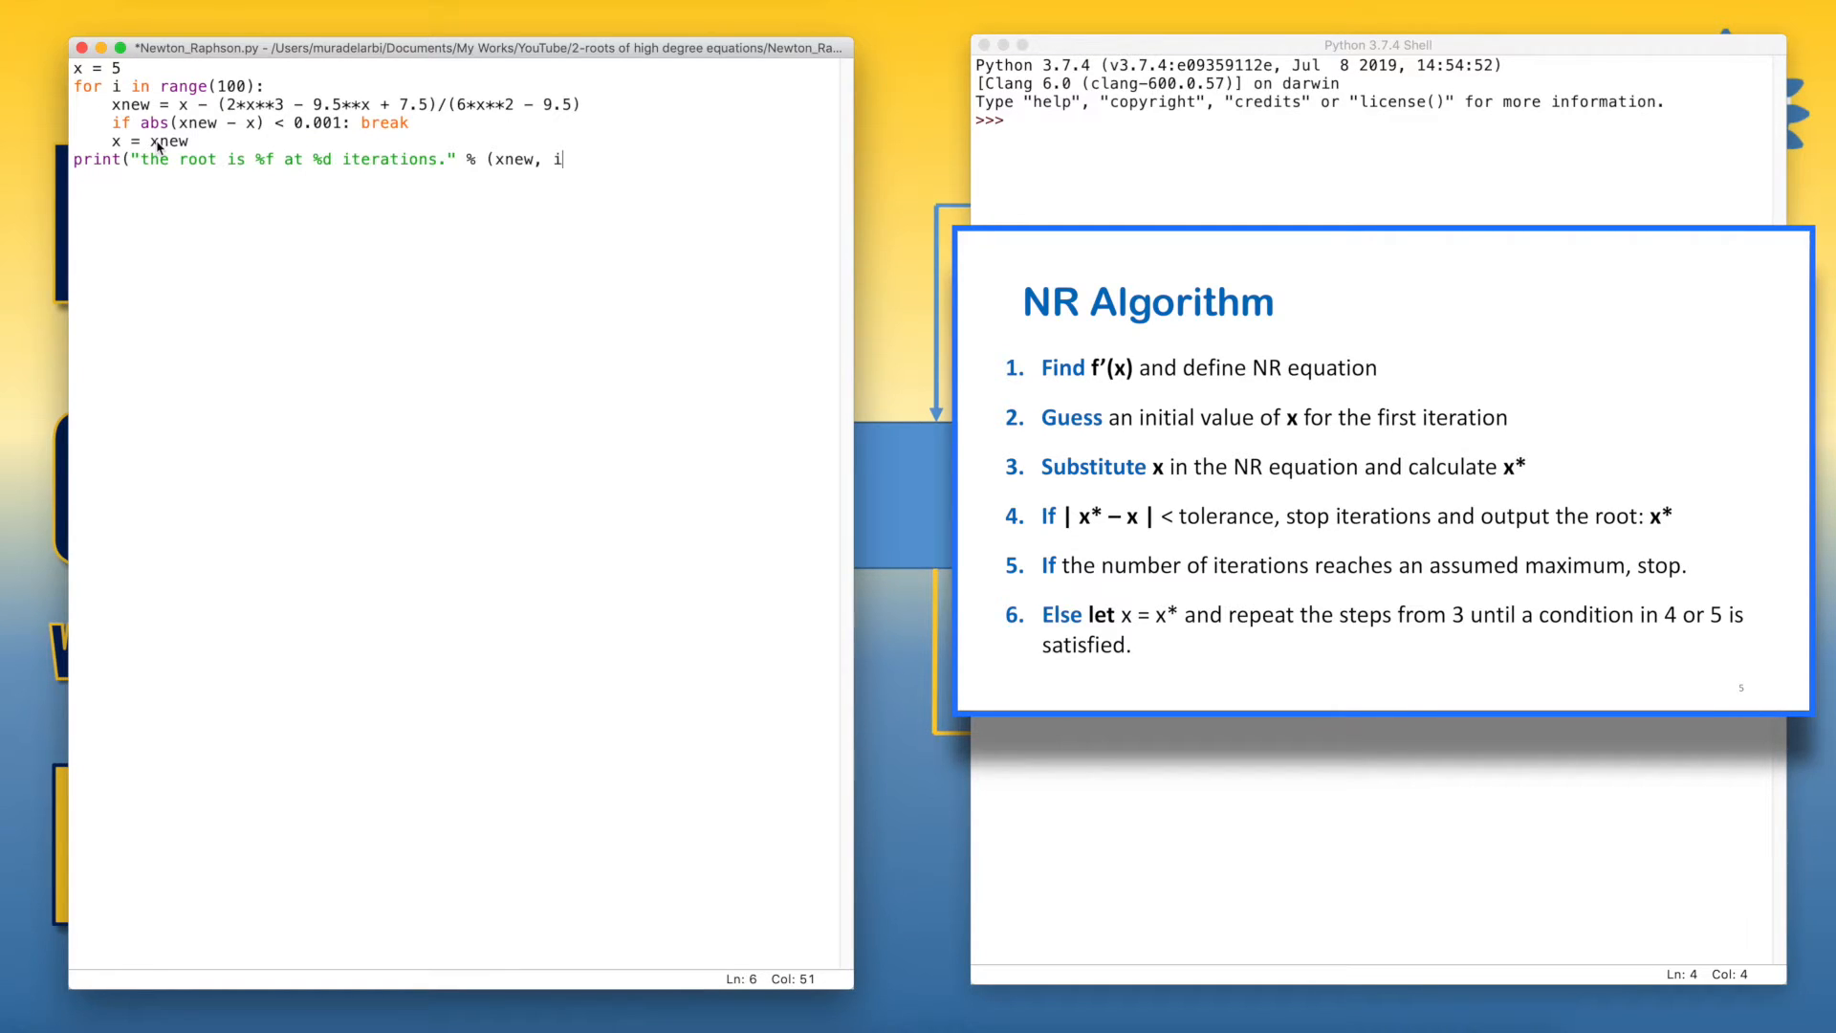
text()))
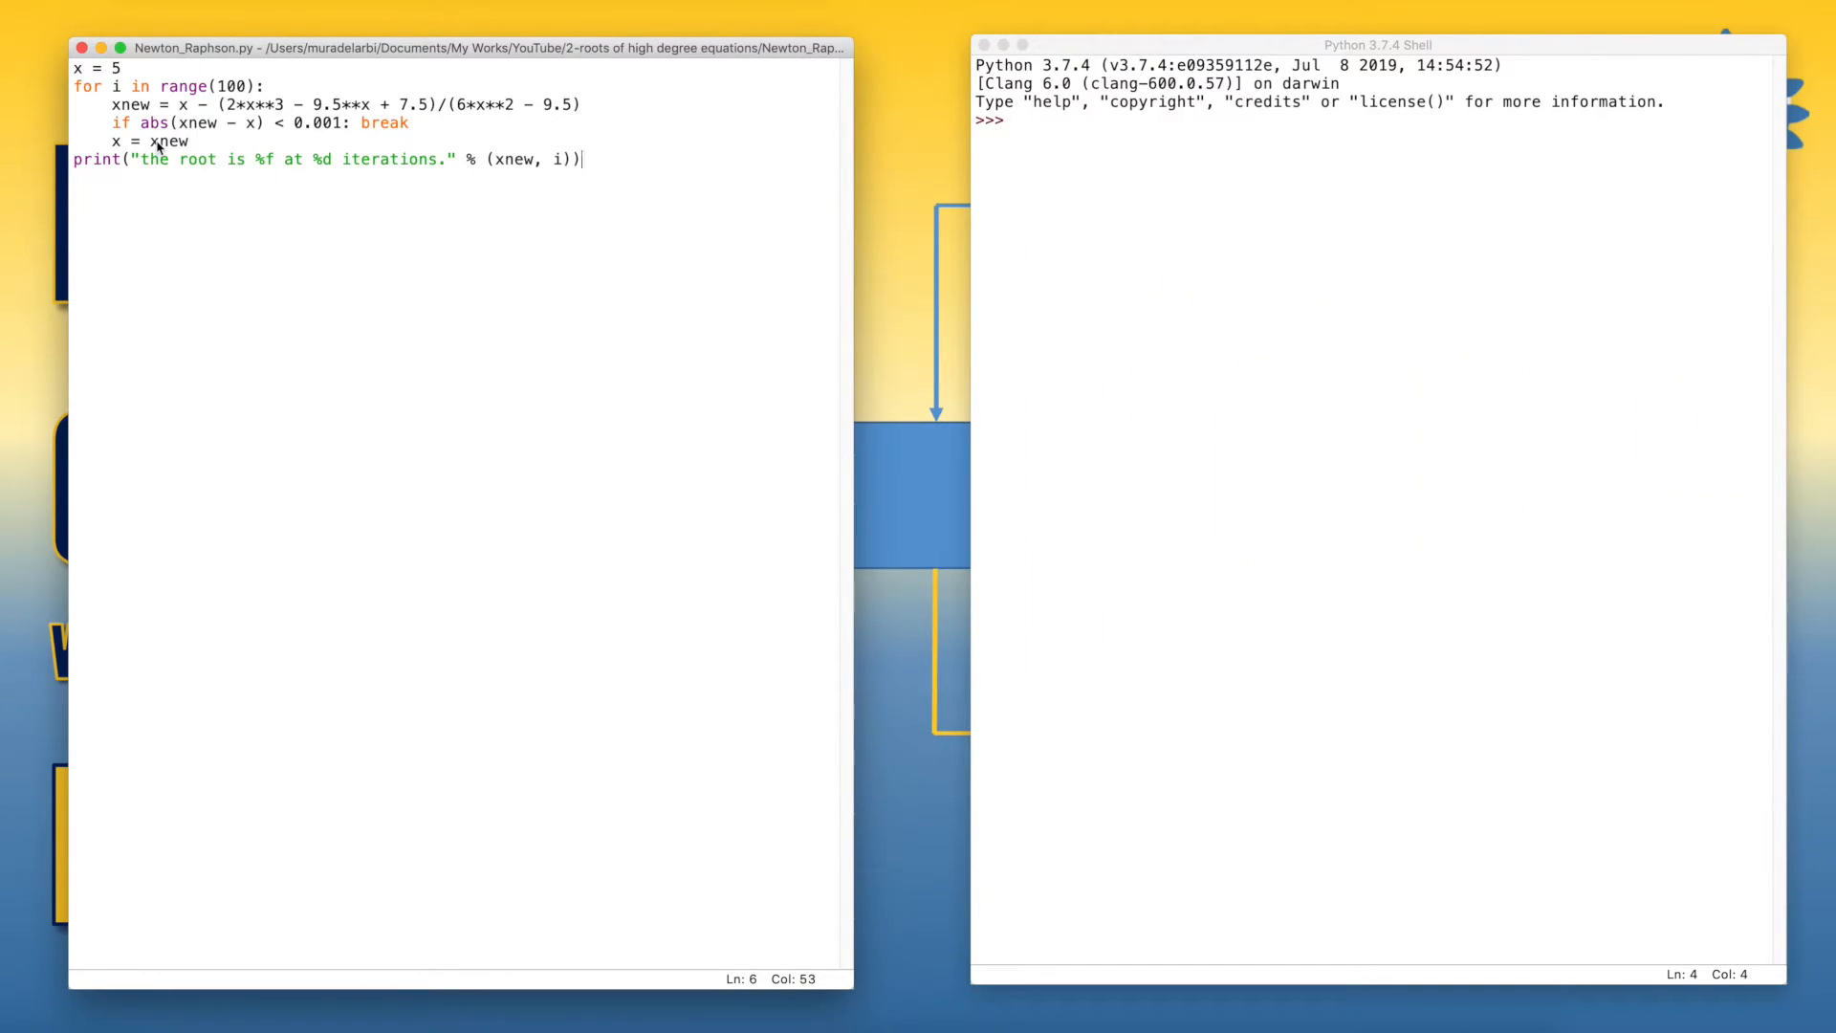
Run the script, fix the OverflowError by changing 9.5**x to 9.5*x, and rerun to get root 1.500000 at 7 iterations.
key(F5)
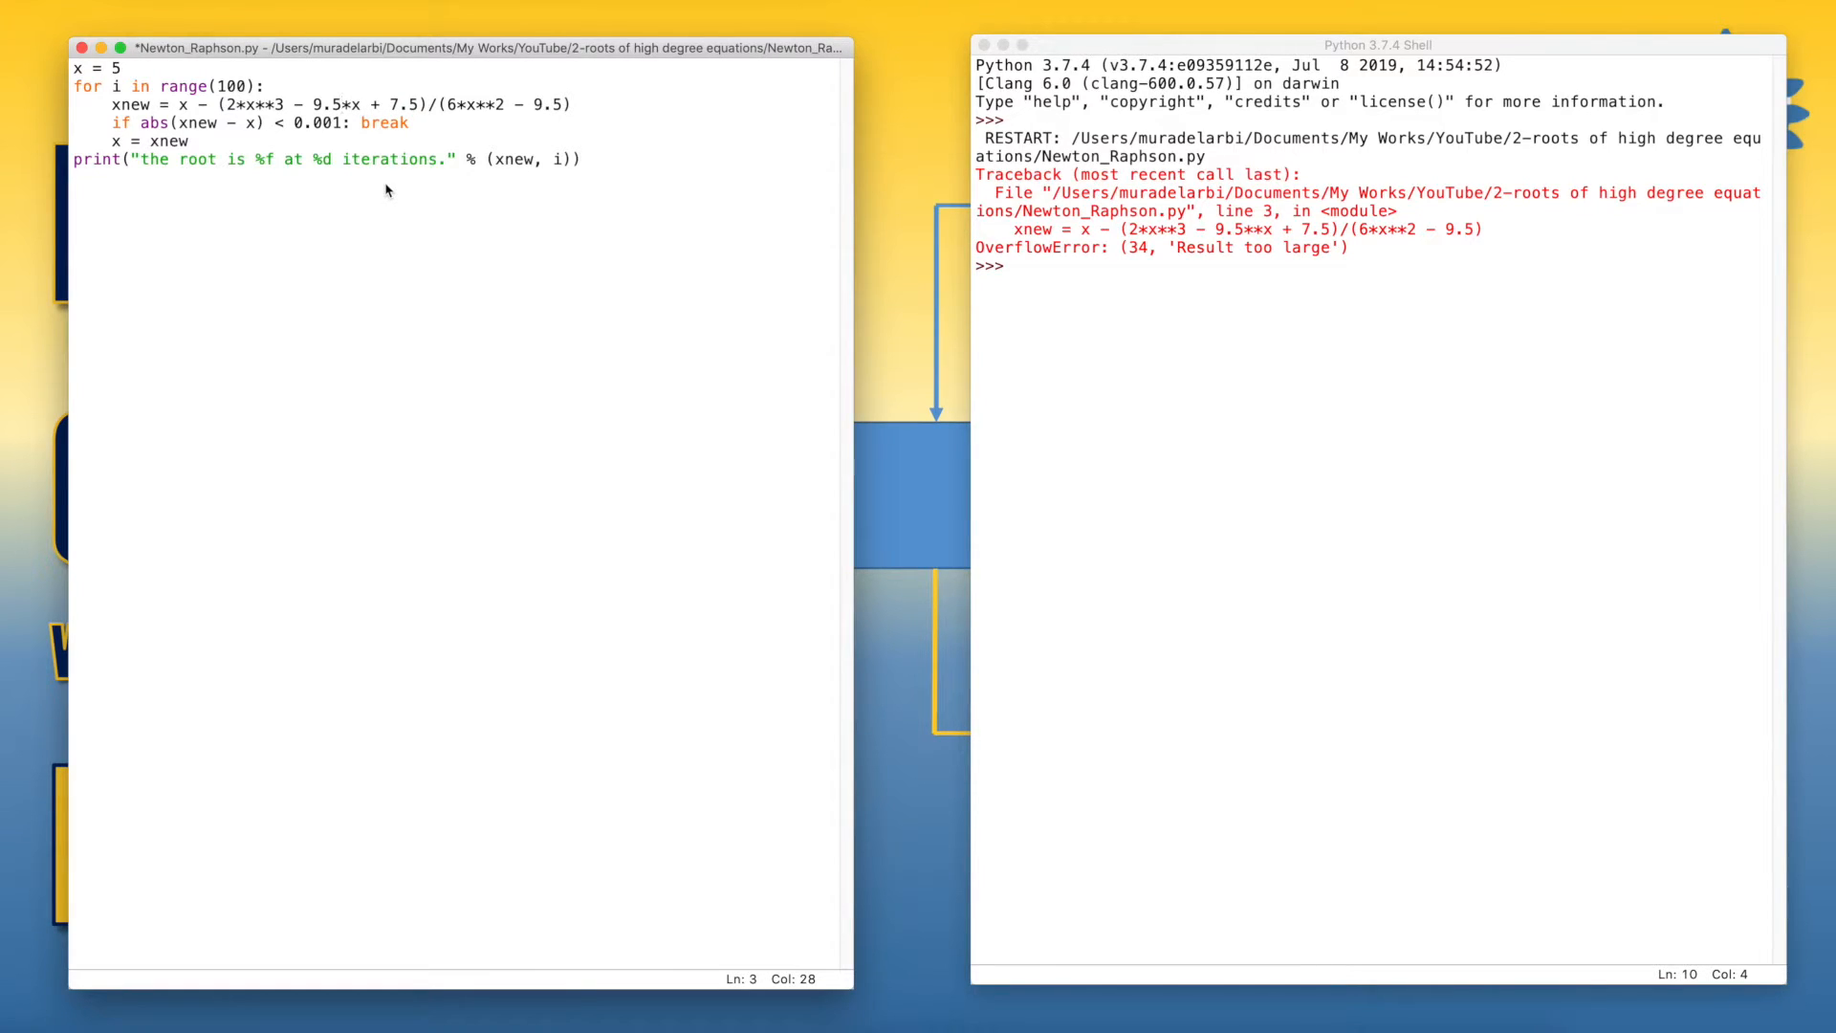
click(340, 103)
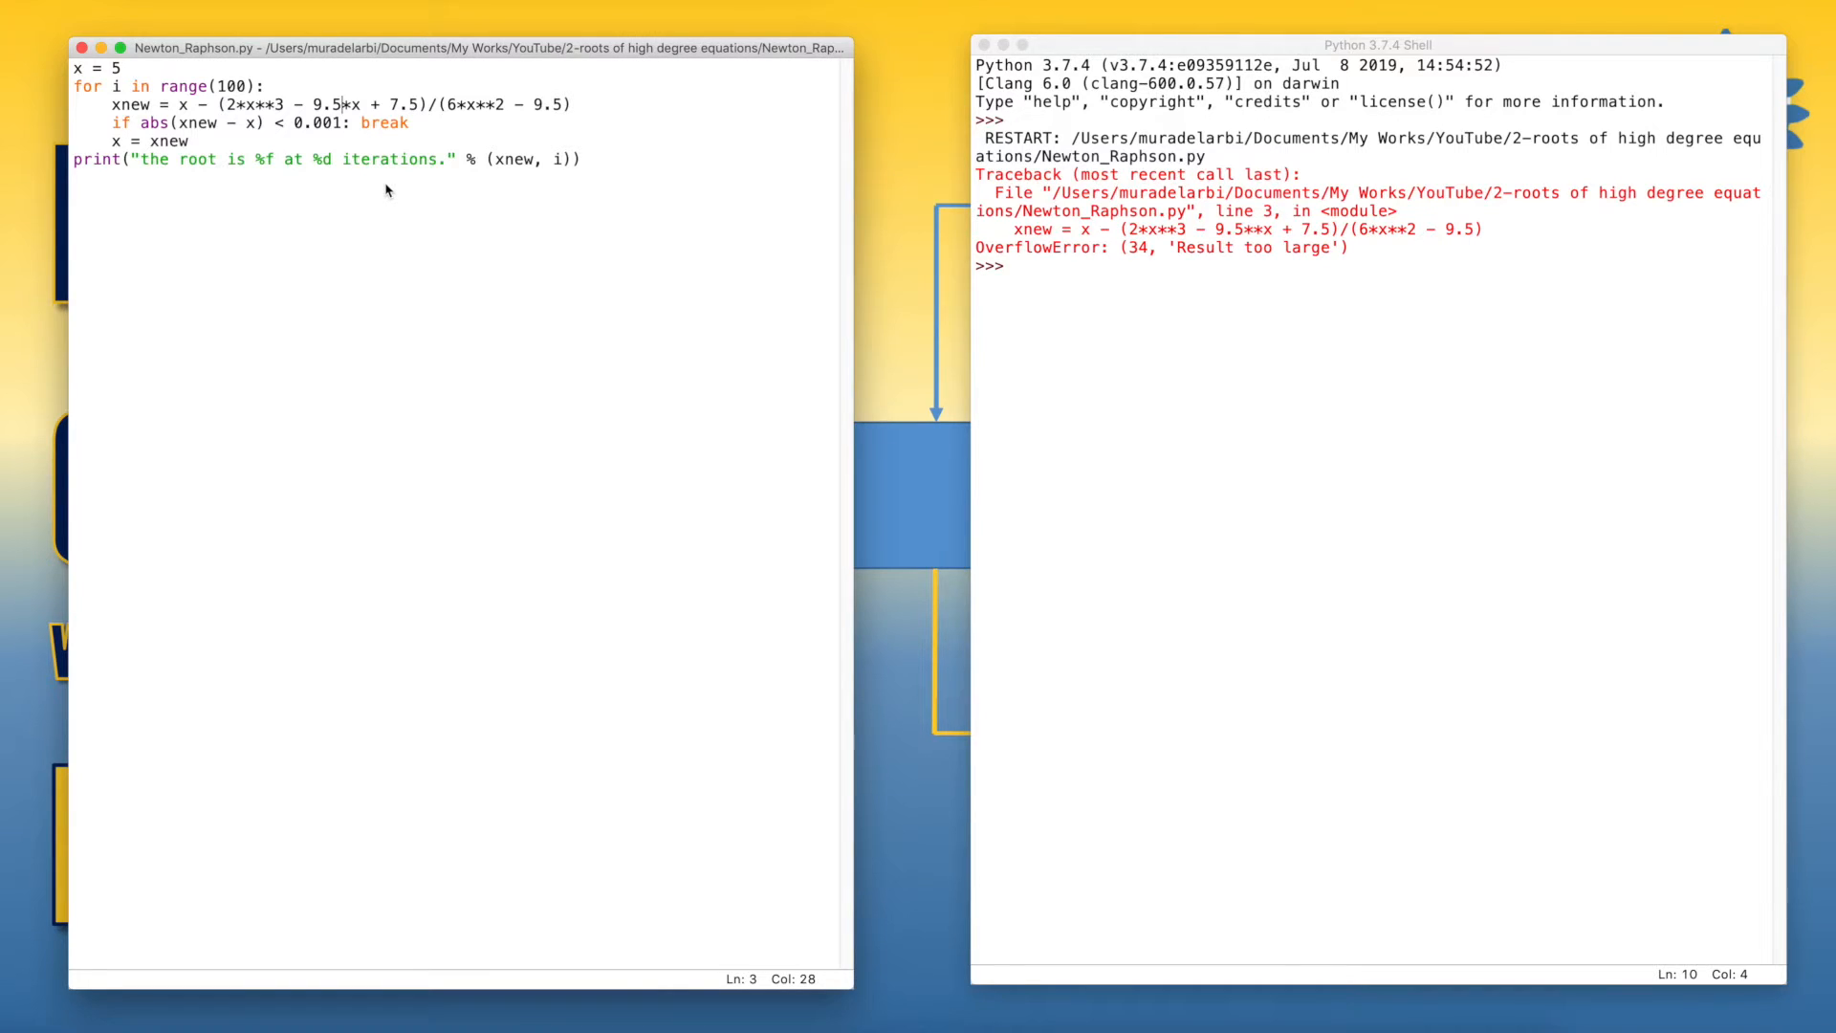
key(F5)
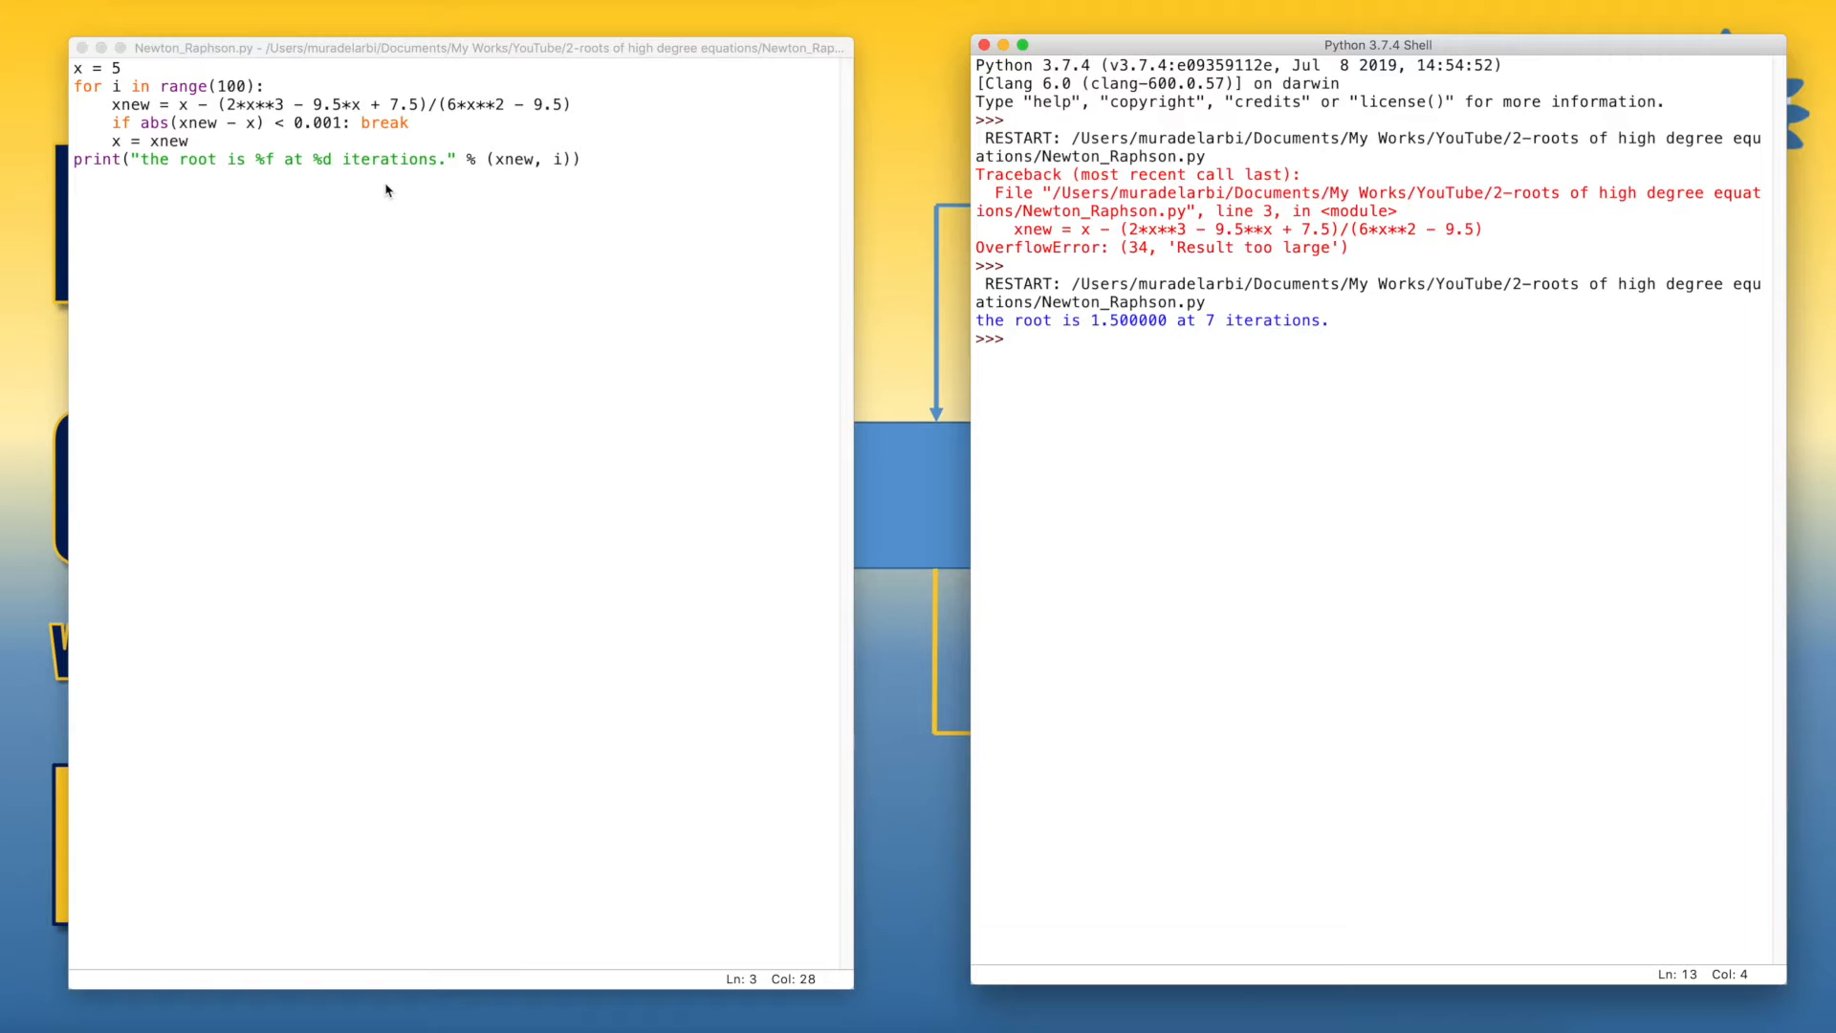
click(1013, 338)
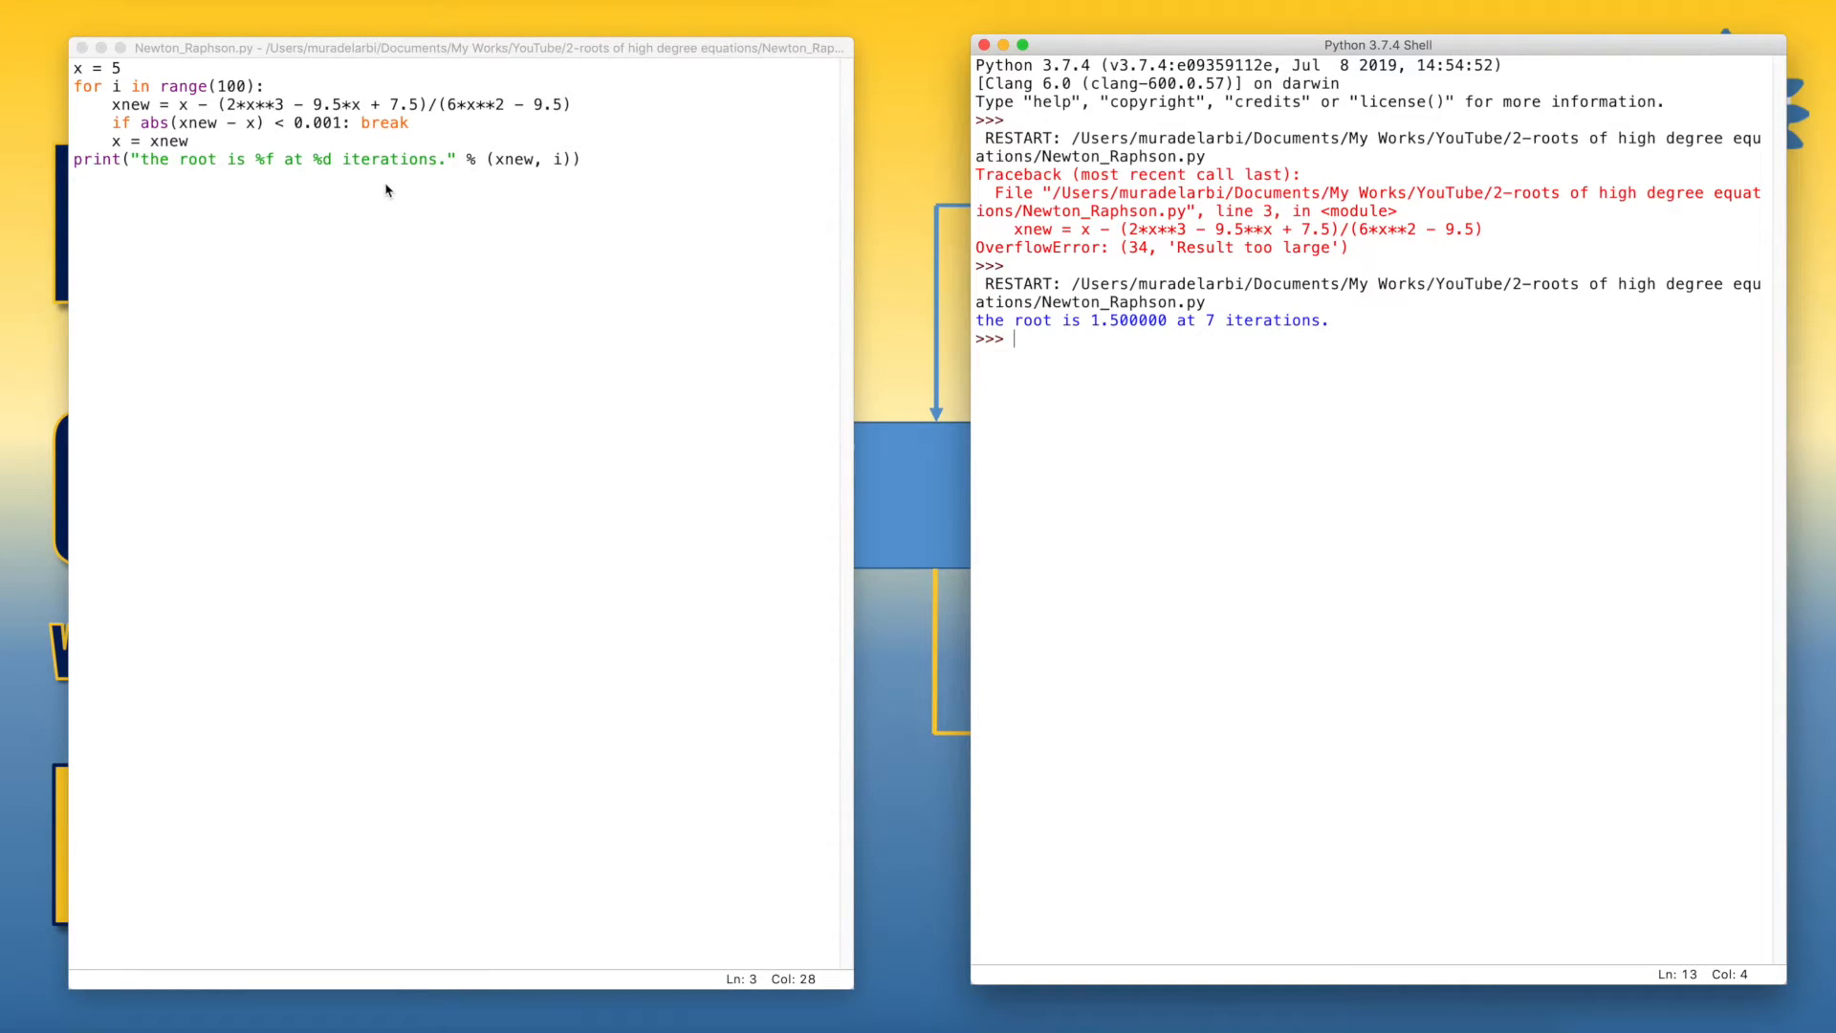
Change the initial guess to x = 20 and rerun, getting root 1.500001 at 10 iterations.
click(122, 68)
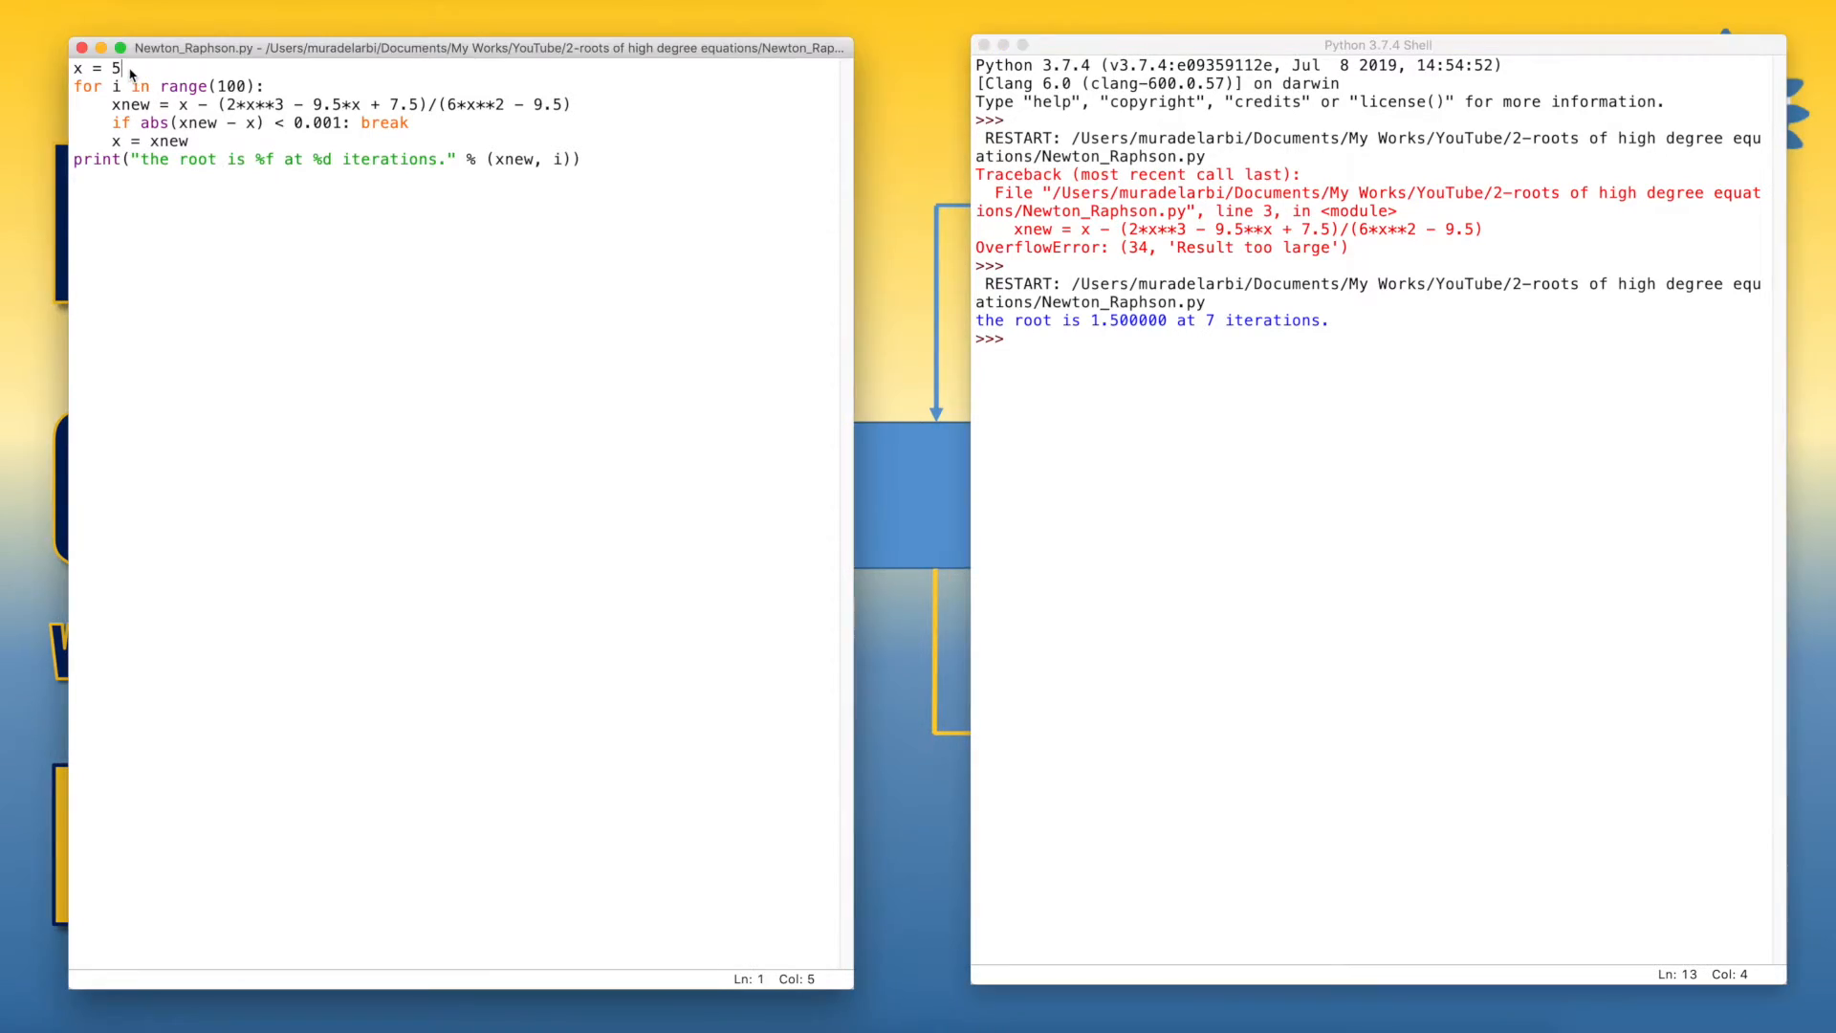
key(backspace)
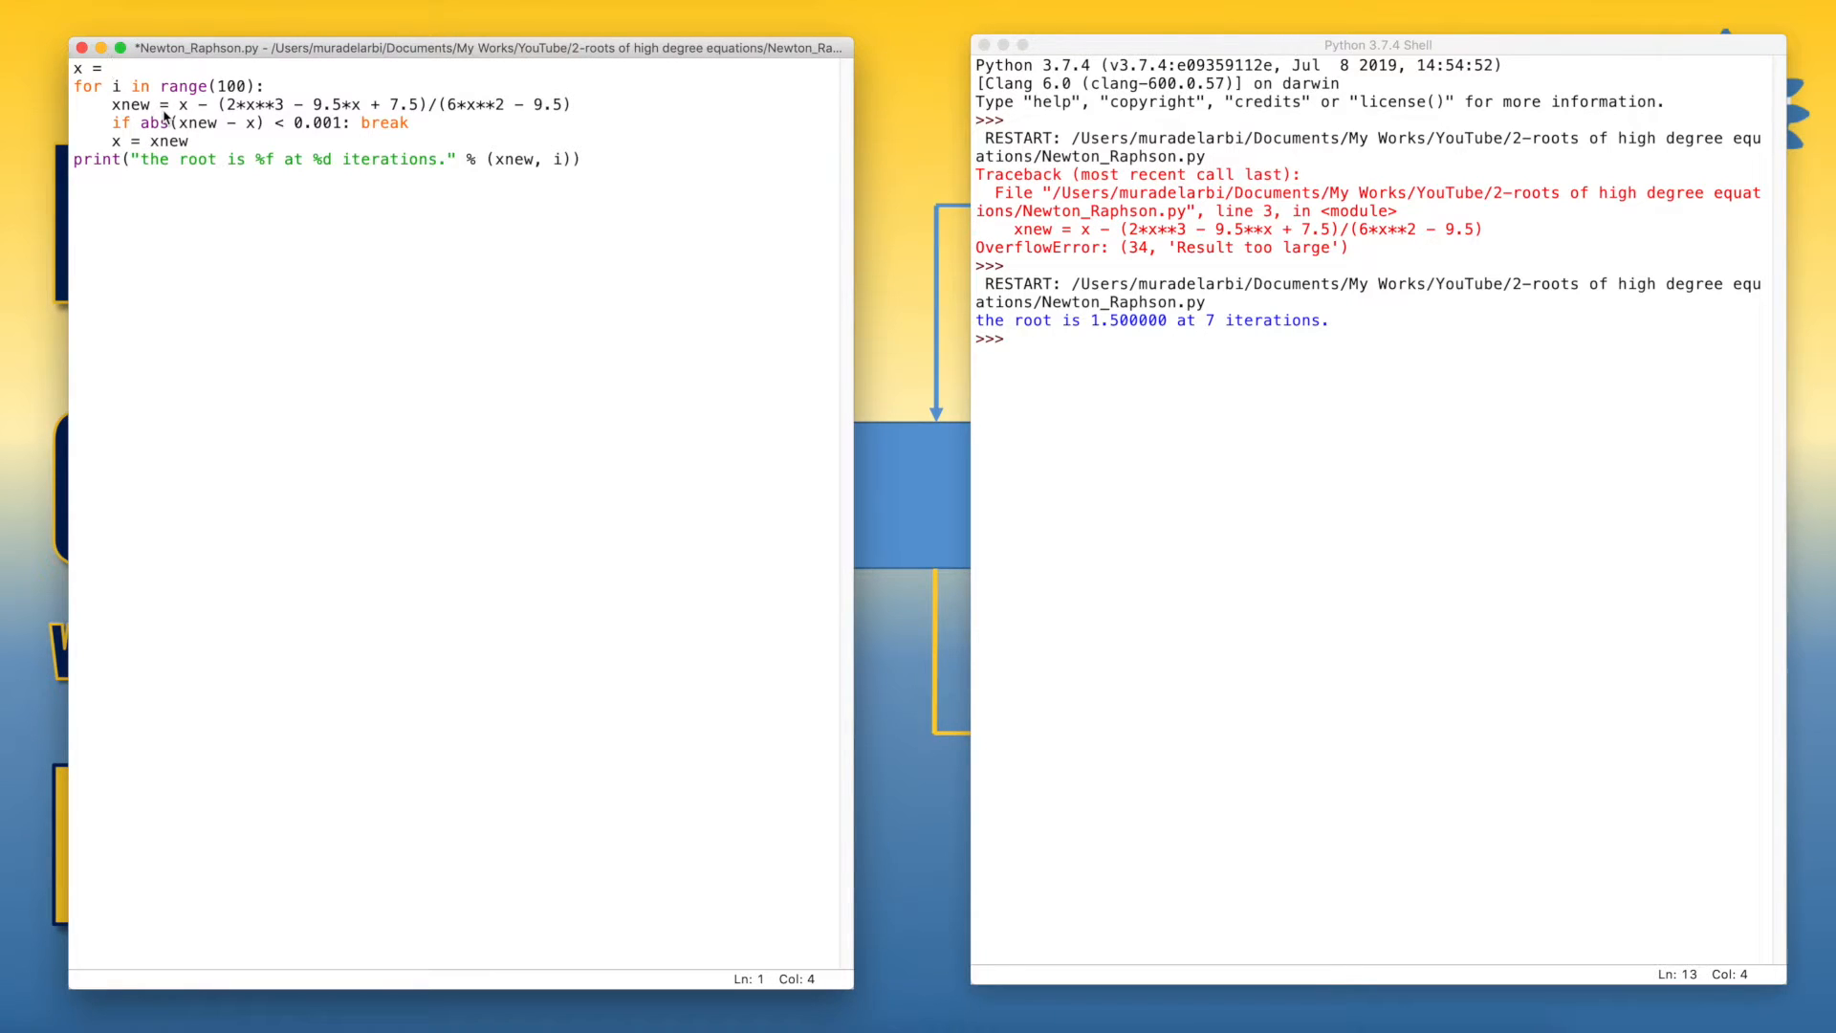
text(20)
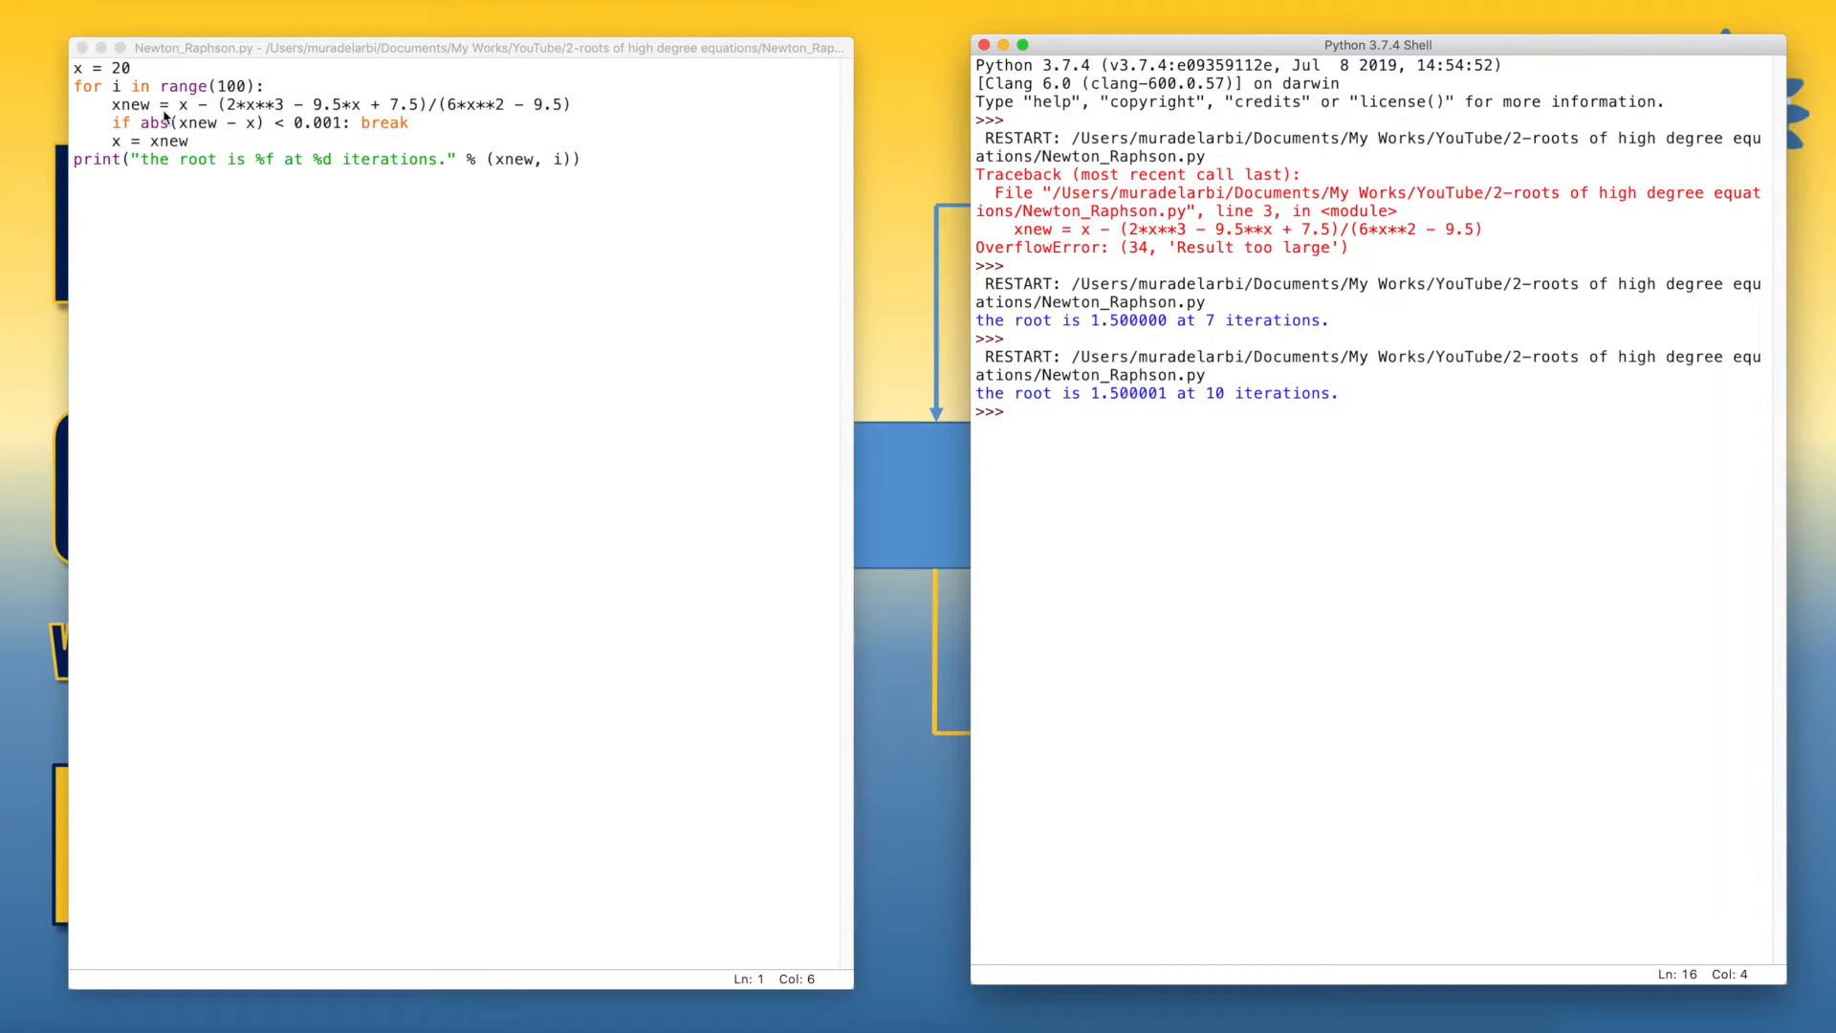
click(1013, 413)
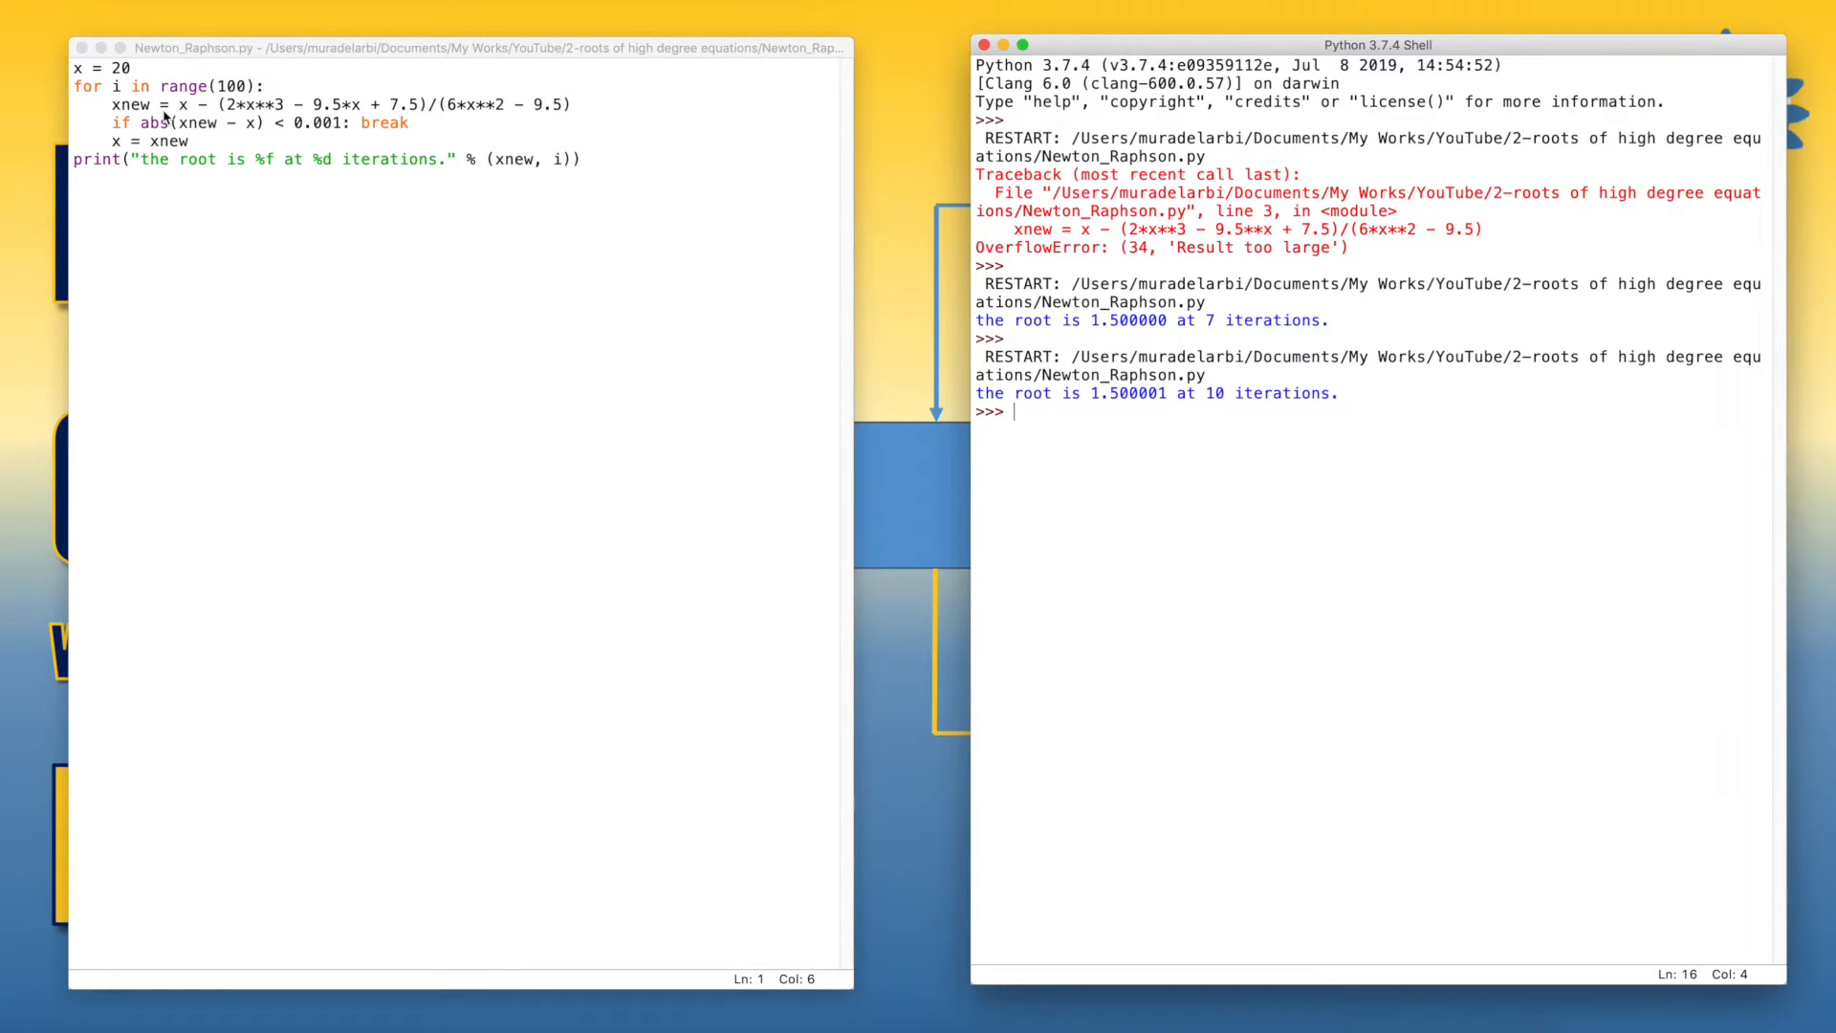
mouse_move(281, 166)
text(.)
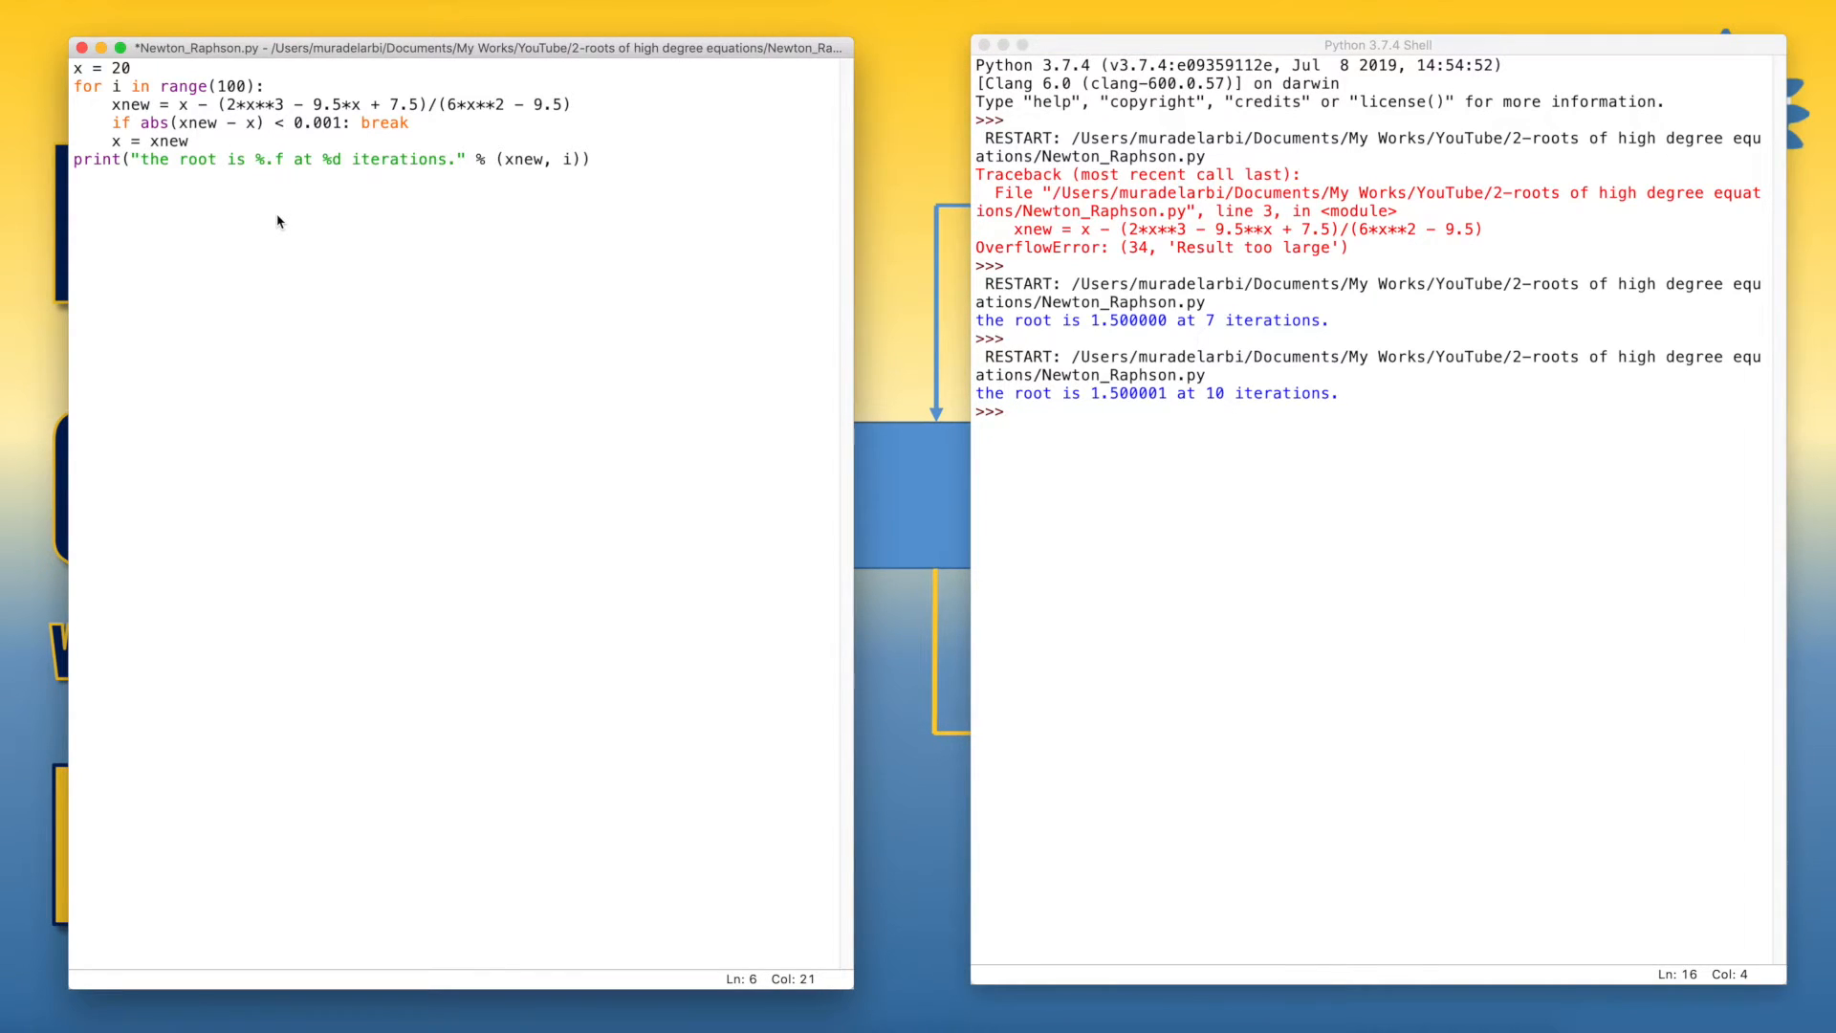
Format the root as %.3f to print 1.500 at 10 iterations, then revert to %f.
text(3)
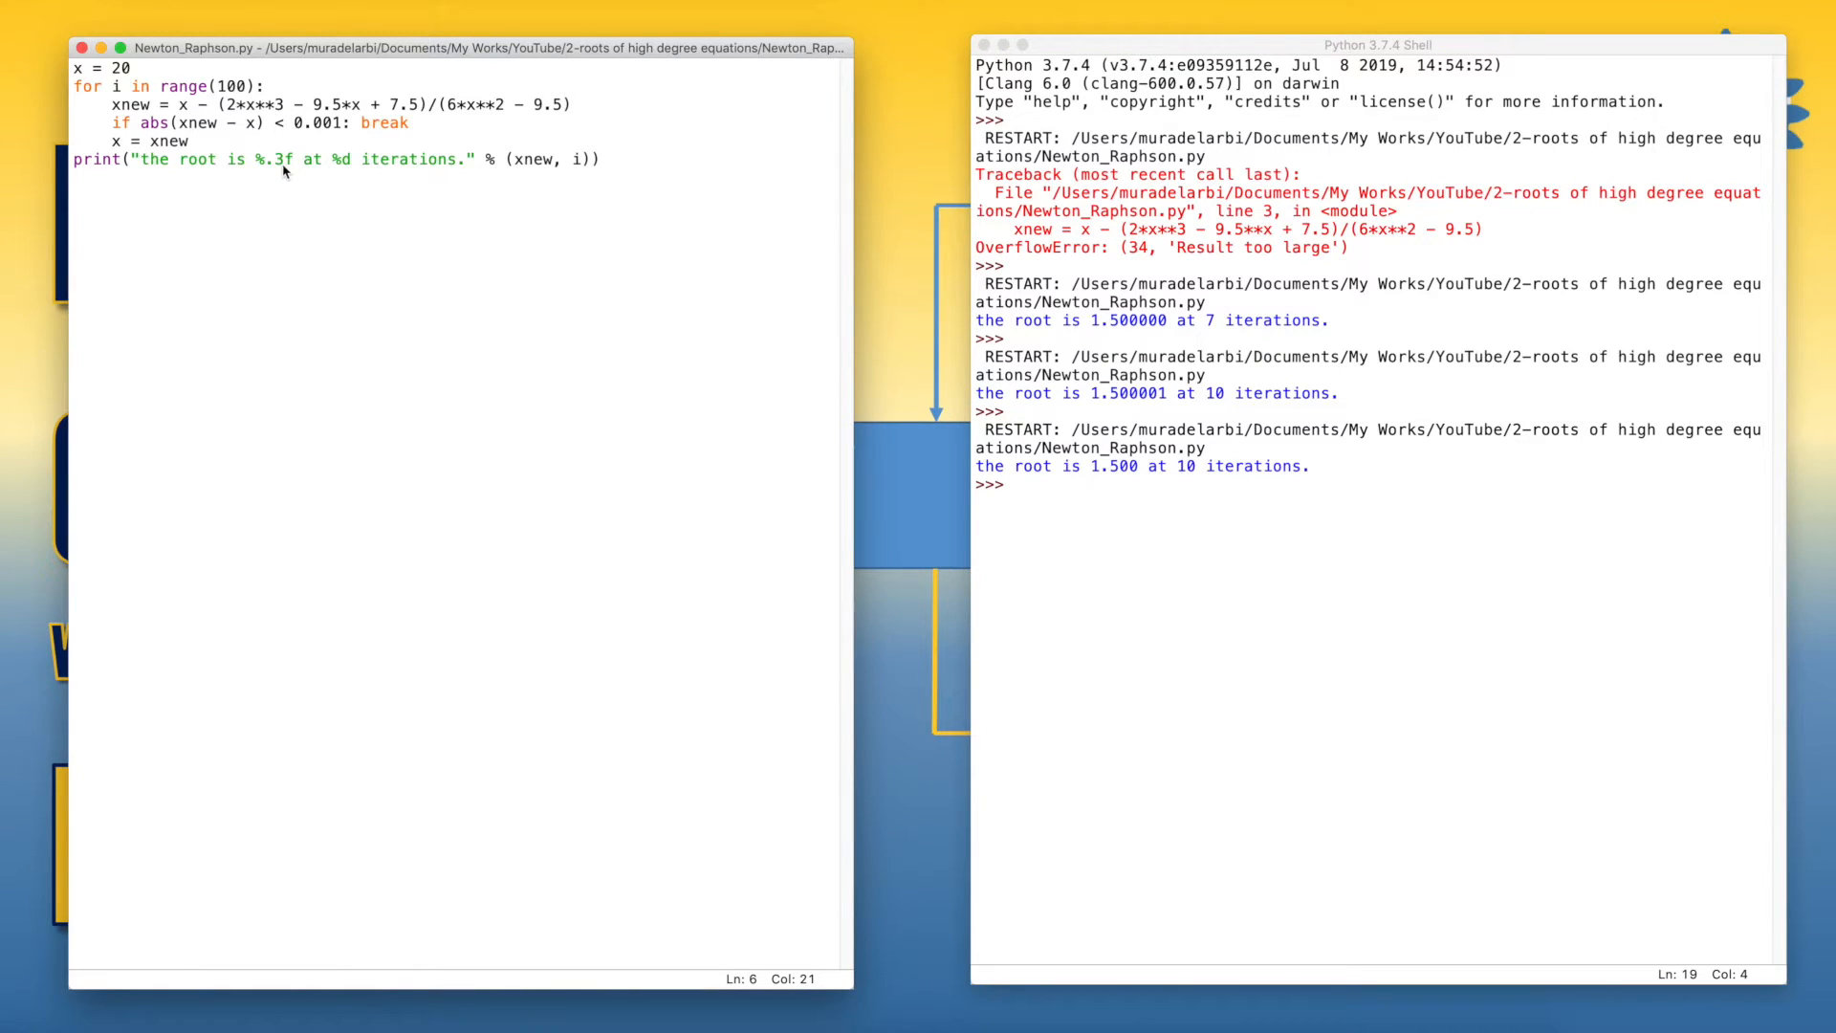
key(backspace)
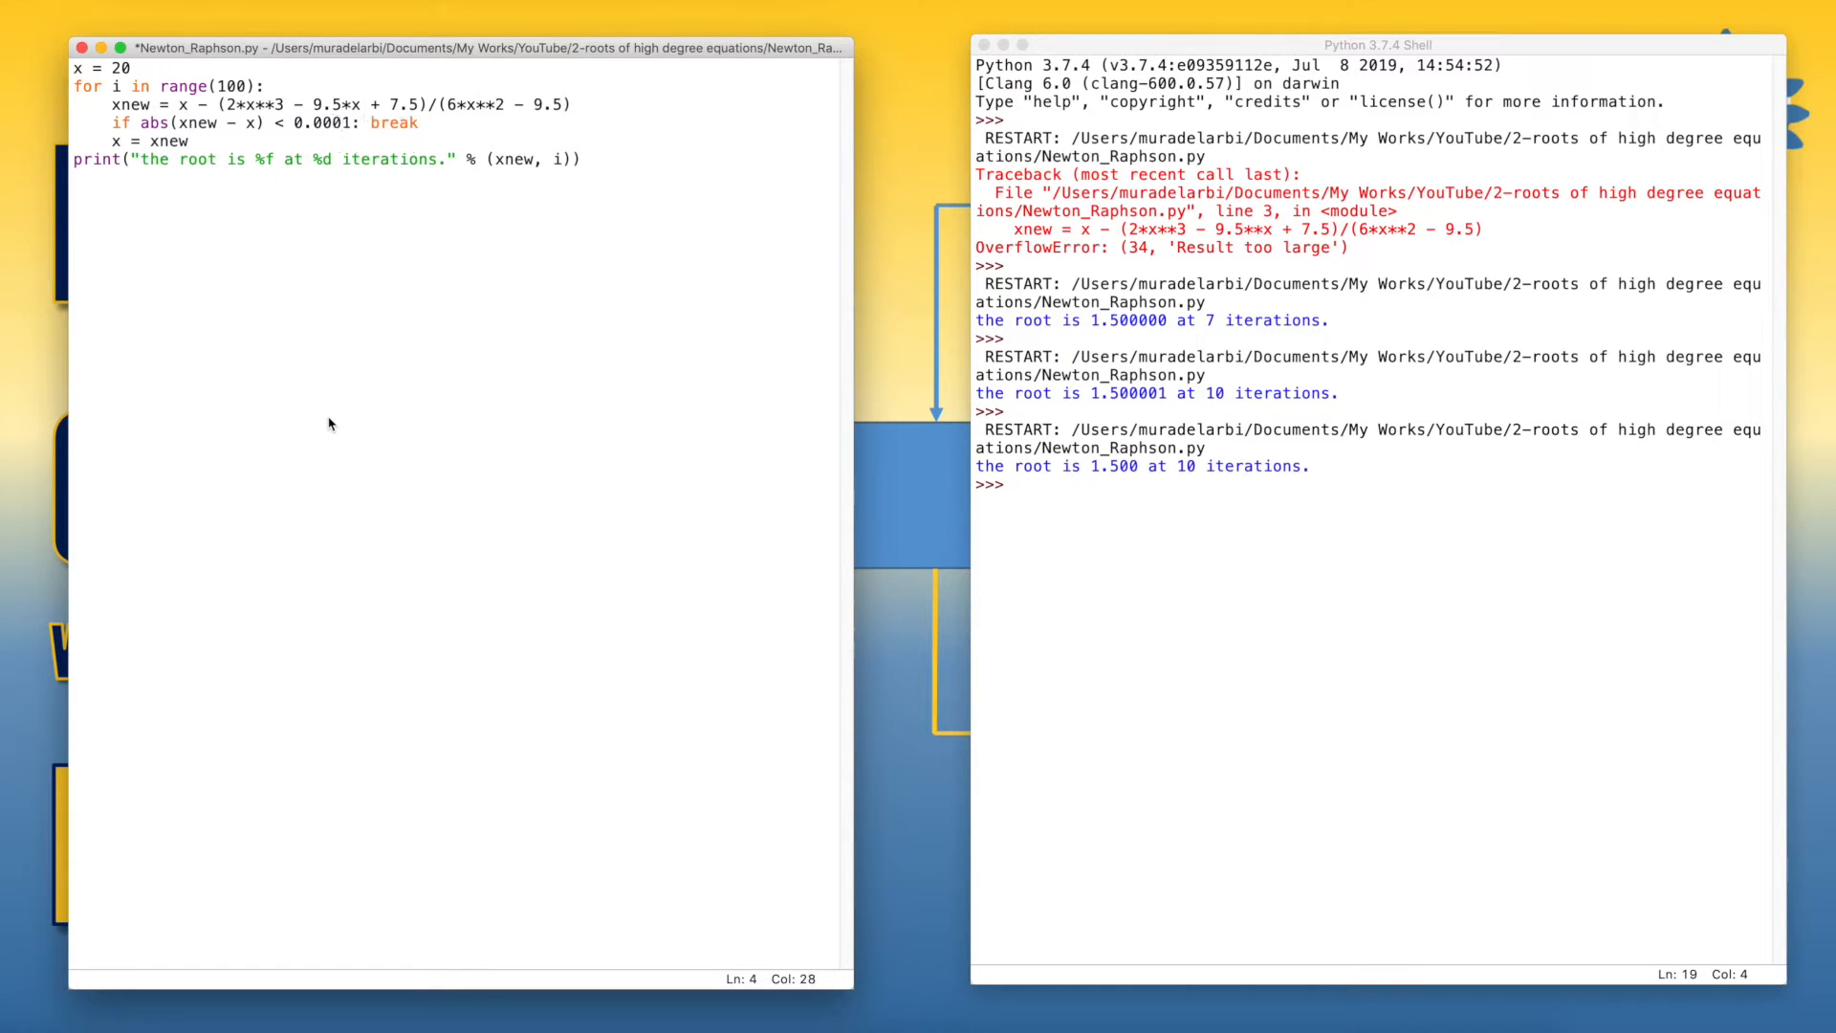
Tighten the tolerance to 0.000001 and rerun from x = -10, finding root -2.500000 at 7 iterations.
text(00)
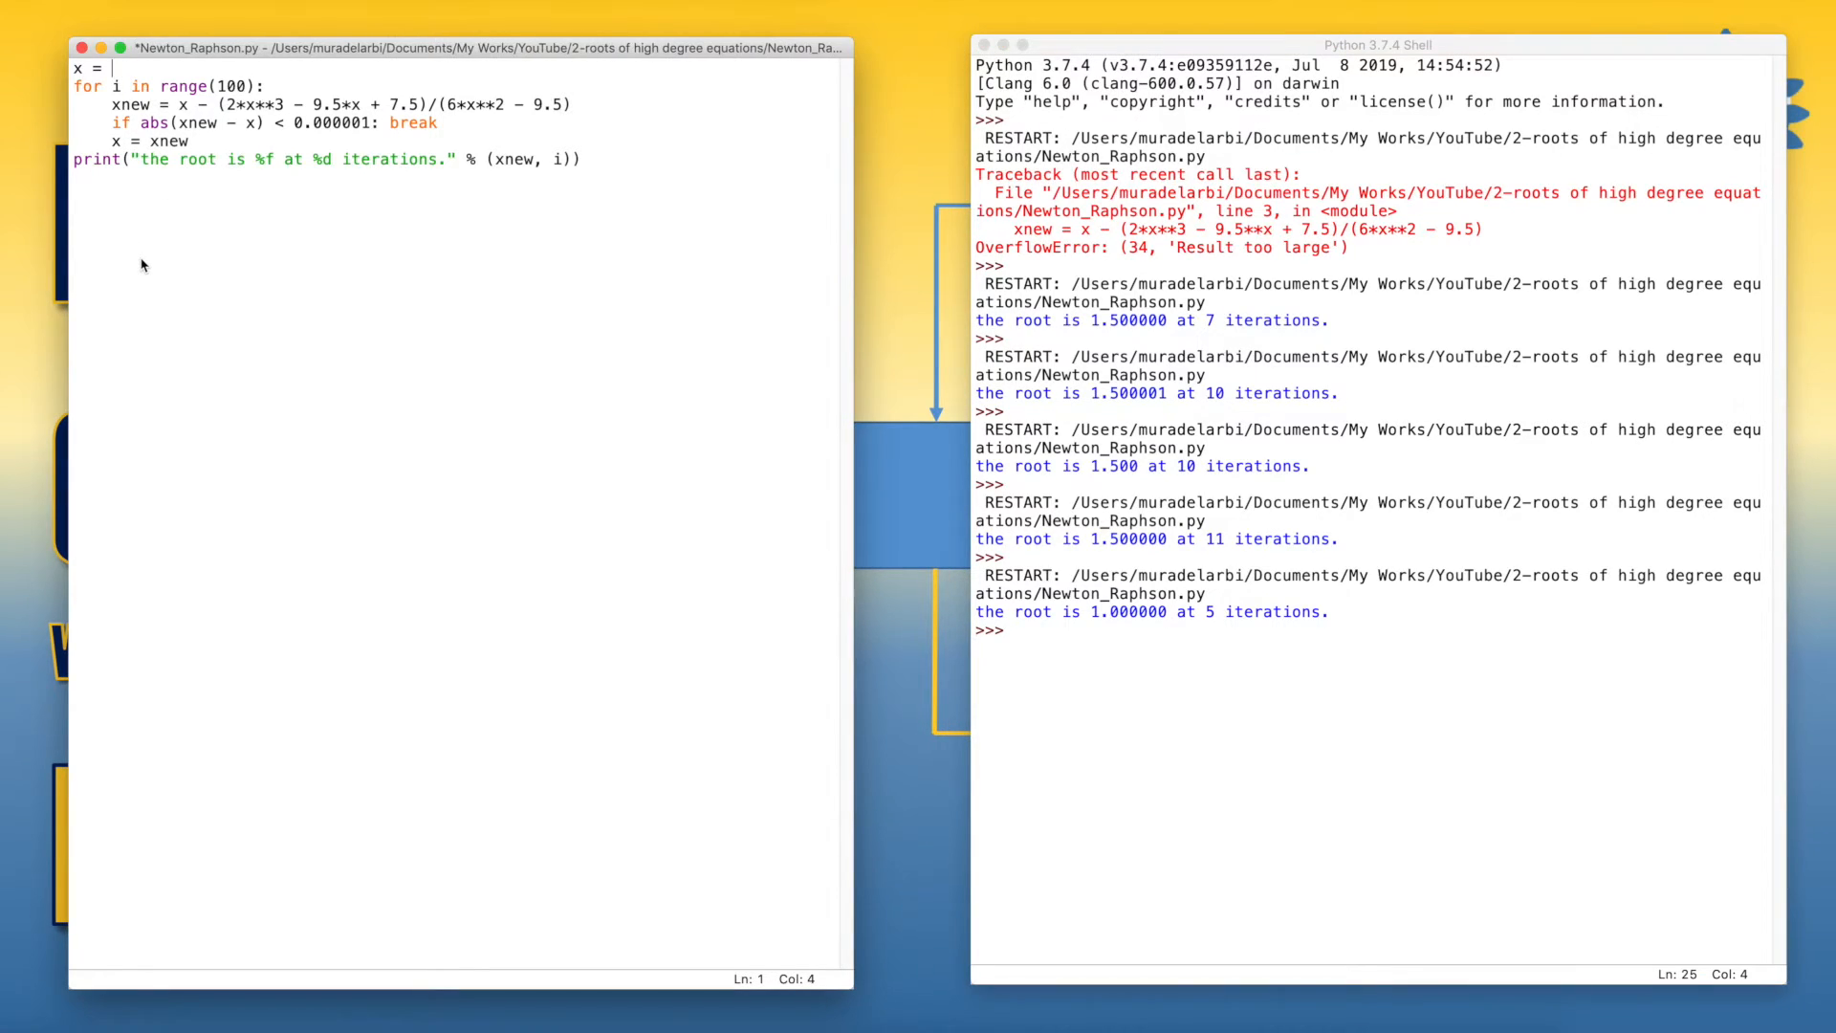
text(-10)
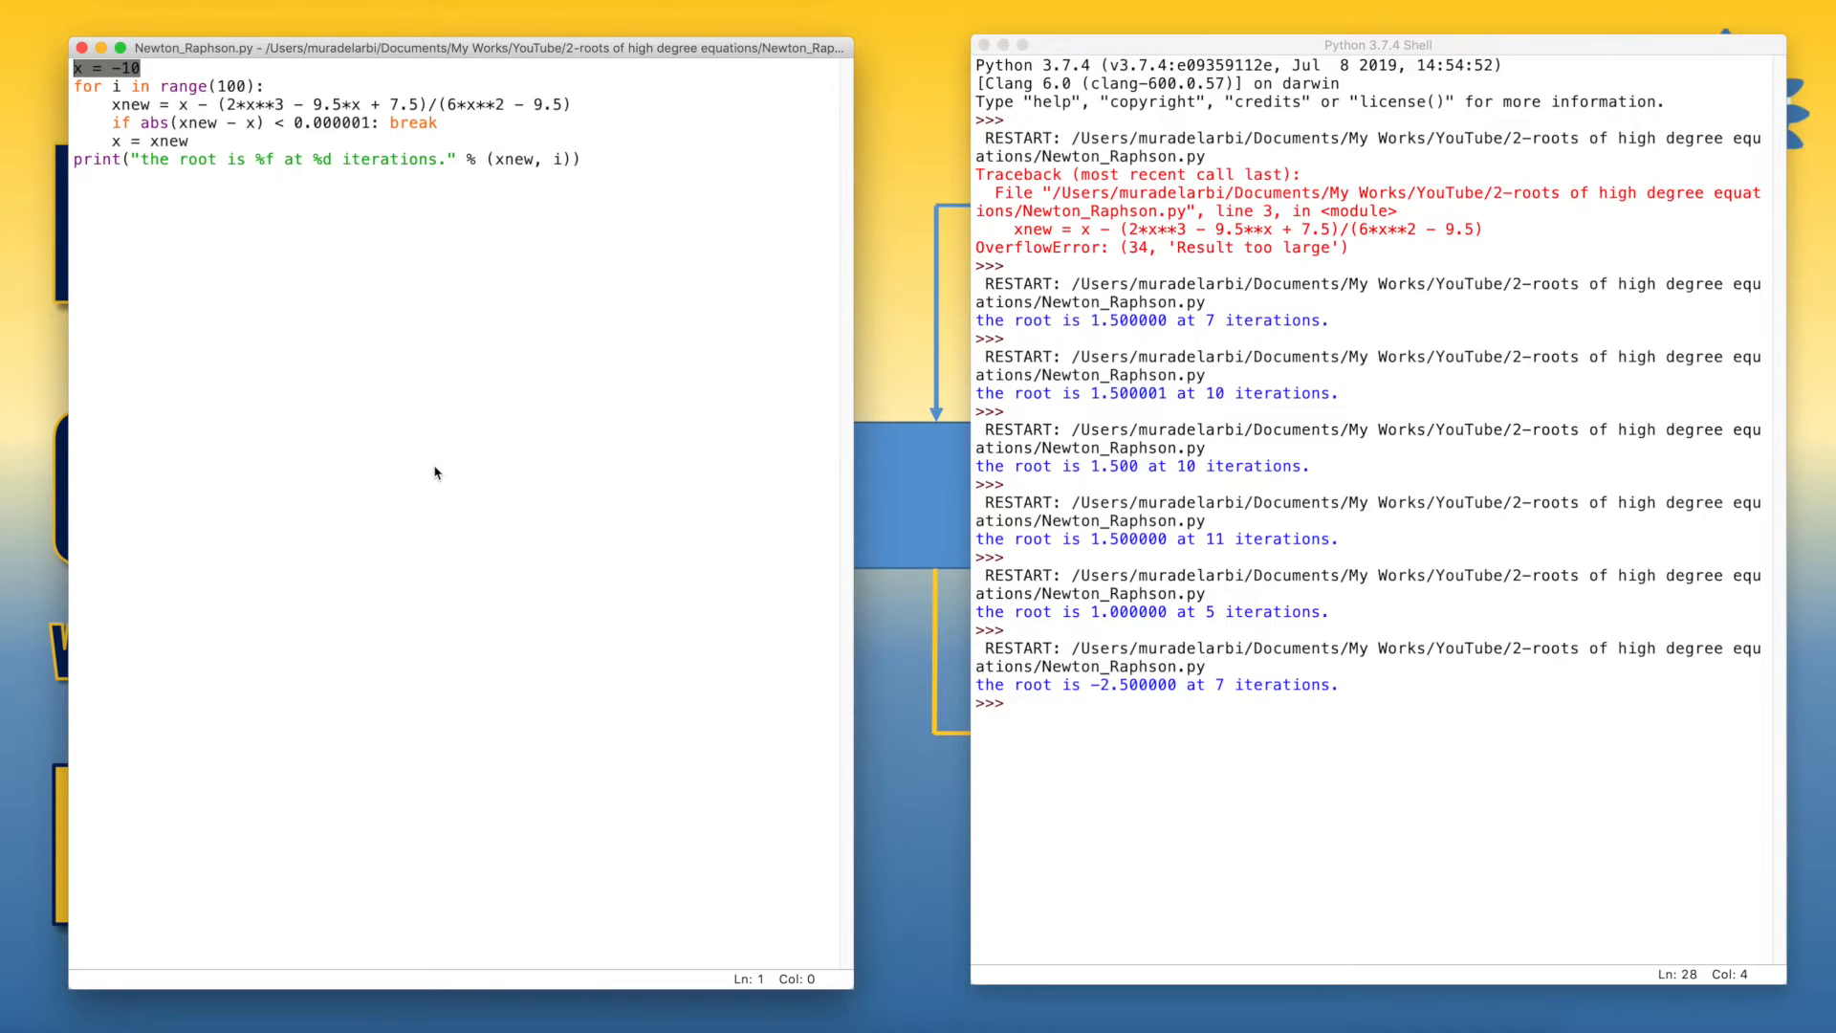
Wrap the loop and print in def nraphson(fn, dfn, x, tol, maxiter): and indent them inside it.
text(def nra)
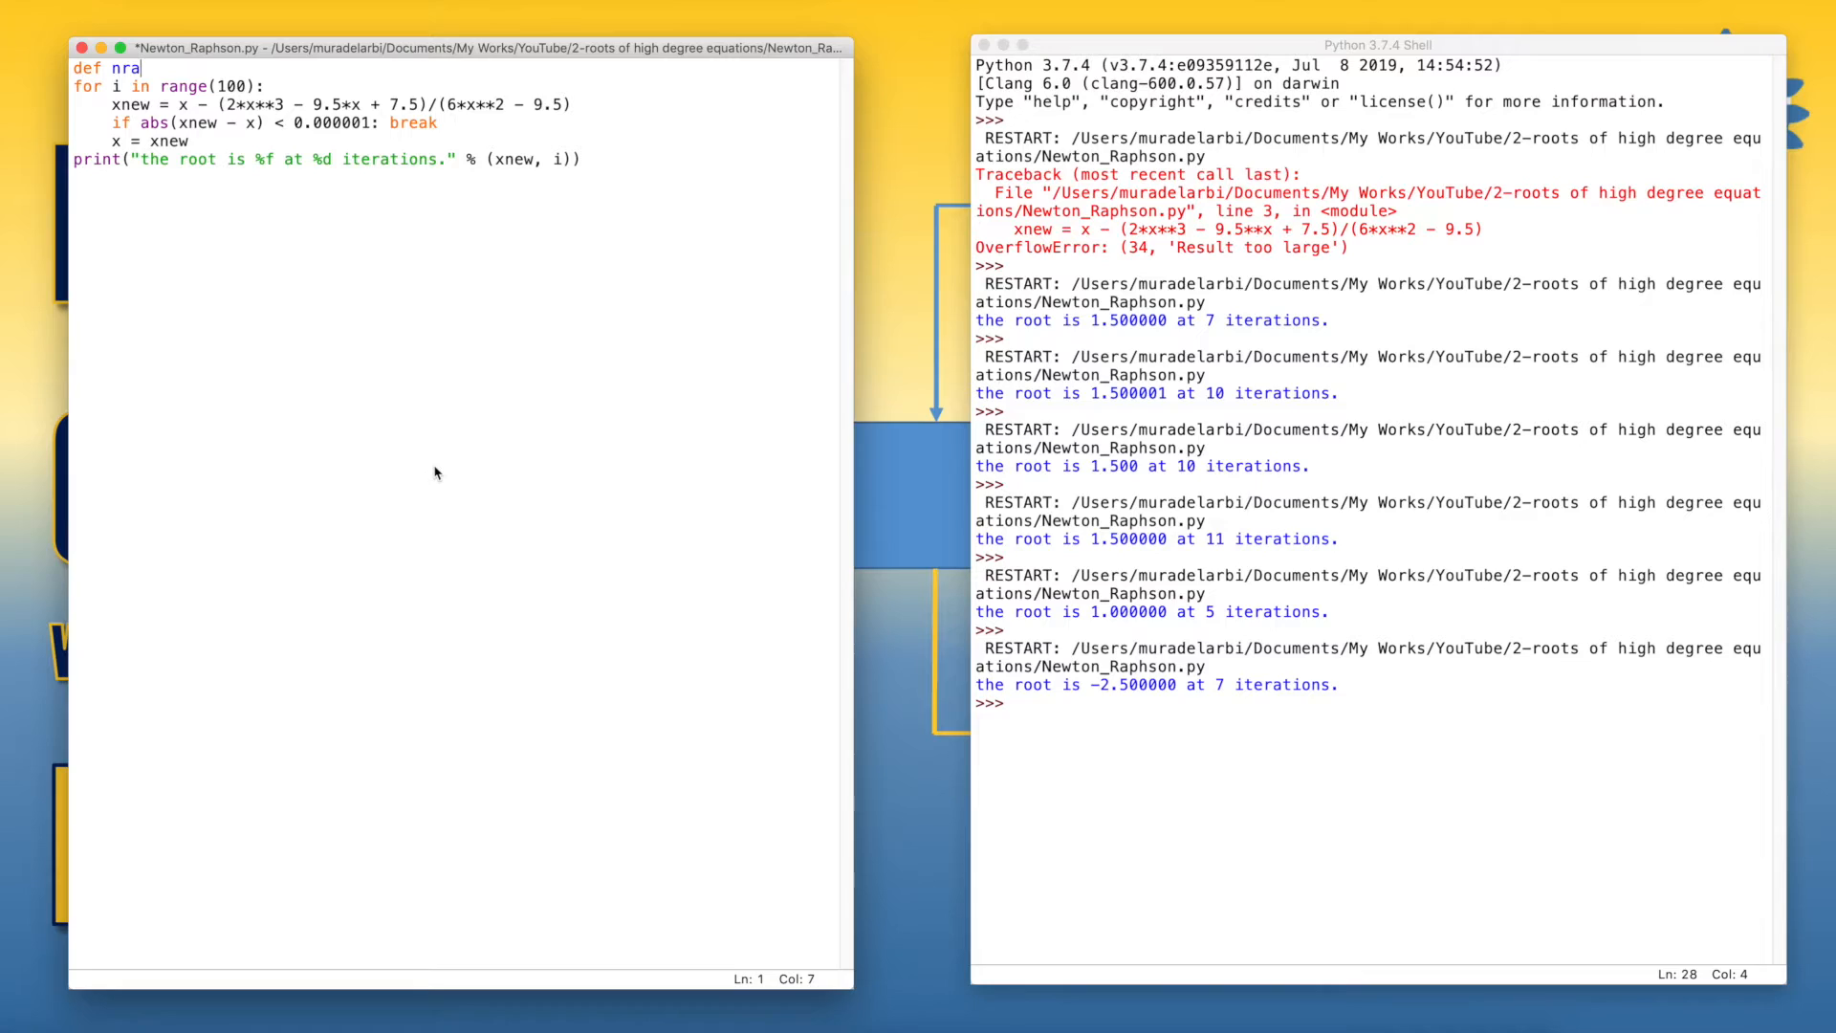
text(phson)
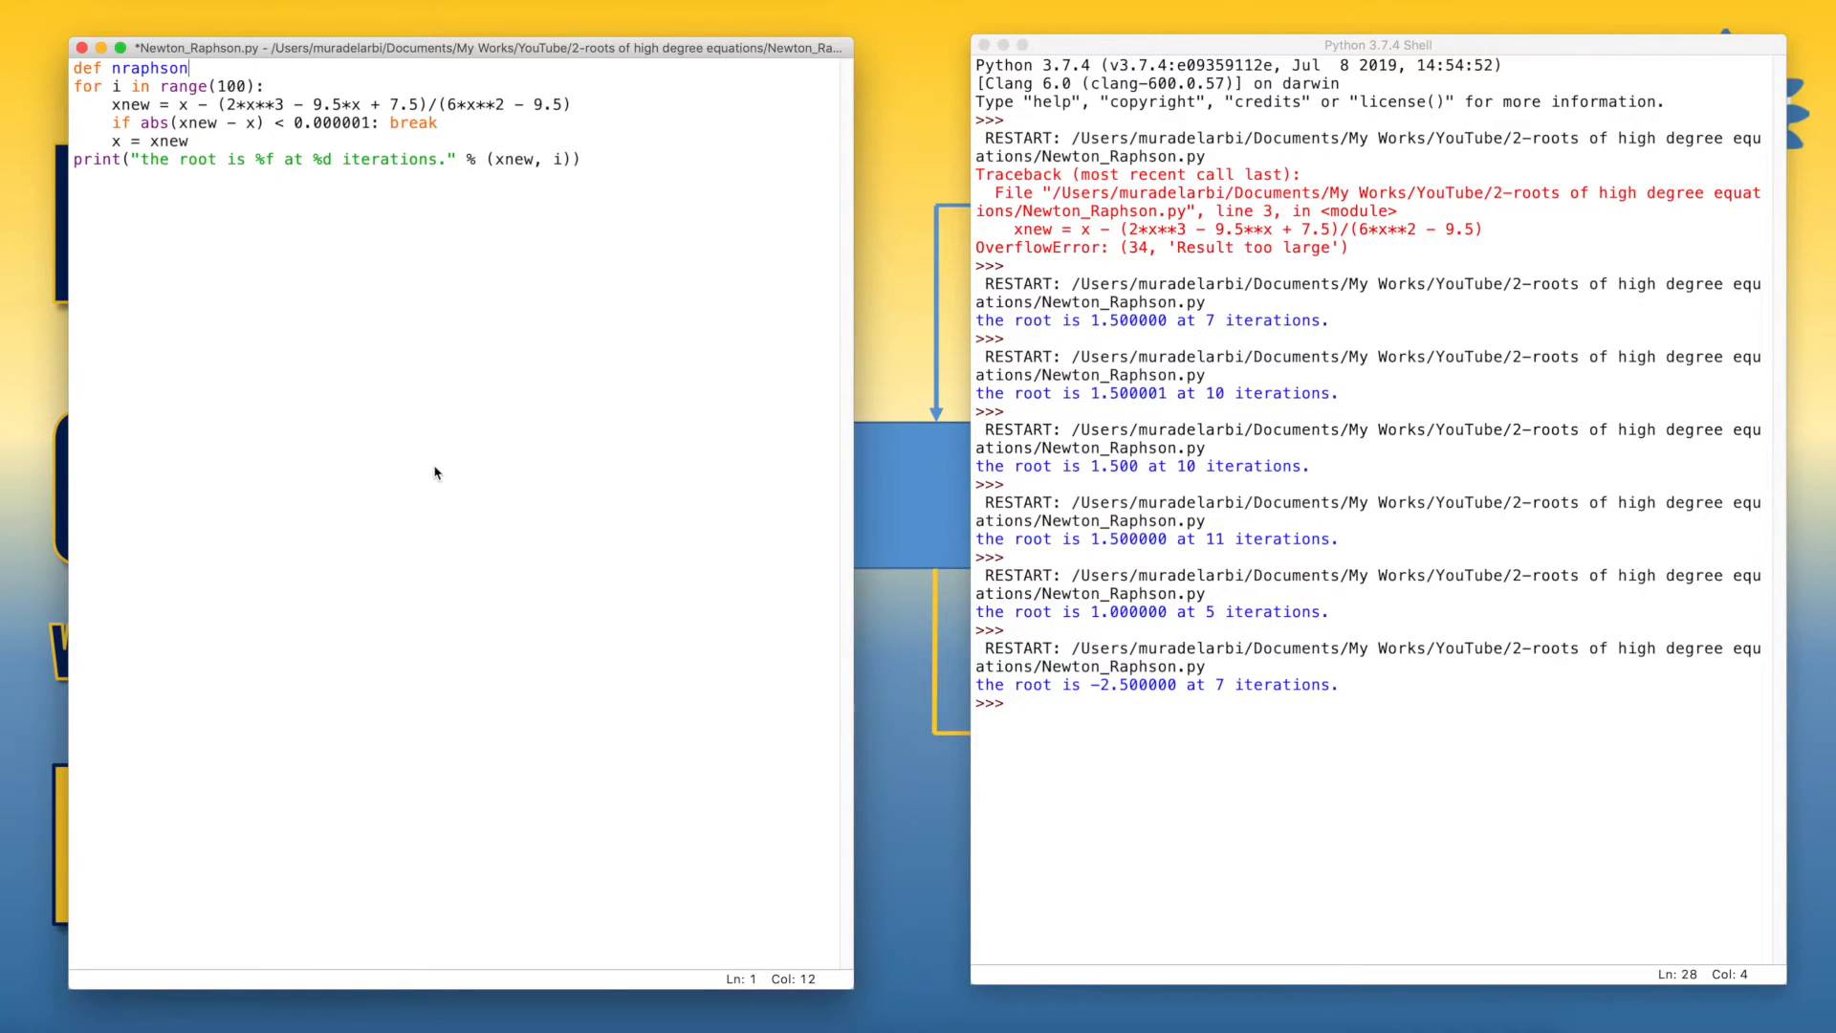
text(()
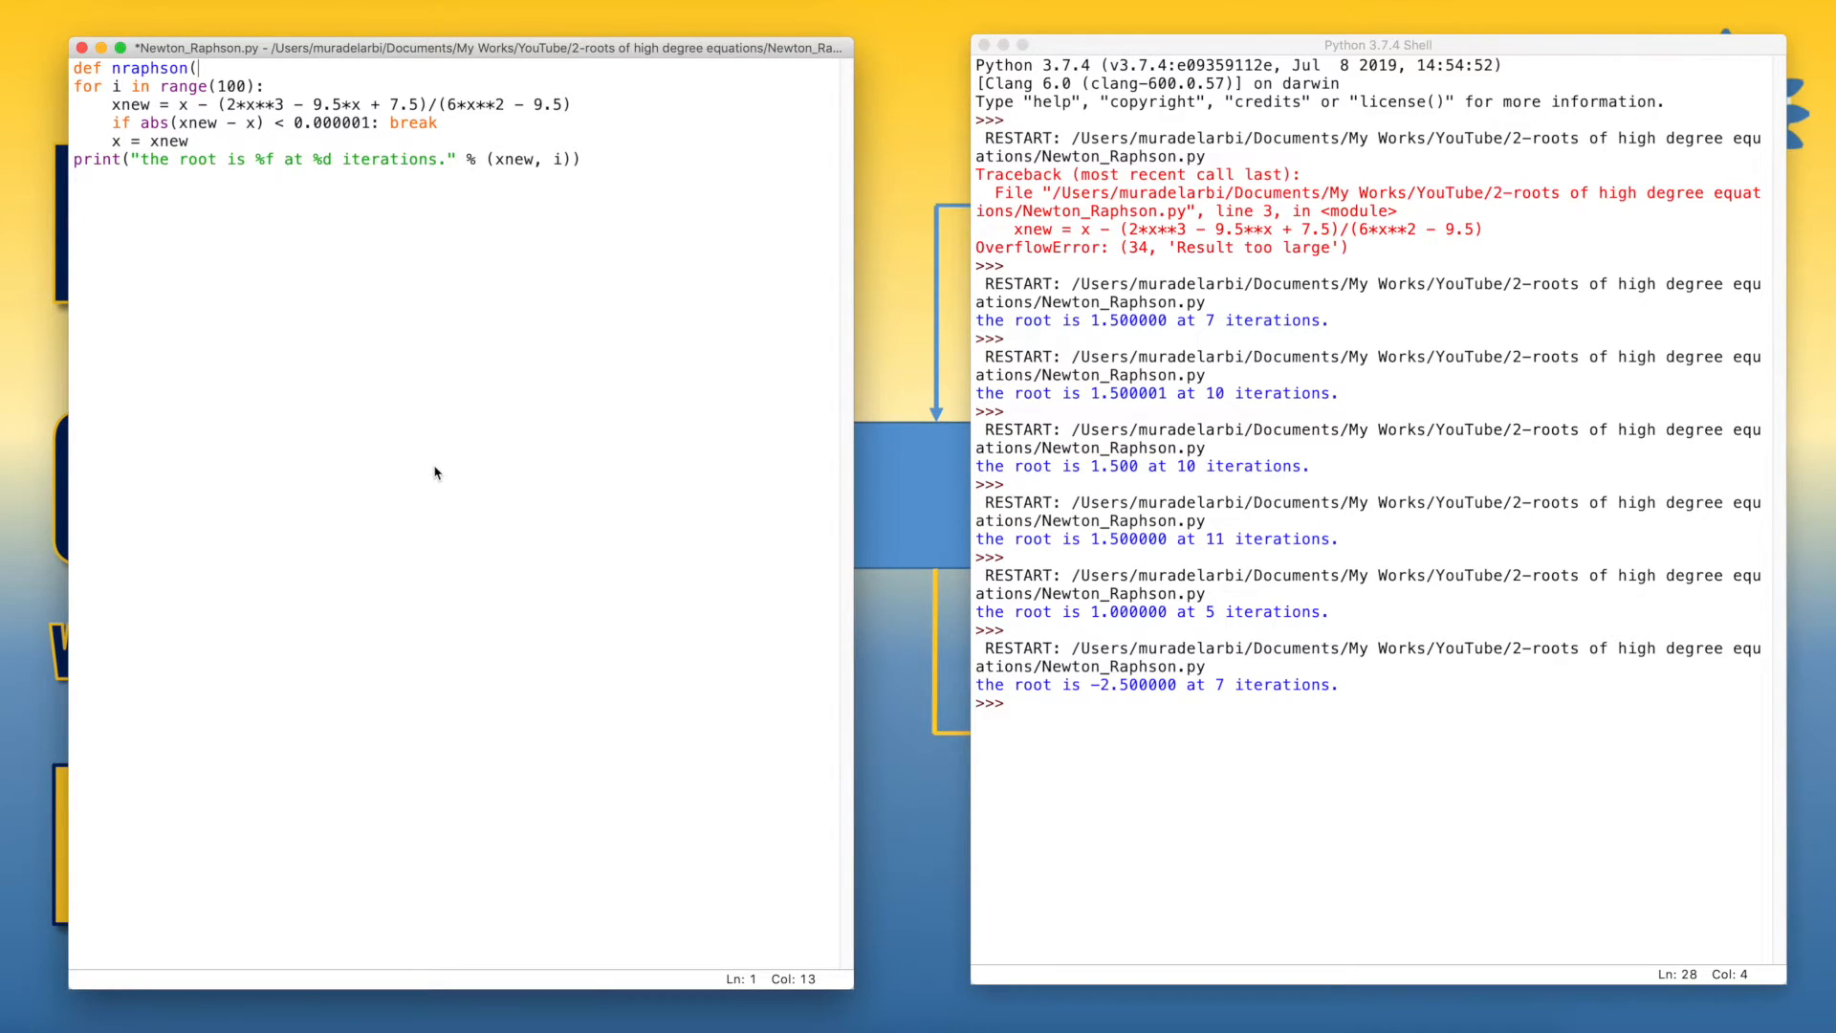
text(fn, dfn, x,)
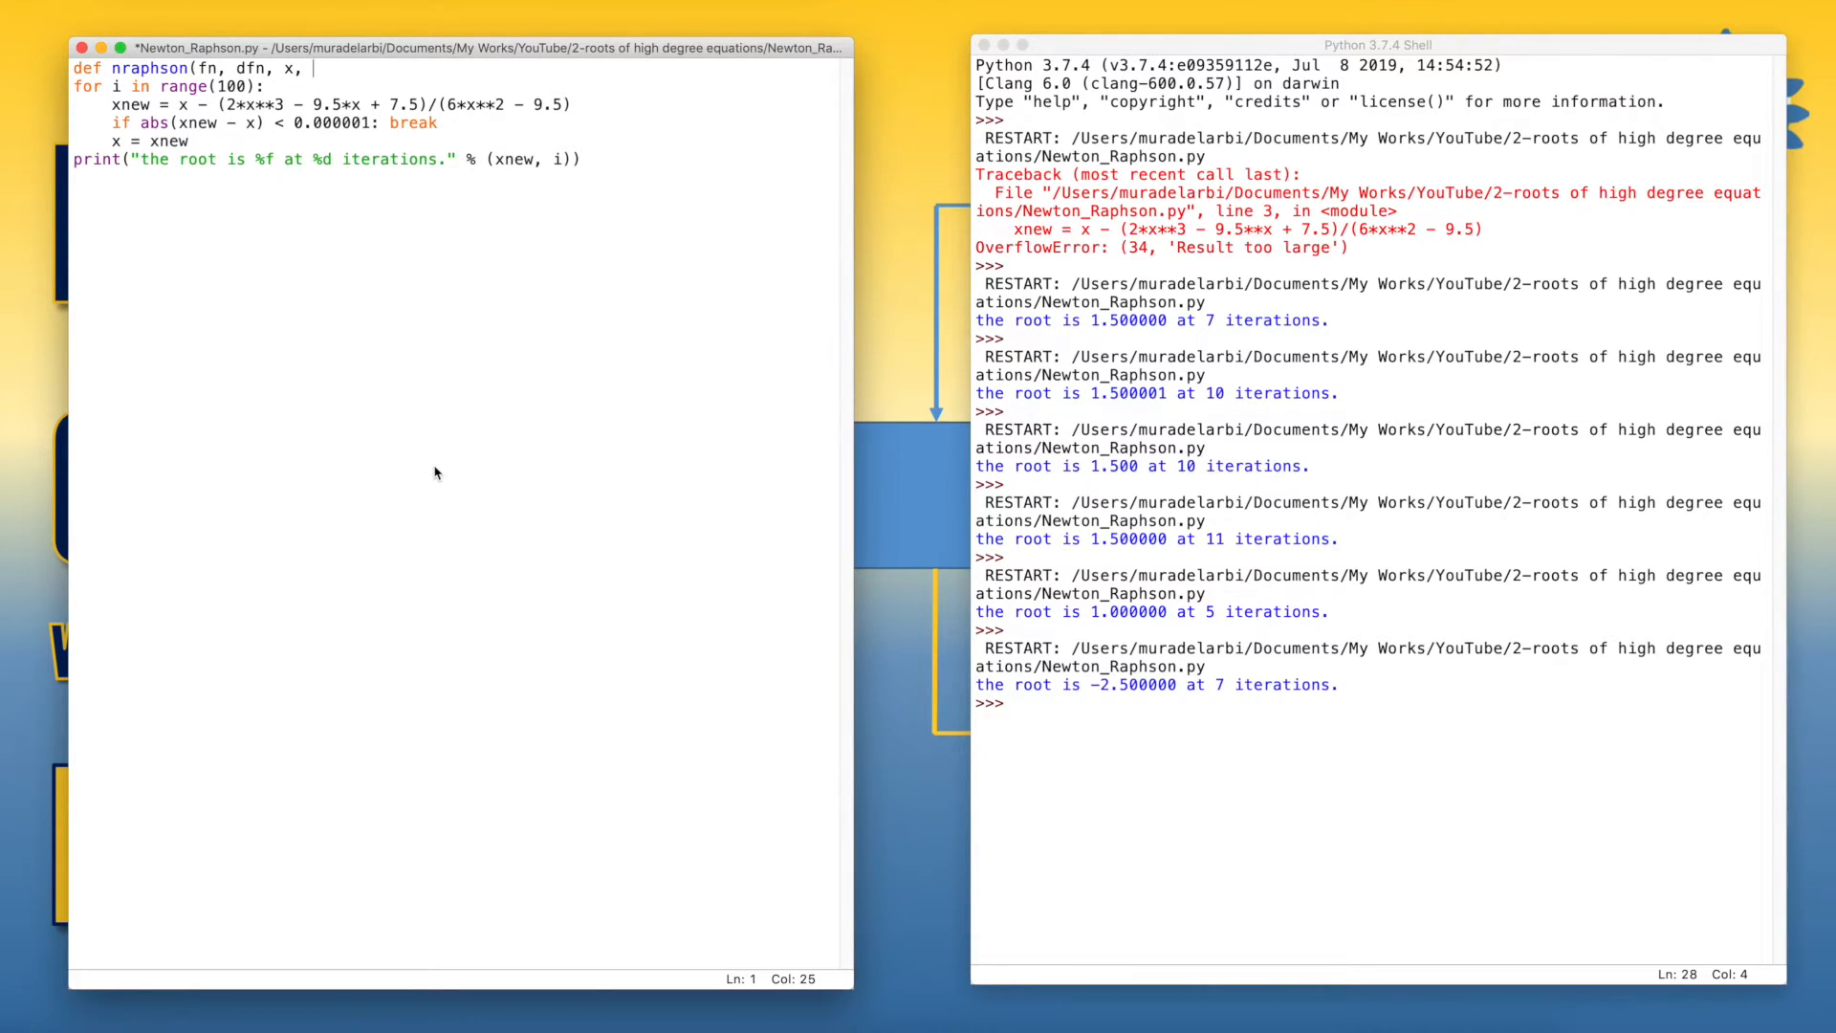
text(tol,)
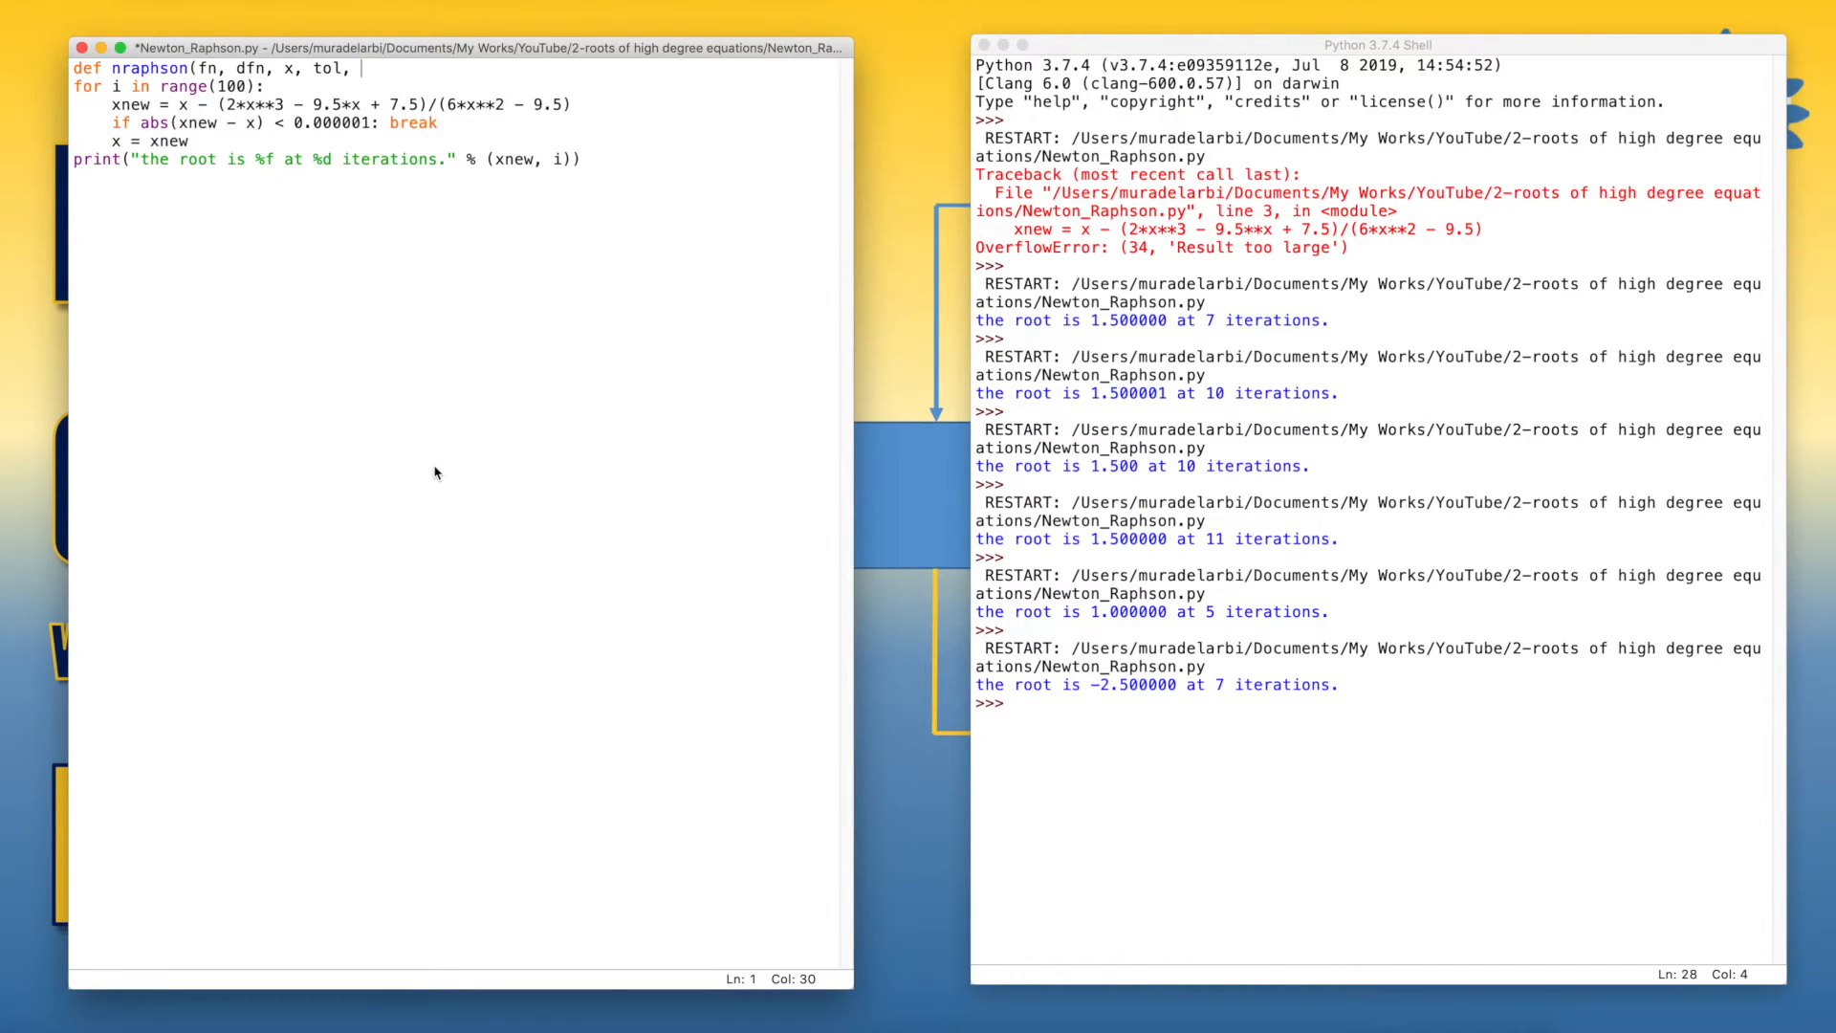
text(maxiter):)
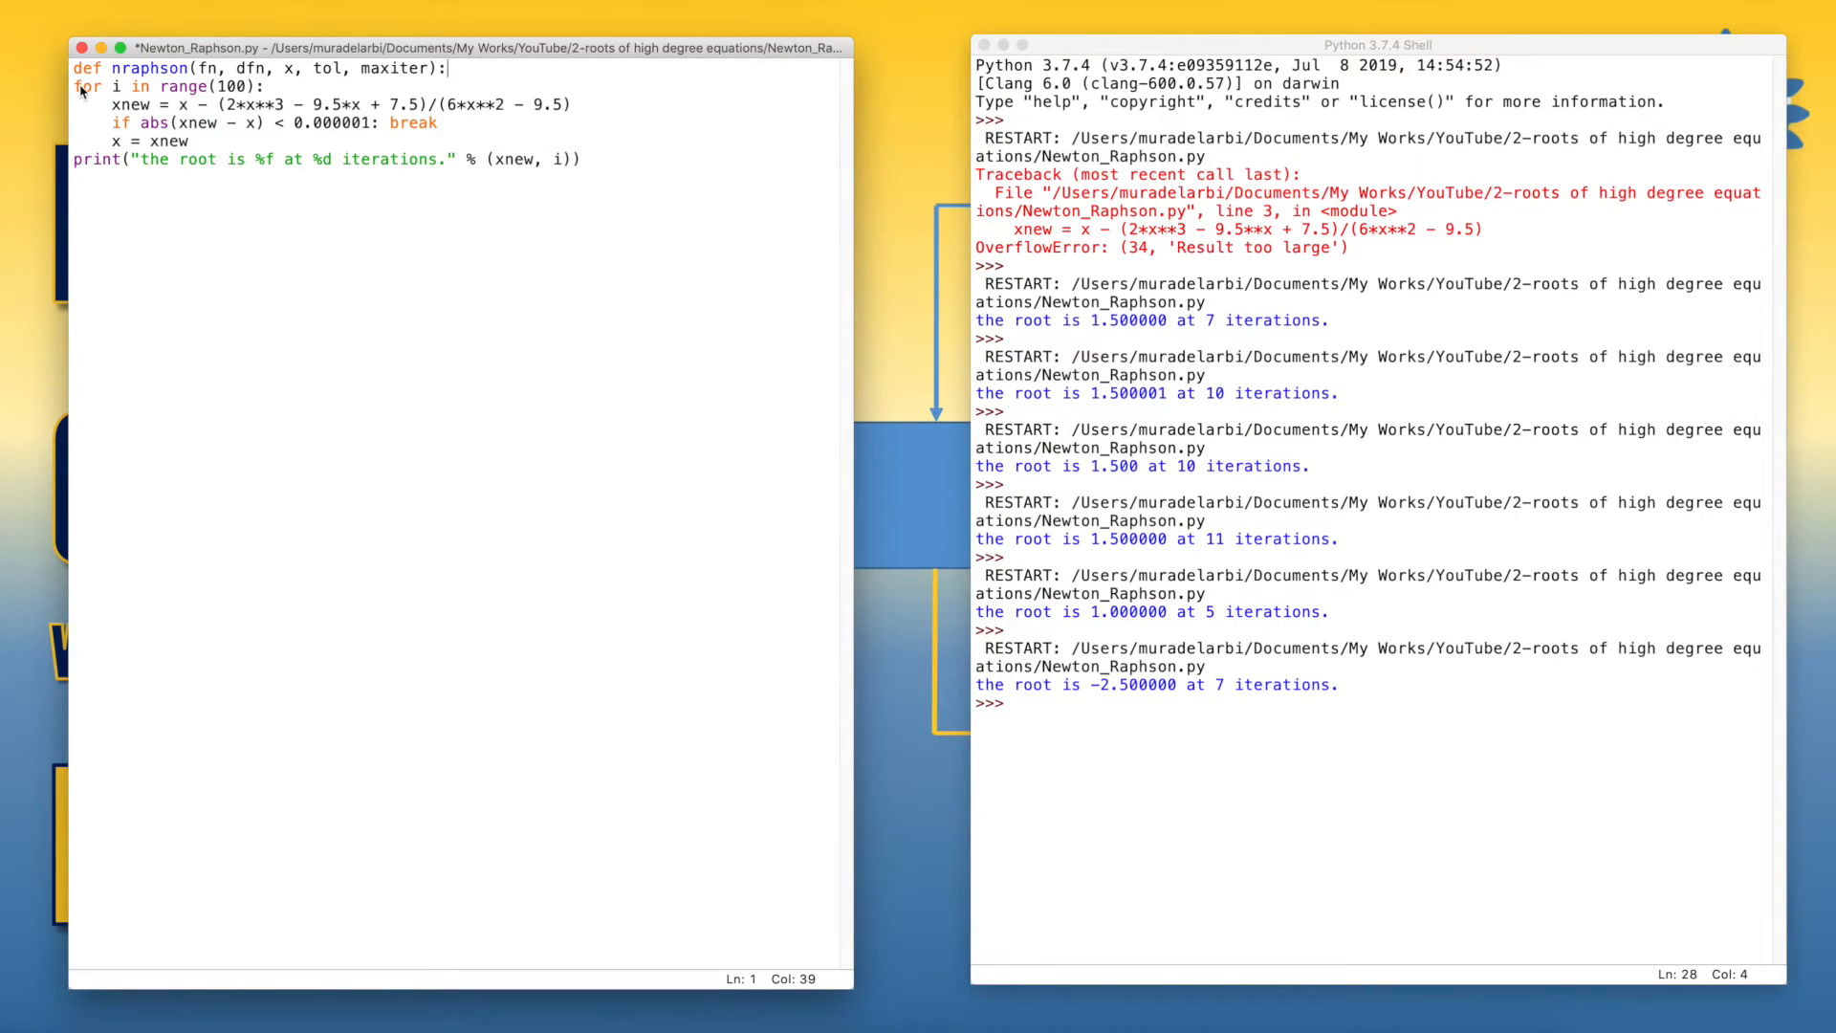
drag(88, 86, 188, 139)
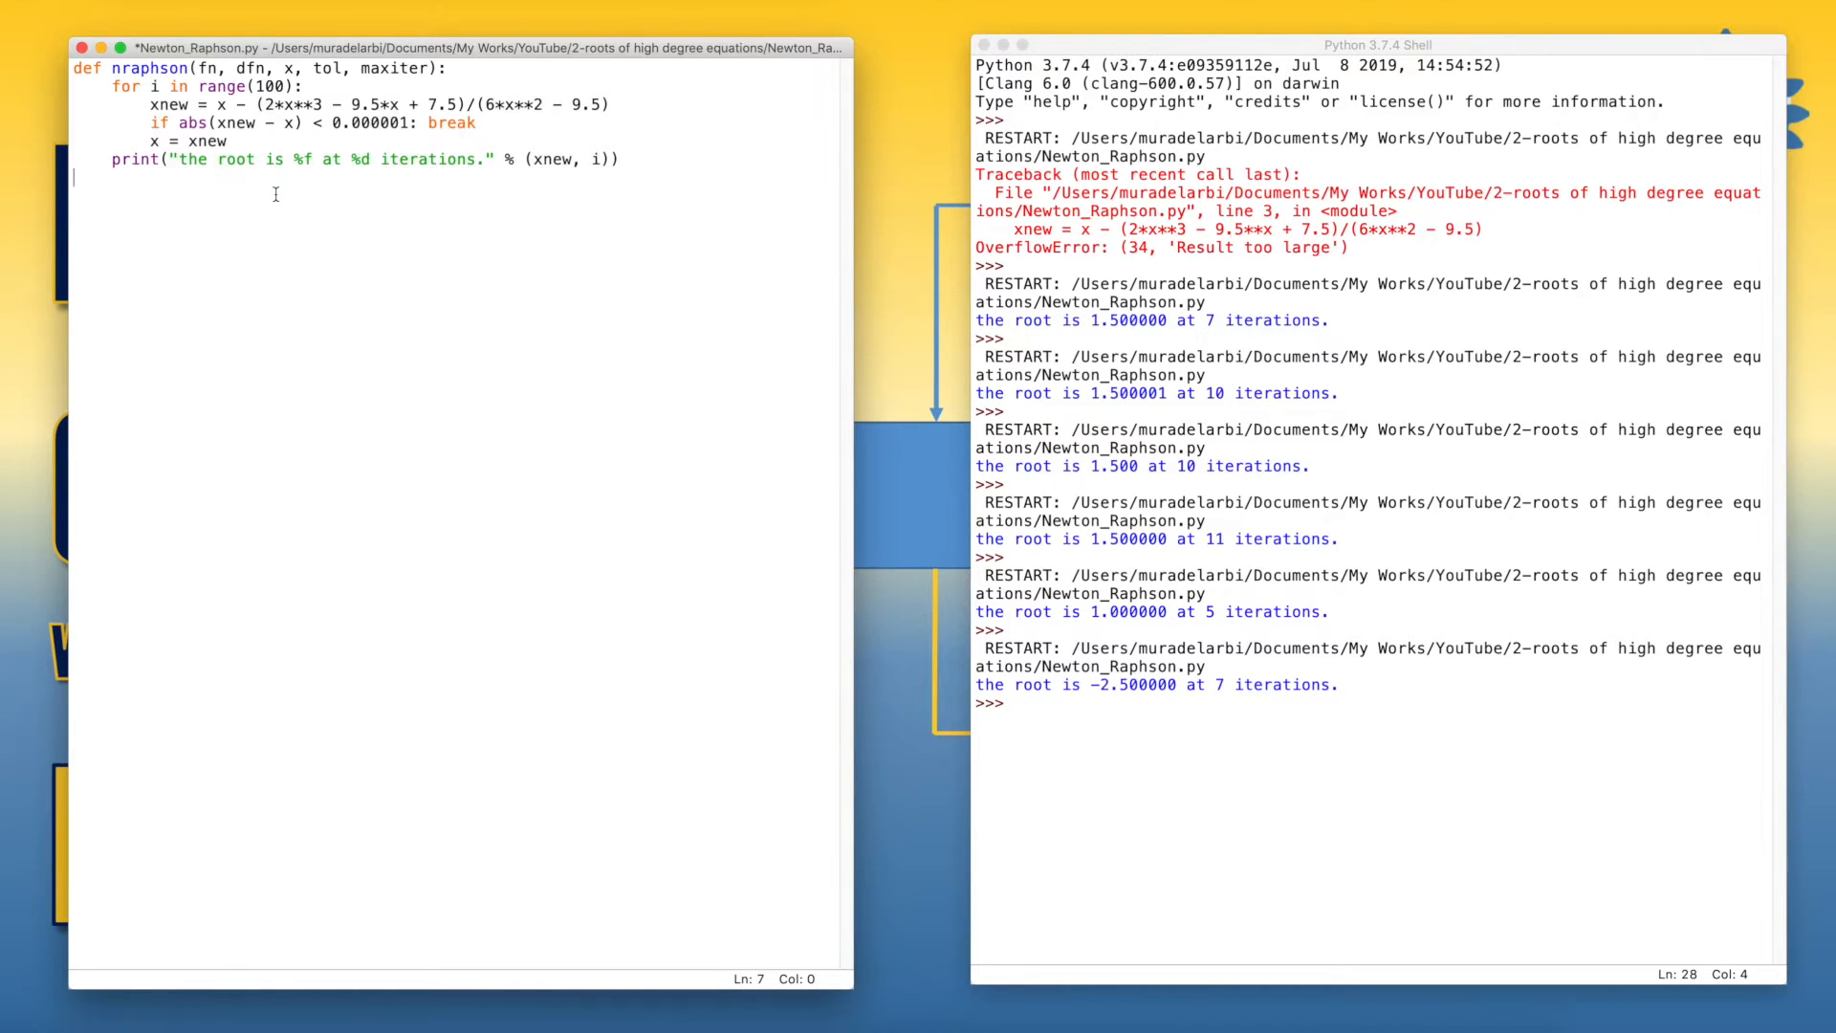
mouse_move(158, 195)
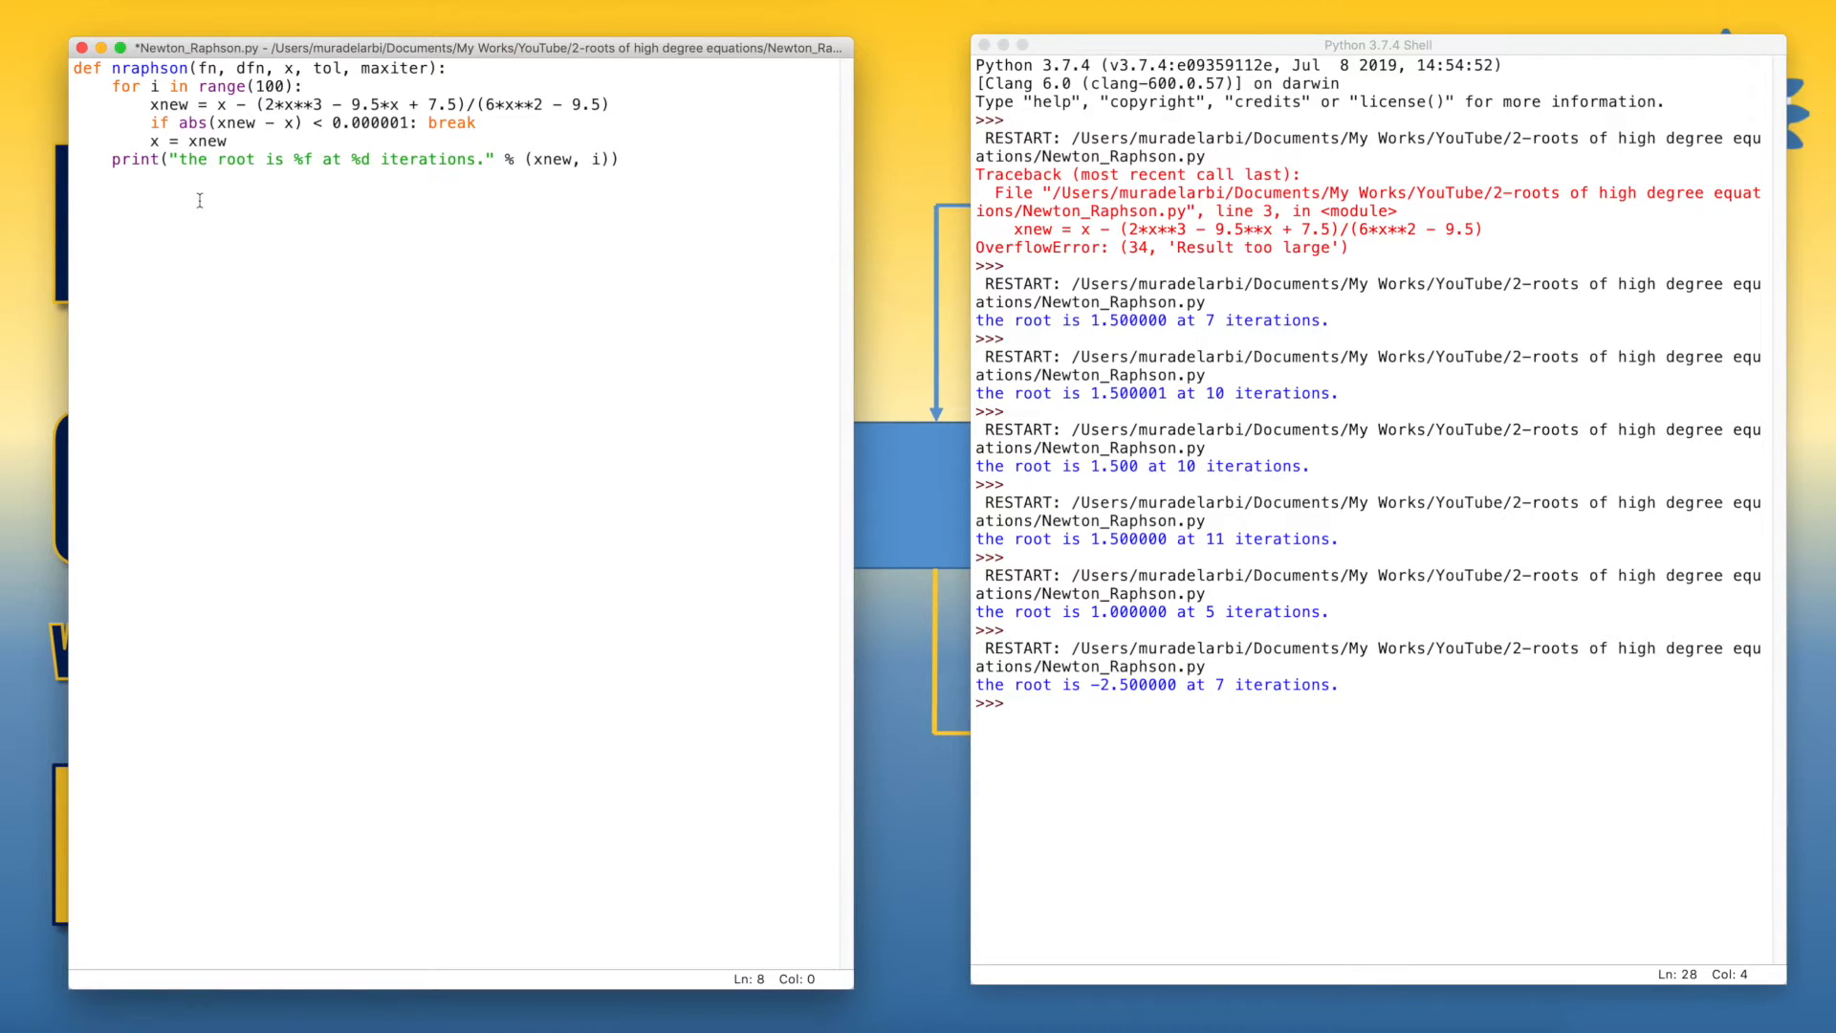
Define y = lambda x: 2*x**3 - 9.5*x + 7.5 below the function.
text(y)
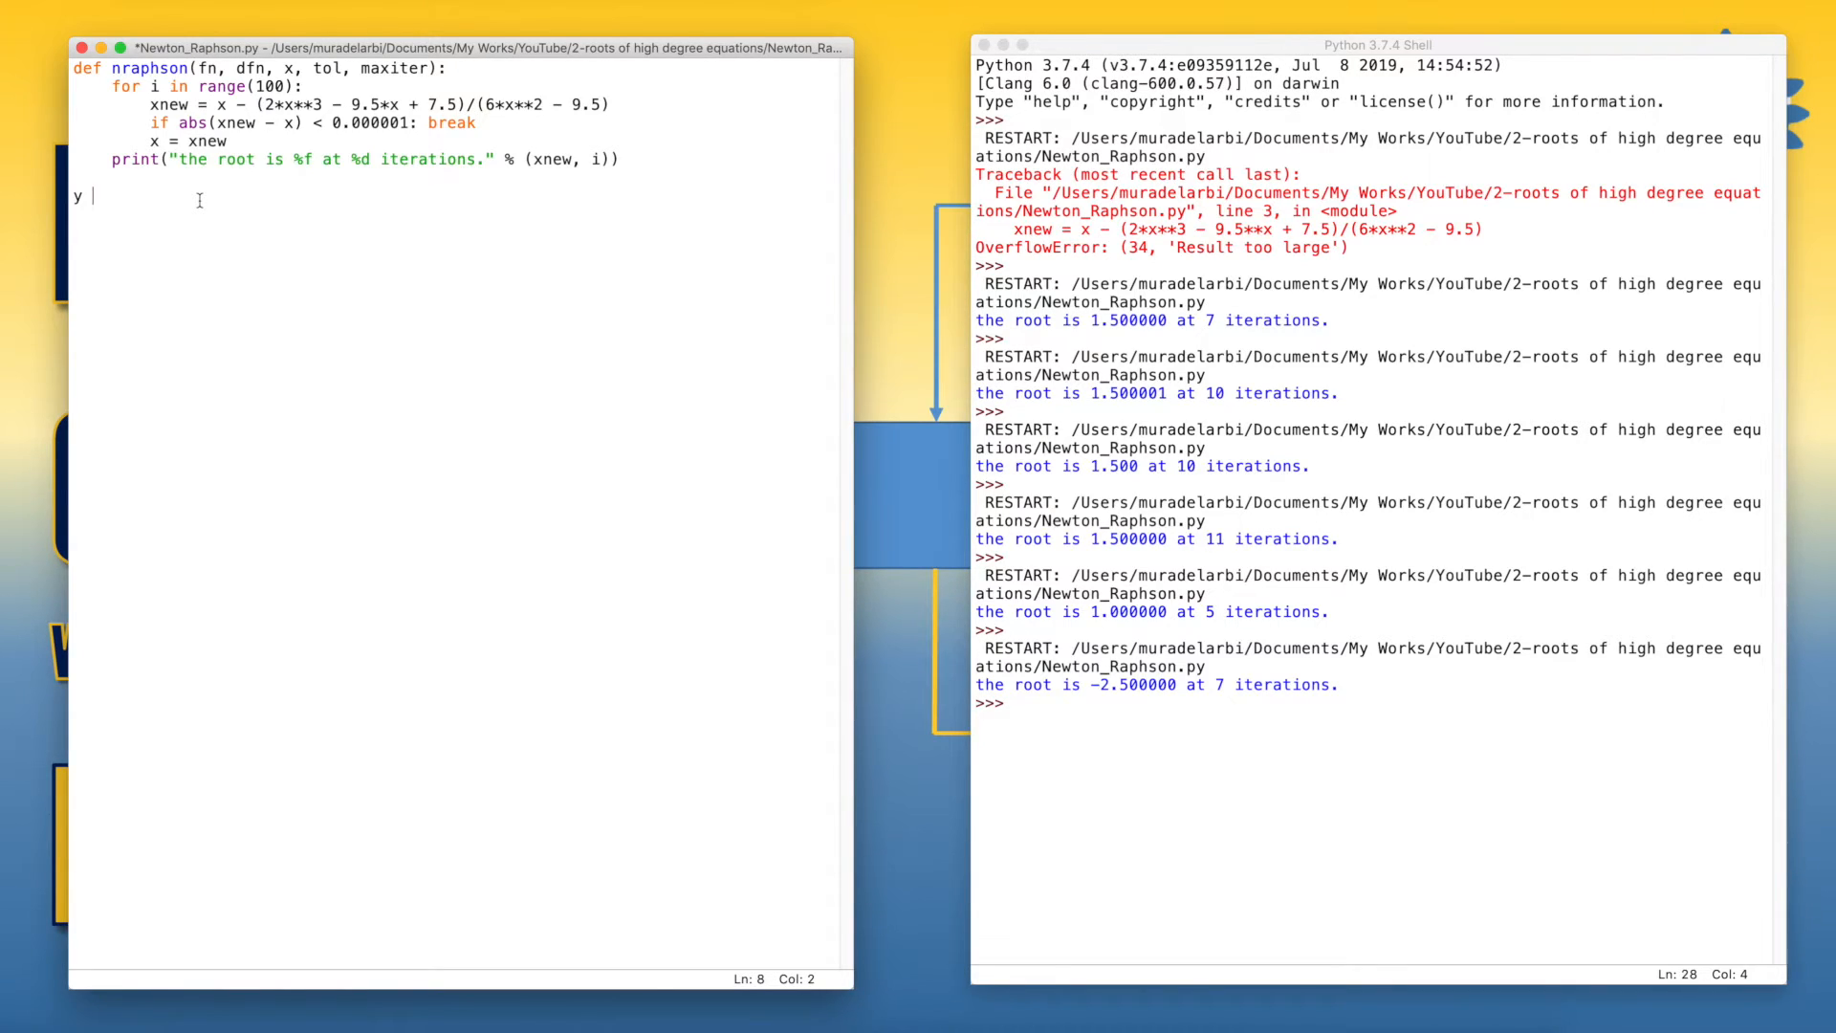
text(= lambda x)
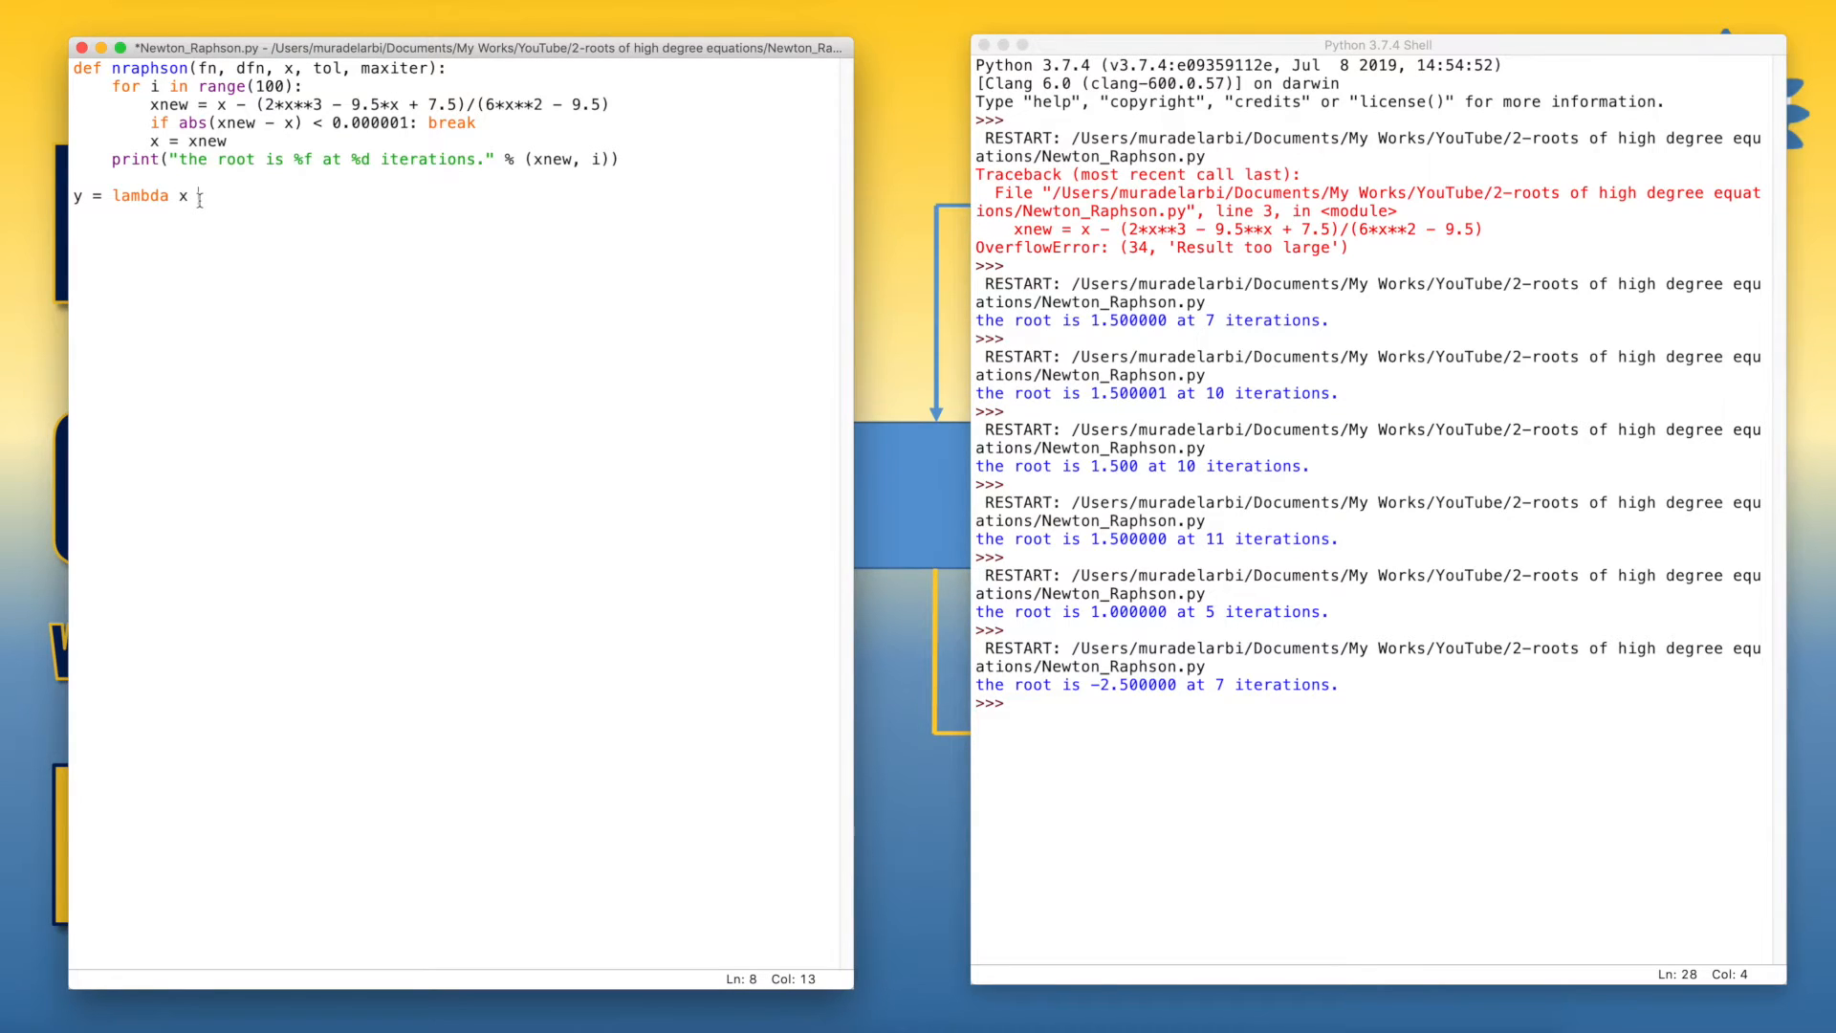
text(:)
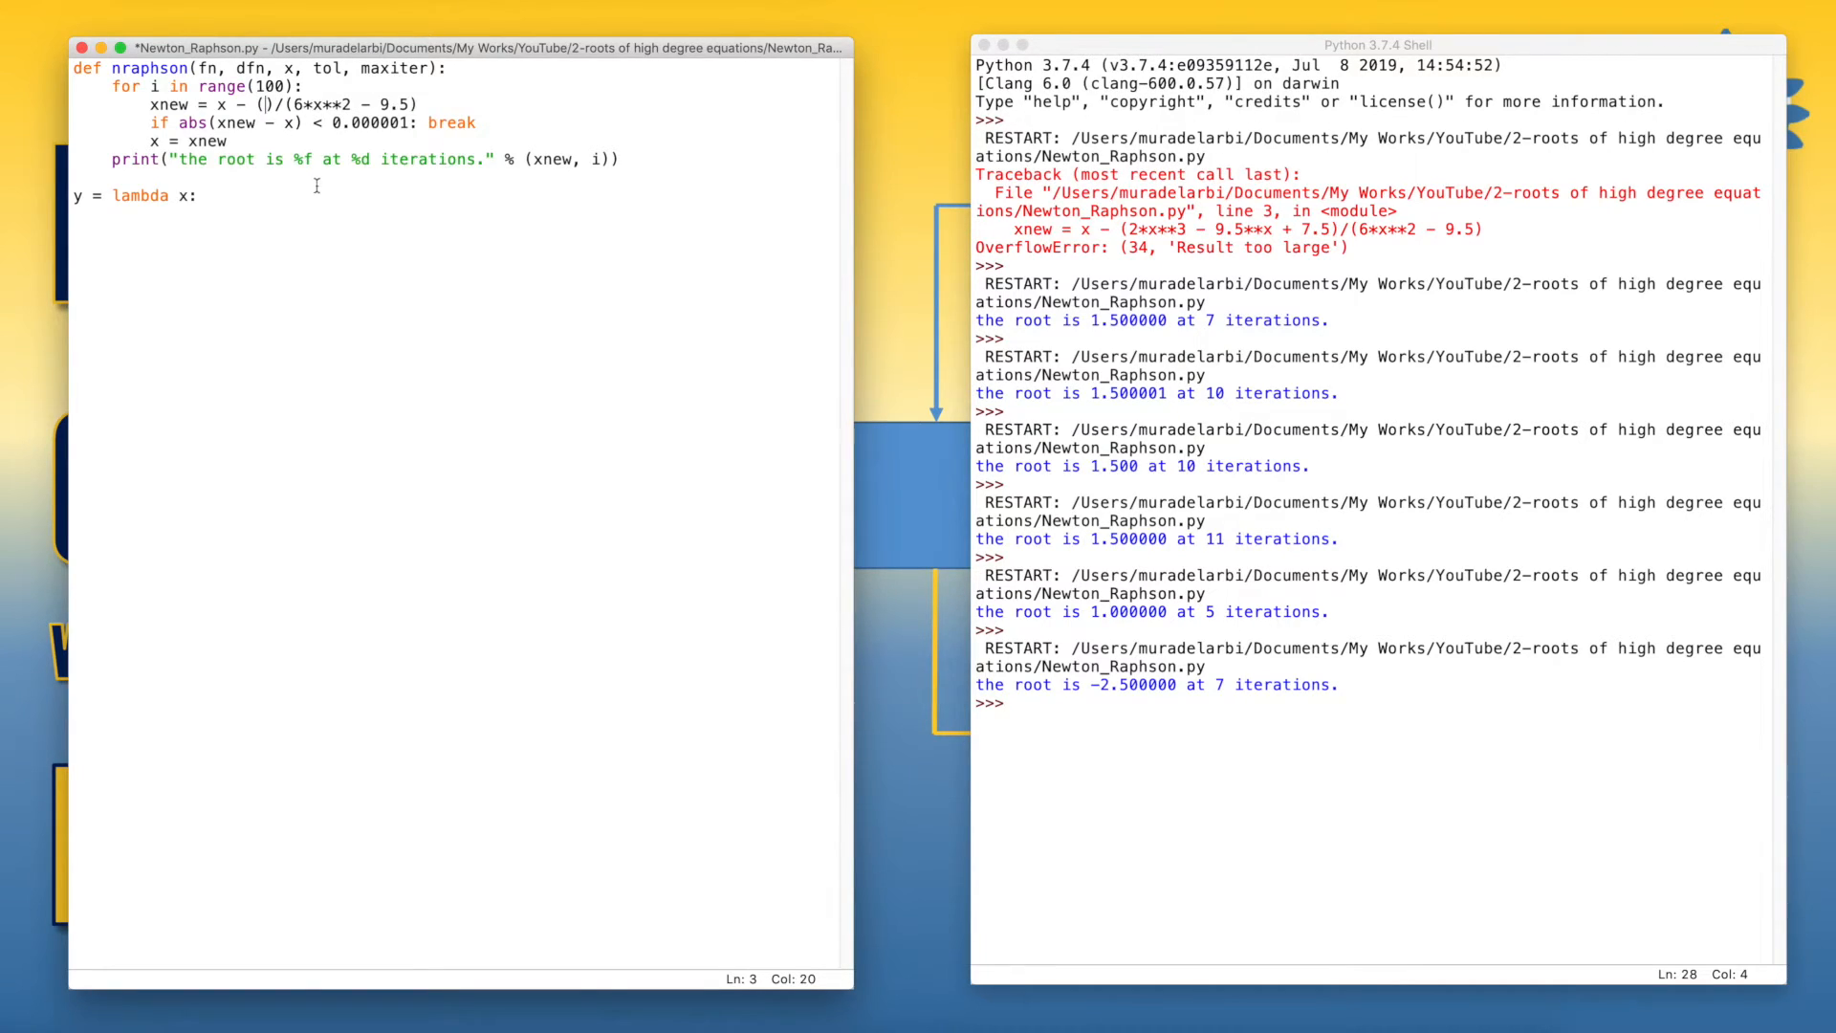
text(2*x**3 - 9.5*x + 7.5)
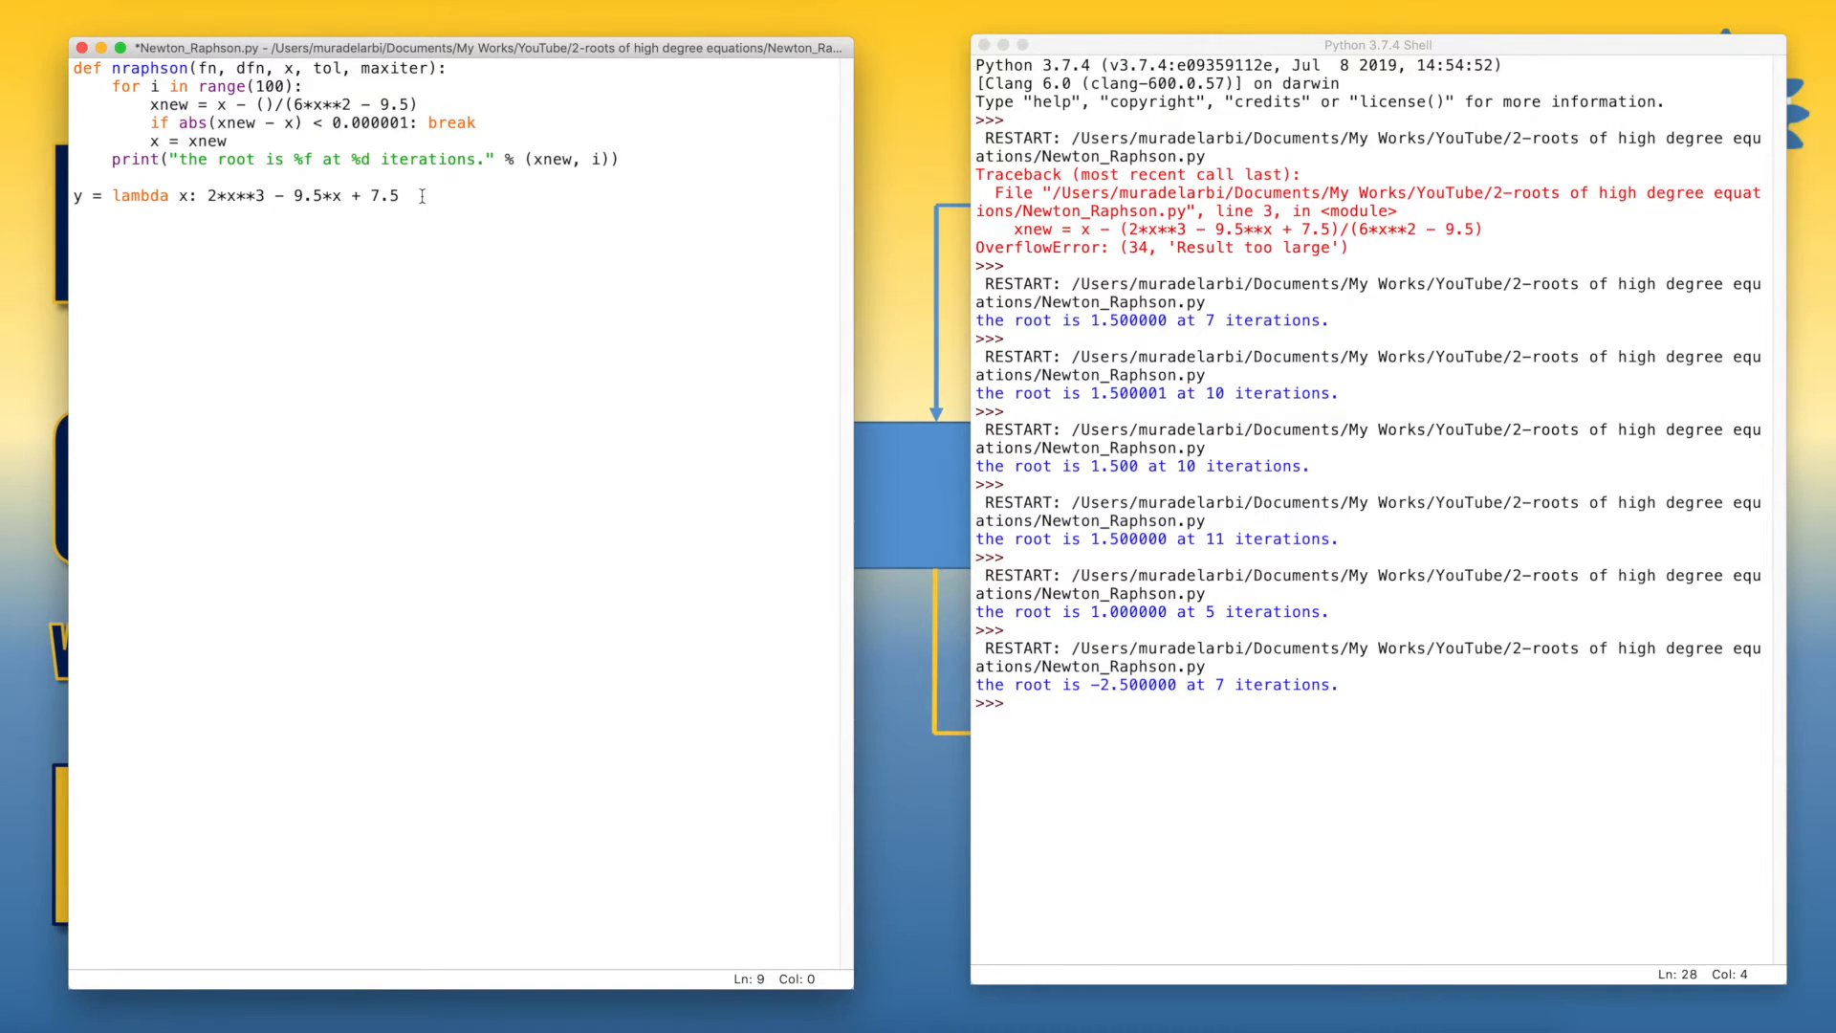
Define dy = lambda x: 6*x**2 - 9.5, moving the derivative from the update line.
text(dy = lambda x:)
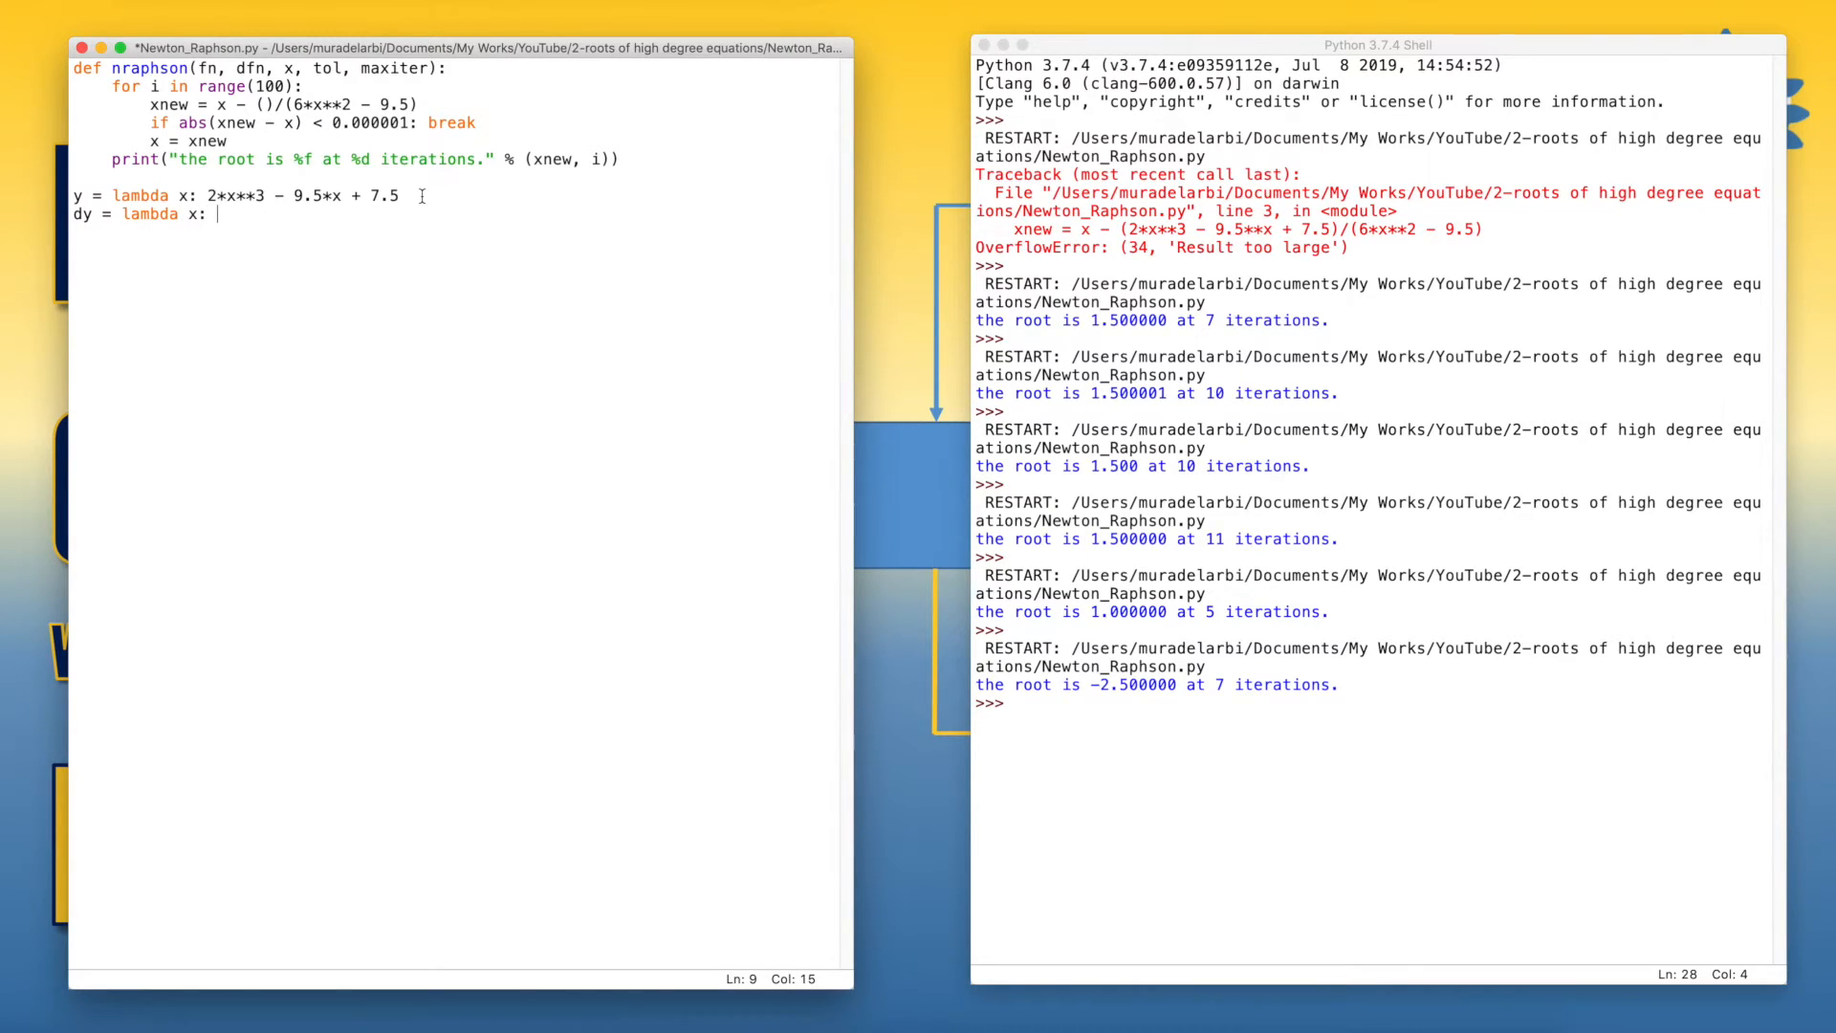
double_click(345, 103)
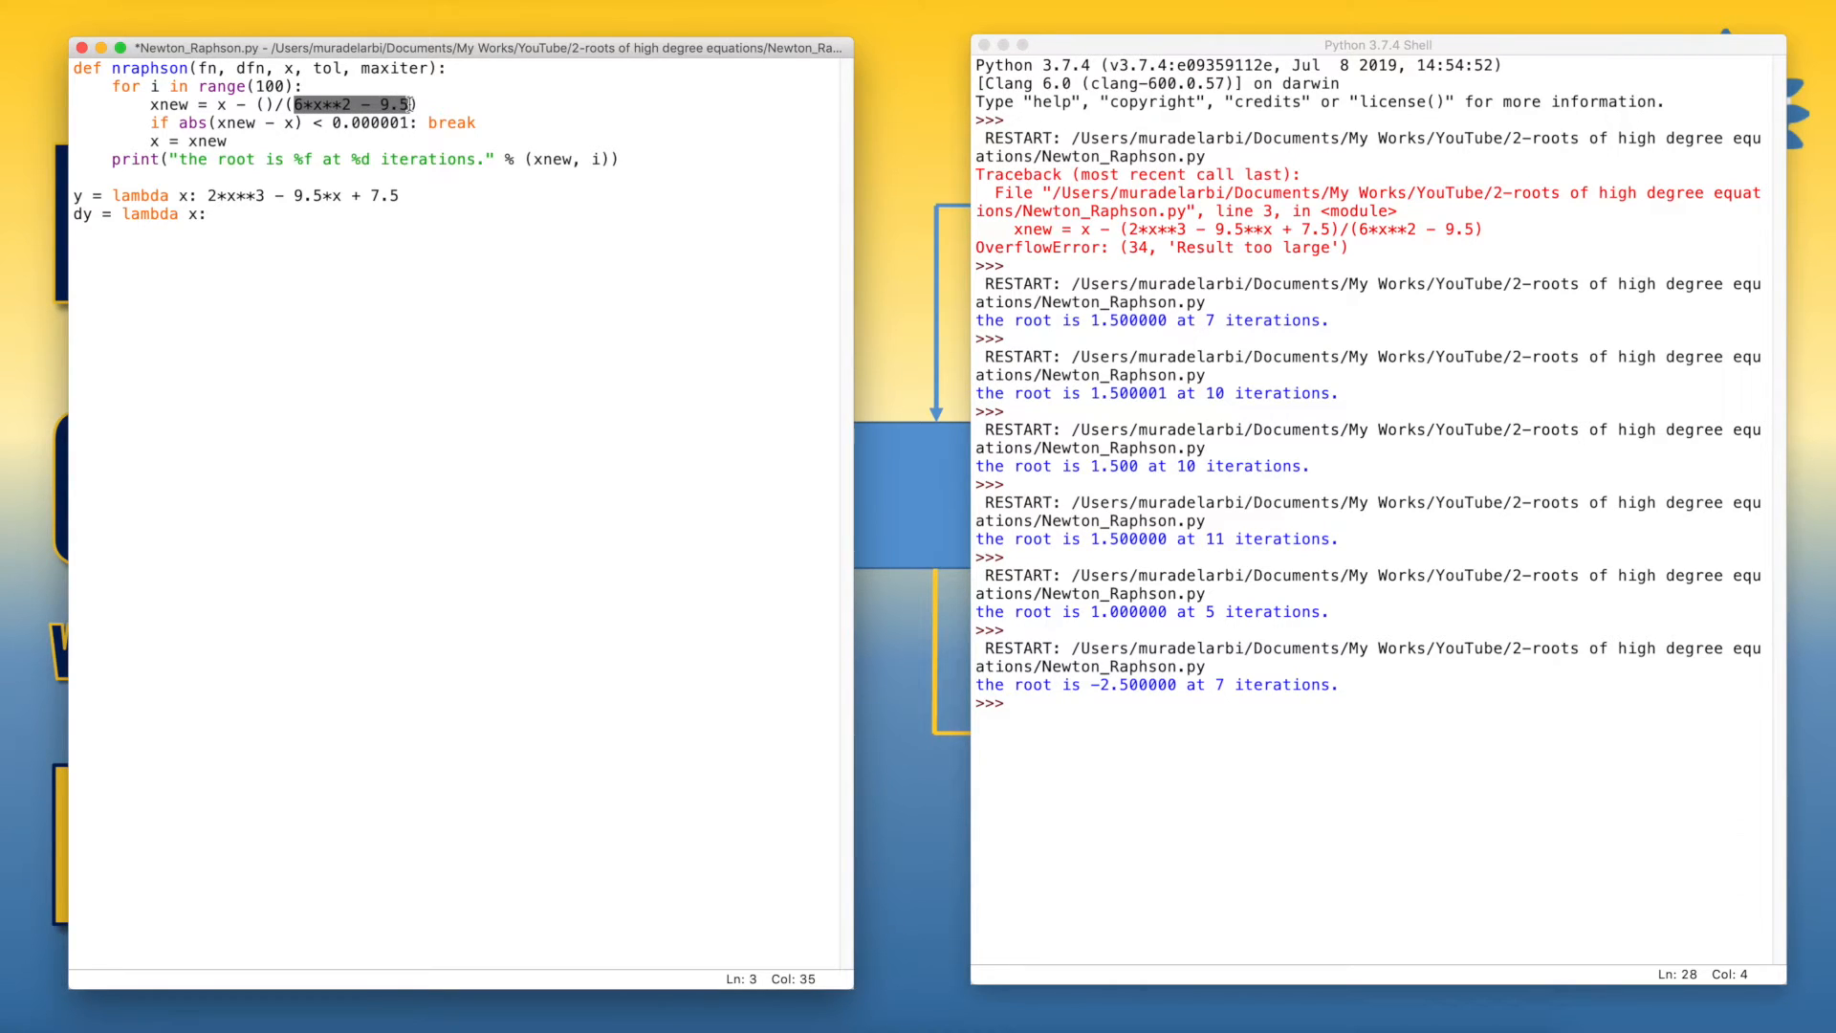
click(260, 216)
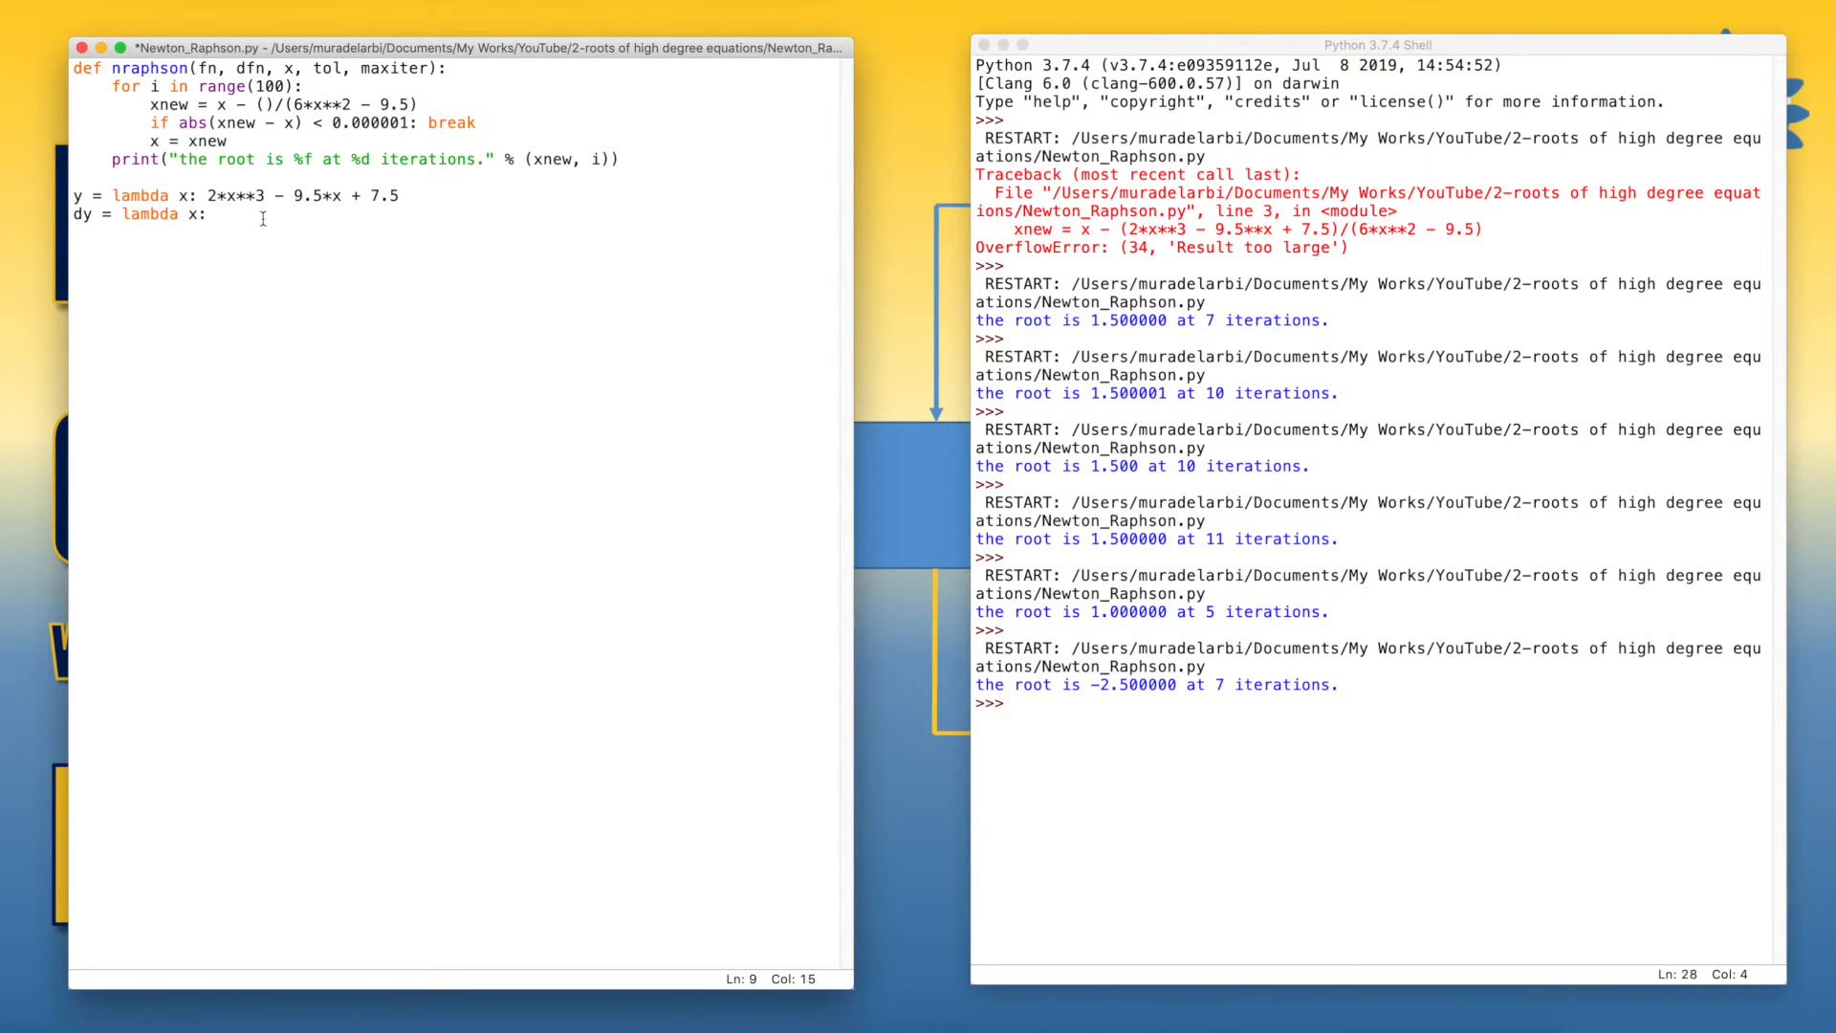
text(6*x**2 - 9.5)
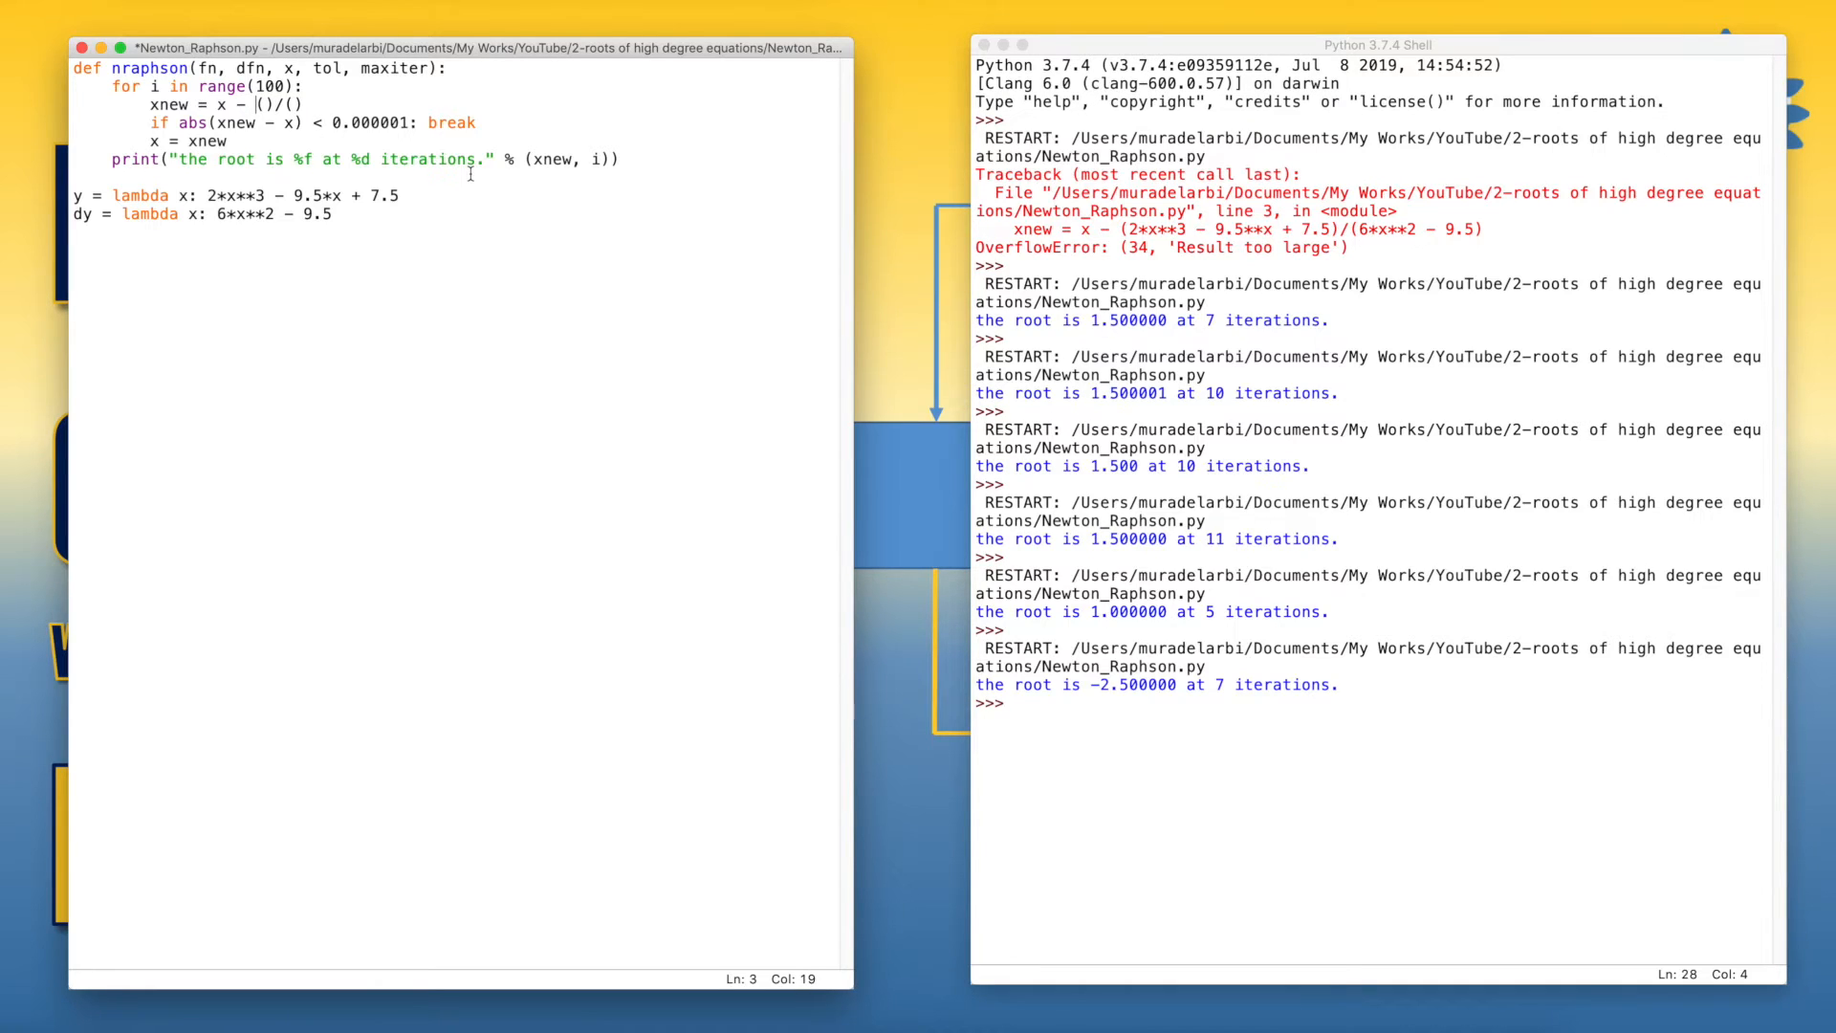
Rewrite the update line as xnew = x - fn(x)/dfn(x) using the function parameters.
text(fn)
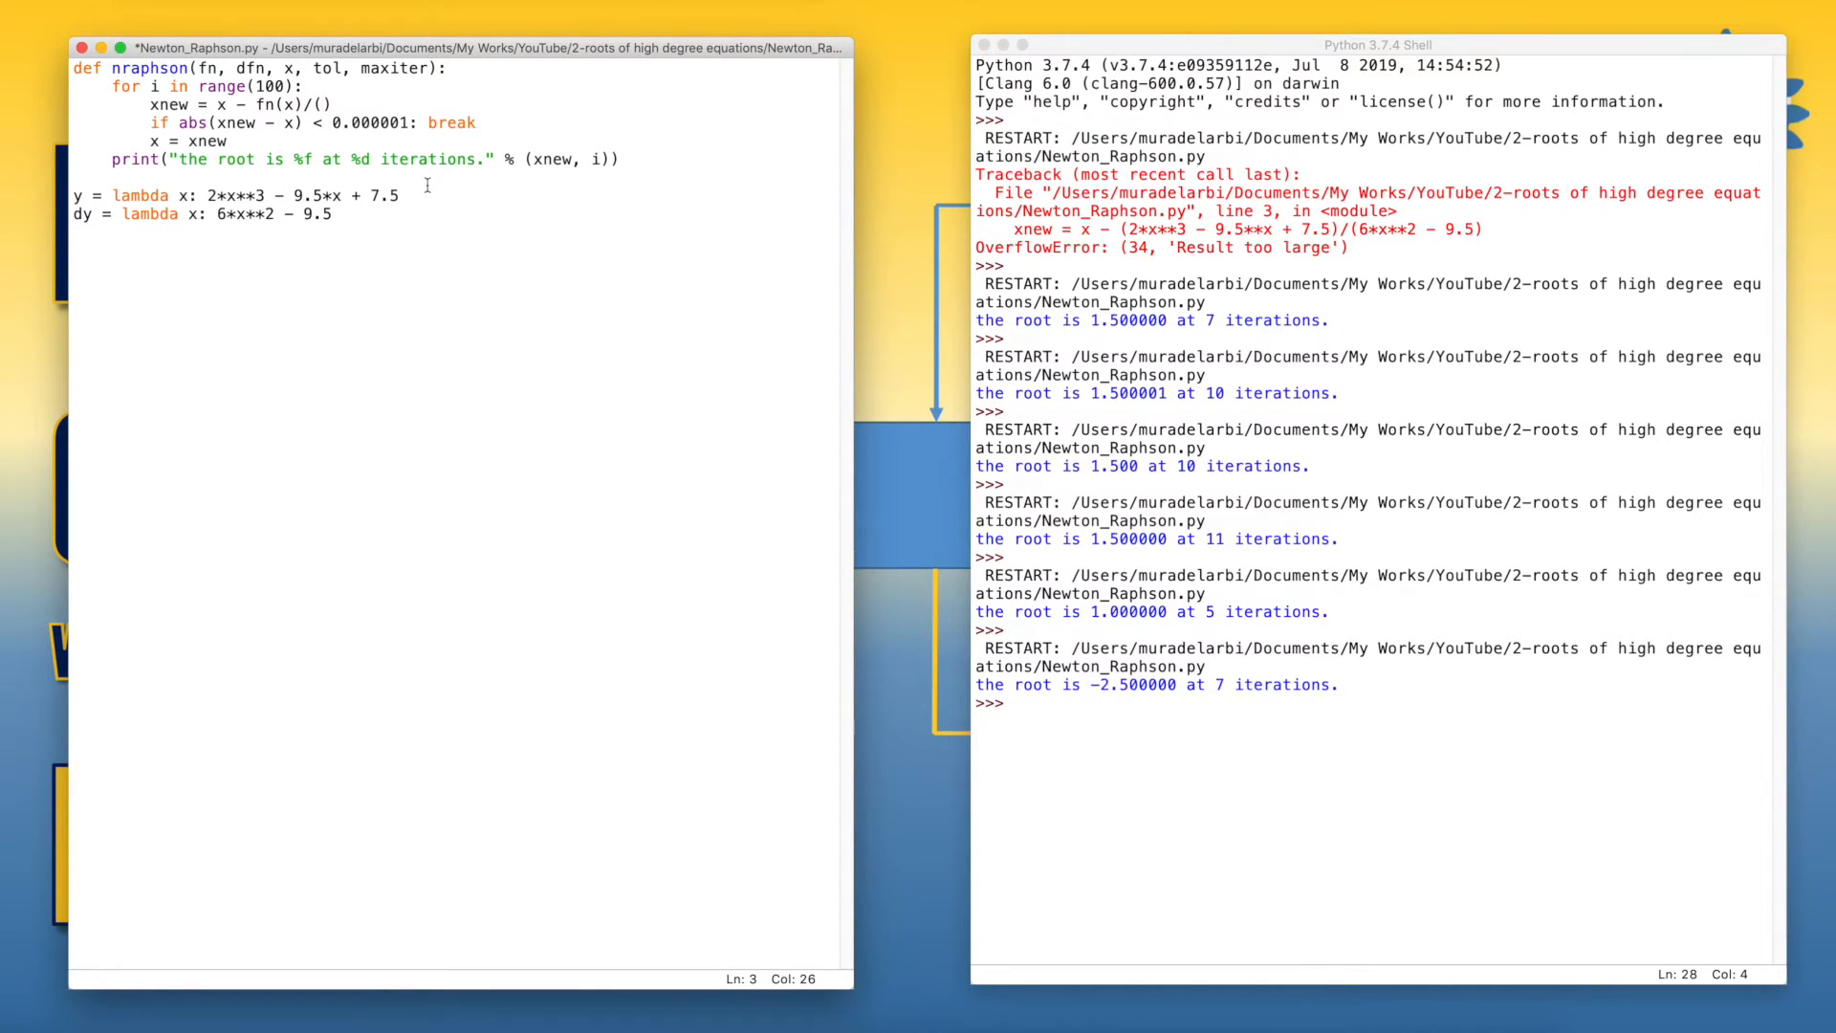
text(x)
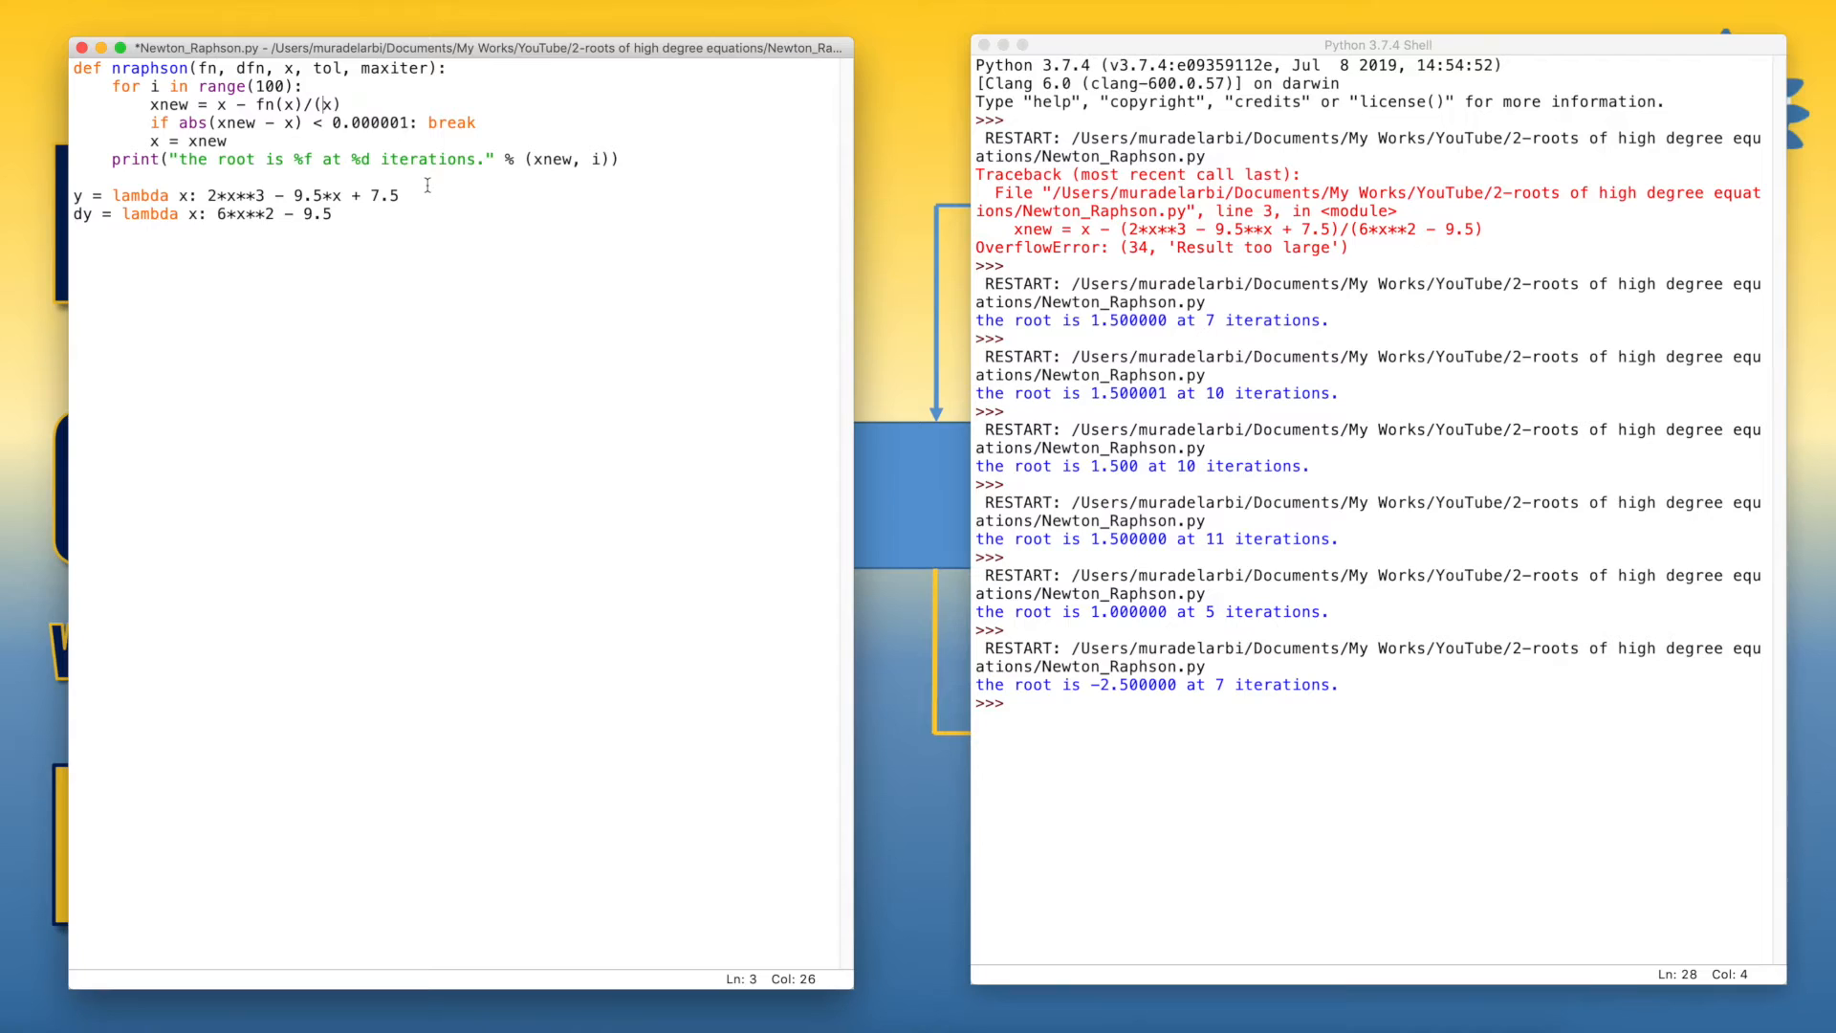
text(d)
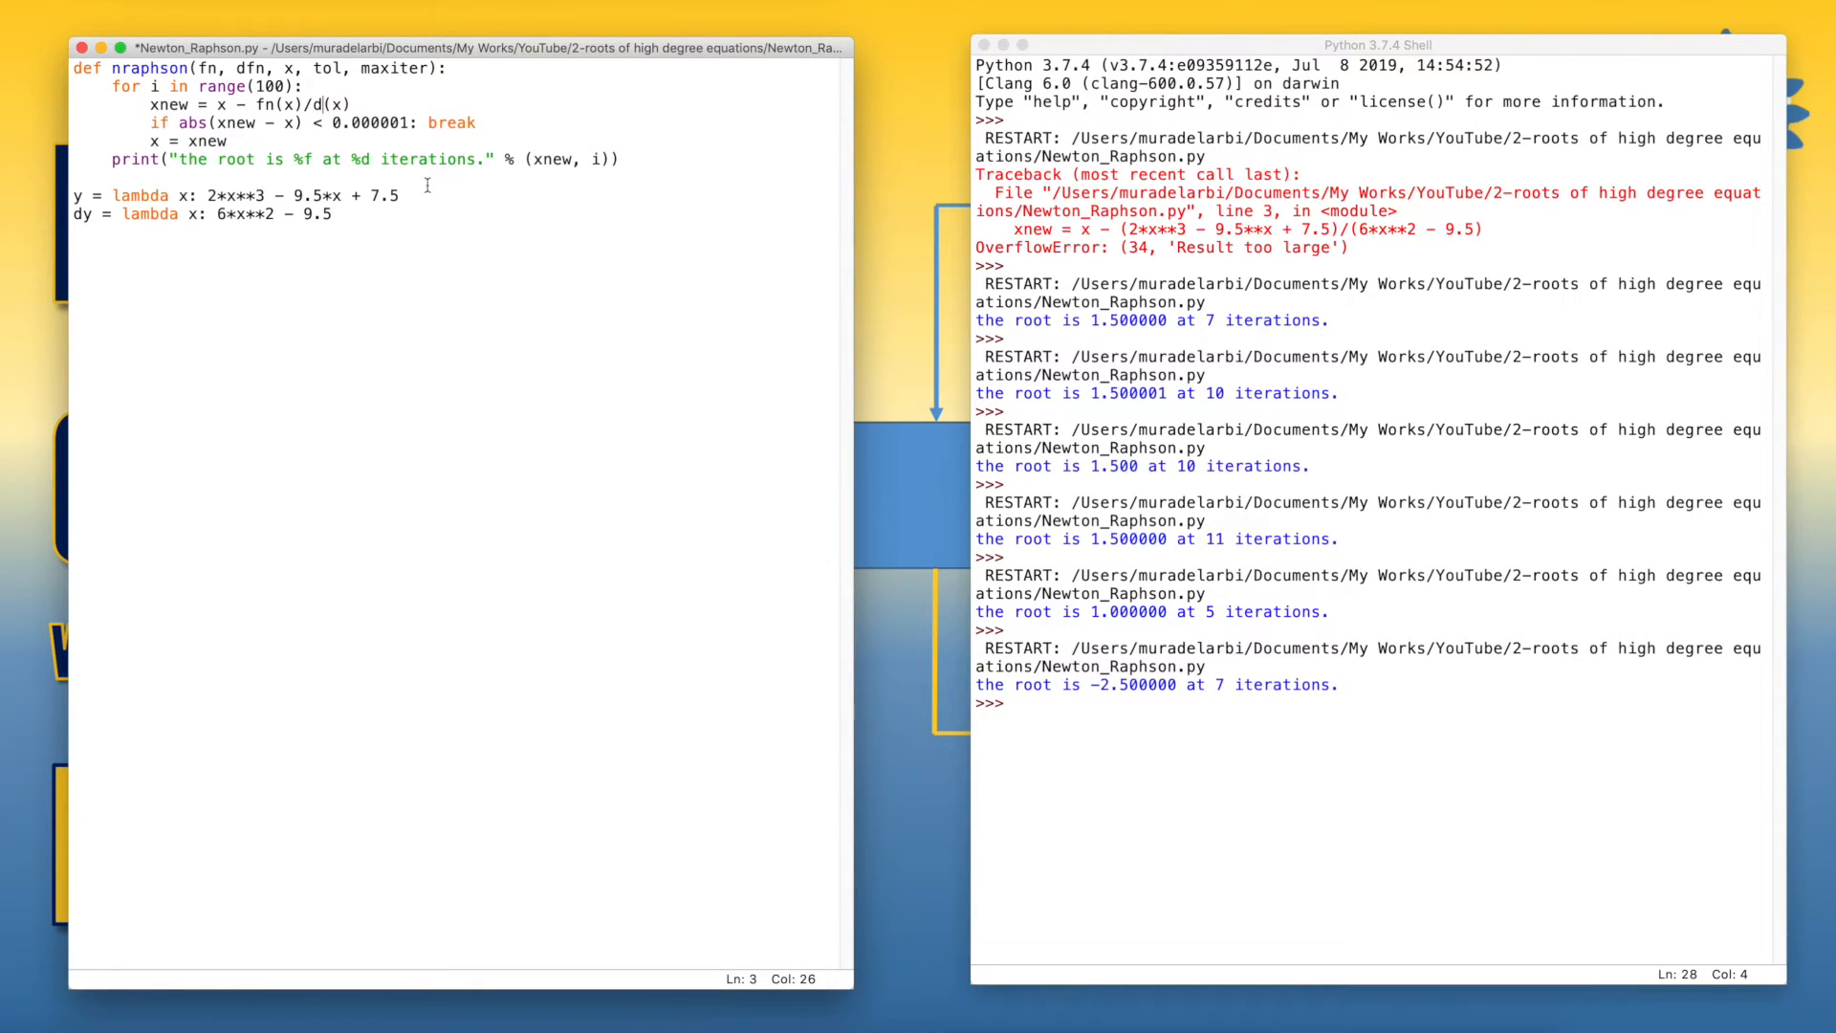
text(fn)
click(463, 86)
text(ma)
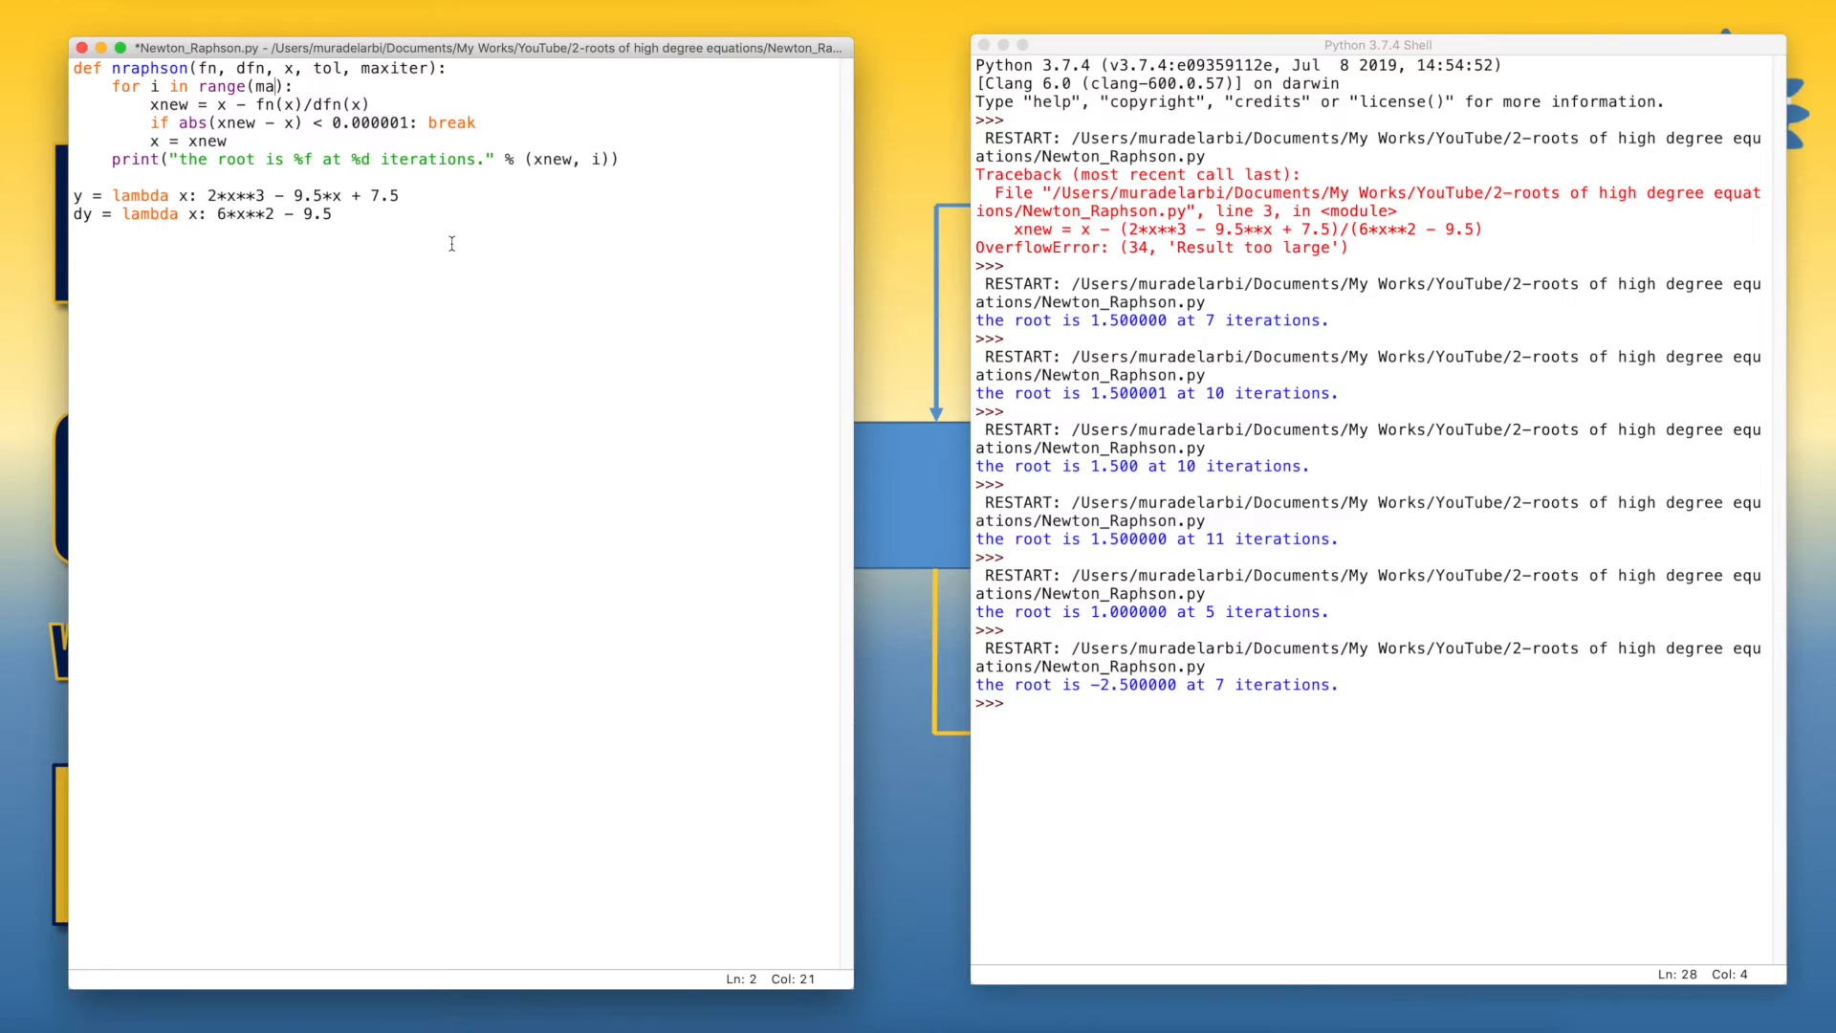
Make the loop run over range(maxiter) and break when abs(xnew - x) < tol.
text(xiter)
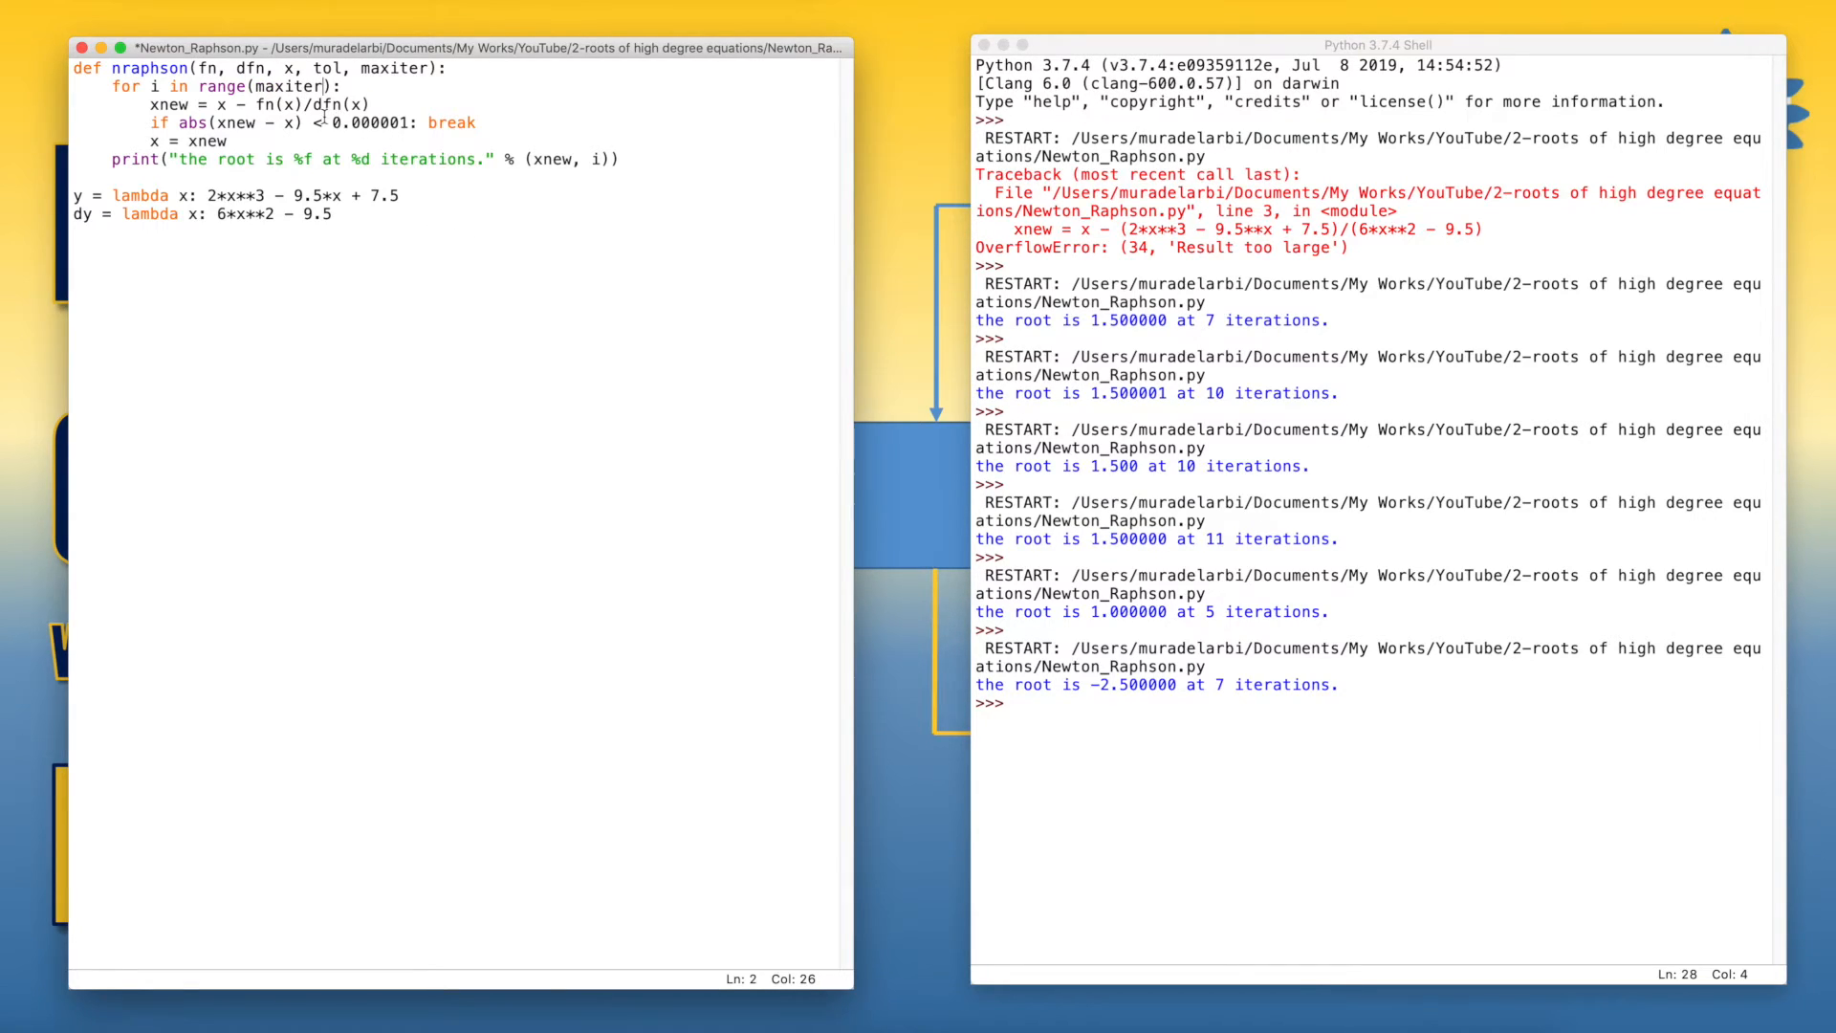
double_click(373, 123)
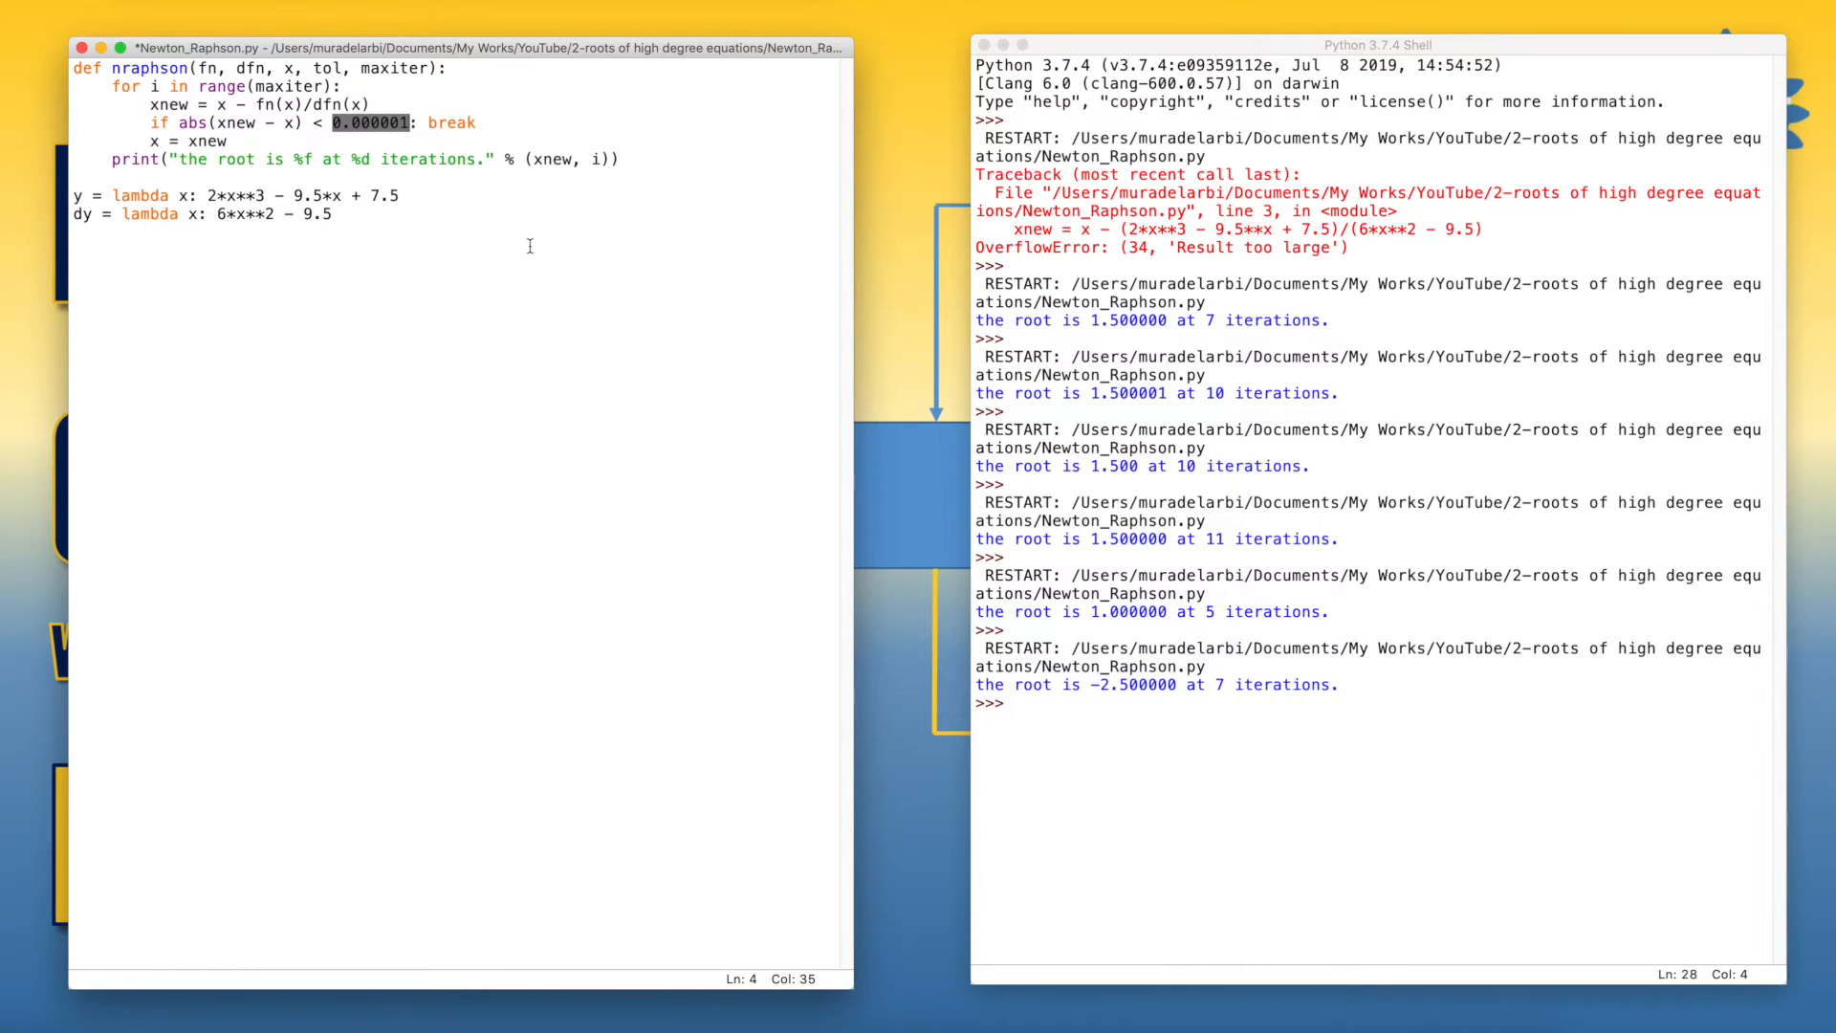
text(tol)
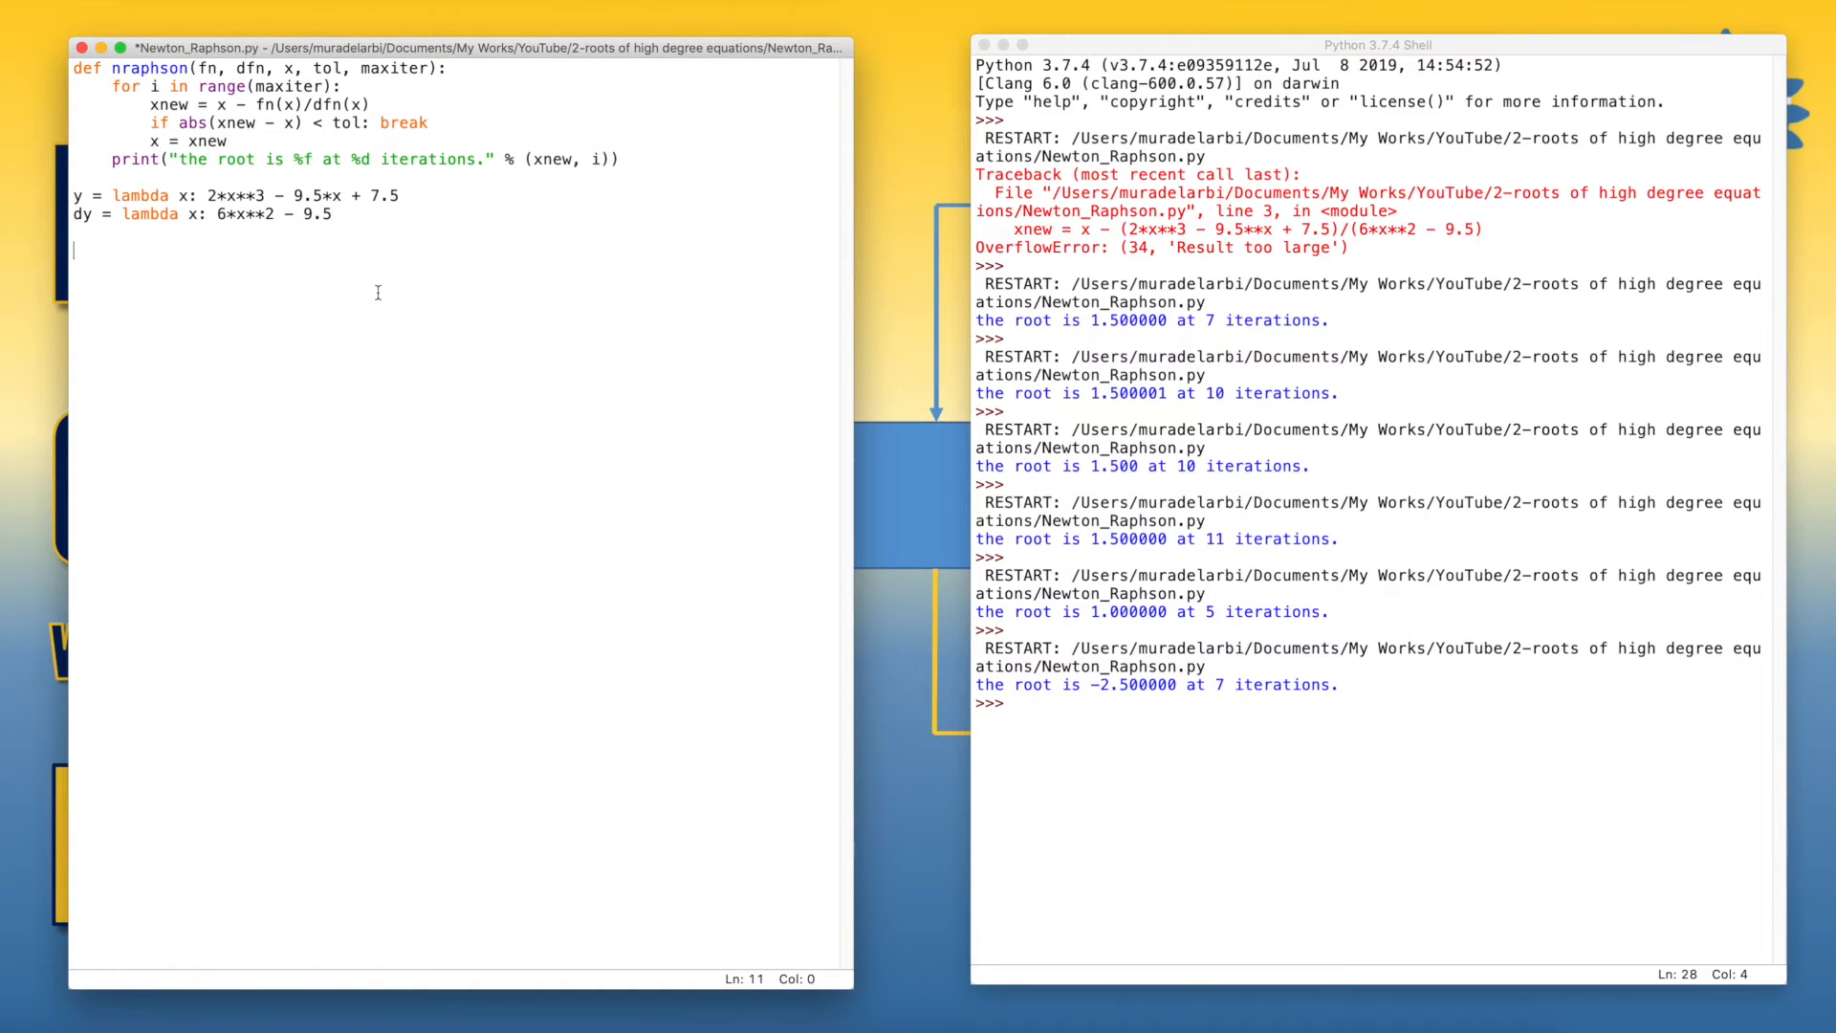
Add the call nraphson(y, dy, 5, 0.0001, 100) at the end of the script and run it.
text(na)
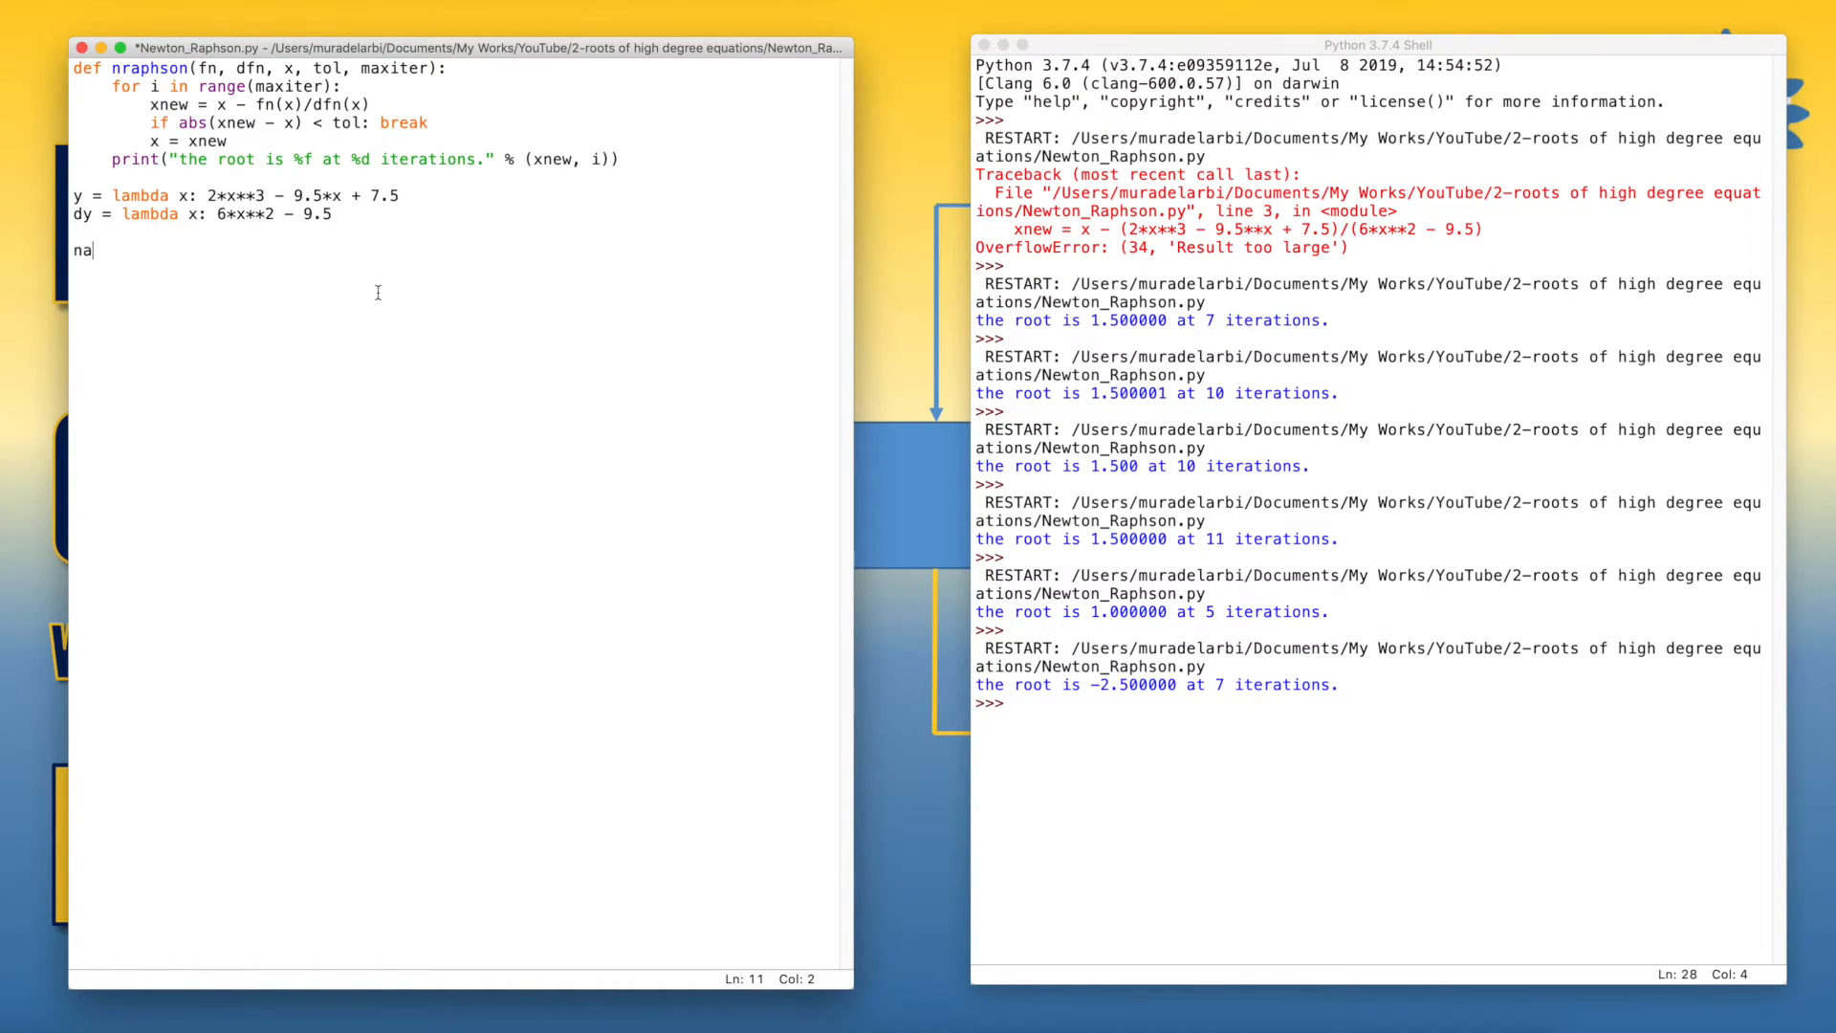
text(raphson)
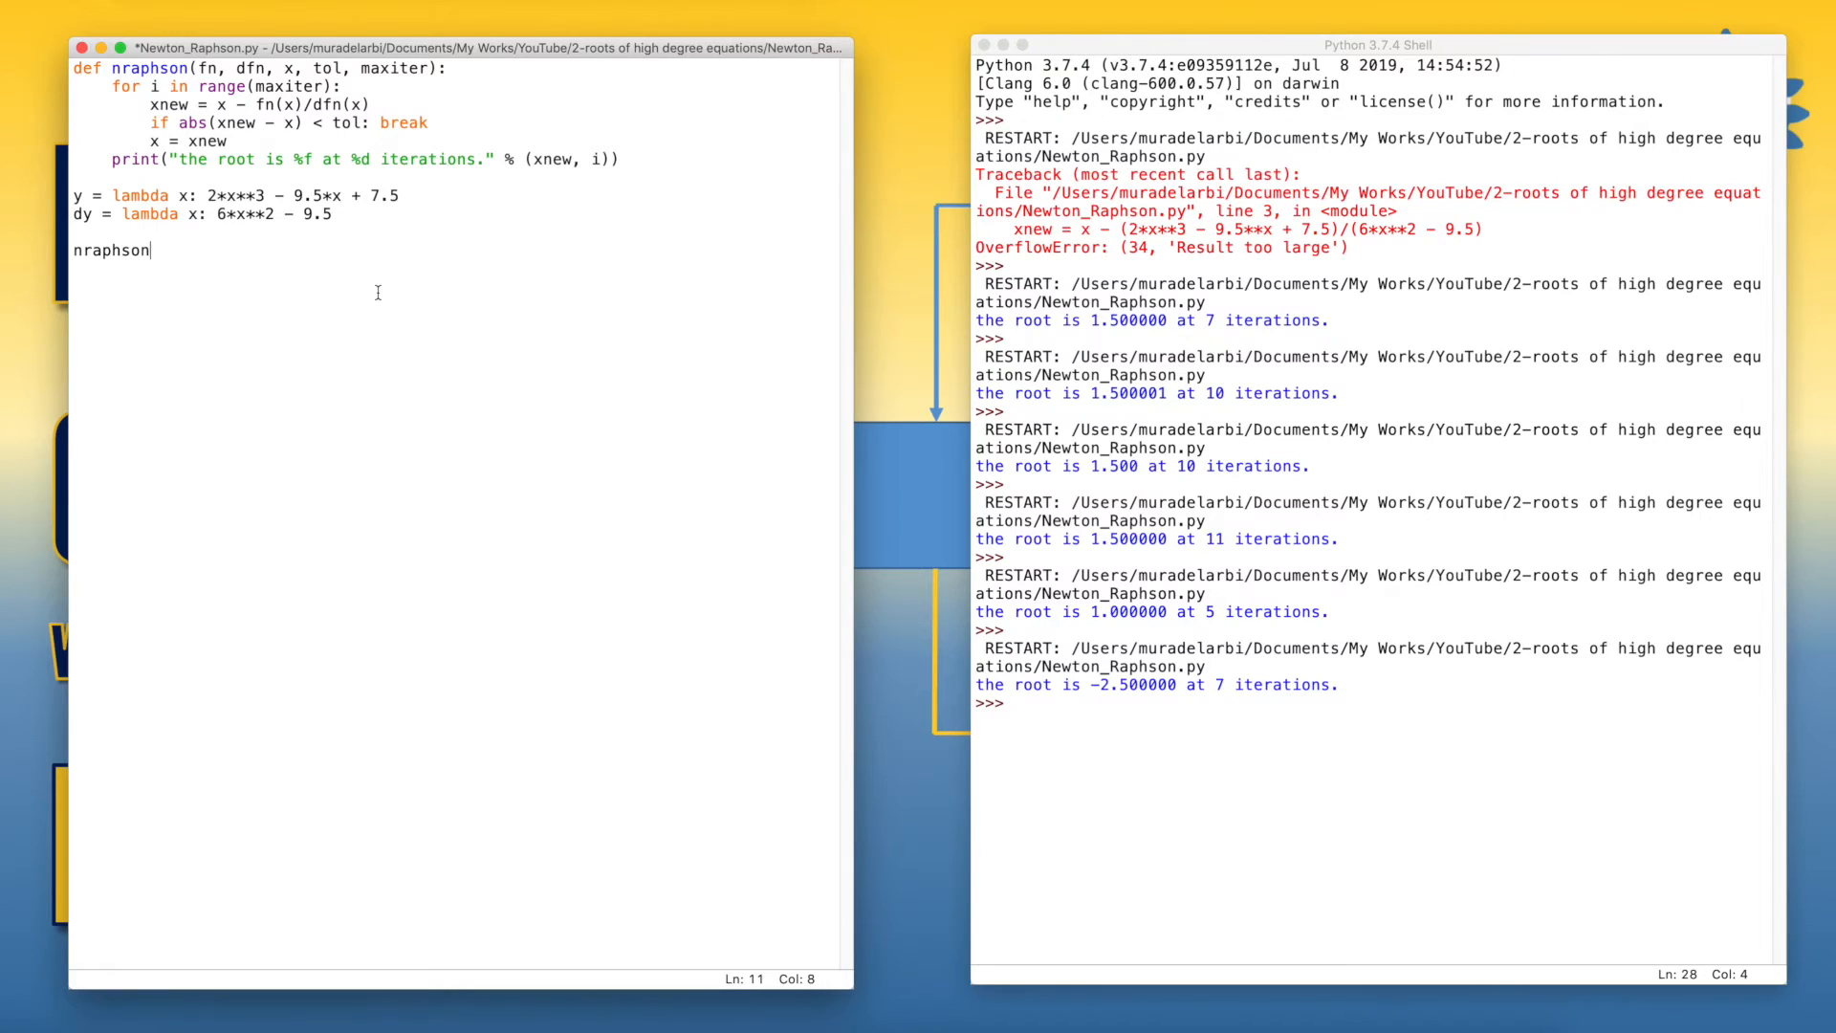
text(()
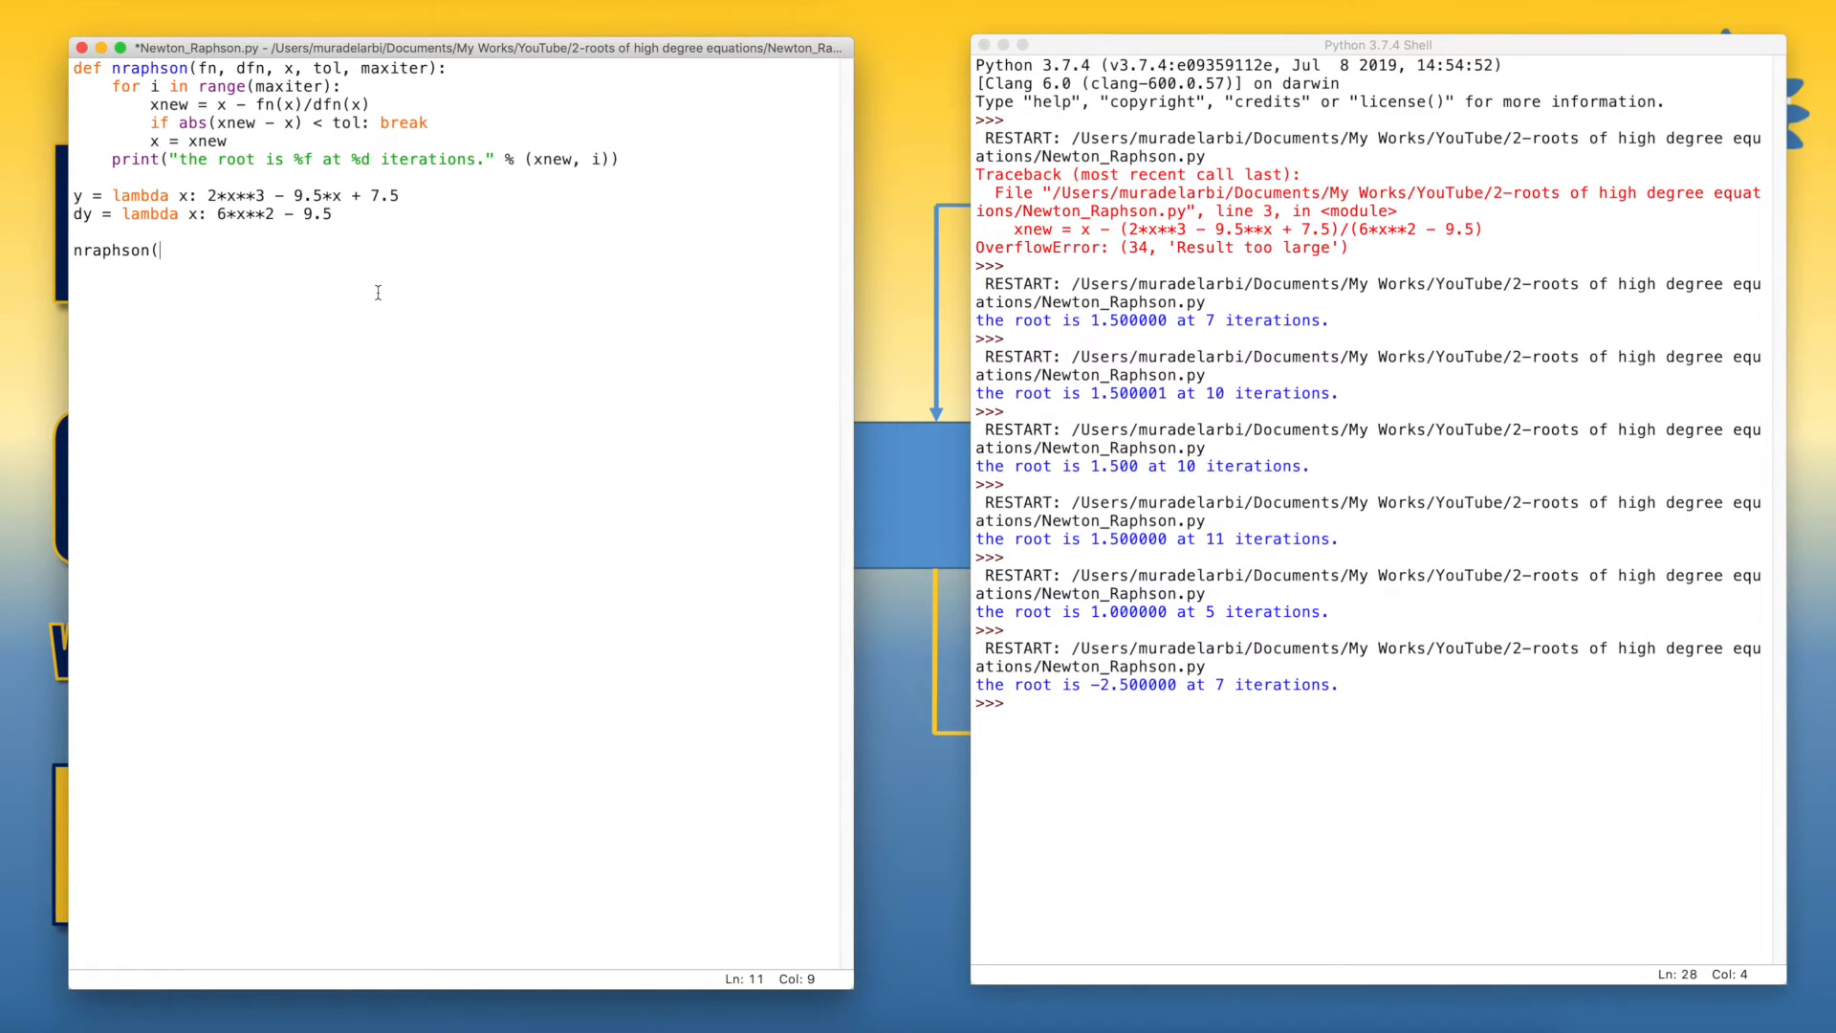
text(y, dy,)
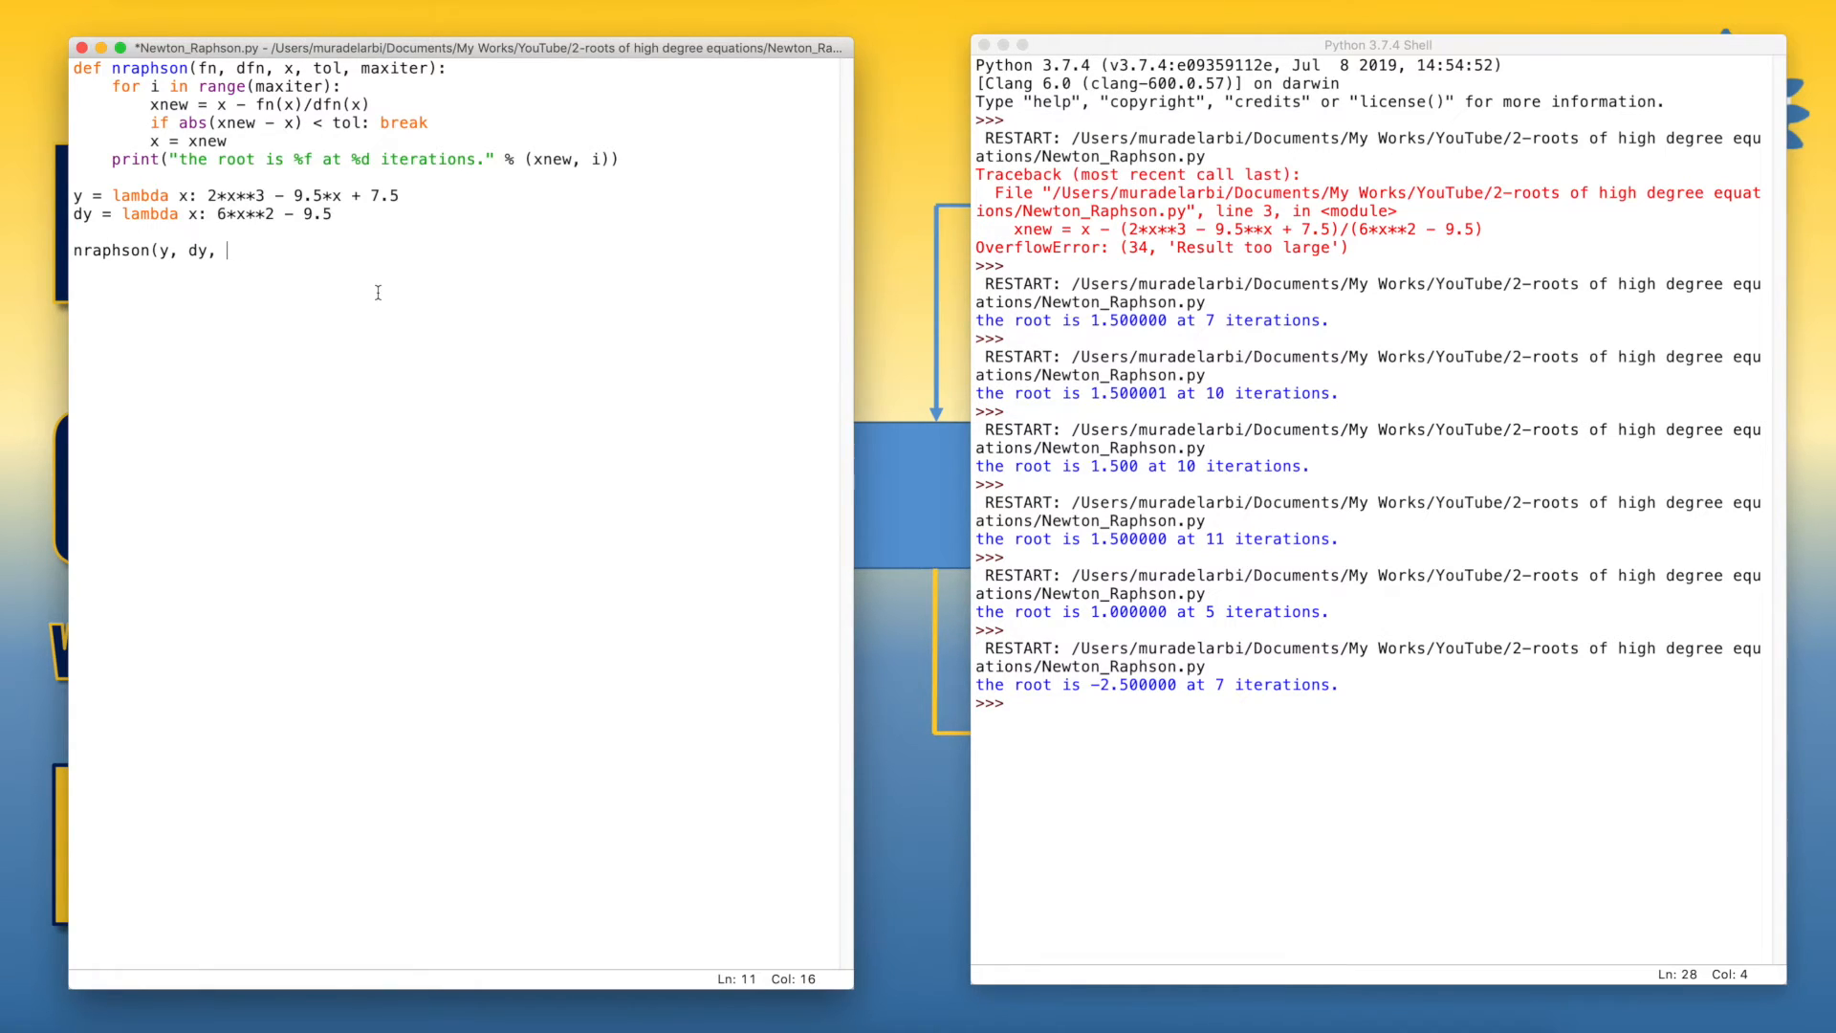
text(5)
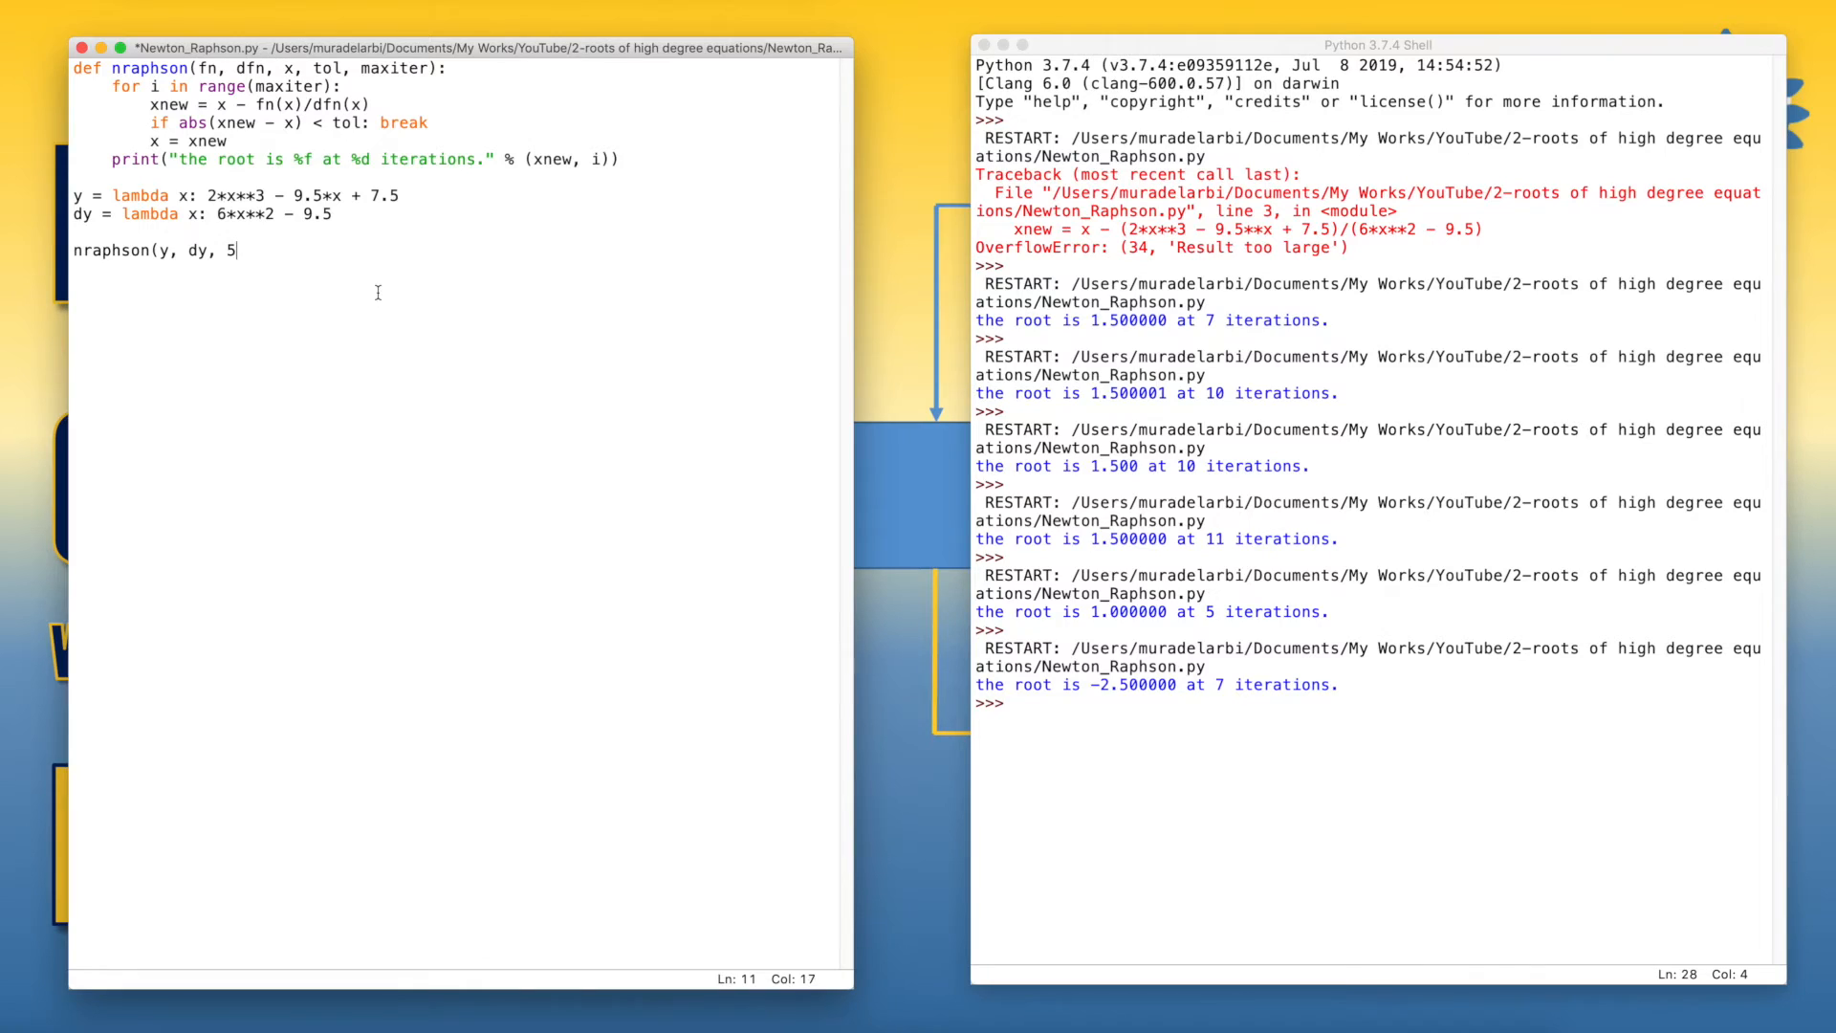
text(,)
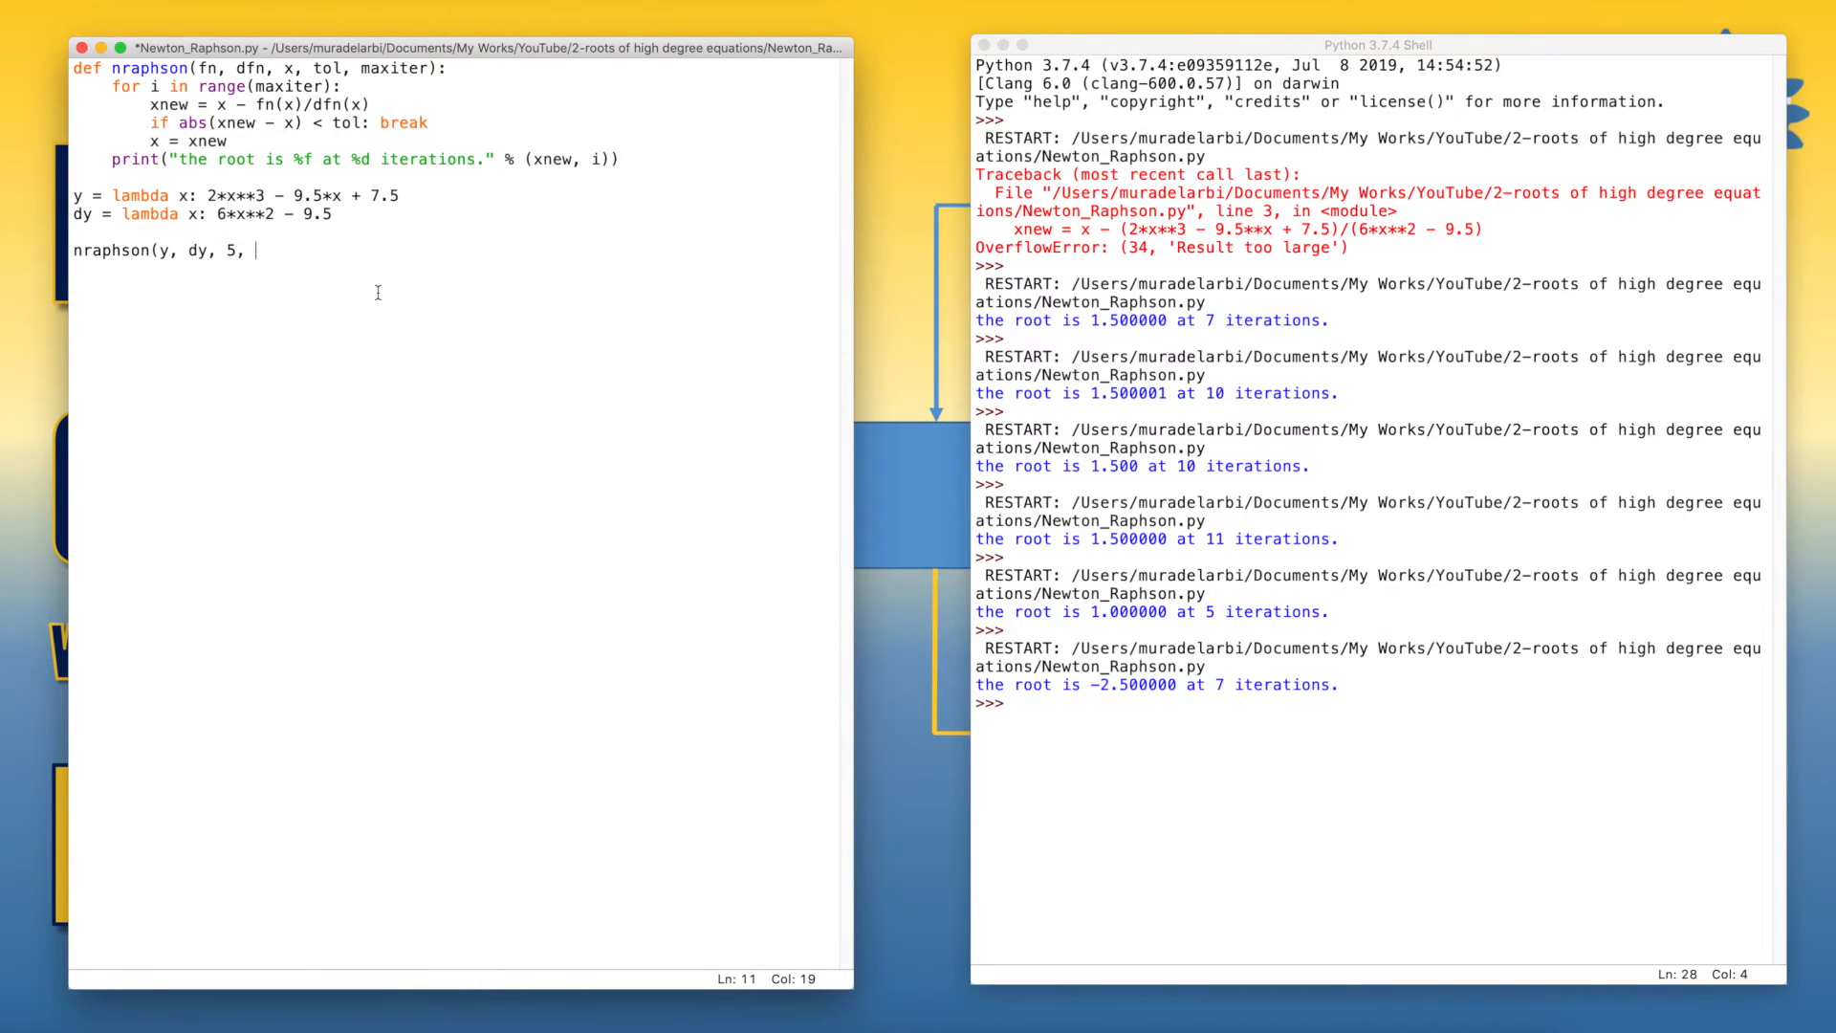
text(0.000)
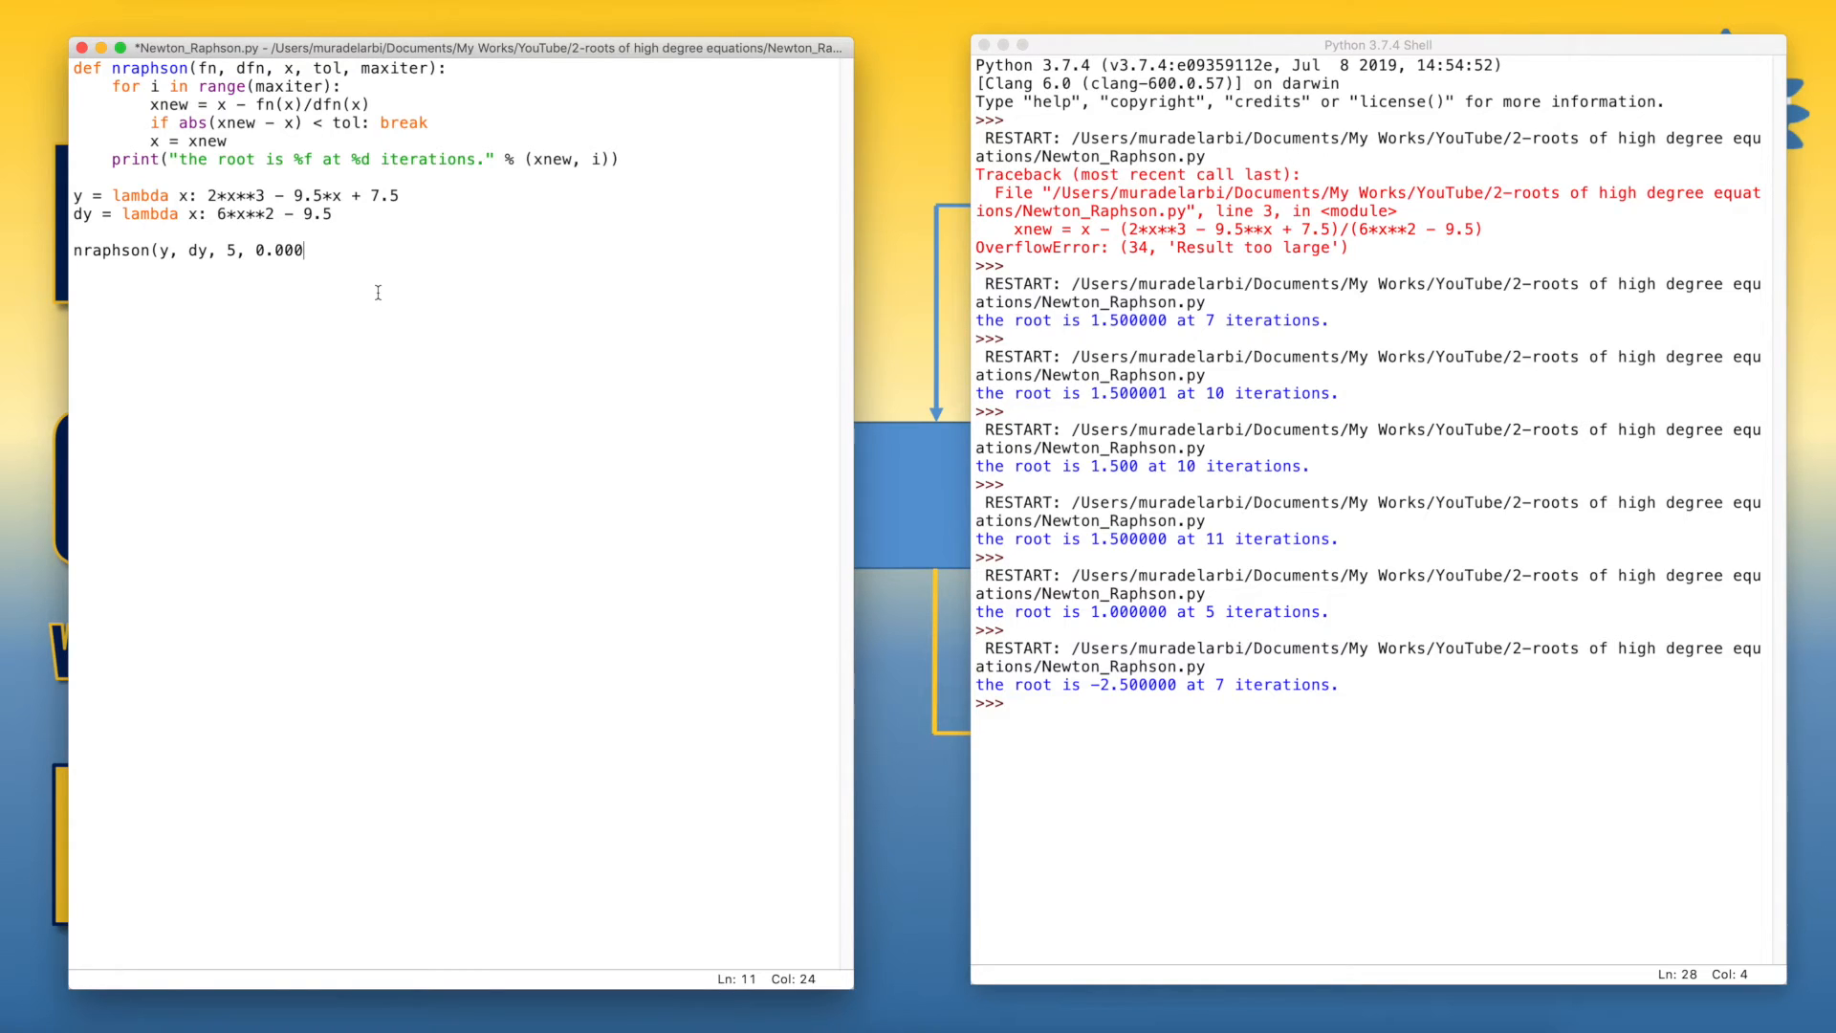
text(1,)
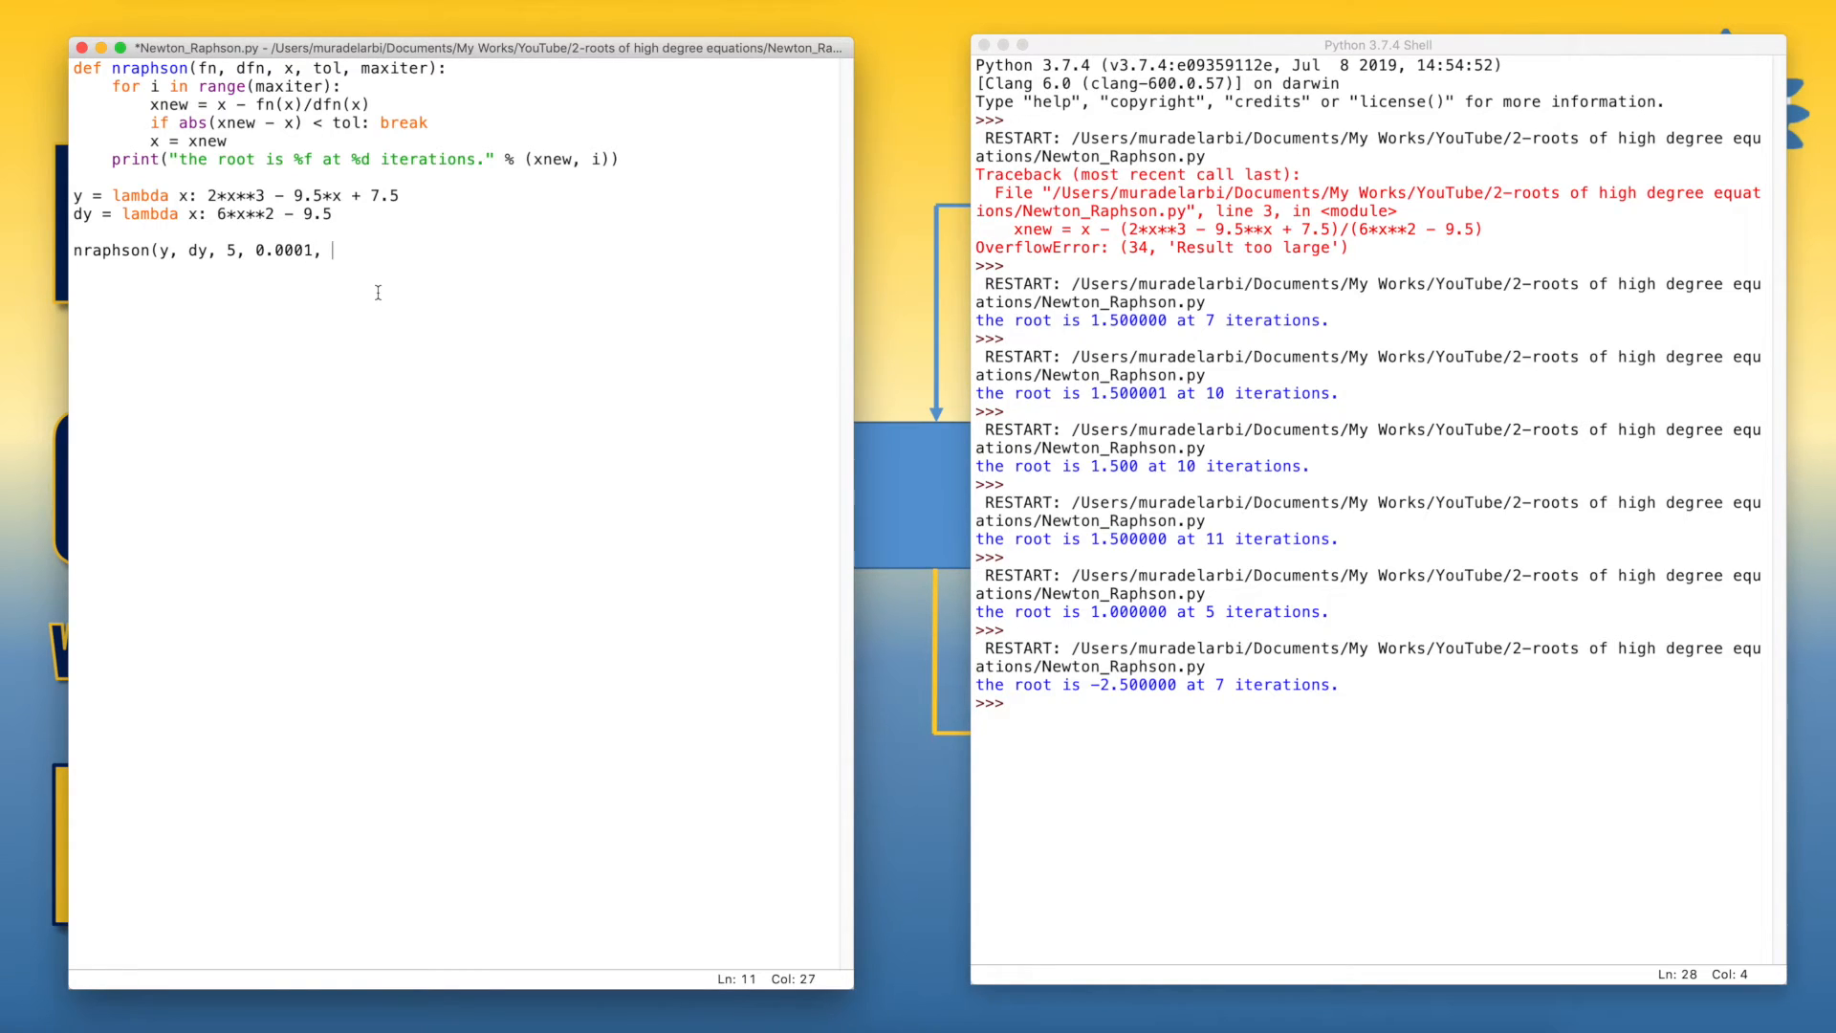
text(100)
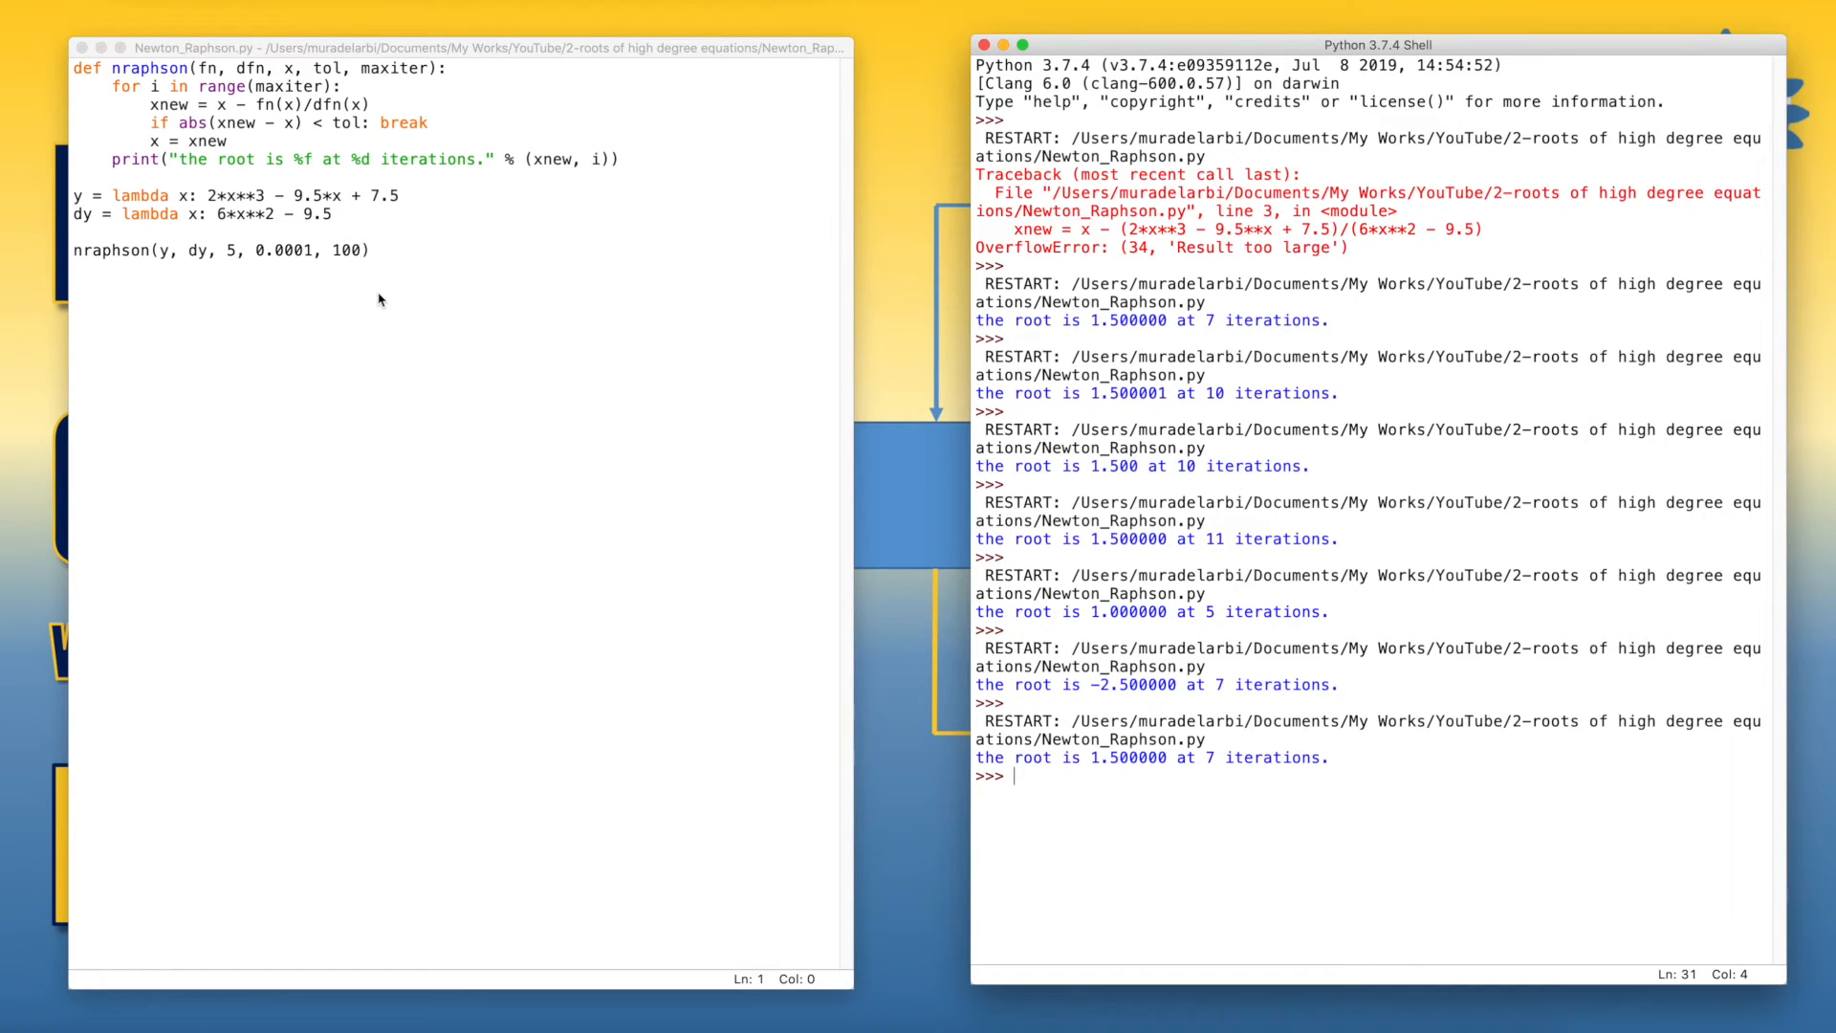
mouse_move(149, 139)
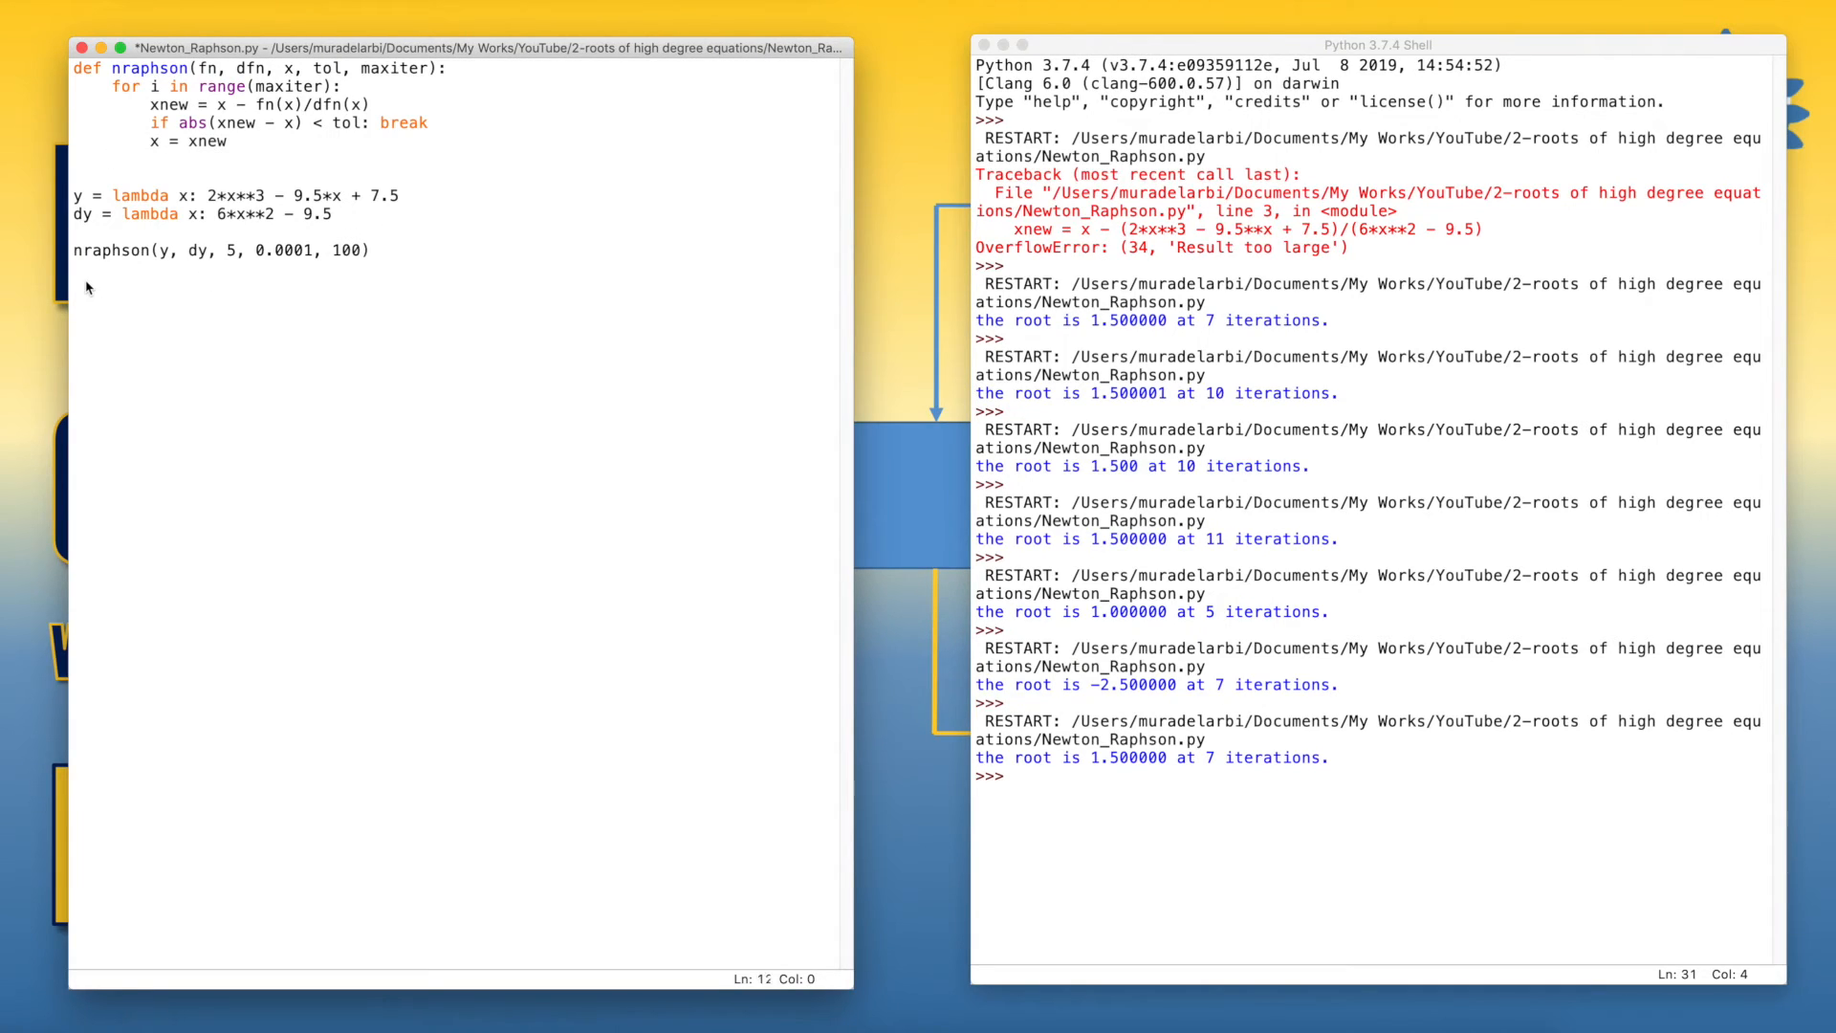
Move the print line below the call and make nraphson return xnew, i.
text(print("the root is %f at %d iterations." % (xnew, i)))
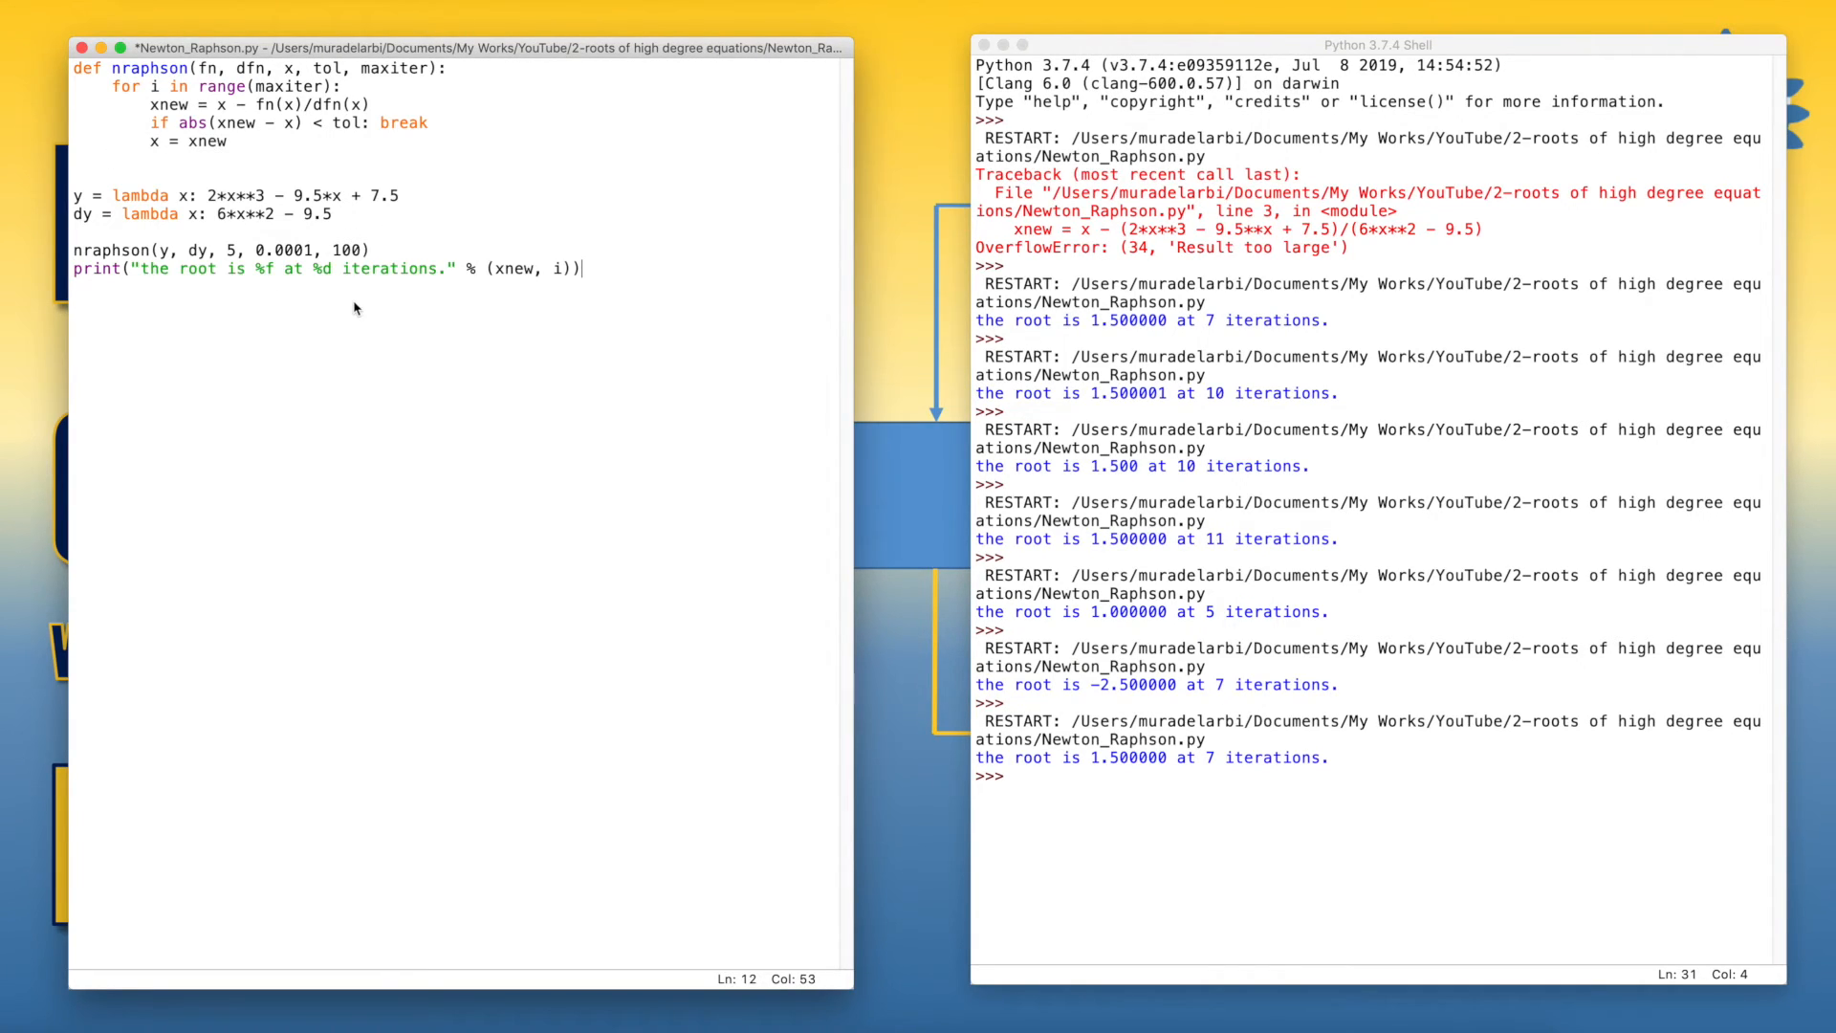
mouse_move(260, 170)
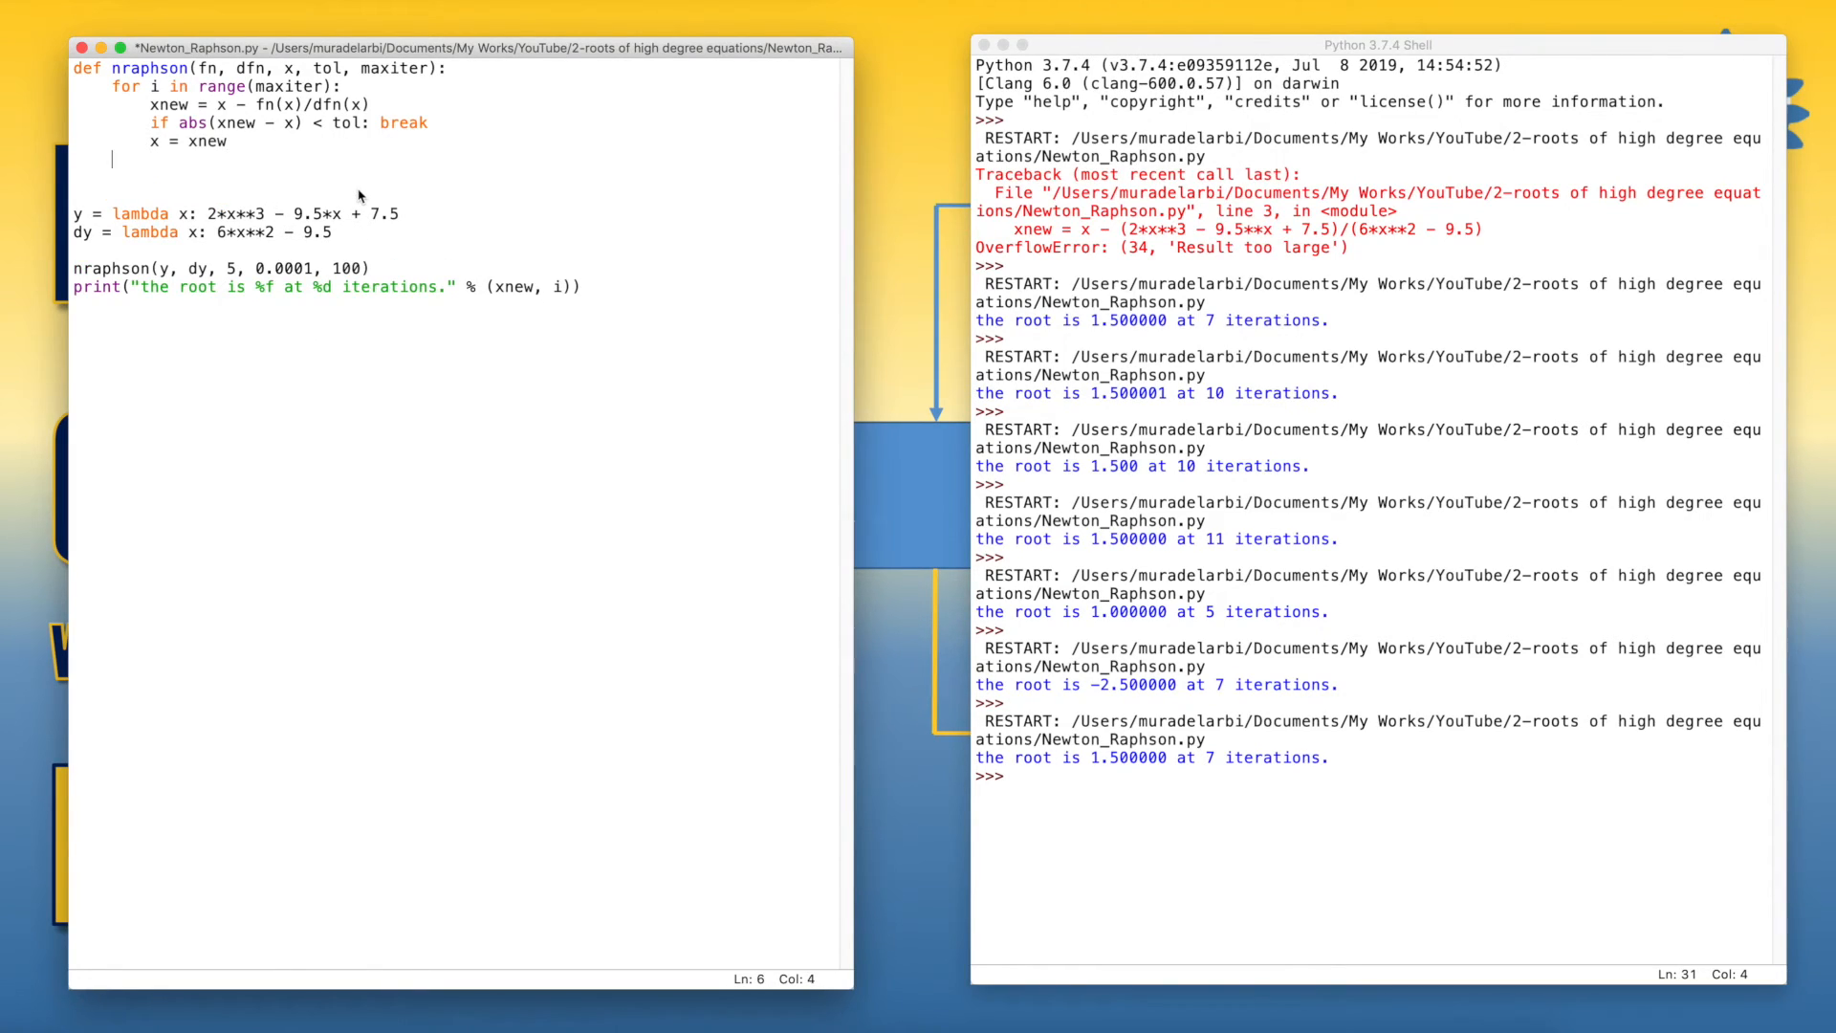
text(return)
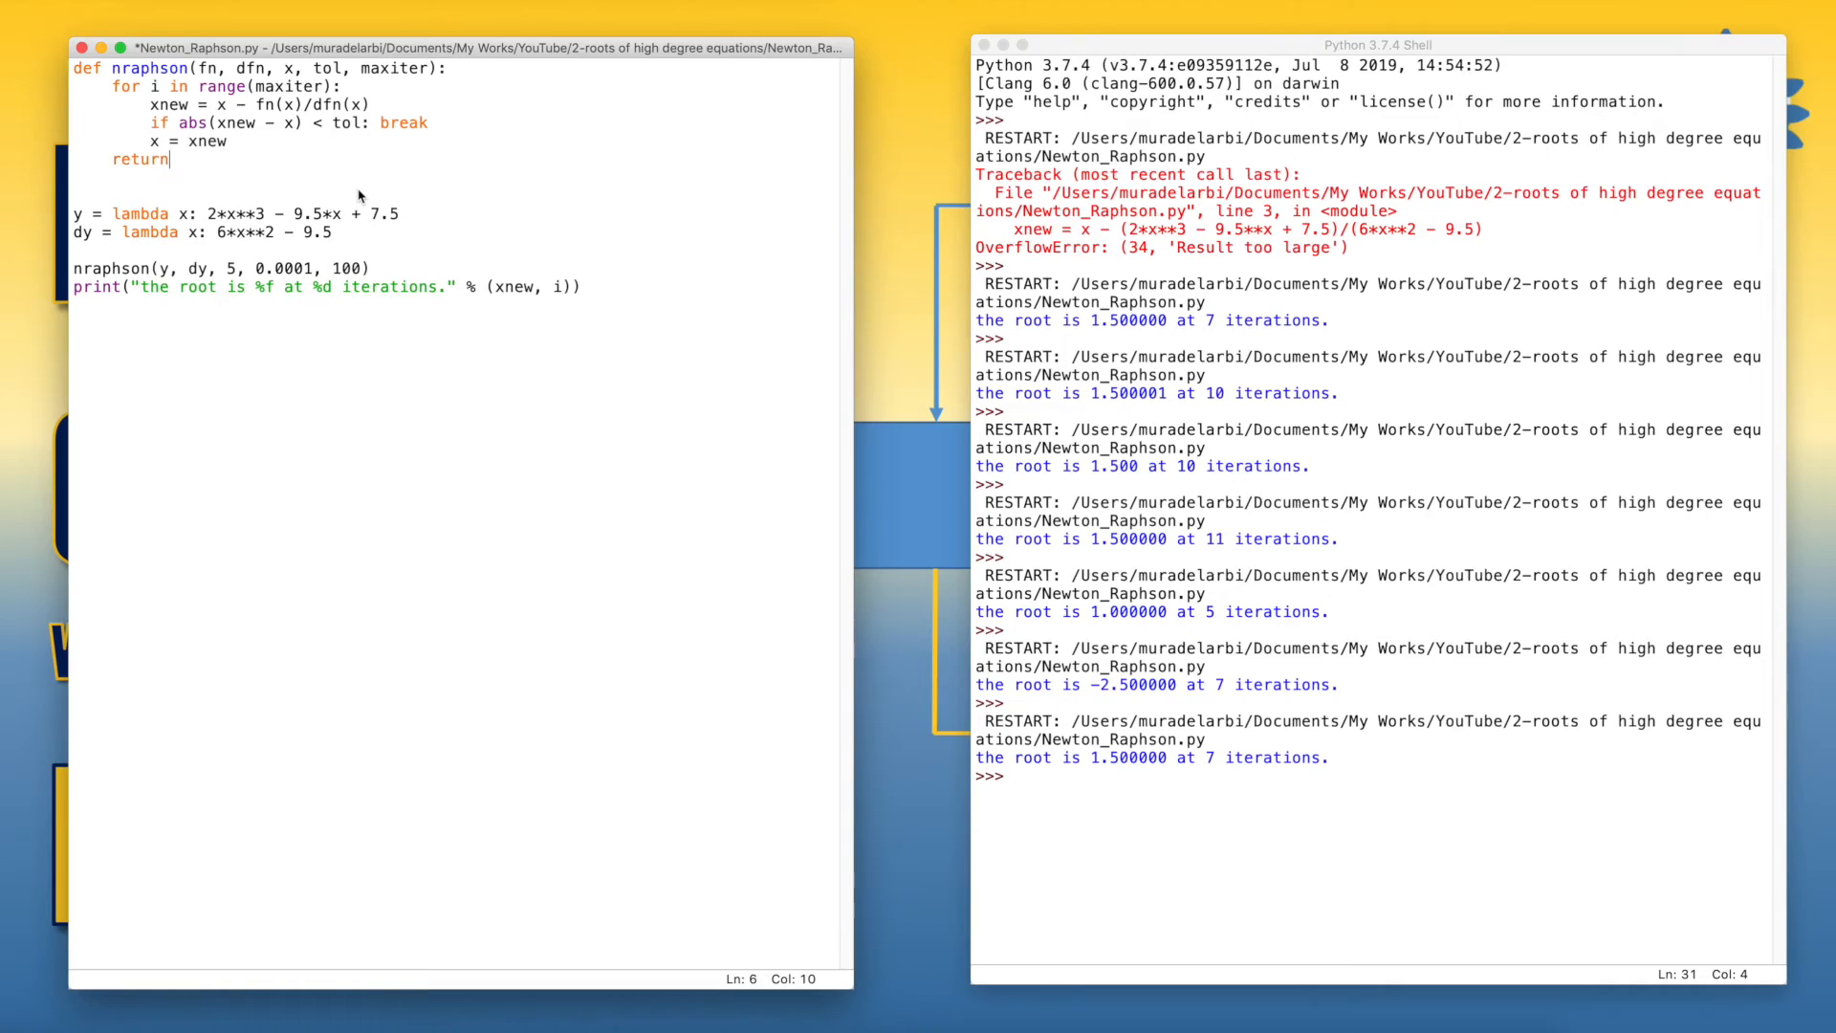
text(xnew)
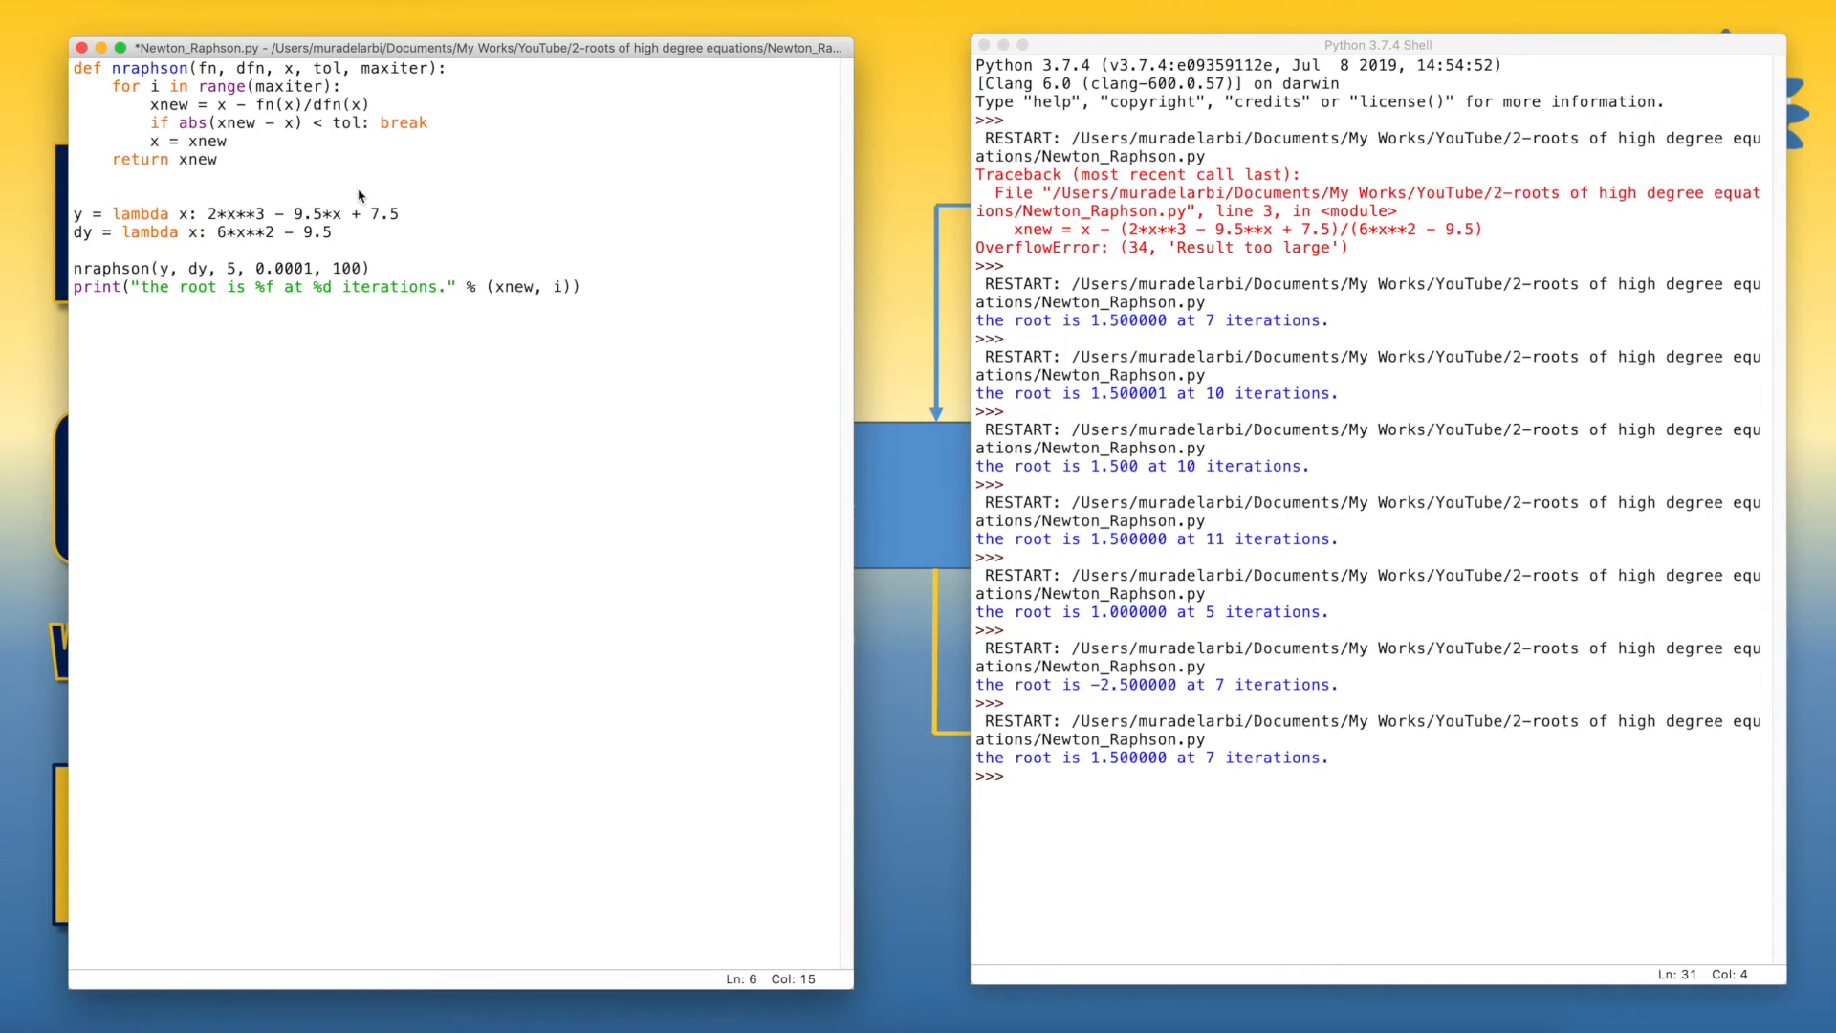
text(, i)
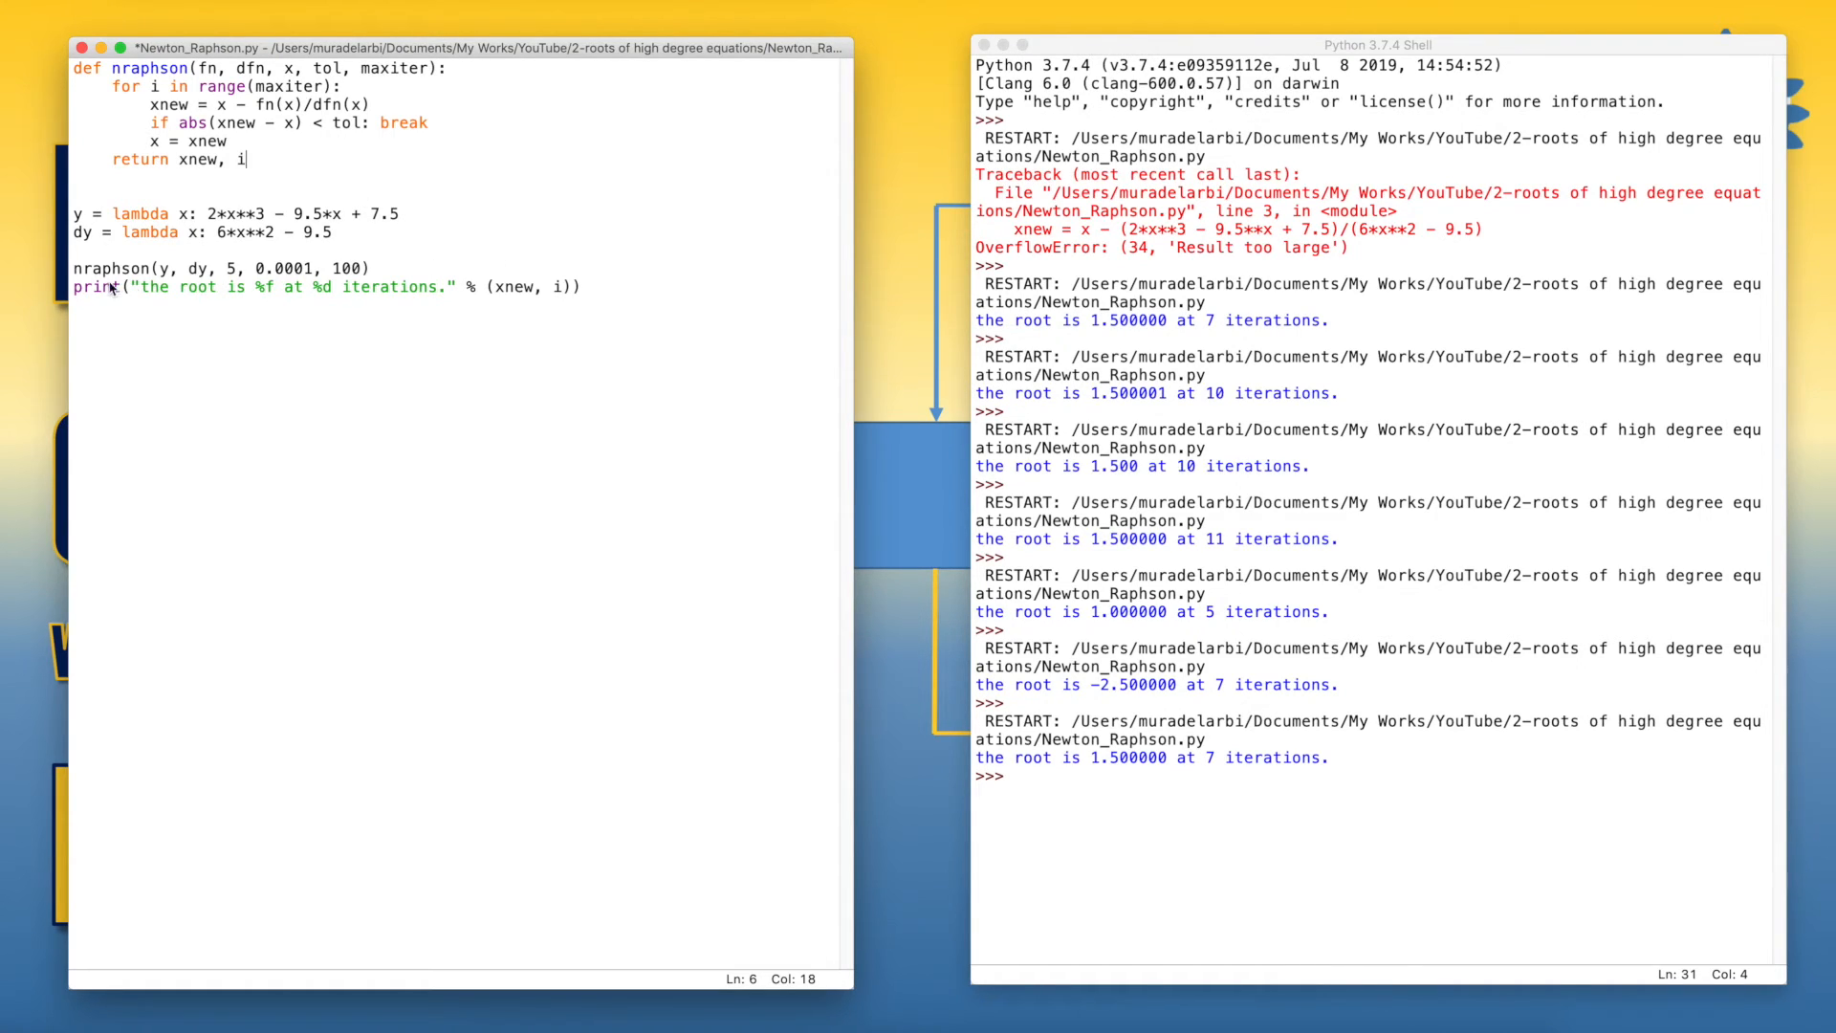
Unpack the call's result into x, n for the printed message.
click(241, 348)
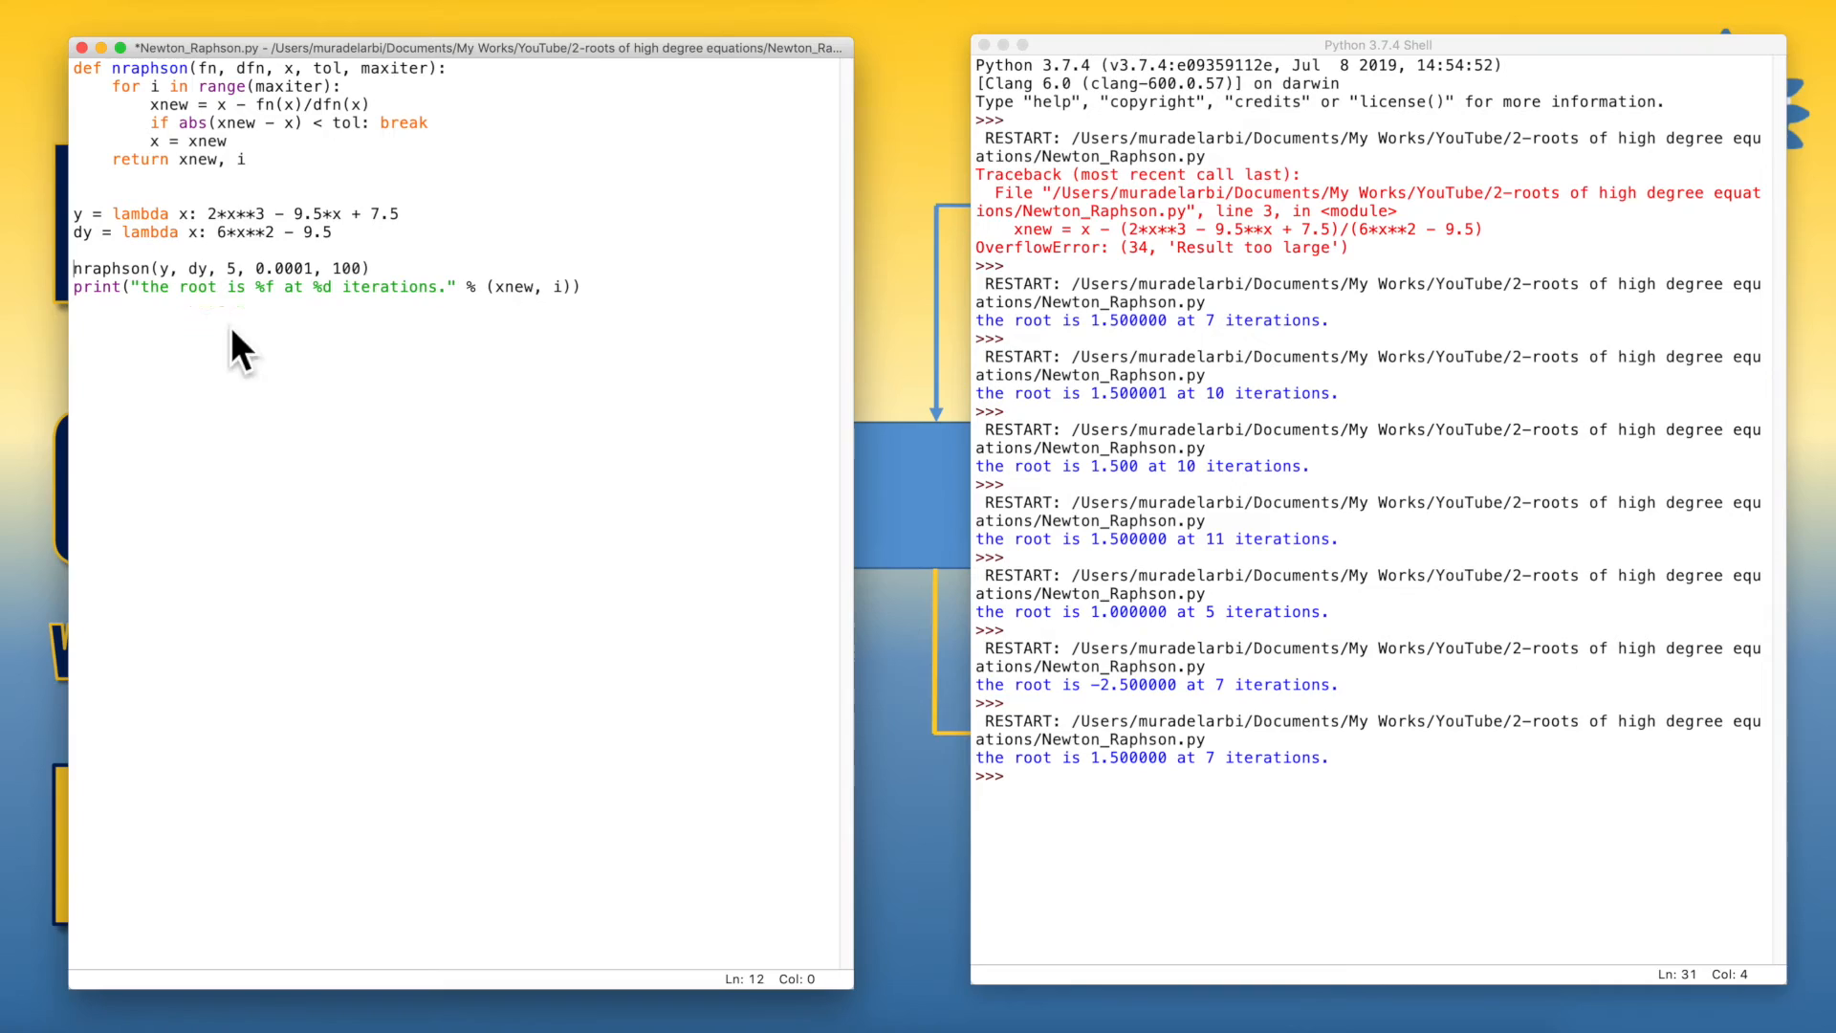
mouse_move(315, 398)
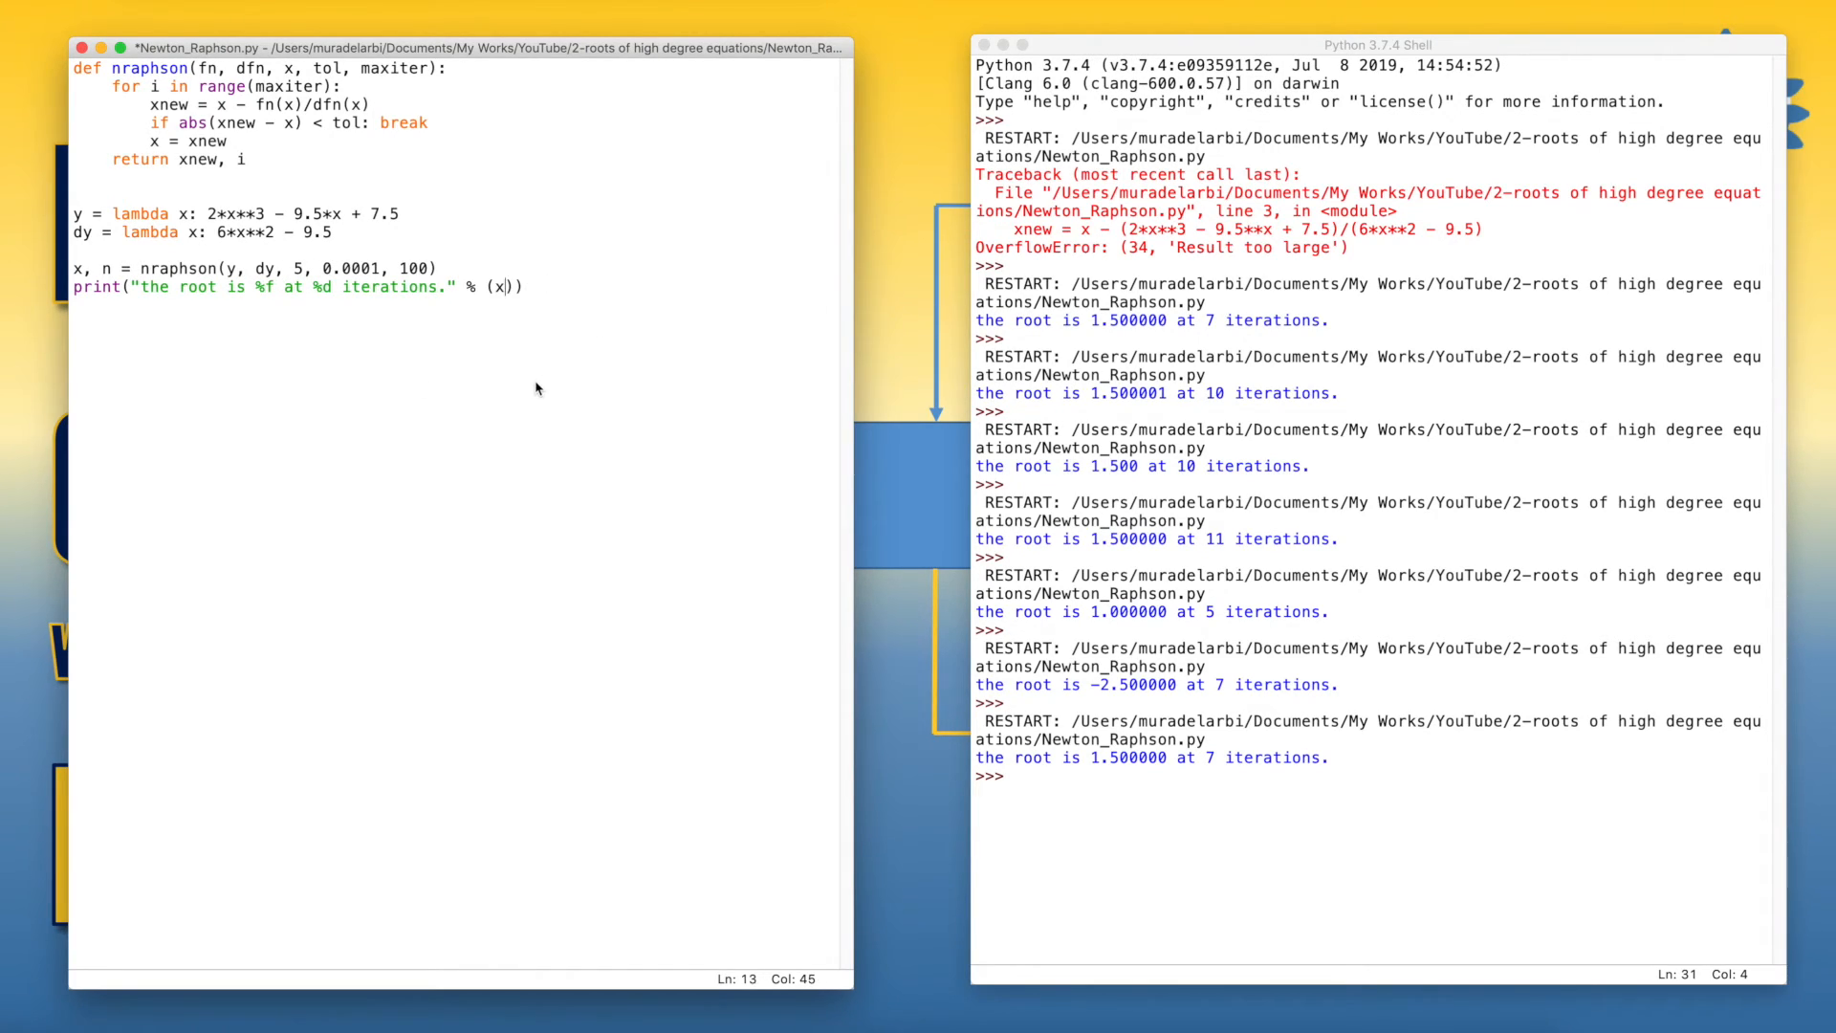
text(,n)
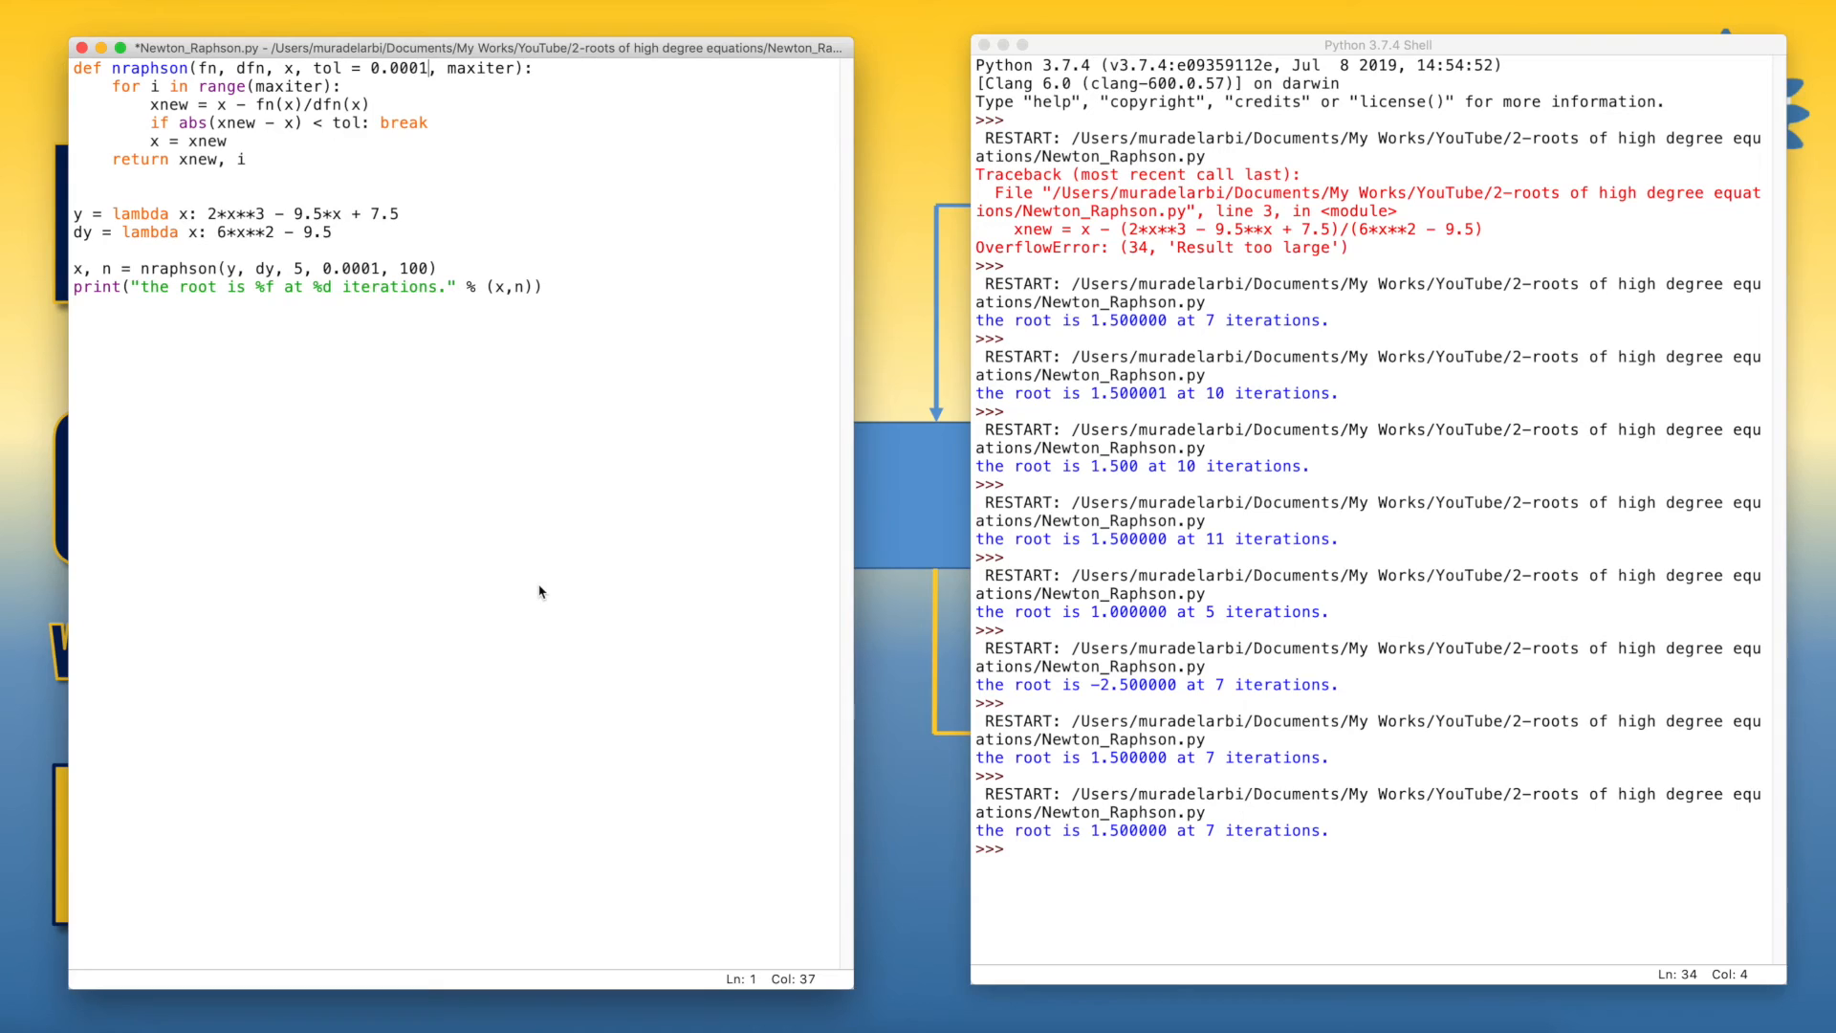
mouse_move(507, 72)
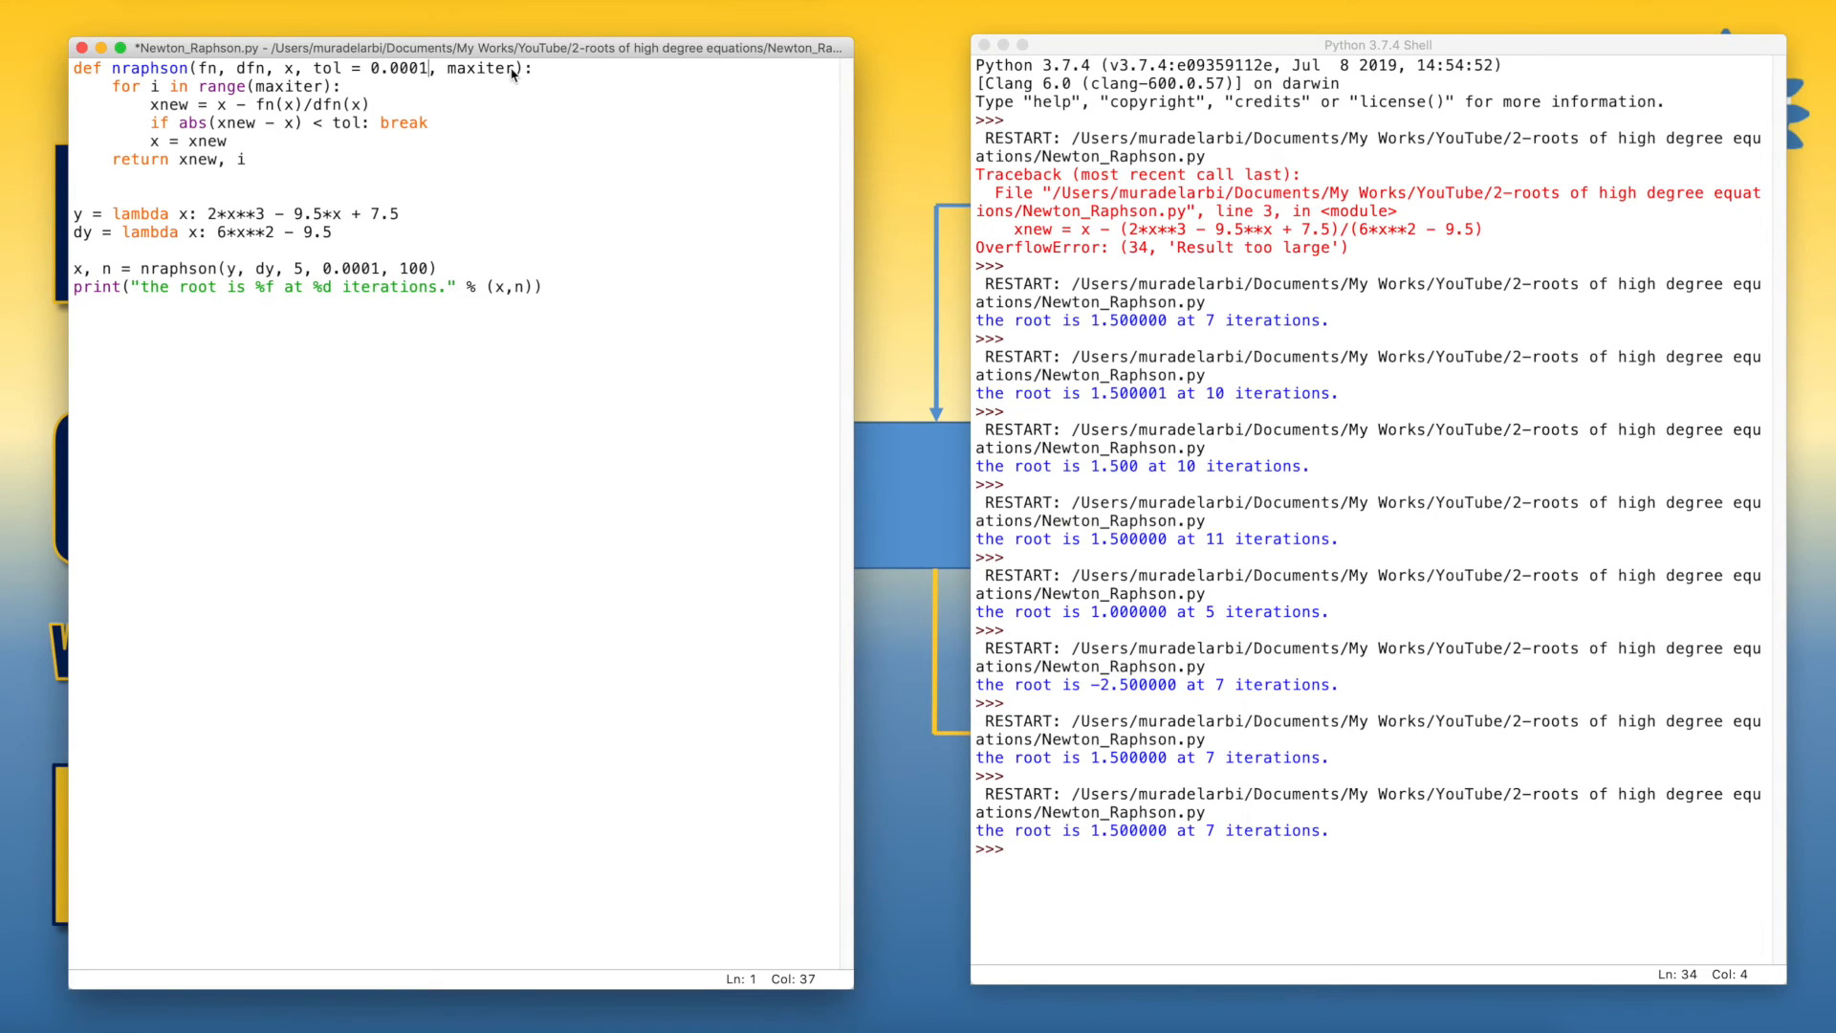
Give maxiter a default value of 1000 in the def line.
text(=)
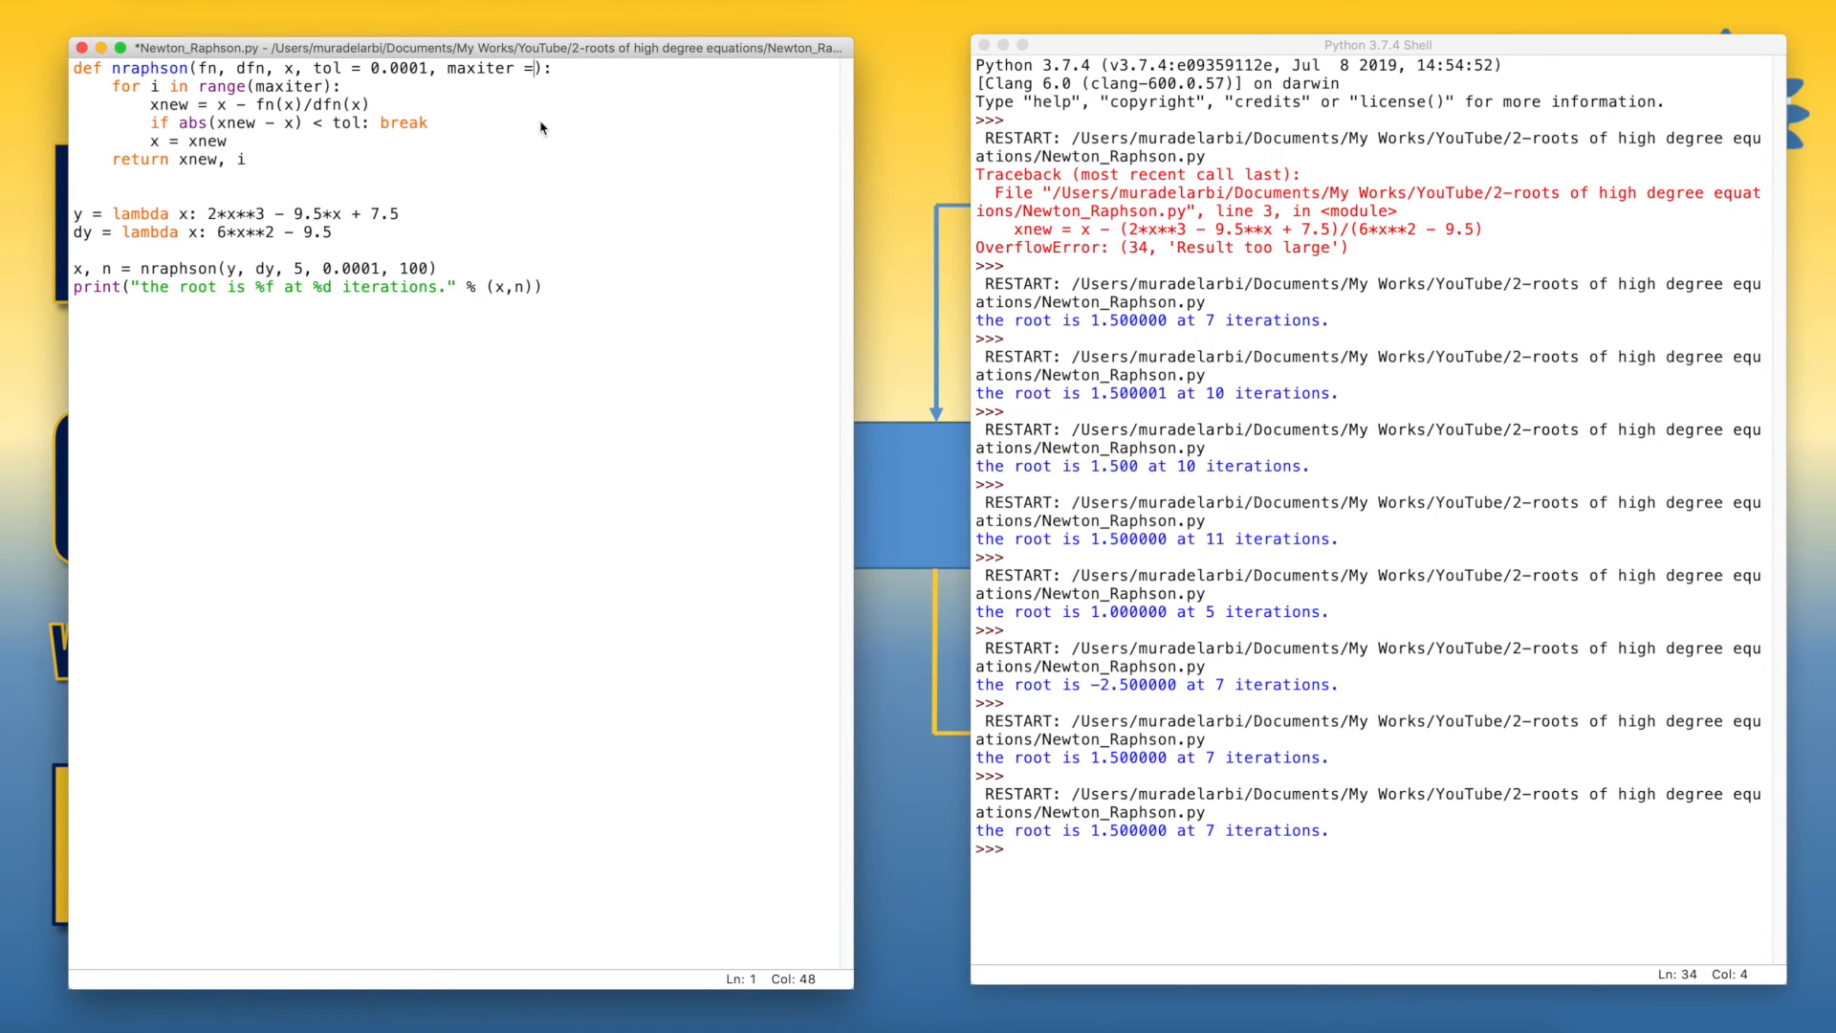
text(1000)
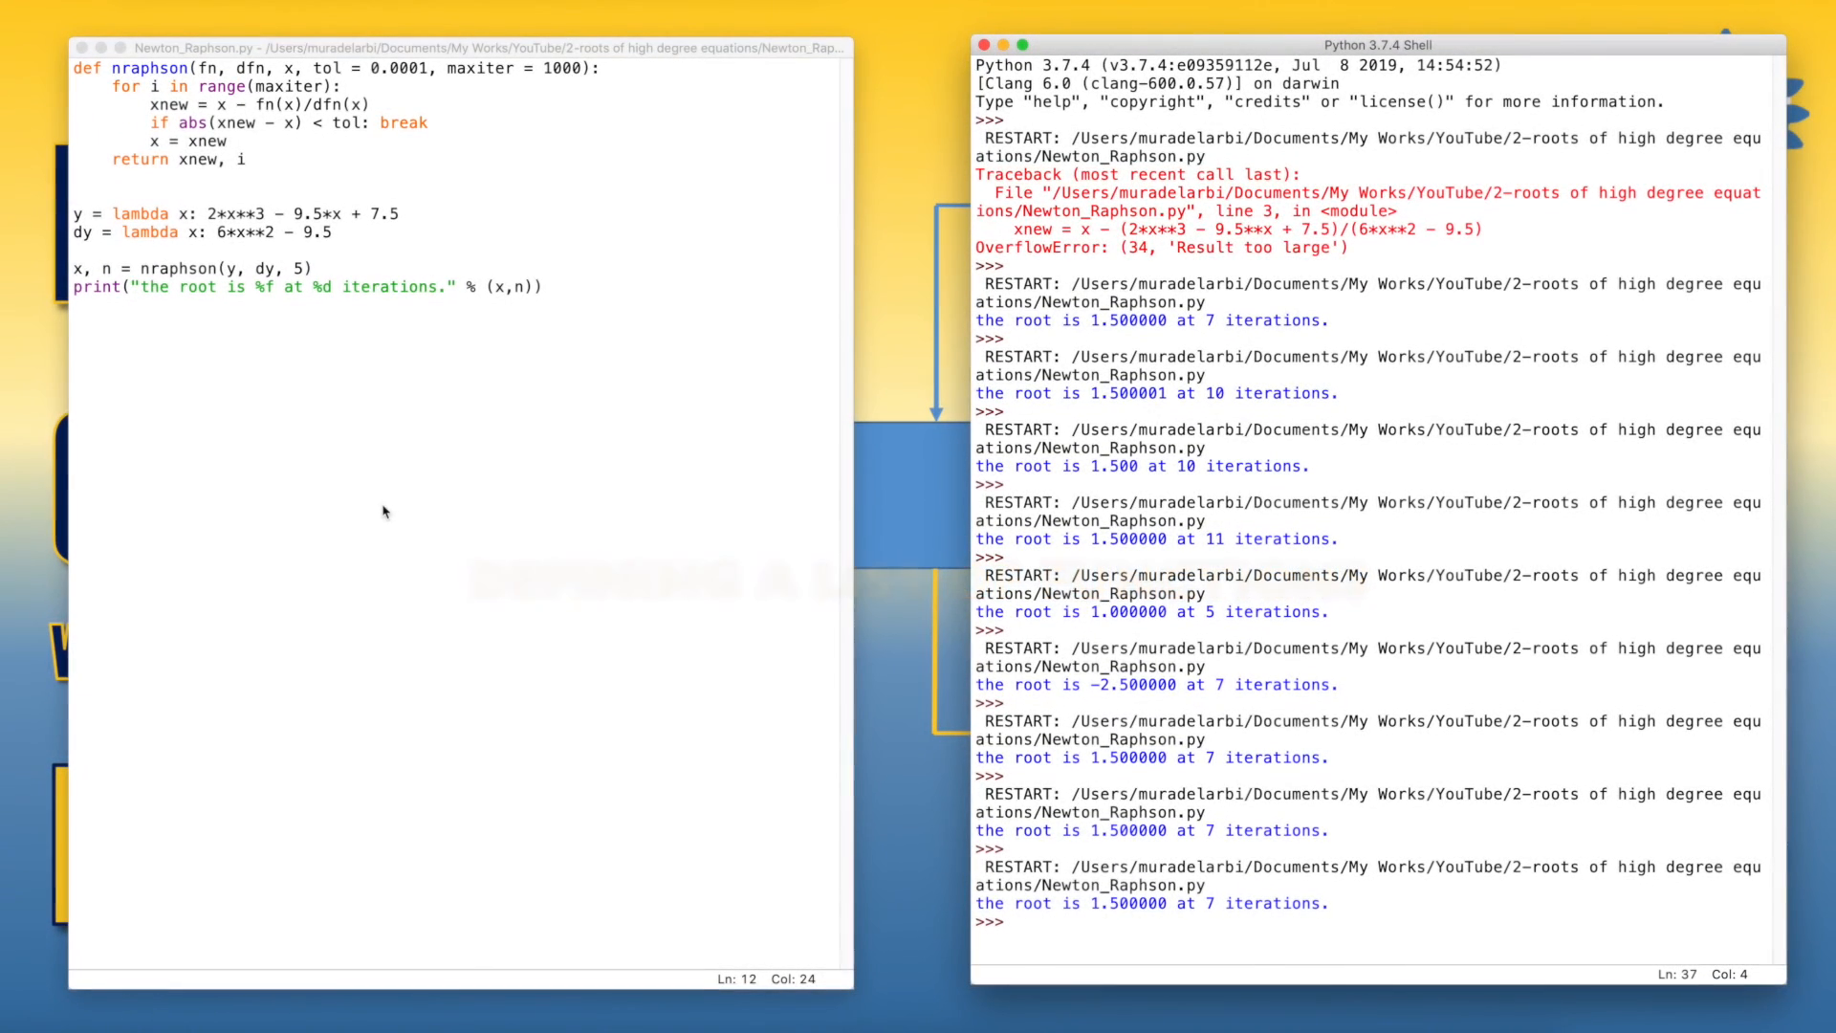
Merge both lambdas into the list y and use fn[0](x)/fn[1](x) in the update line.
click(127, 239)
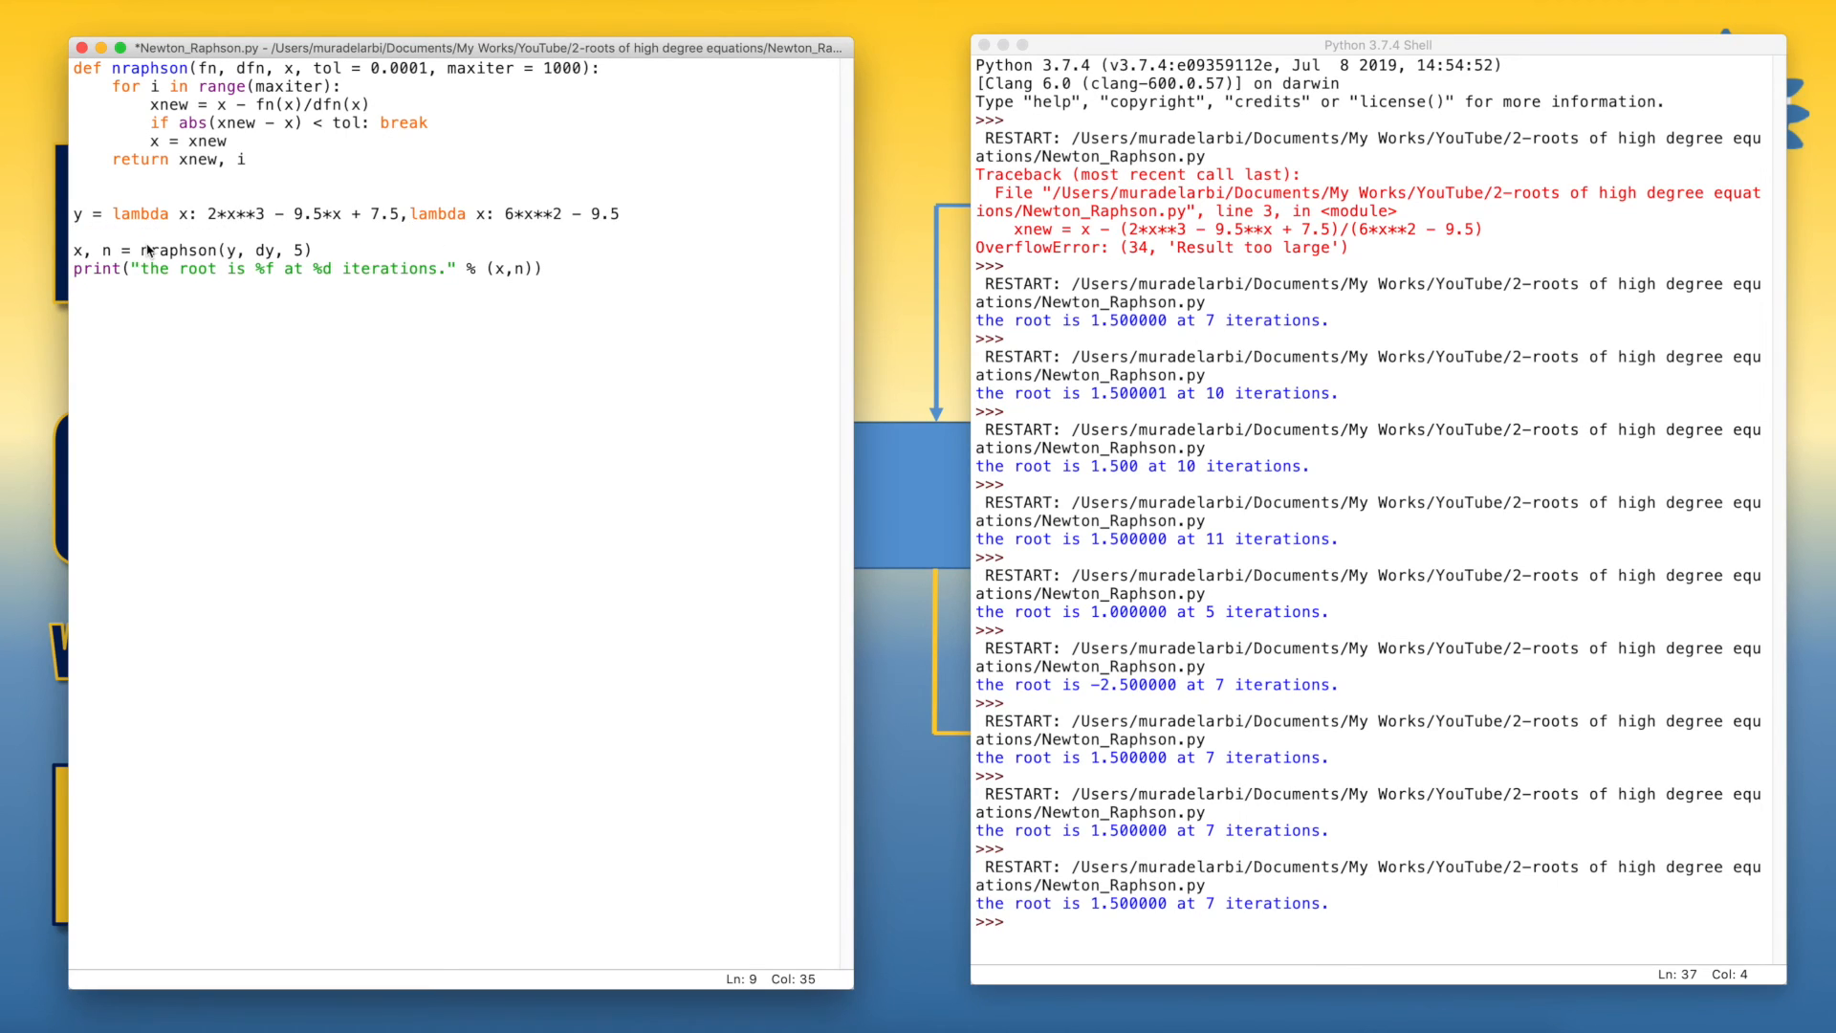
click(111, 212)
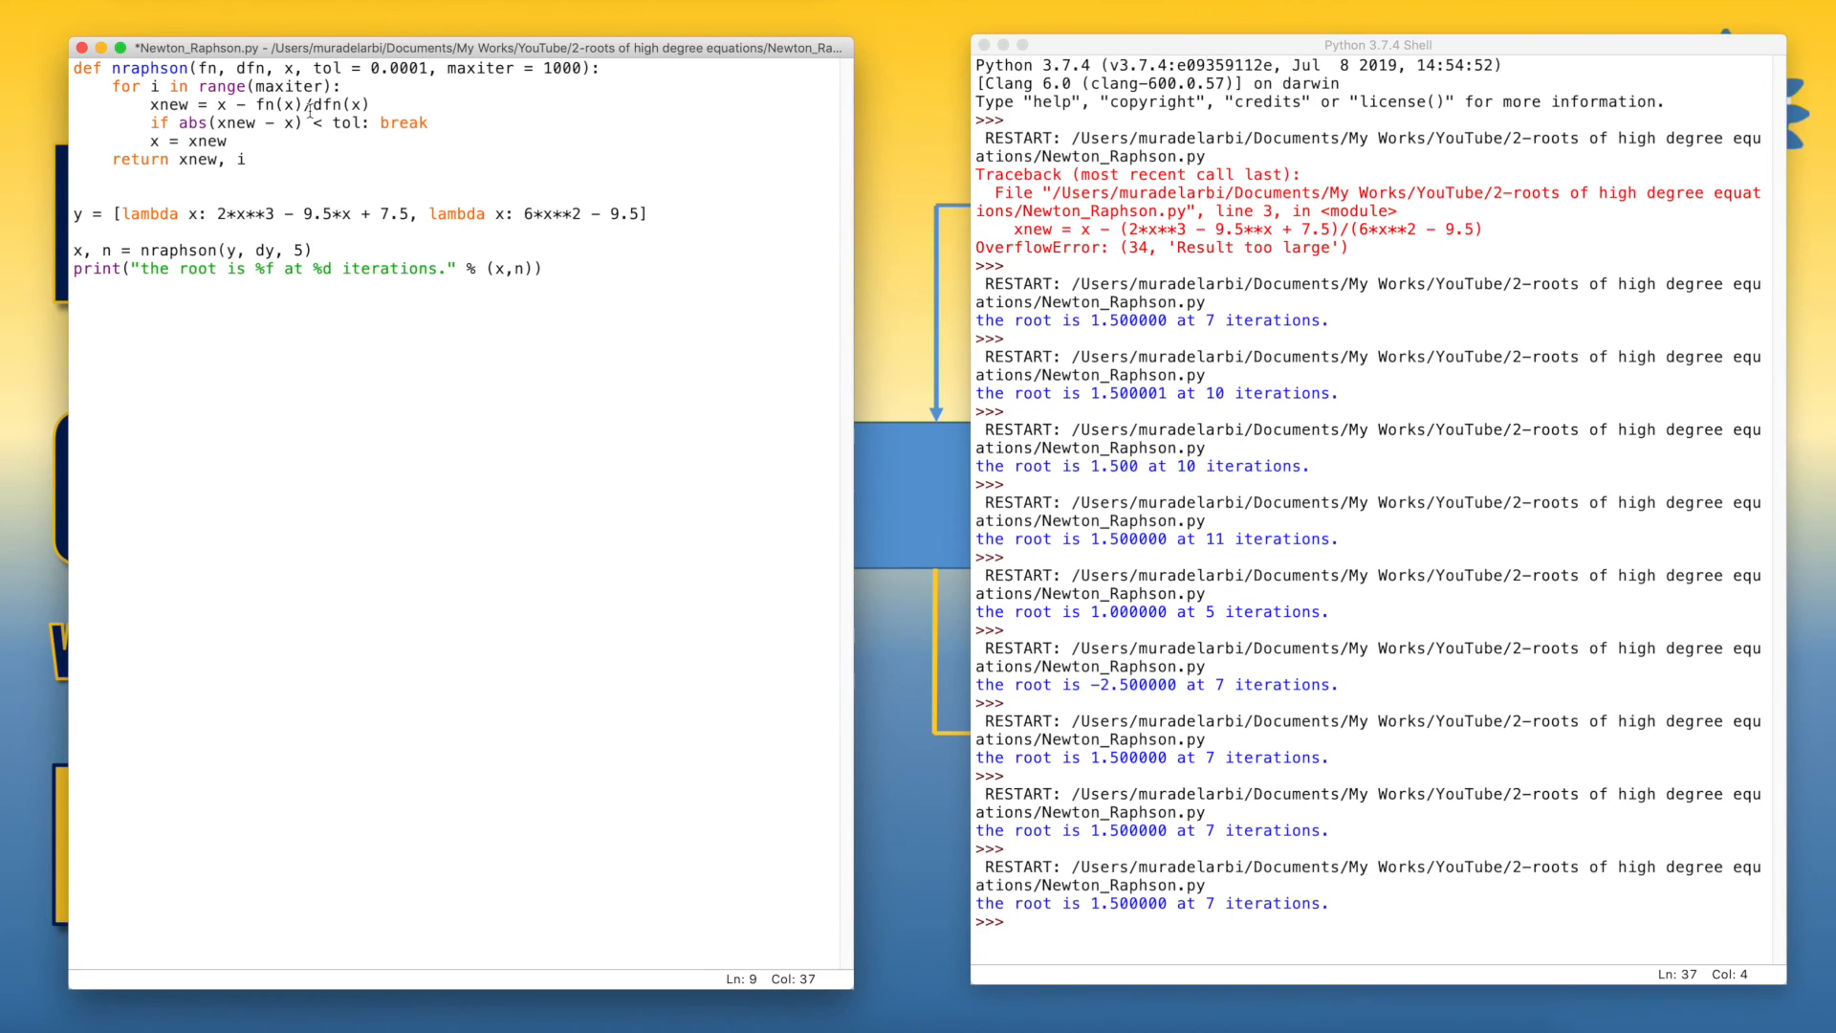
double_click(258, 68)
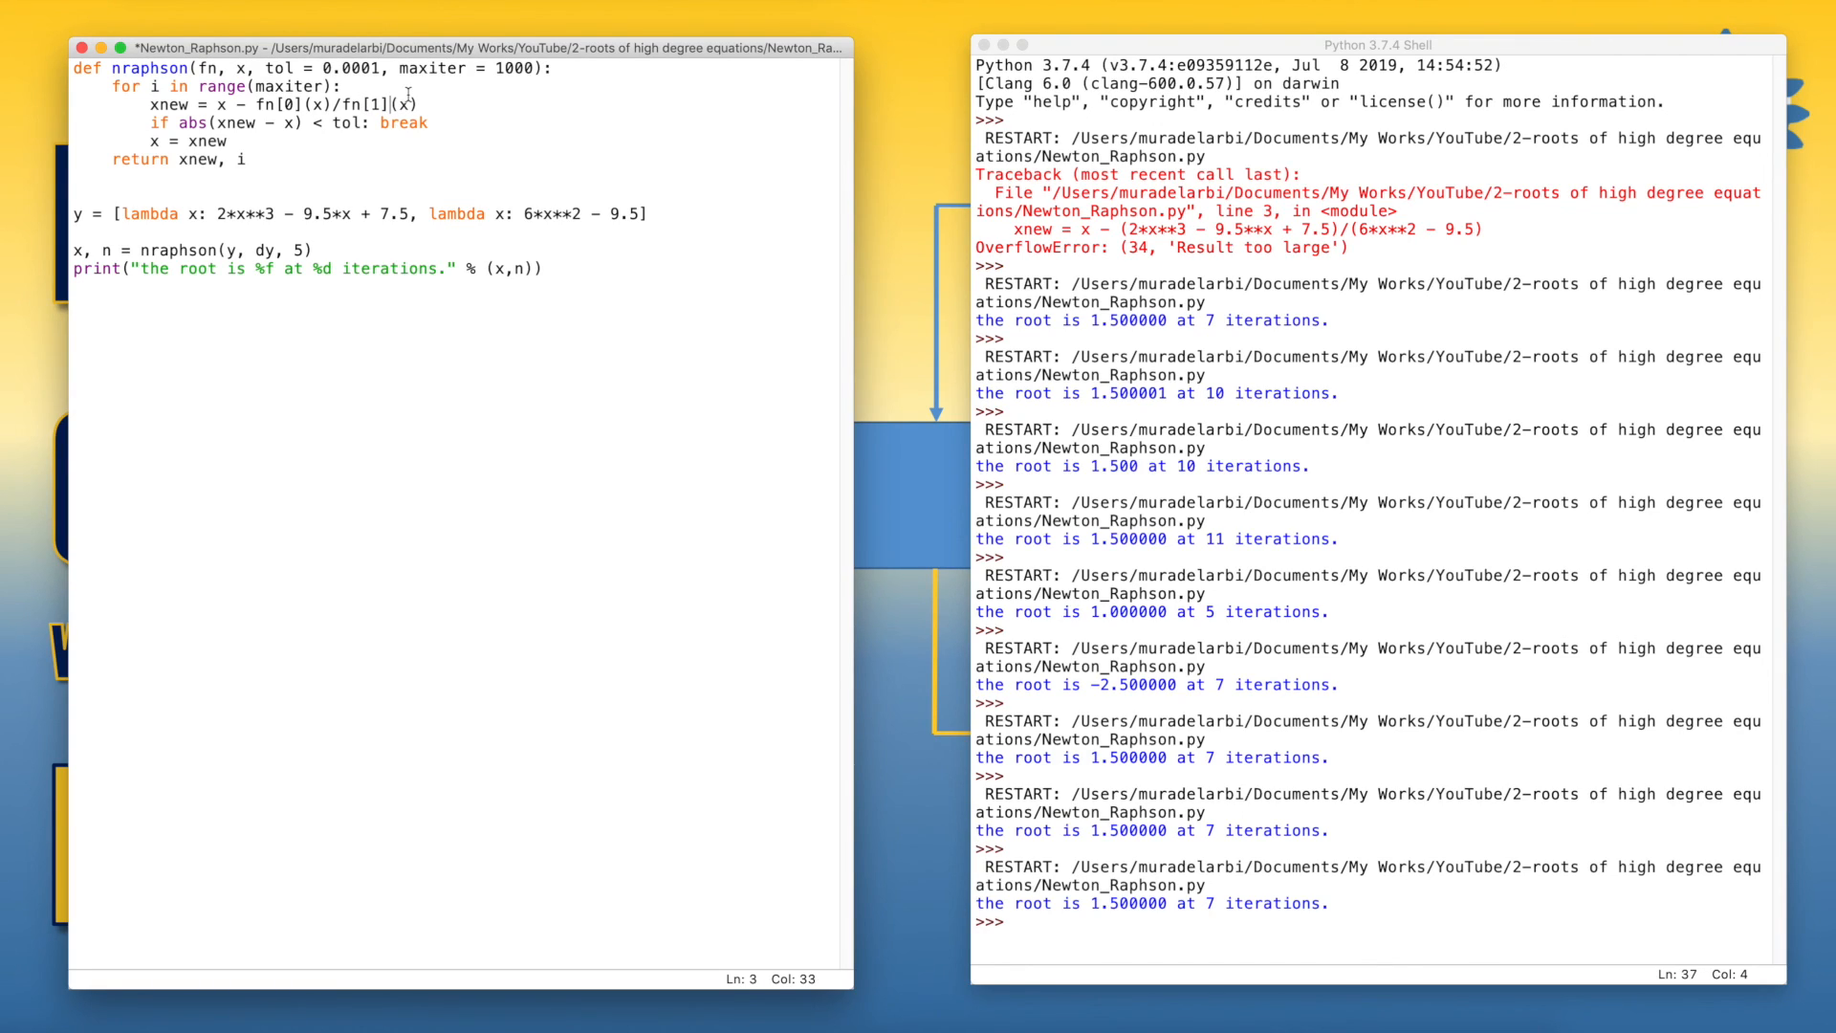
Remove dy from the call so it reads nraphson(y,5).
double_click(253, 248)
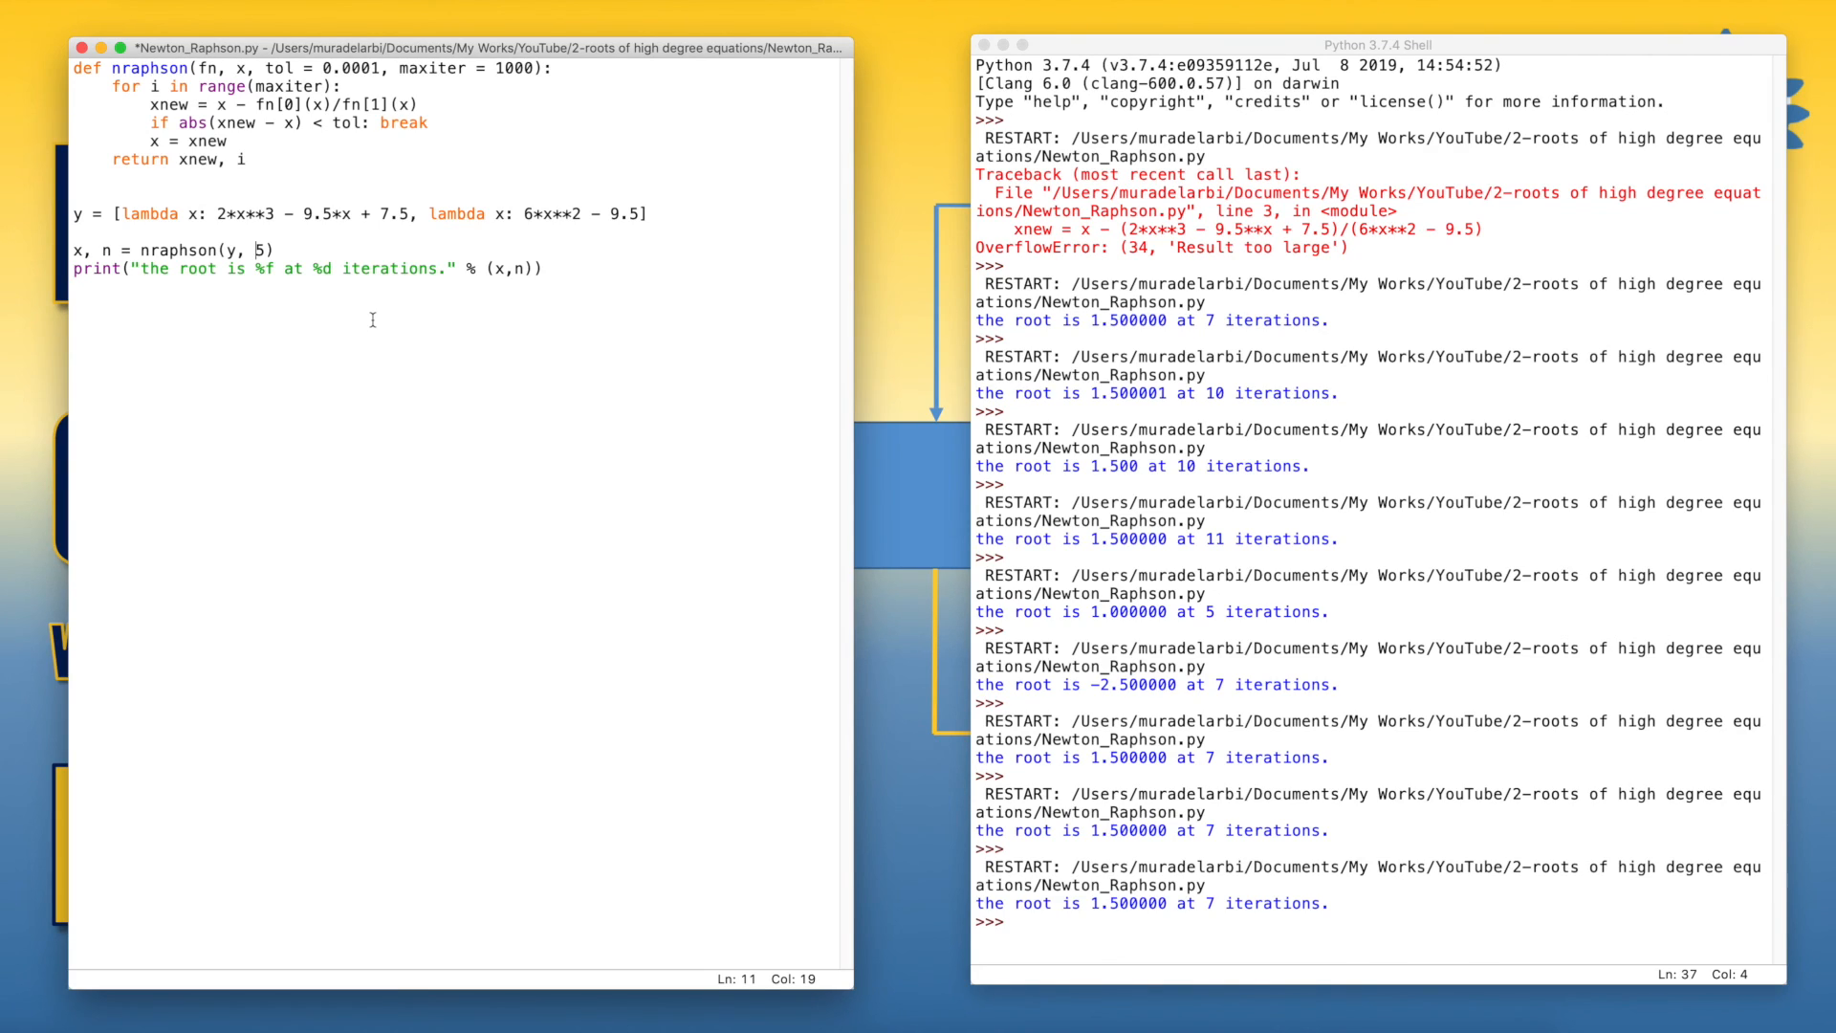
key(Backspace)
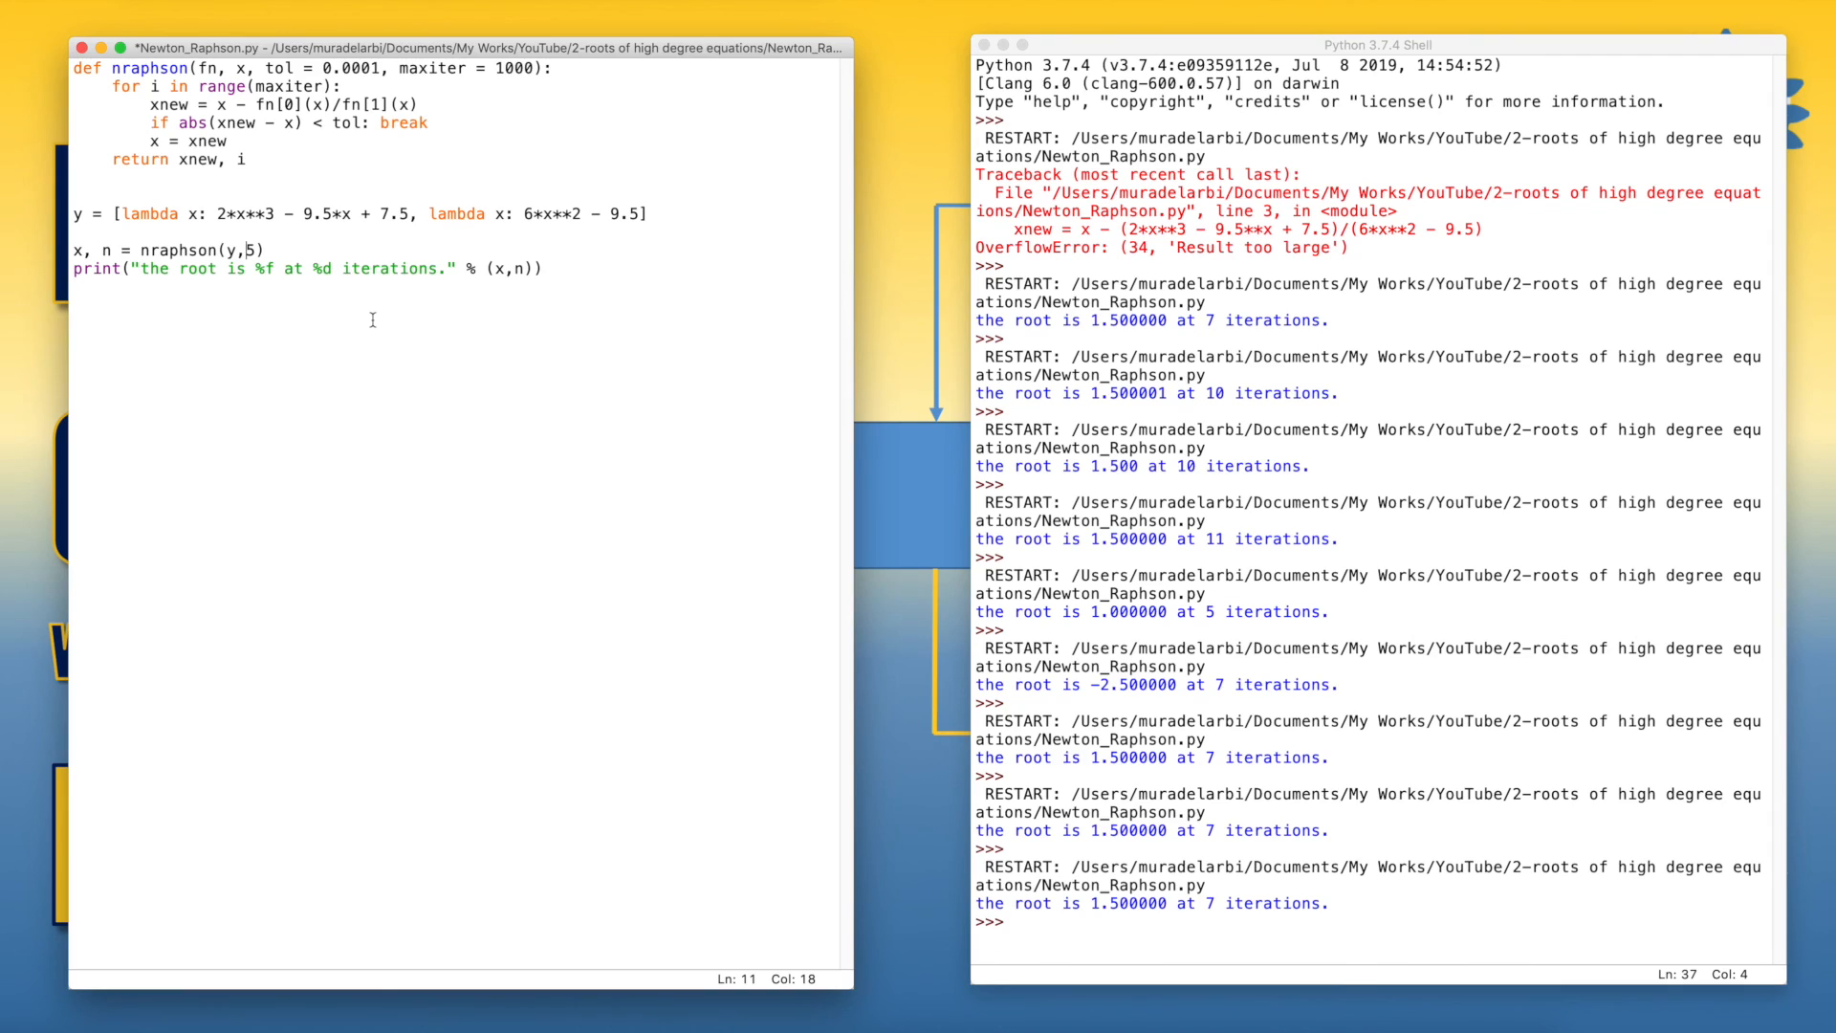